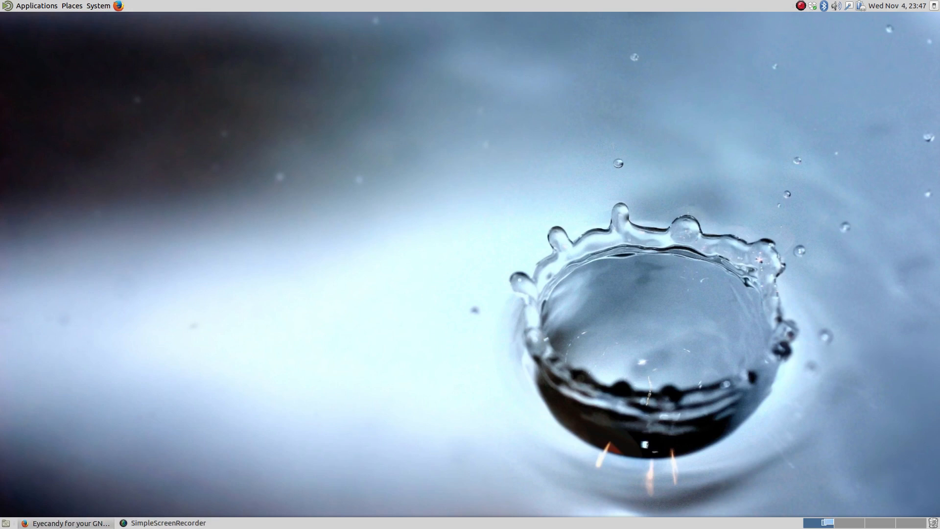
Restore the minimized Firefox window from the taskbar and maximize it
{"action": "left_click", "coordinate": [66, 523]}
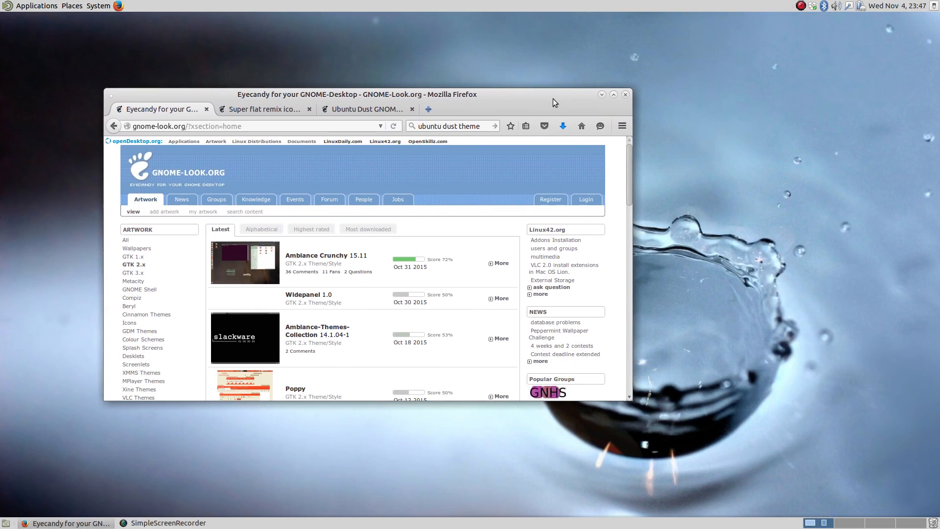
{"action": "left_click", "coordinate": [613, 94]}
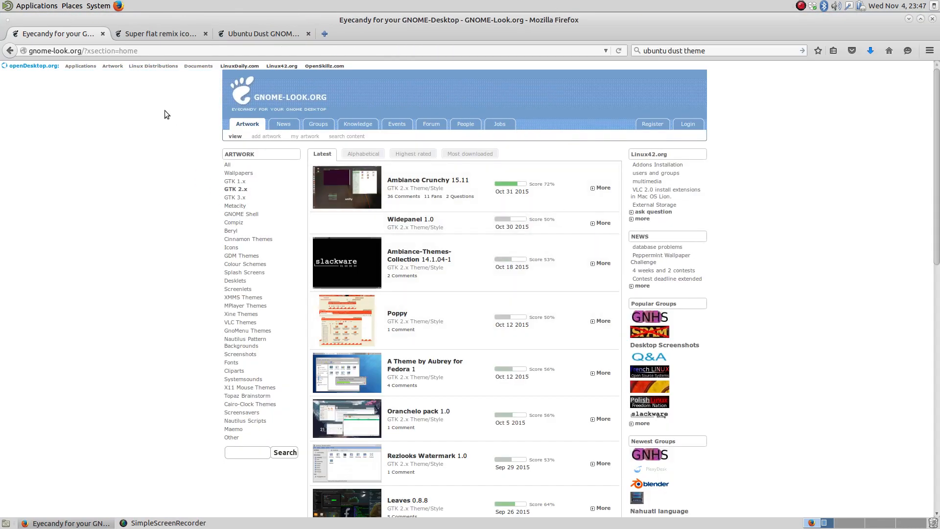
{"action": "mouse_move", "coordinate": [537, 164]}
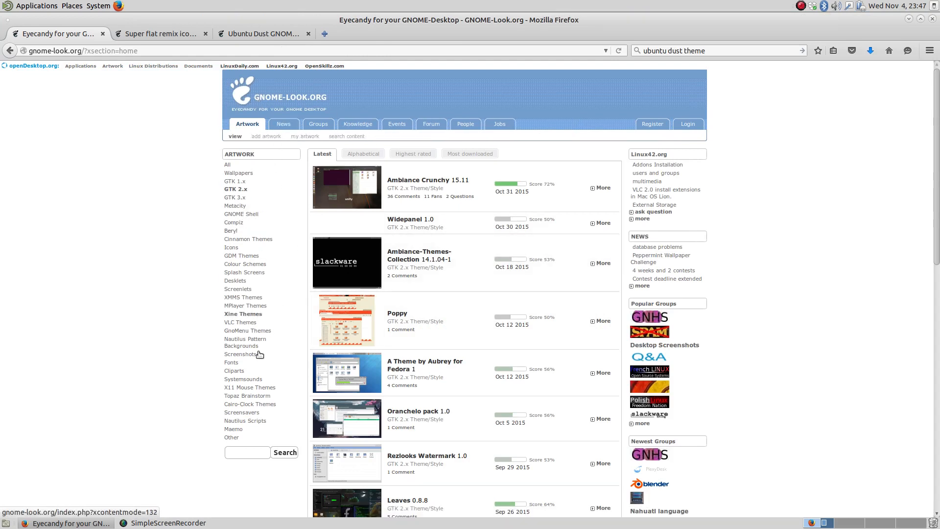
{"action": "mouse_move", "coordinate": [512, 296]}
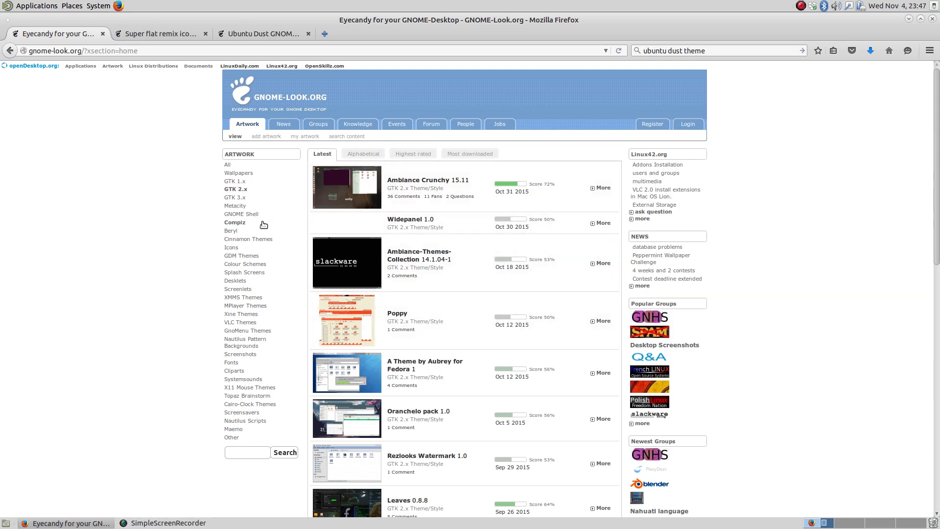
{"action": "mouse_move", "coordinate": [265, 85]}
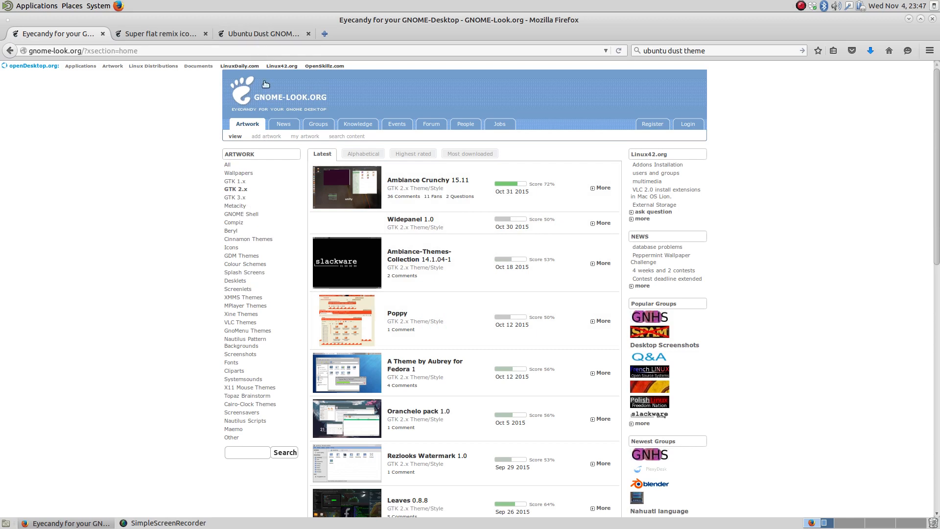
{"action": "mouse_move", "coordinate": [266, 136]}
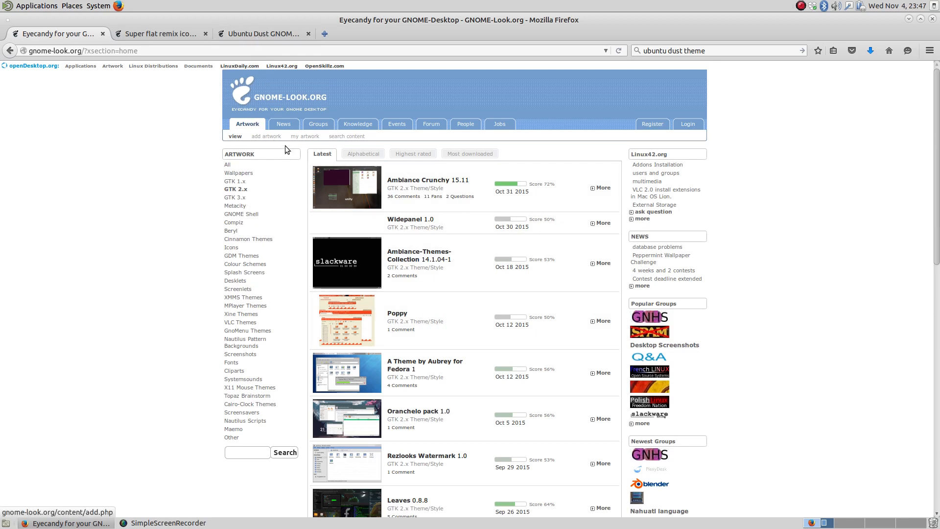
{"action": "mouse_move", "coordinate": [227, 52]}
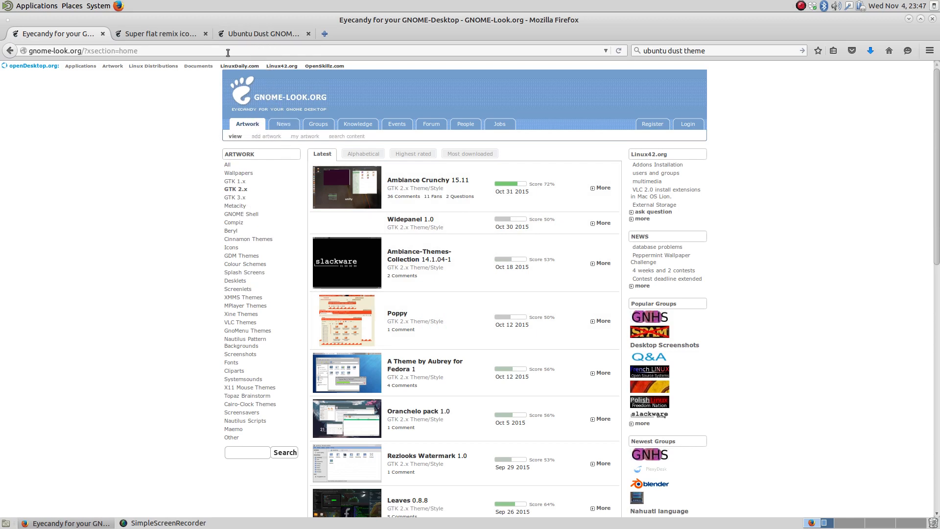
Preview the Ubuntu Dust theme's enlarged screenshot, then follow its download link to the Ubuntu Wiki
{"action": "left_click", "coordinate": [264, 33]}
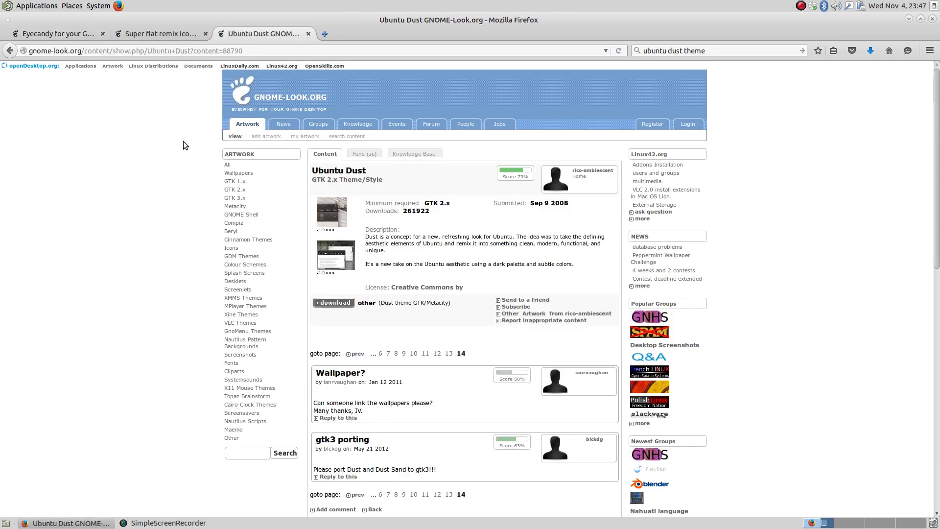
{"action": "mouse_move", "coordinate": [330, 211]}
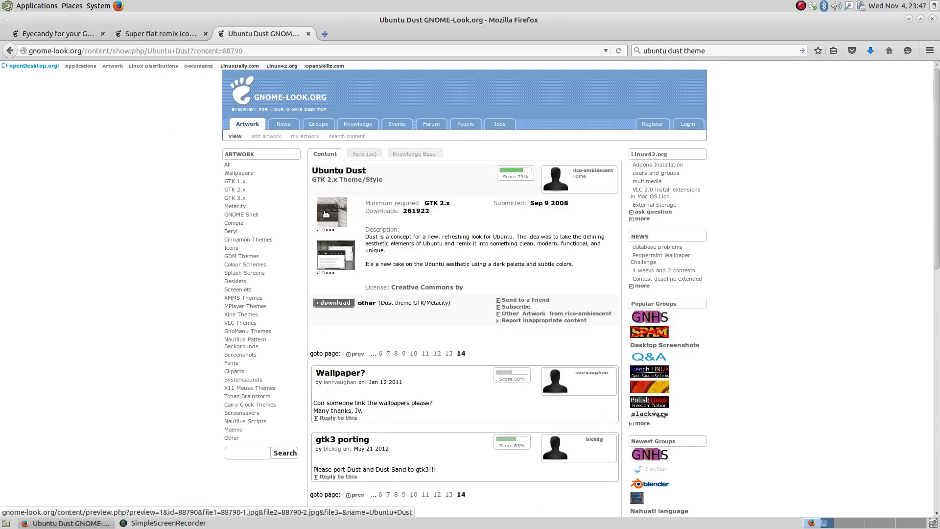
{"action": "left_click", "coordinate": [330, 212]}
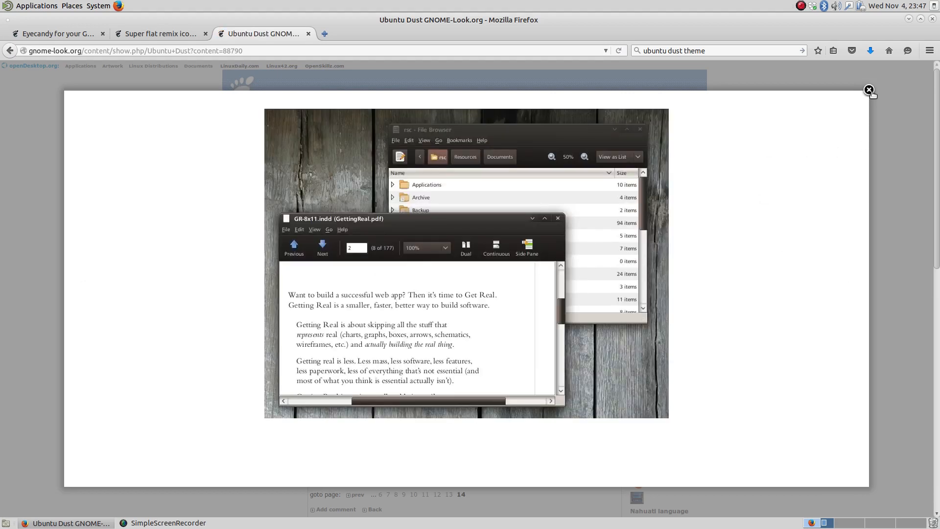
{"action": "left_click", "coordinate": [870, 90]}
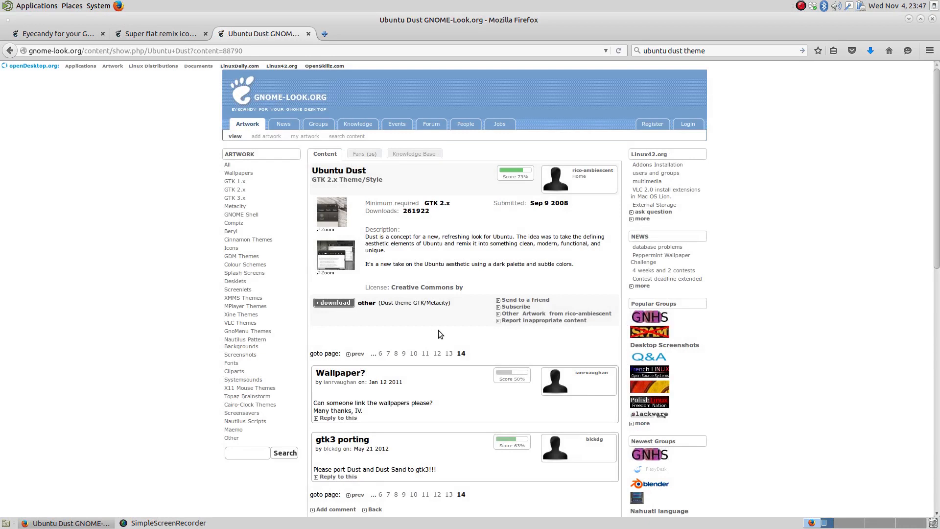
{"action": "mouse_move", "coordinate": [501, 274]}
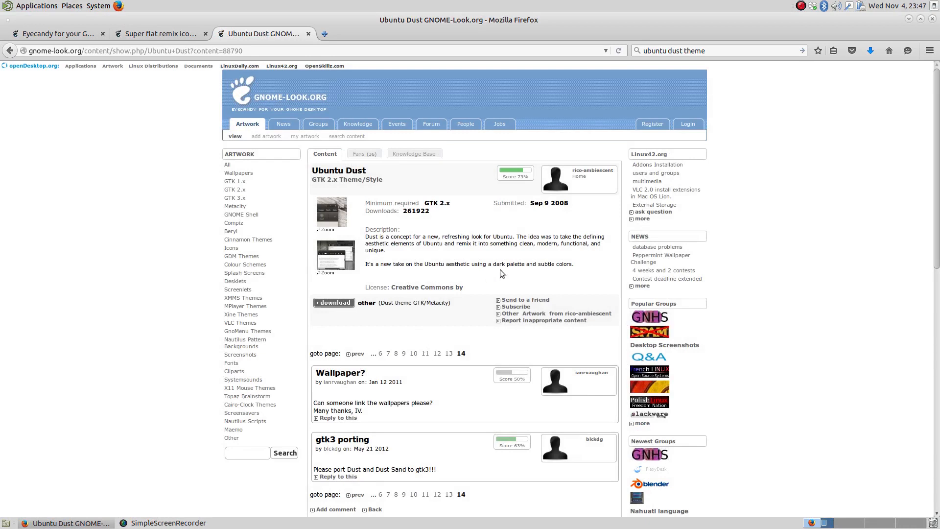
{"action": "mouse_move", "coordinate": [332, 303]}
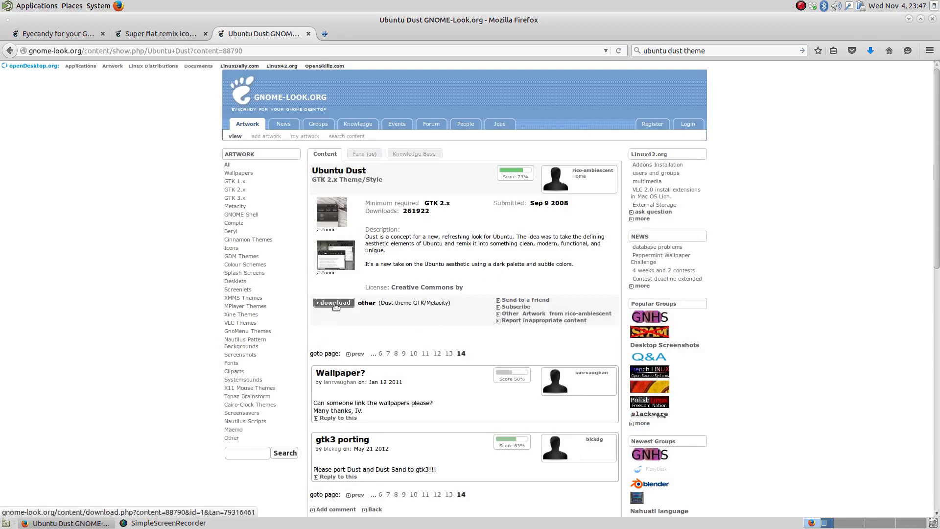
{"action": "left_click", "coordinate": [333, 303]}
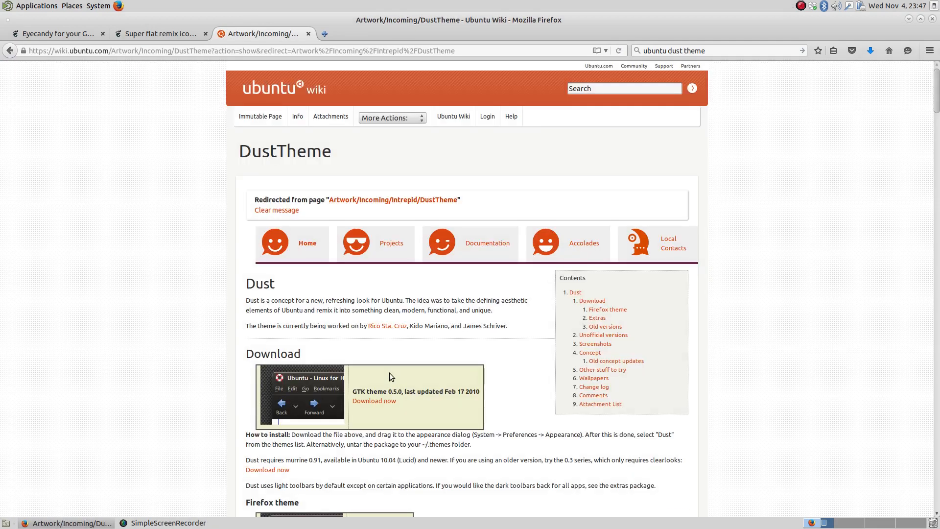
{"action": "mouse_move", "coordinate": [487, 374]}
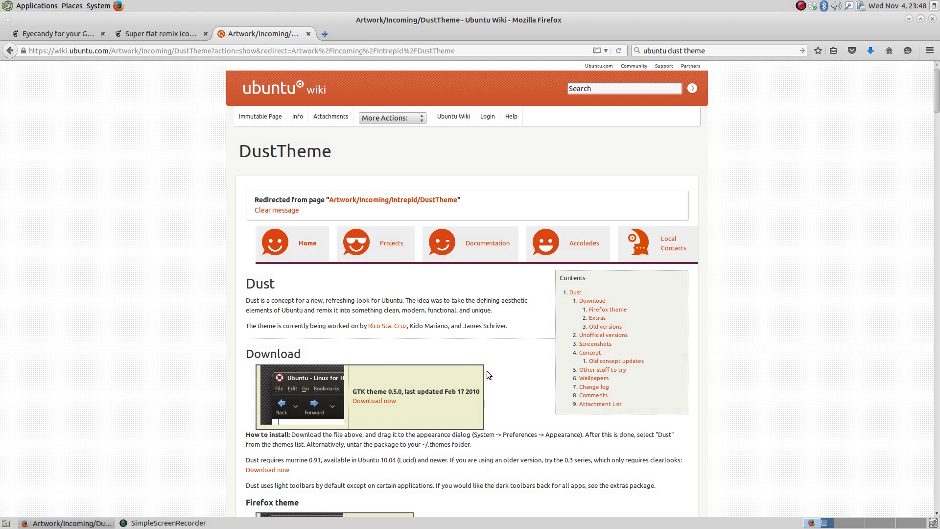
{"action": "mouse_move", "coordinate": [542, 378]}
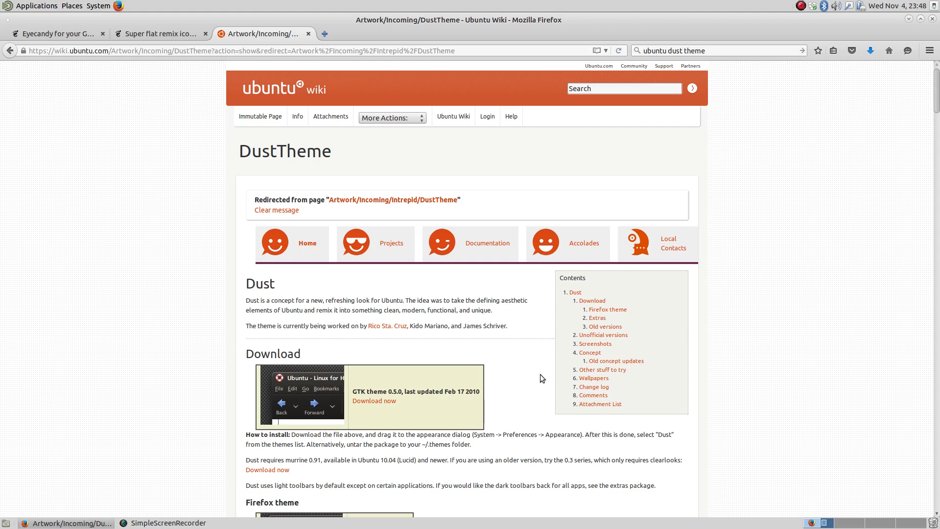
{"action": "mouse_move", "coordinate": [525, 386]}
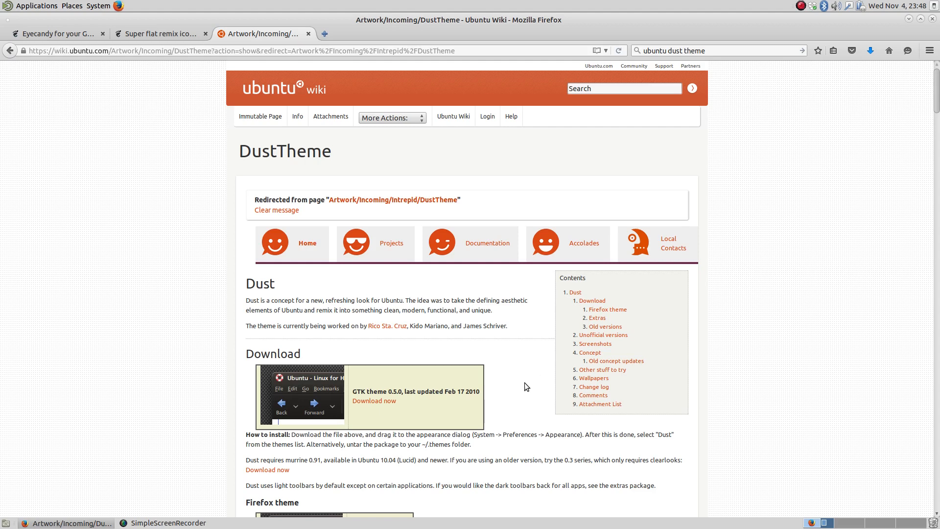
{"action": "mouse_move", "coordinate": [508, 405]}
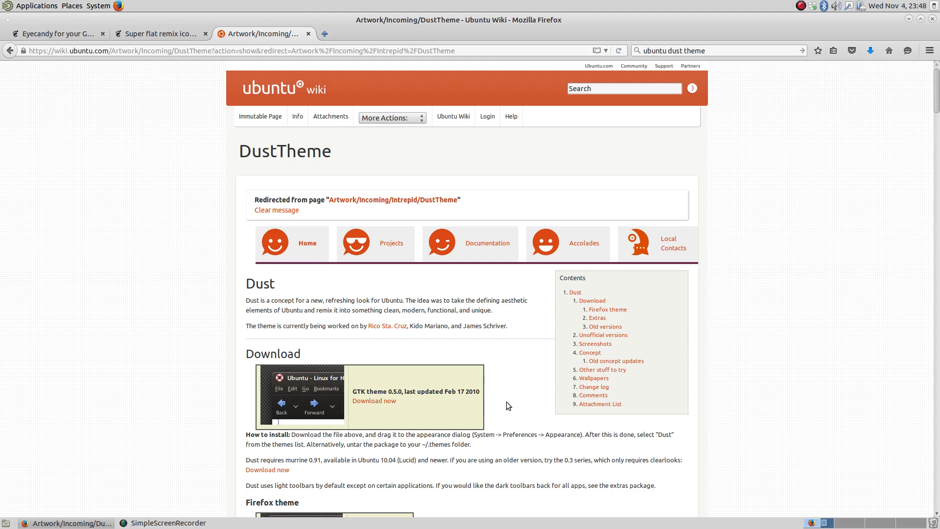
{"action": "mouse_move", "coordinate": [560, 403]}
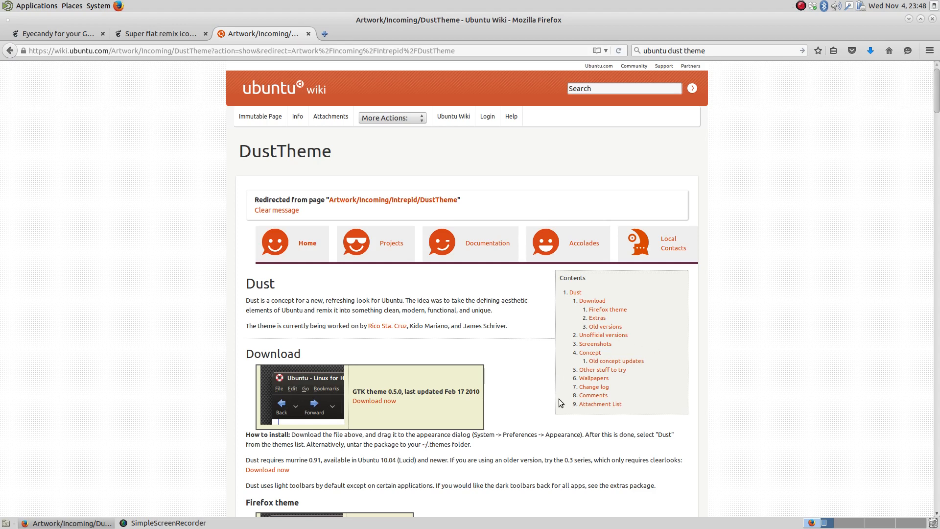
Scroll the DustTheme wiki page down to the 0.3 series 'Download now' link
{"action": "scroll", "scroll_direction": "down", "scroll_amount": 3}
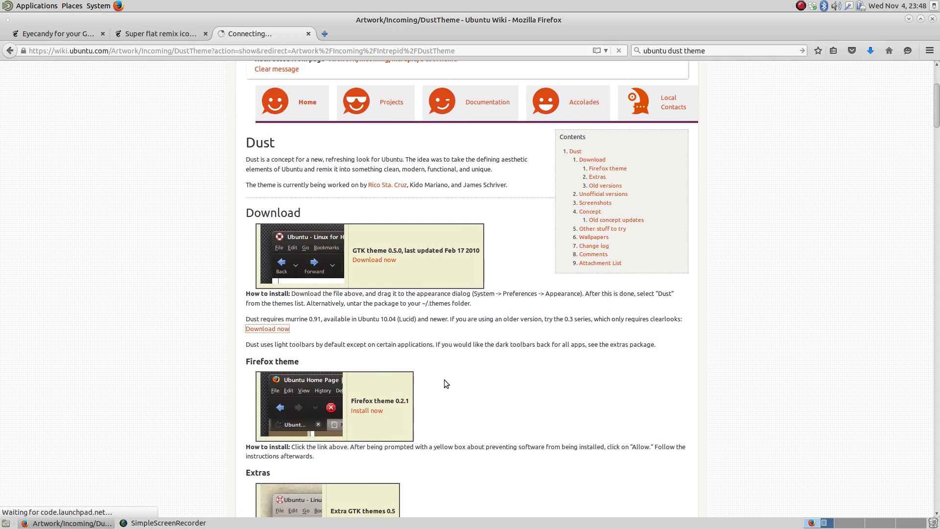
On Launchpad's Dust 0.3 release page, save Dust-extras-0.3.tar.gz to disk
{"action": "left_click", "coordinate": [267, 329]}
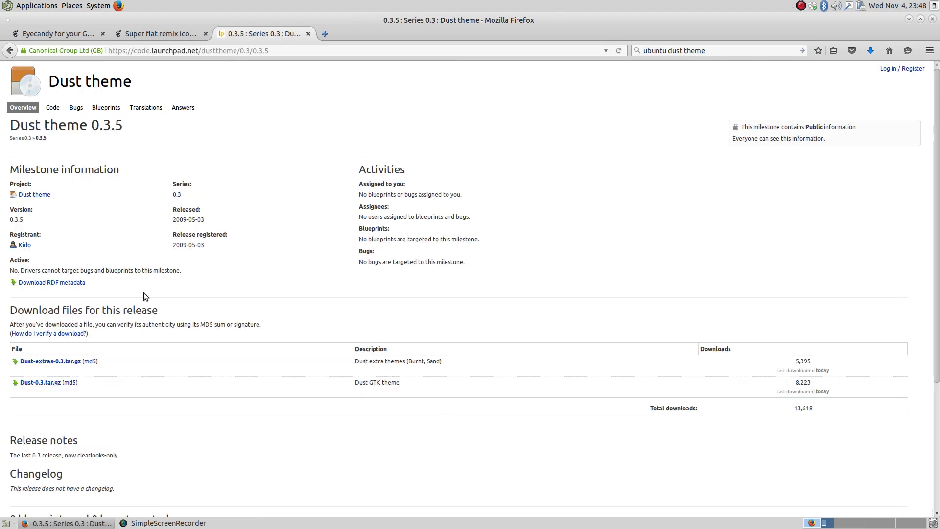
{"action": "scroll", "scroll_direction": "down", "scroll_amount": 3}
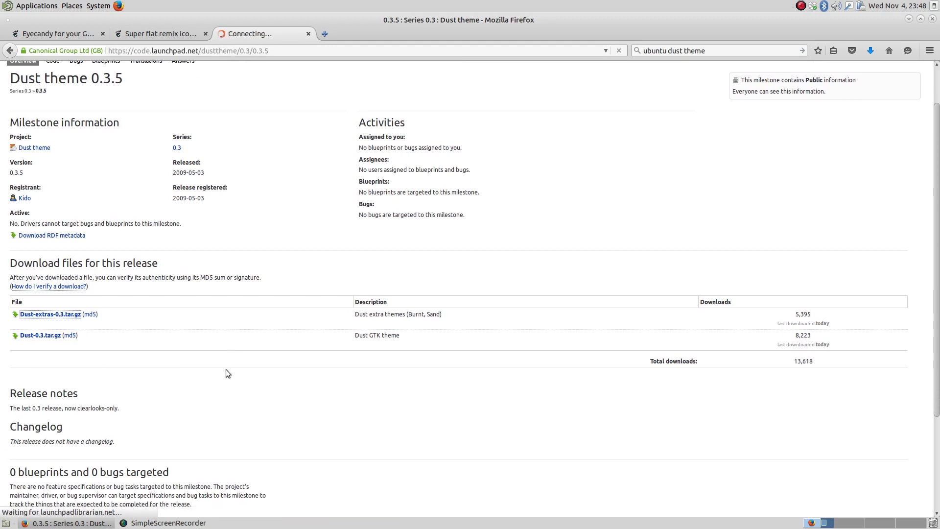
{"action": "left_click", "coordinate": [50, 313]}
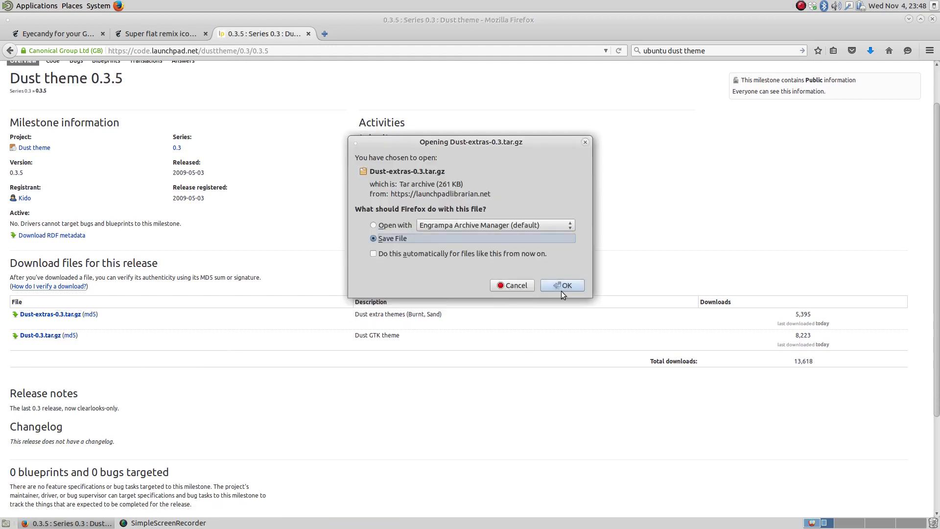
{"action": "left_click", "coordinate": [561, 285]}
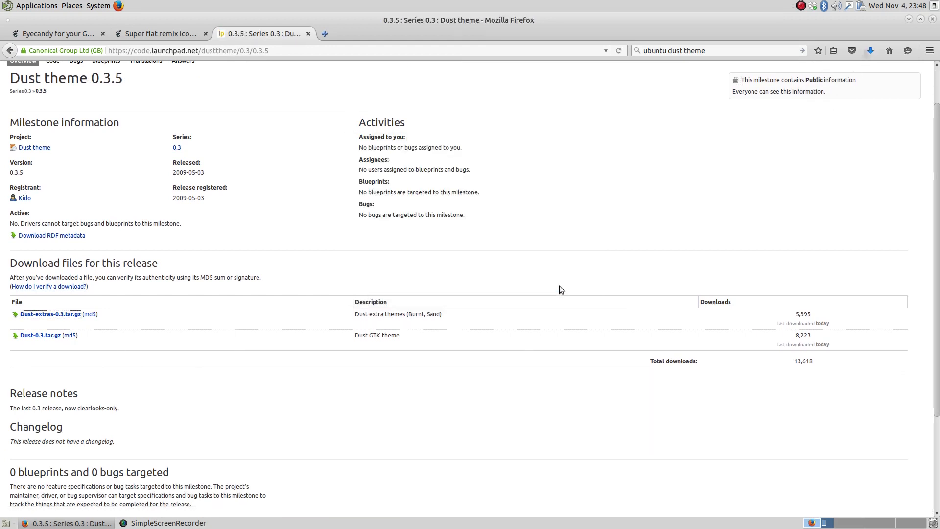
{"action": "mouse_move", "coordinate": [514, 144]}
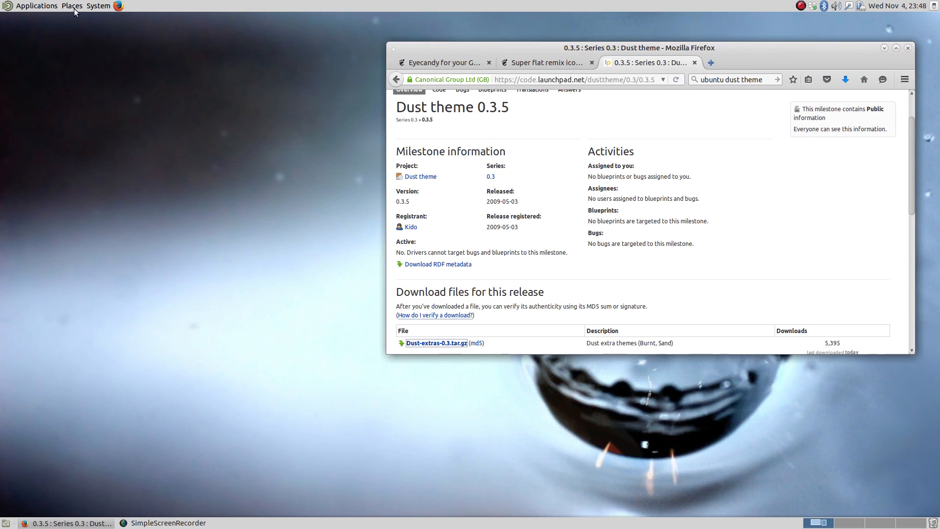
Open the home folder in Caja with hidden files shown and a second pane enabled
{"action": "left_click", "coordinate": [71, 6]}
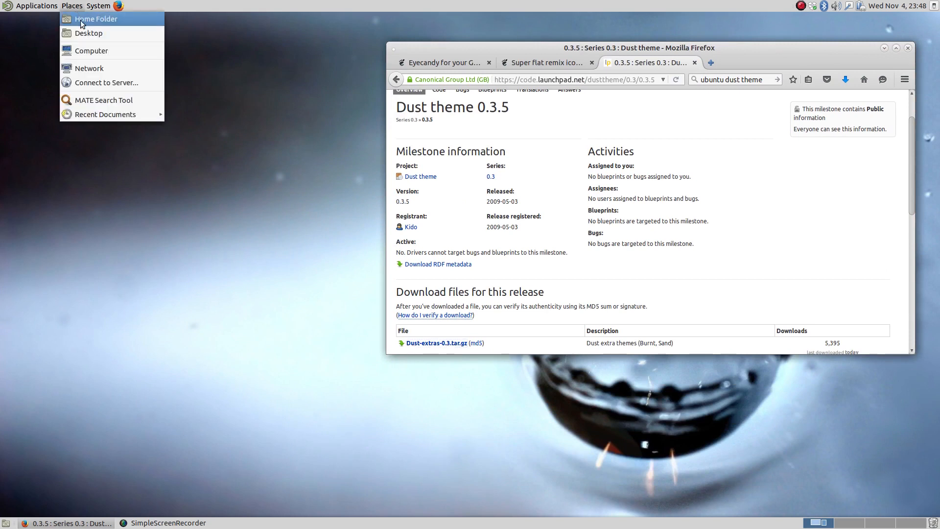
{"action": "left_click", "coordinate": [95, 18]}
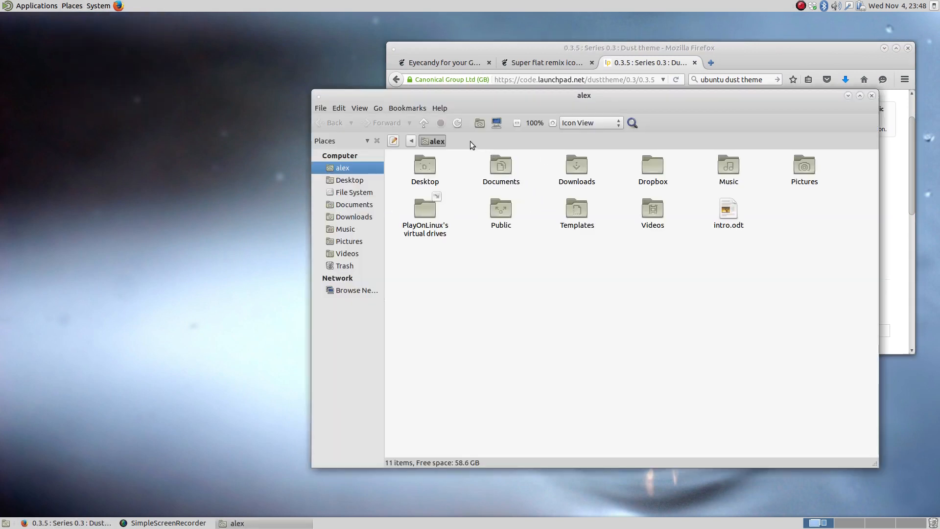
{"action": "left_click", "coordinate": [359, 108]}
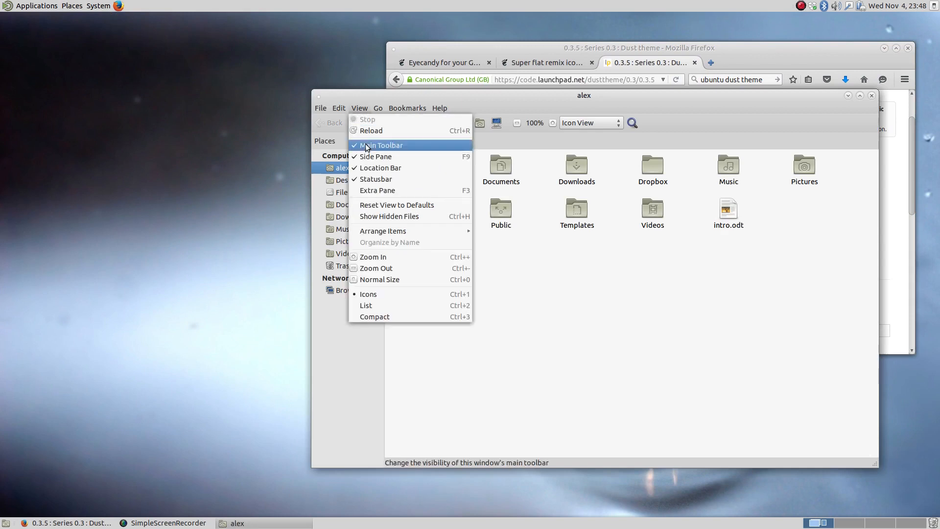
{"action": "mouse_move", "coordinate": [389, 216]}
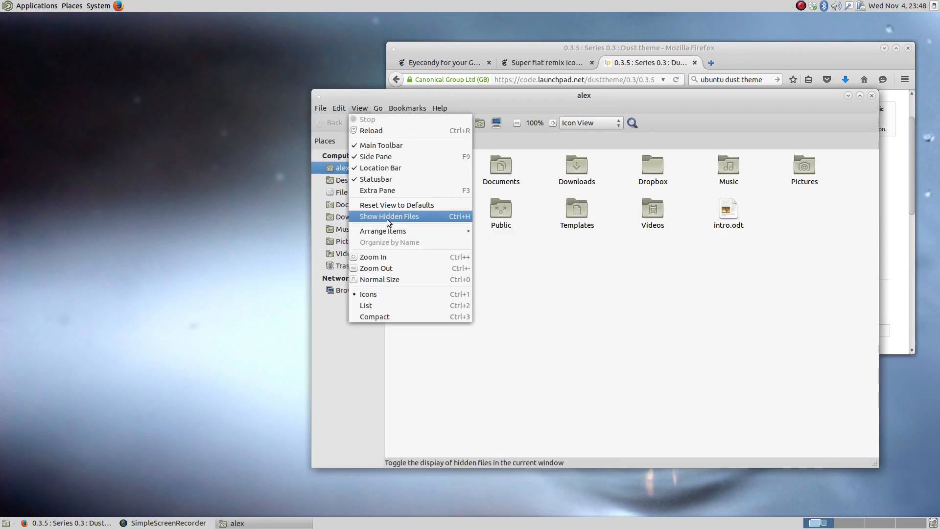
{"action": "left_click", "coordinate": [389, 215]}
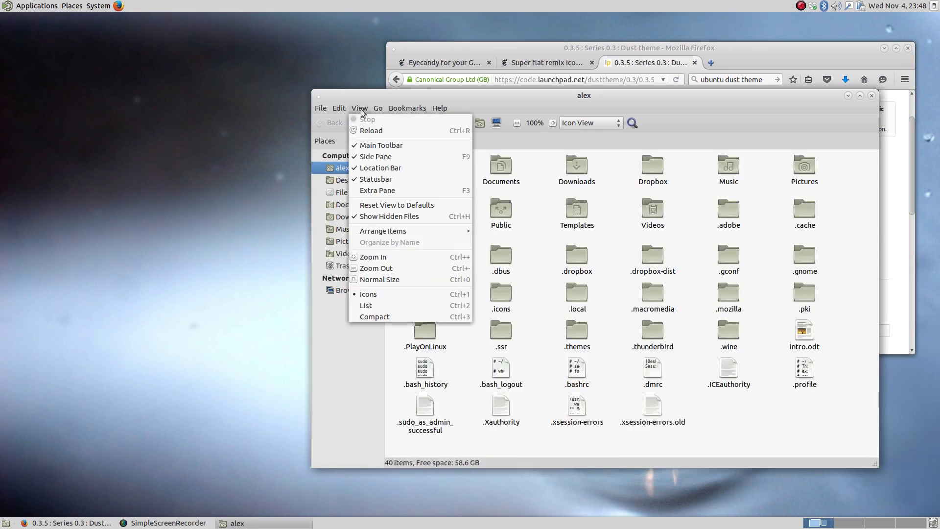
{"action": "left_click", "coordinate": [377, 190]}
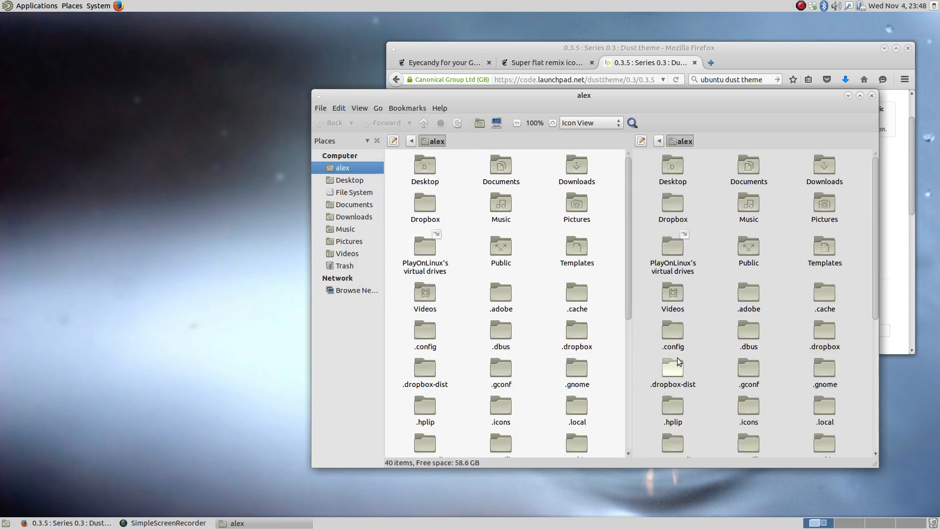
{"action": "mouse_move", "coordinate": [712, 339]}
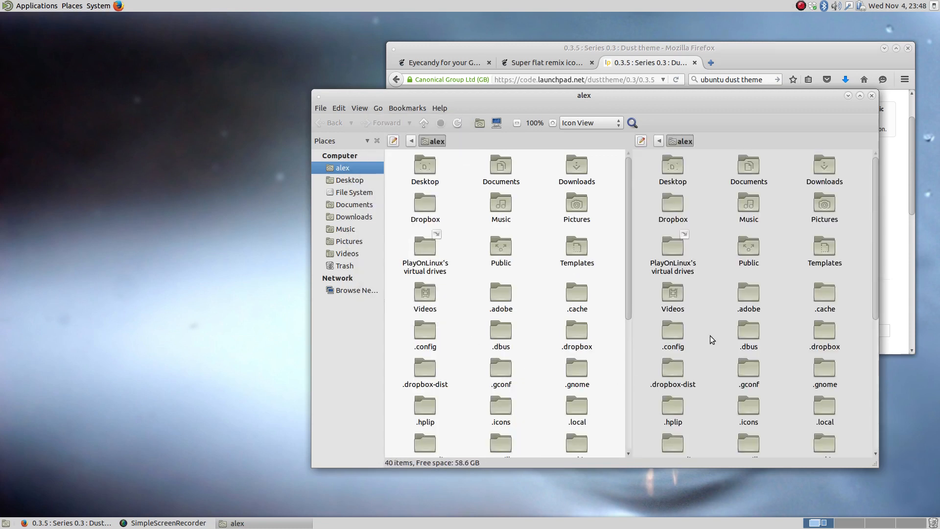
{"action": "mouse_move", "coordinate": [538, 258]}
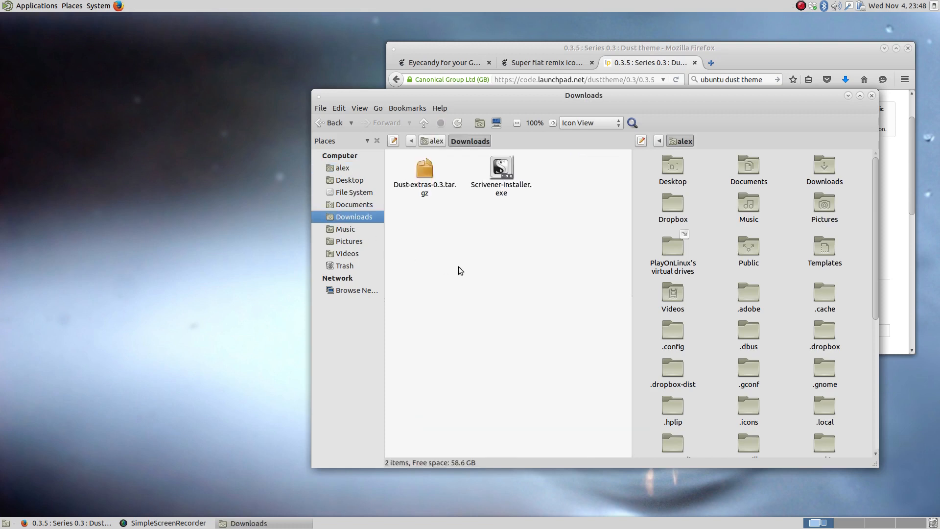
{"action": "mouse_move", "coordinate": [458, 222]}
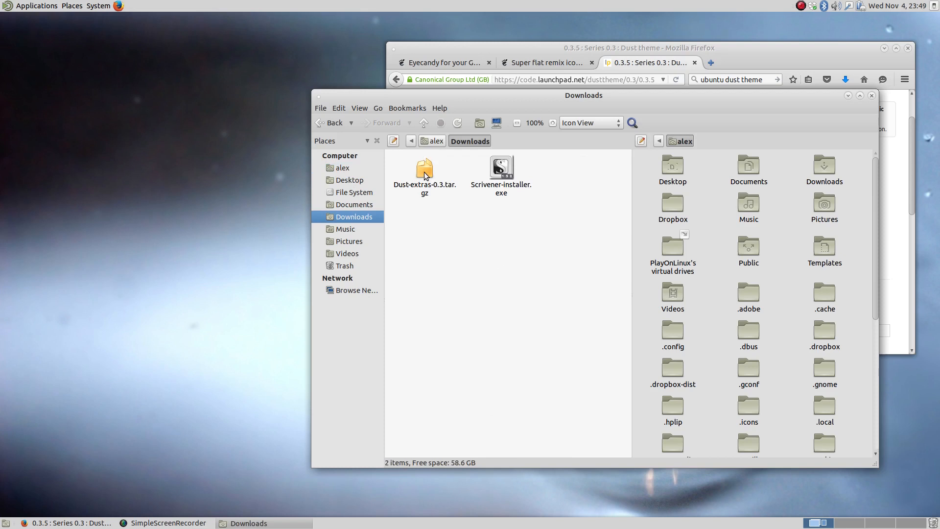
Bring up the context menu for Dust-extras-0.3.tar.gz in Downloads
{"action": "right_click", "coordinate": [424, 168]}
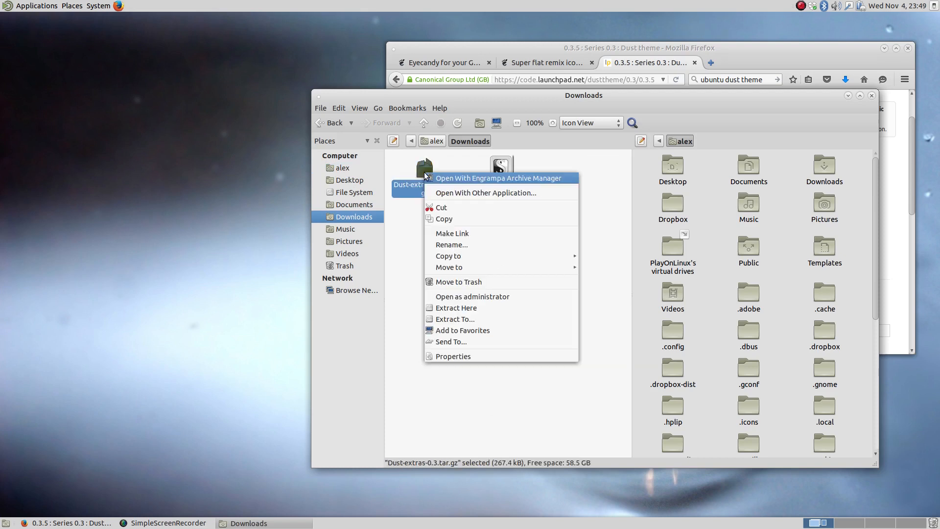
{"action": "mouse_move", "coordinate": [458, 282]}
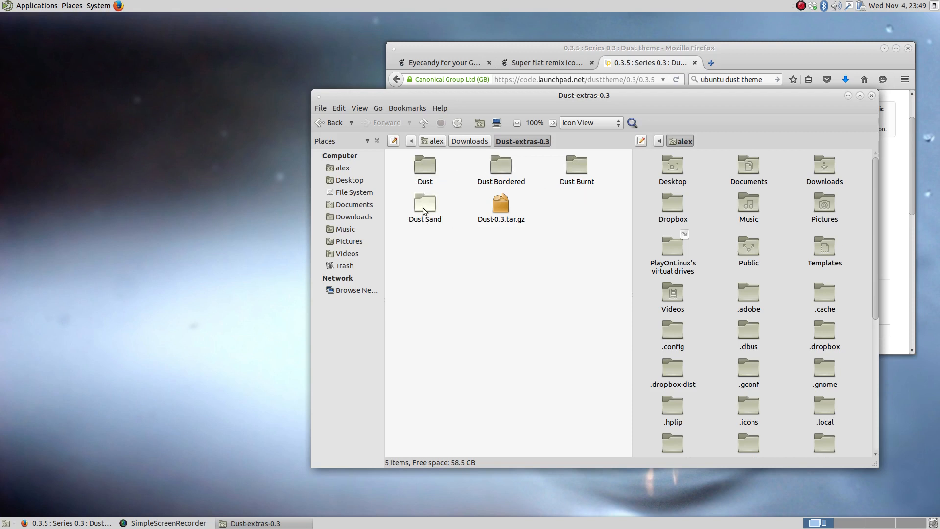
{"action": "mouse_move", "coordinate": [544, 300]}
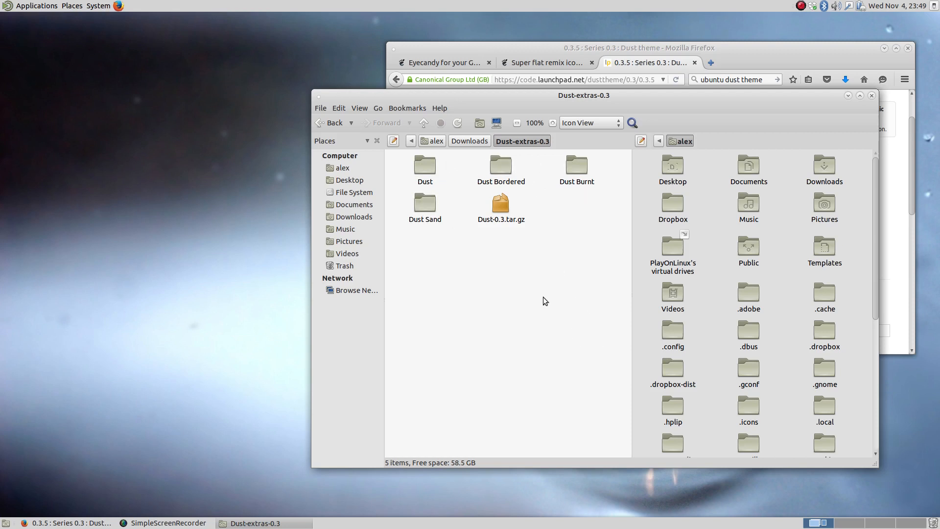
{"action": "left_click", "coordinate": [343, 167]}
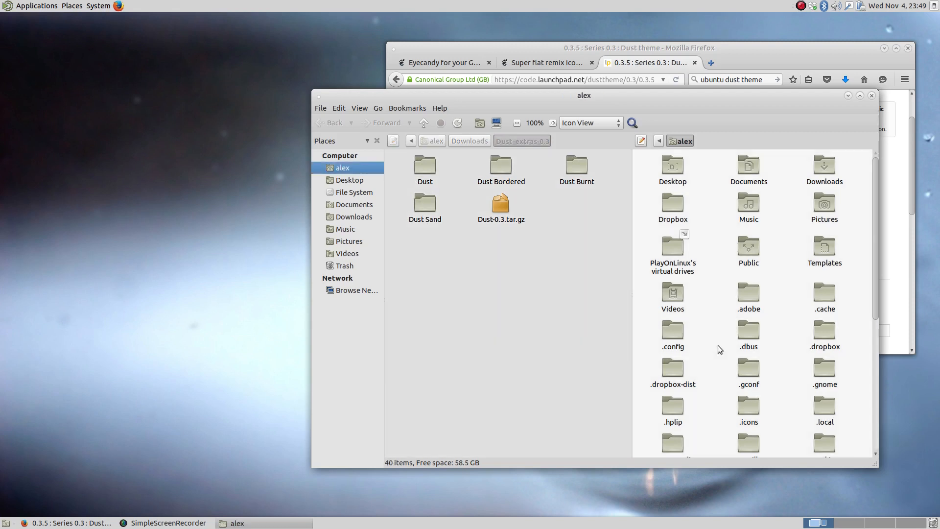
{"action": "mouse_move", "coordinate": [714, 226]}
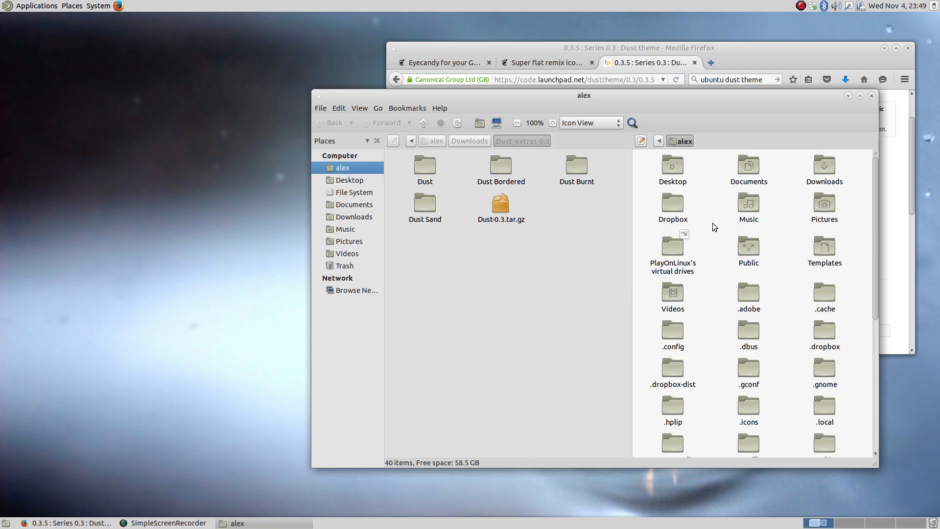
{"action": "mouse_move", "coordinate": [689, 222]}
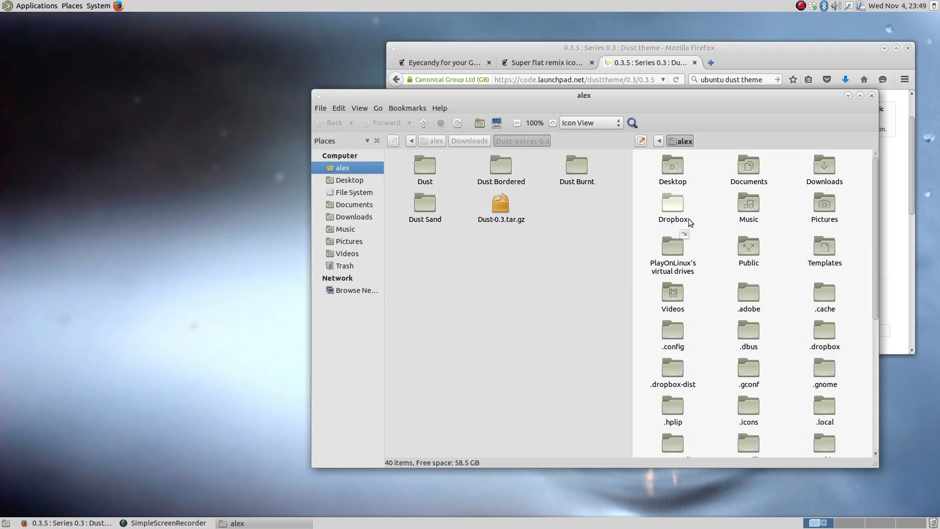
{"action": "scroll", "scroll_direction": "down", "scroll_amount": 3}
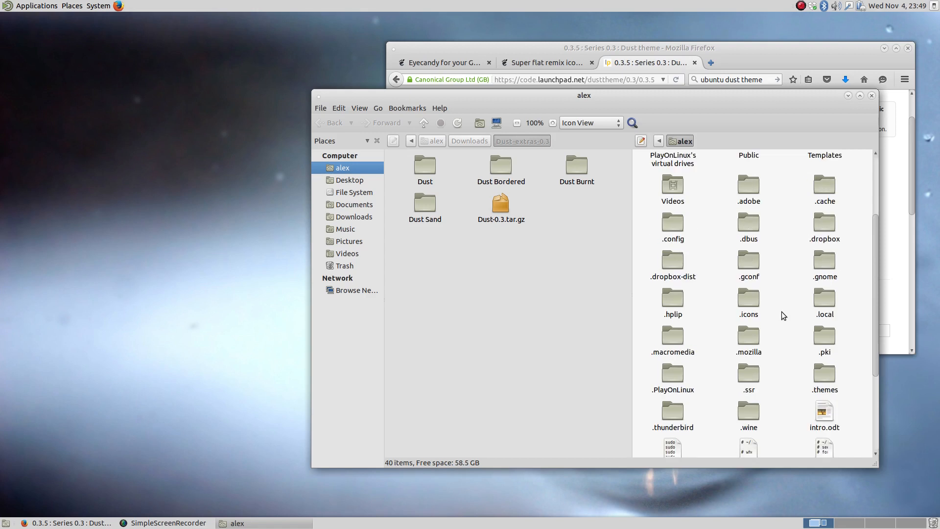
{"action": "mouse_move", "coordinate": [749, 260]}
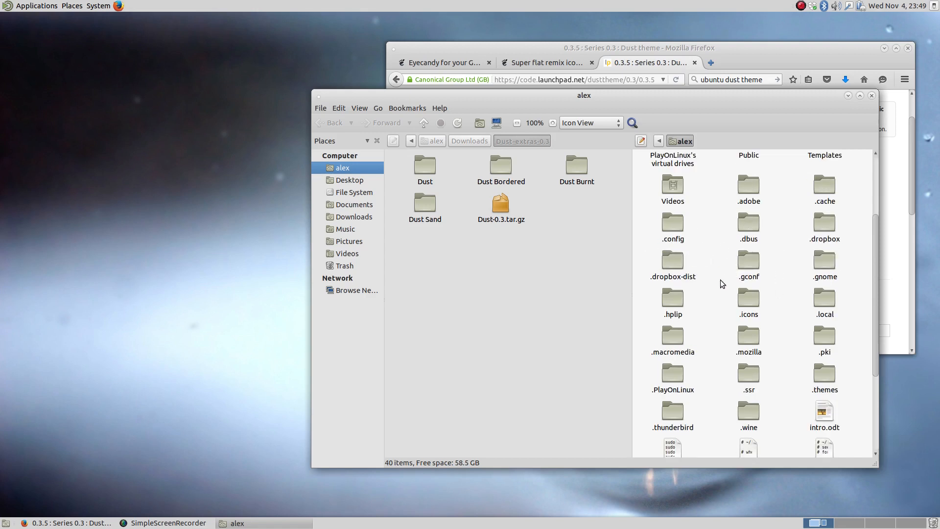
{"action": "mouse_move", "coordinate": [748, 299]}
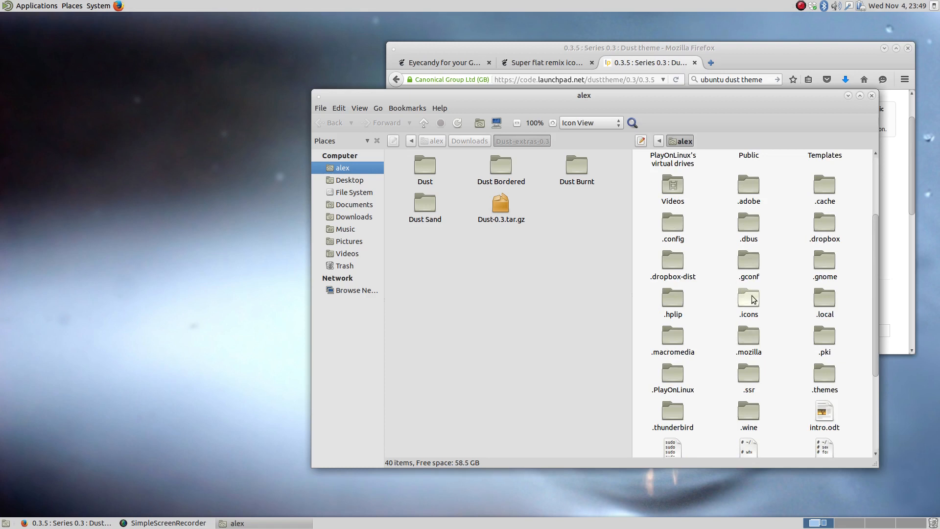
Open the hidden .themes folder in the right pane, then return focus to the extracted Dust folders
{"action": "scroll", "scroll_direction": "down", "scroll_amount": 3}
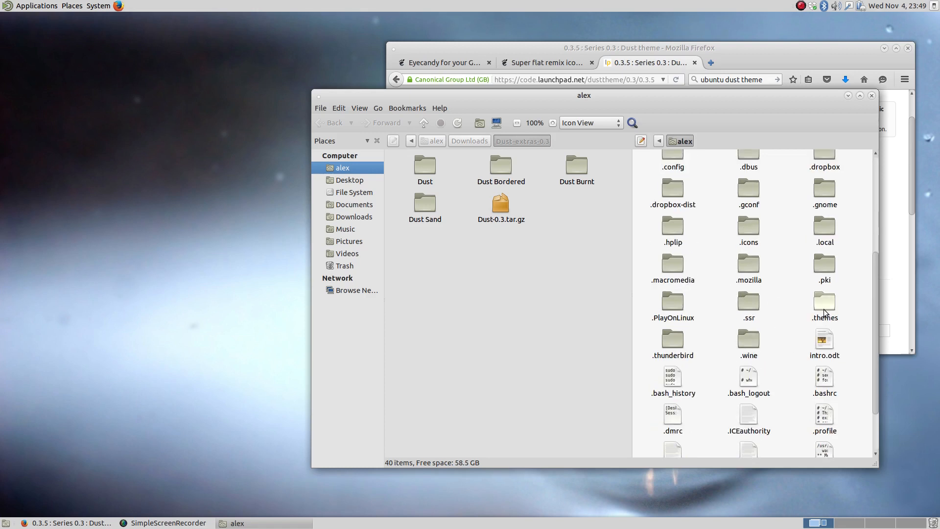
{"action": "double_click", "coordinate": [825, 303]}
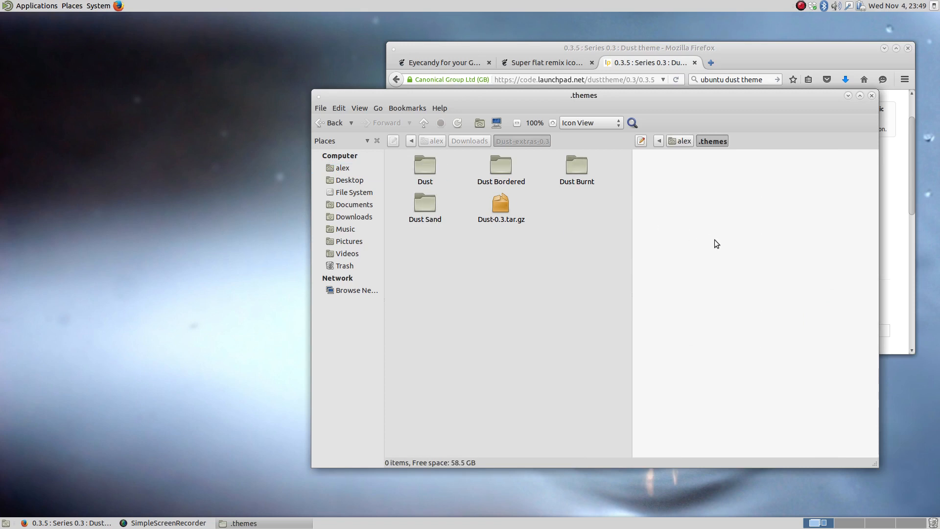
{"action": "mouse_move", "coordinate": [648, 292]}
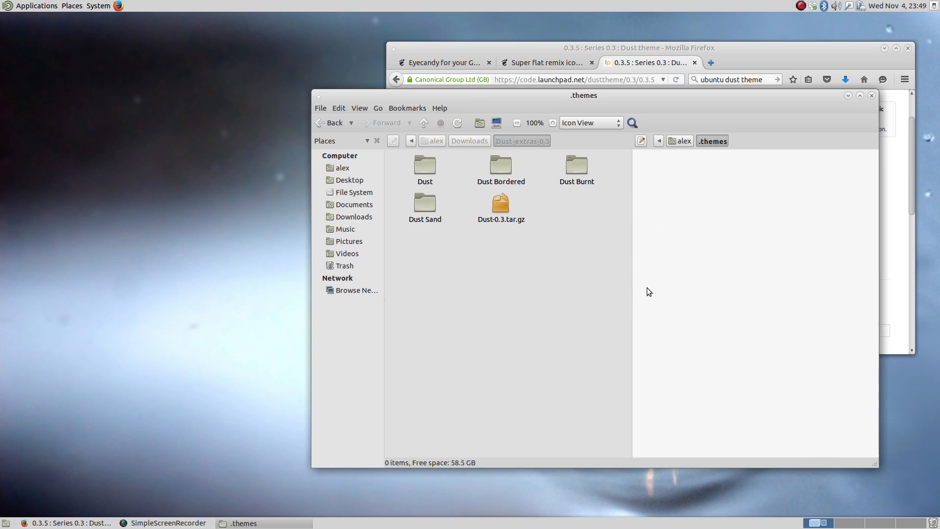
{"action": "mouse_move", "coordinate": [626, 286]}
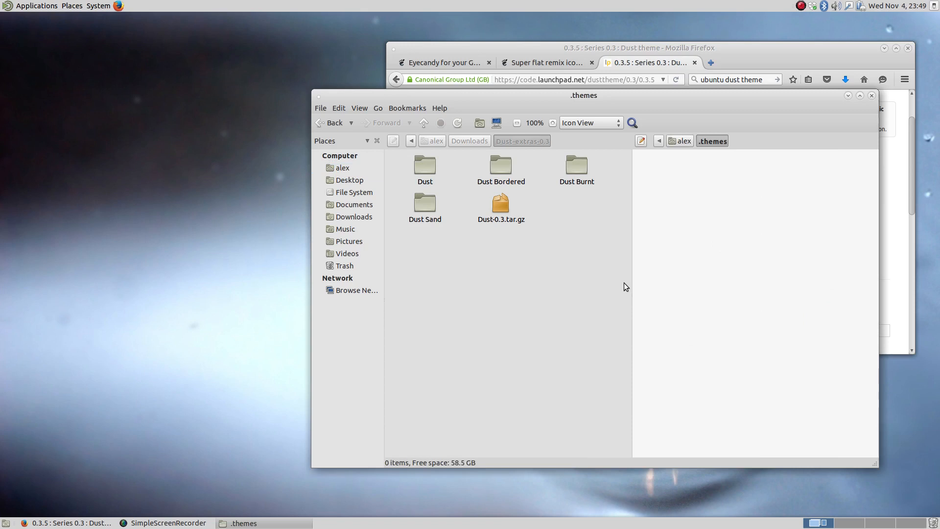
{"action": "left_click", "coordinate": [521, 140]}
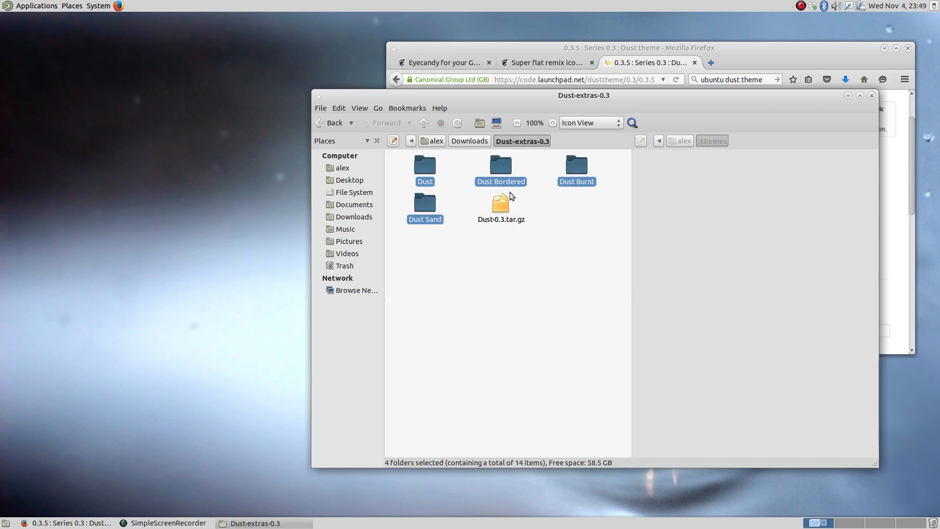
Copy the four Dust theme folders to the other pane (.themes) and close Caja
{"action": "right_click", "coordinate": [500, 170]}
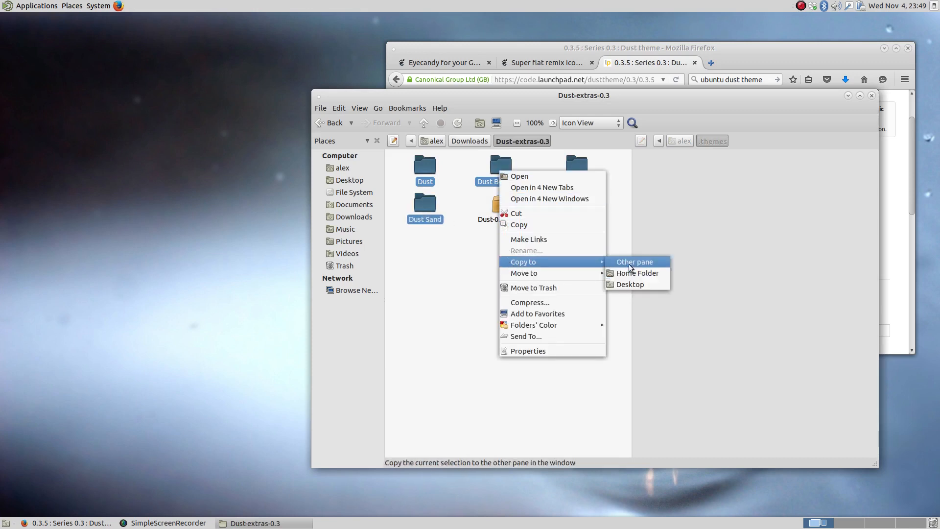
{"action": "left_click", "coordinate": [634, 261]}
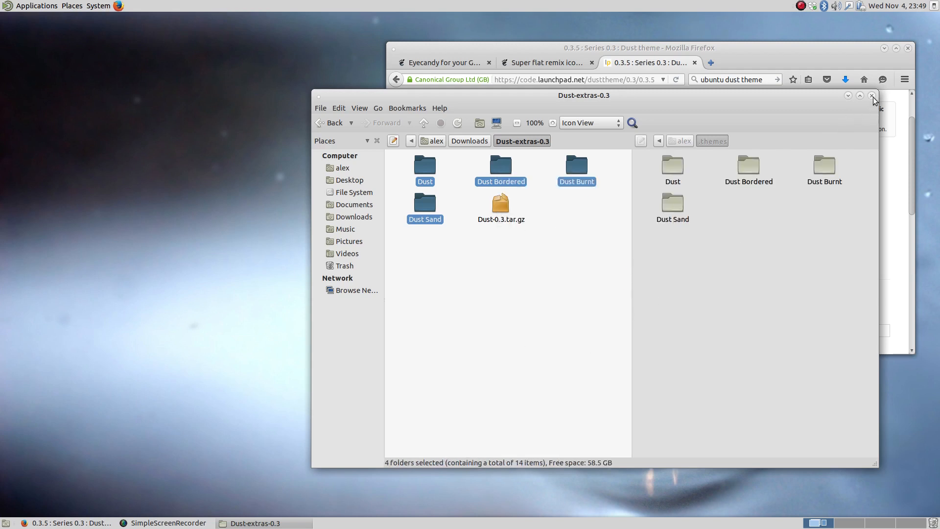
{"action": "left_click", "coordinate": [872, 95]}
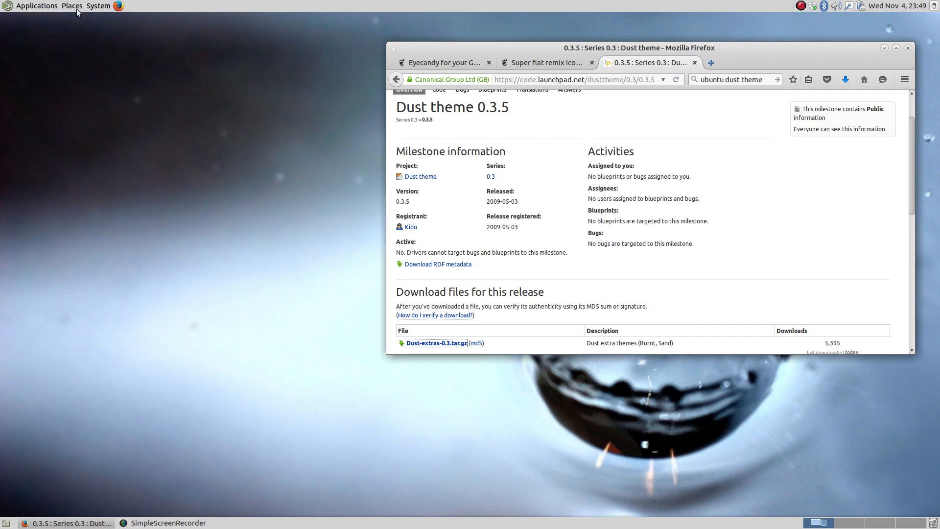
{"action": "mouse_move", "coordinate": [98, 6]}
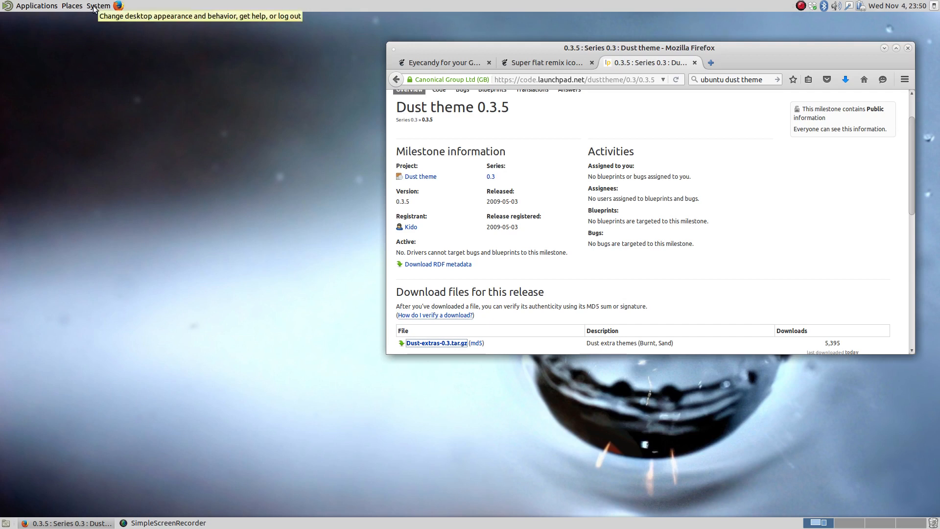
Open Appearance Preferences from System > Preferences and scan the Theme list for the Dust themes
{"action": "left_click", "coordinate": [98, 5]}
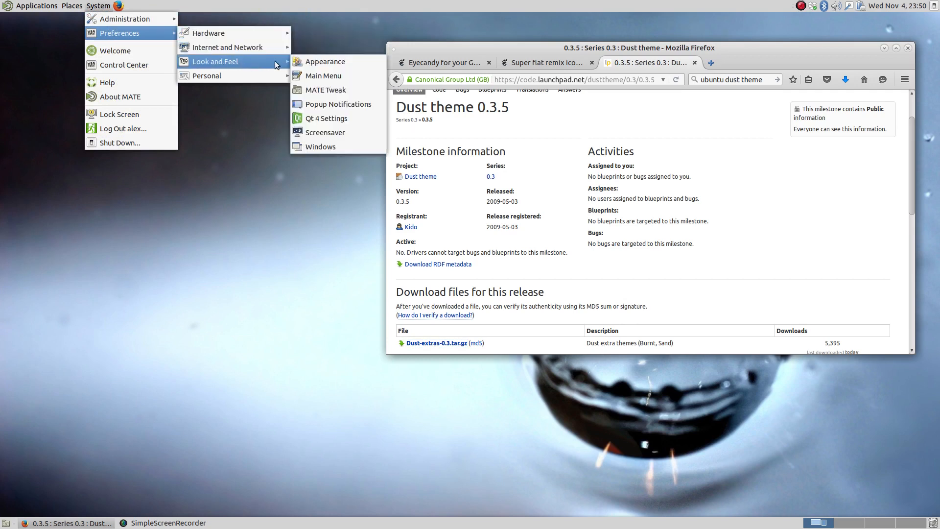
{"action": "left_click", "coordinate": [324, 61]}
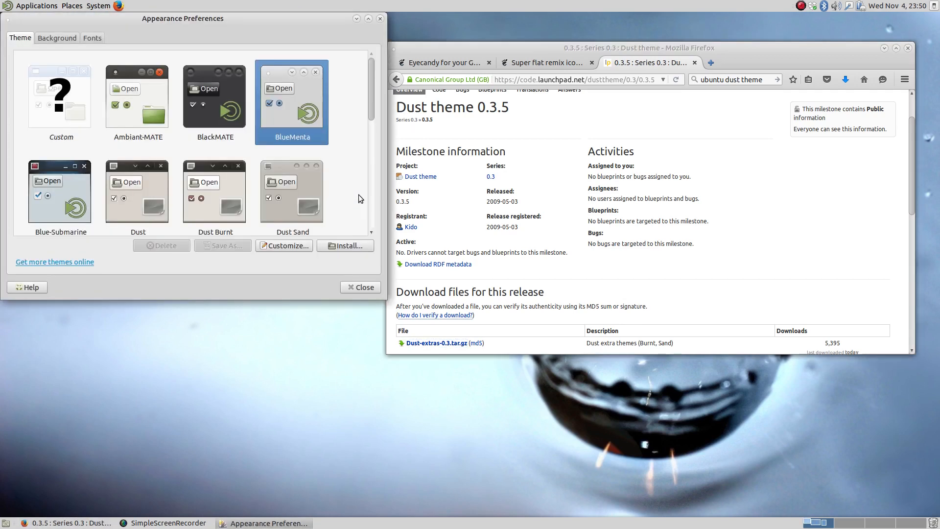
{"action": "scroll", "scroll_direction": "down", "scroll_amount": 3}
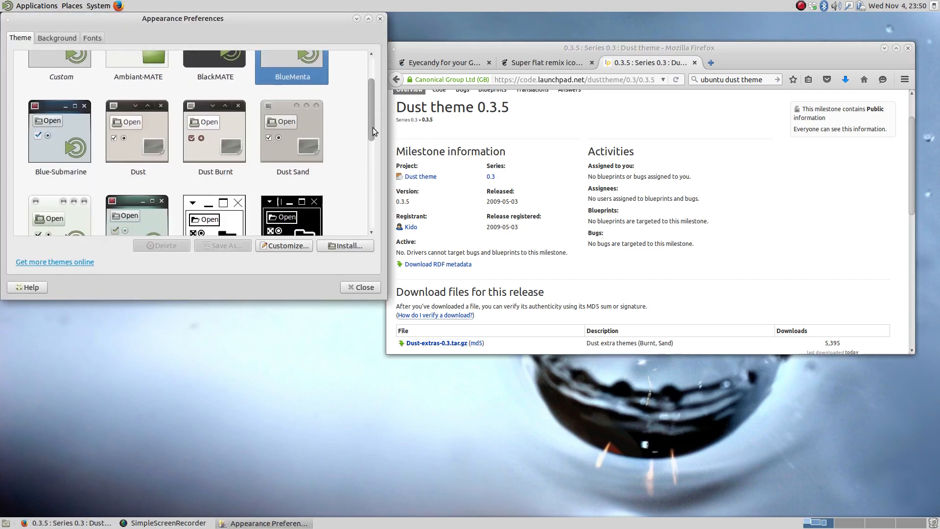
{"action": "scroll", "scroll_direction": "up", "scroll_amount": 3}
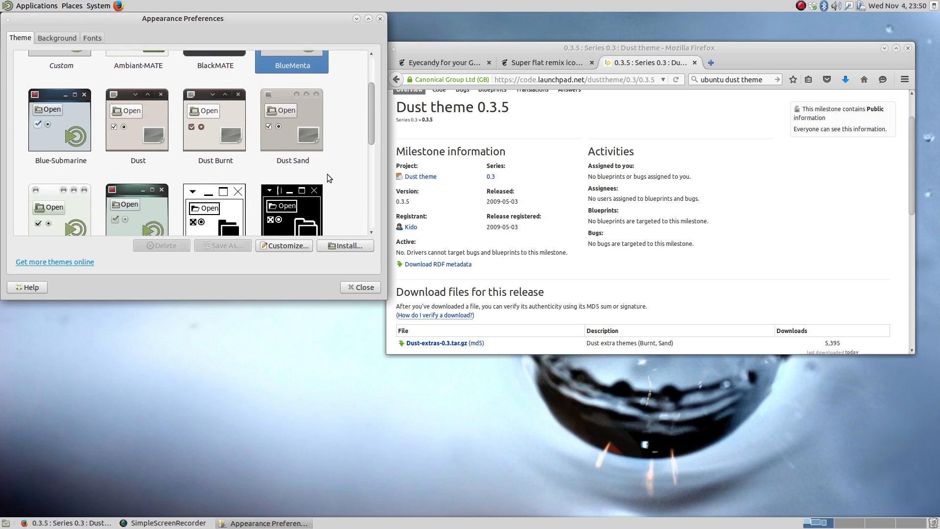
{"action": "mouse_move", "coordinate": [205, 202]}
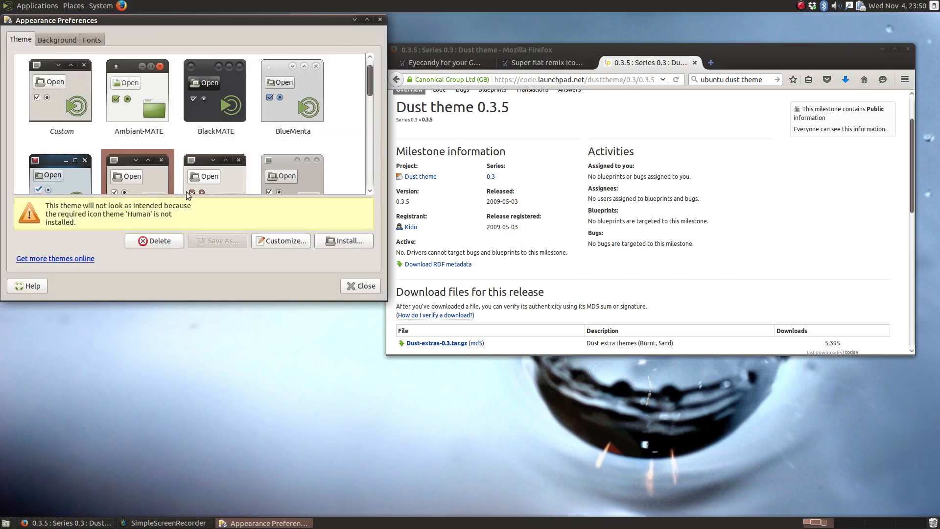
{"action": "mouse_move", "coordinate": [312, 29]}
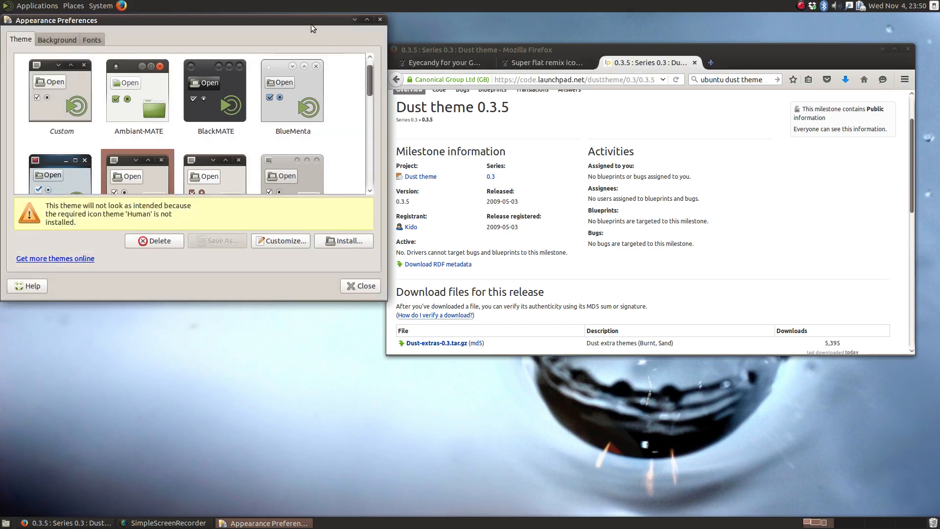
{"action": "mouse_move", "coordinate": [345, 164]}
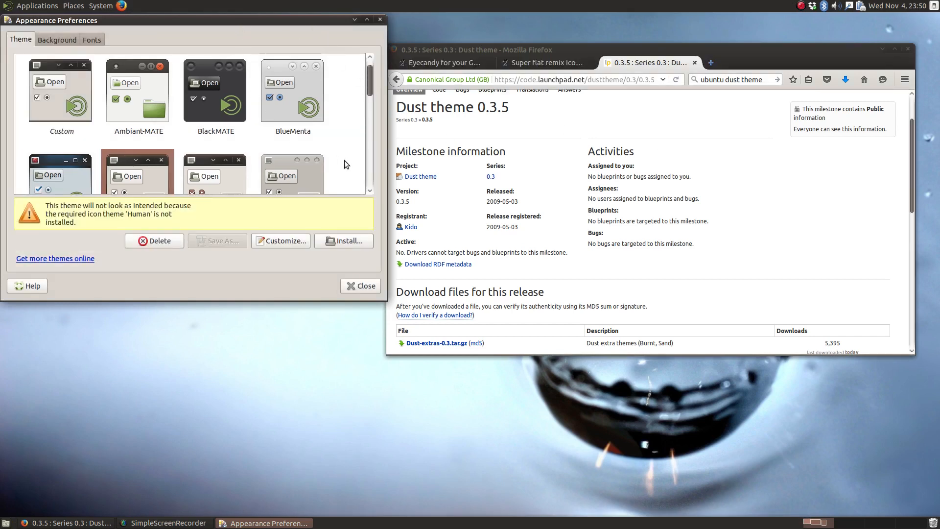
Apply the Dust Sand then Dust theme, then close Appearance Preferences
{"action": "scroll", "scroll_direction": "down", "scroll_amount": 3}
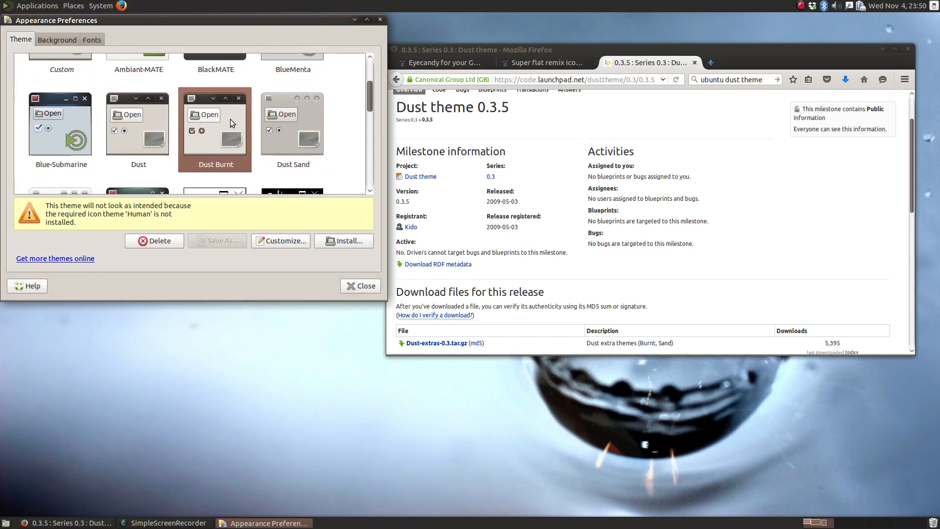
{"action": "left_click", "coordinate": [291, 124]}
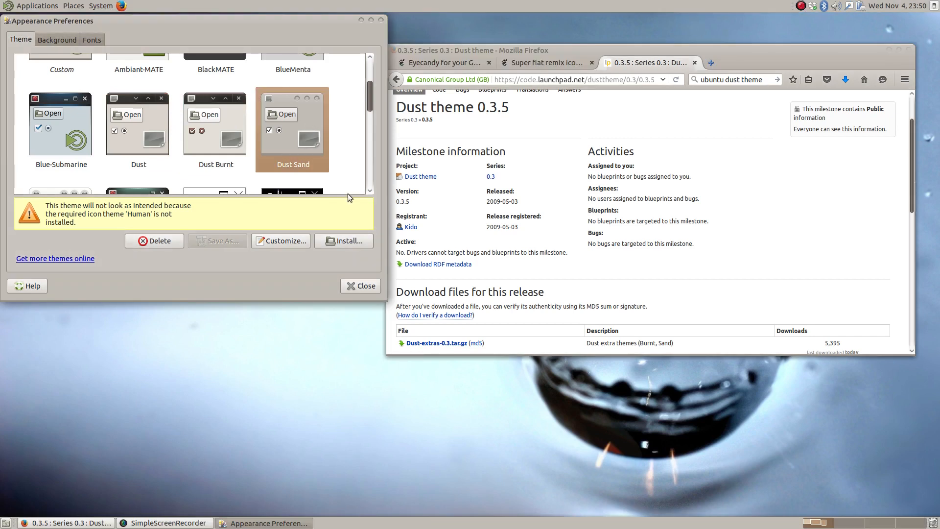
{"action": "left_click", "coordinate": [137, 123]}
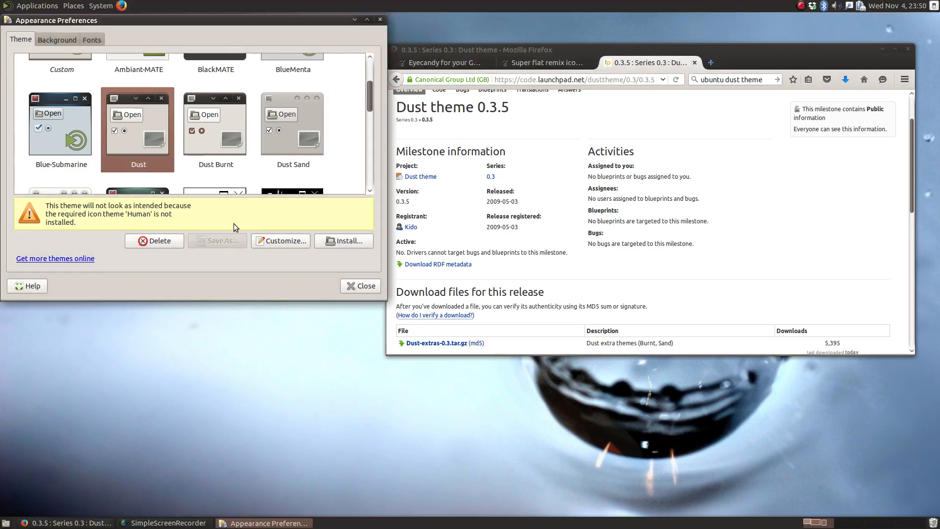
{"action": "mouse_move", "coordinate": [306, 289]}
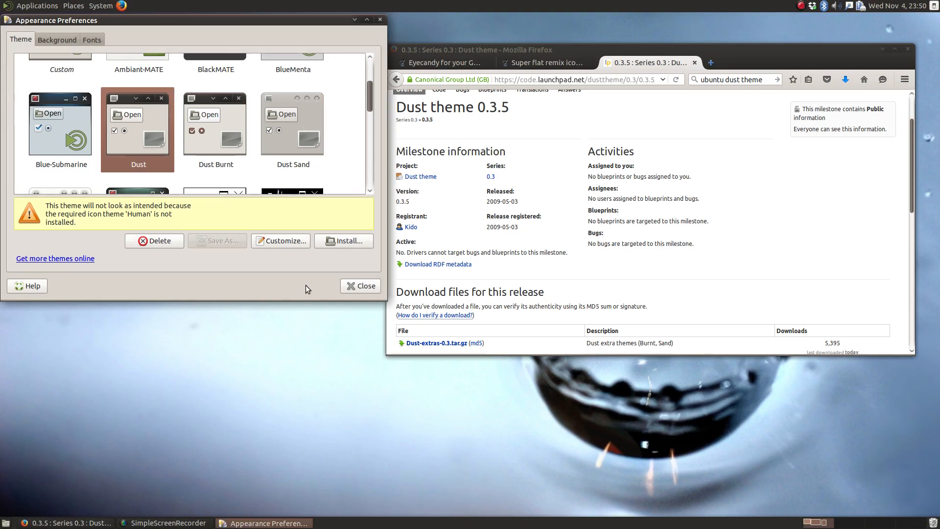
{"action": "mouse_move", "coordinate": [115, 213]}
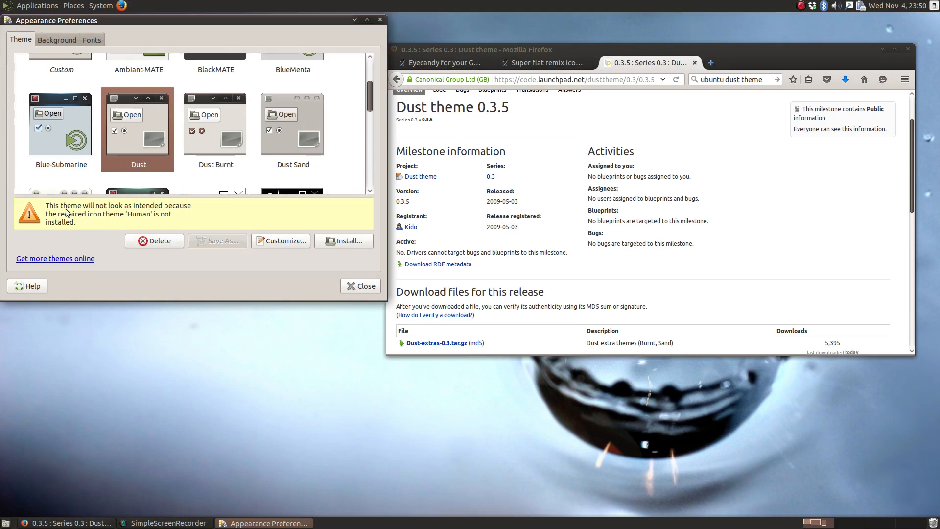
{"action": "mouse_move", "coordinate": [90, 225]}
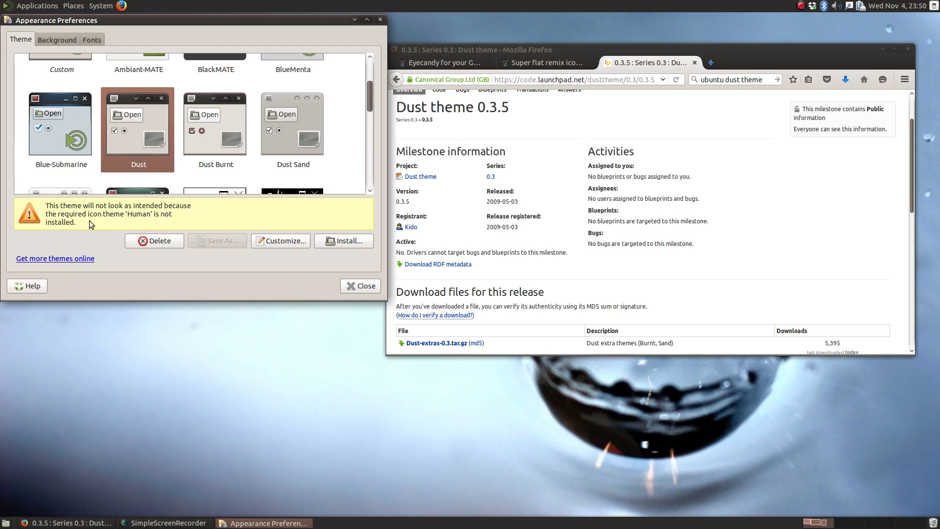
{"action": "mouse_move", "coordinate": [101, 234]}
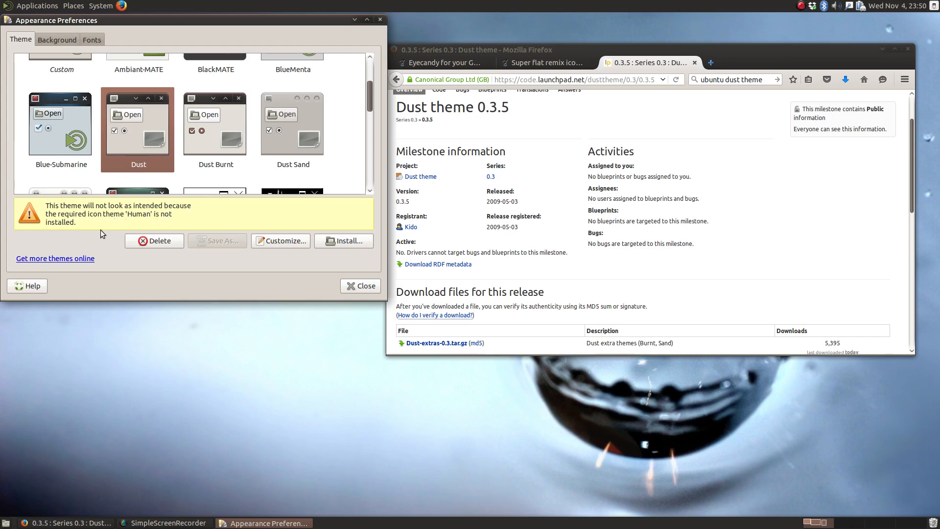
{"action": "mouse_move", "coordinate": [110, 233]}
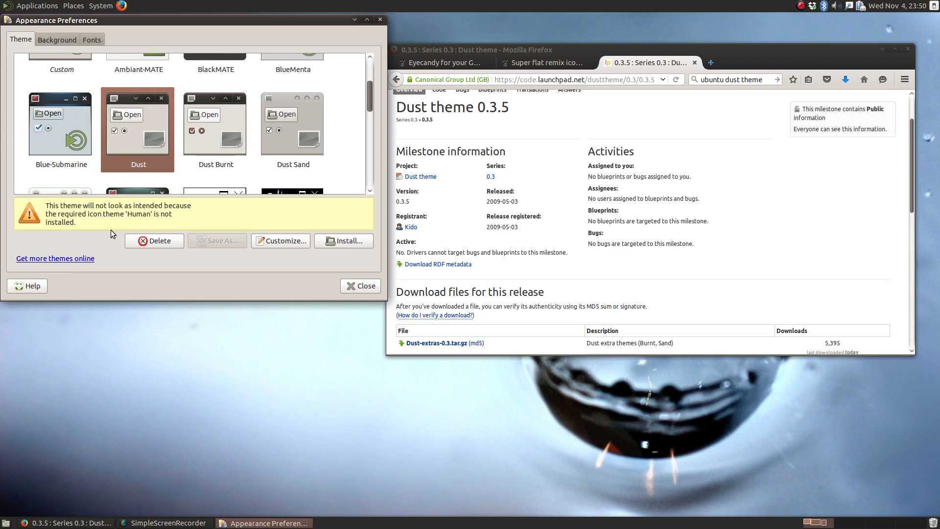
{"action": "mouse_move", "coordinate": [168, 332]}
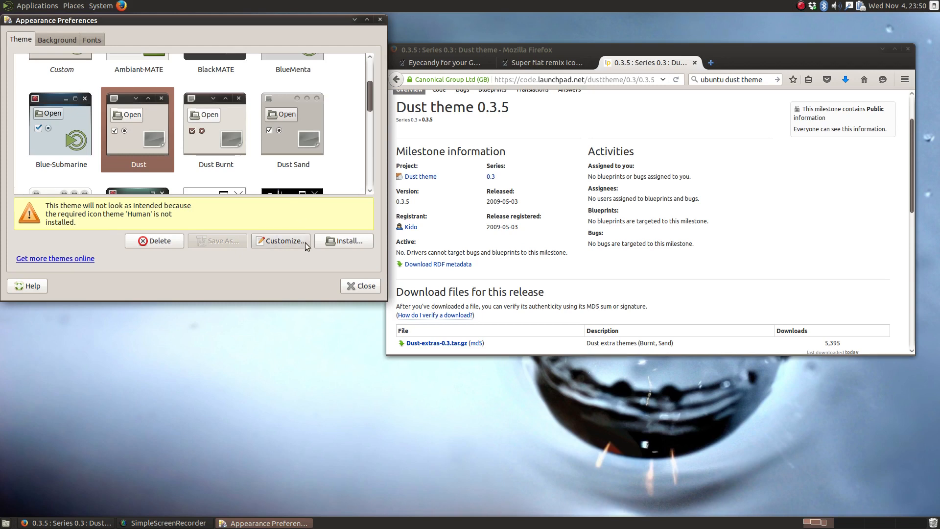
{"action": "mouse_move", "coordinate": [304, 267]}
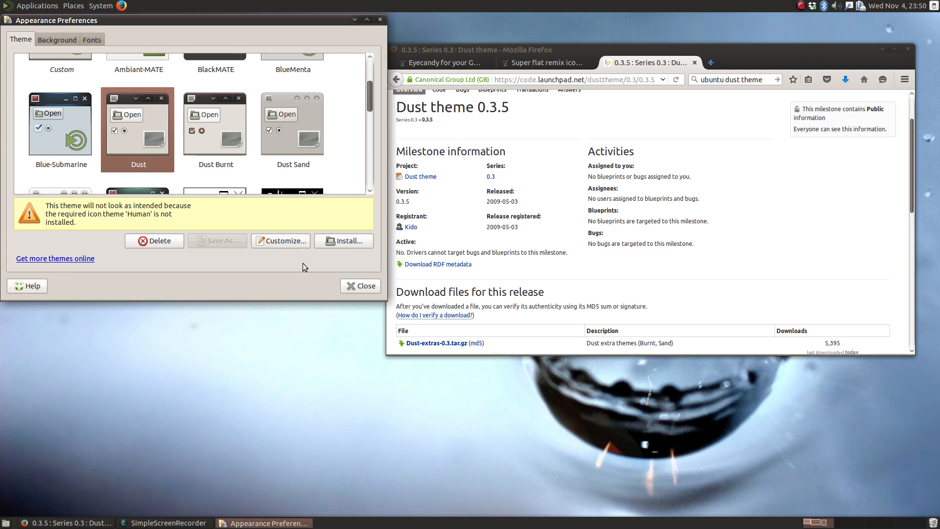
{"action": "mouse_move", "coordinate": [227, 222]}
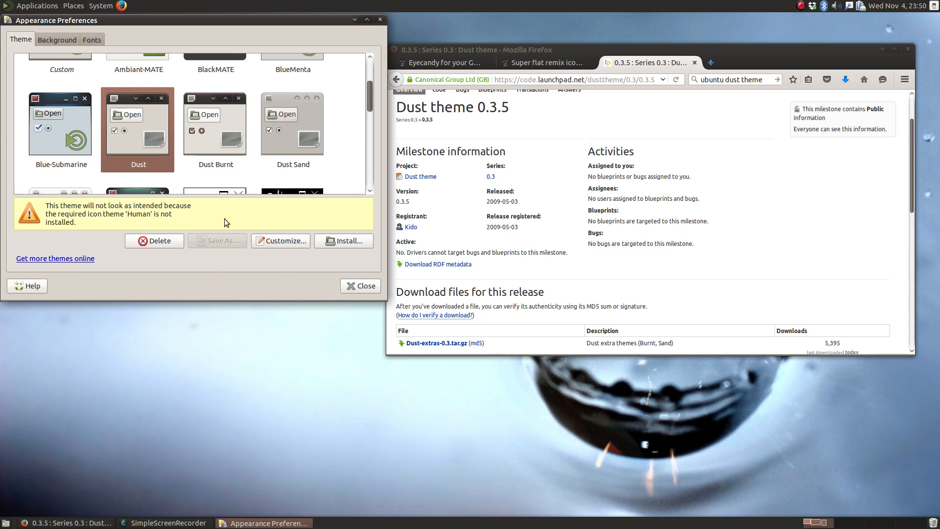
{"action": "mouse_move", "coordinate": [379, 20]}
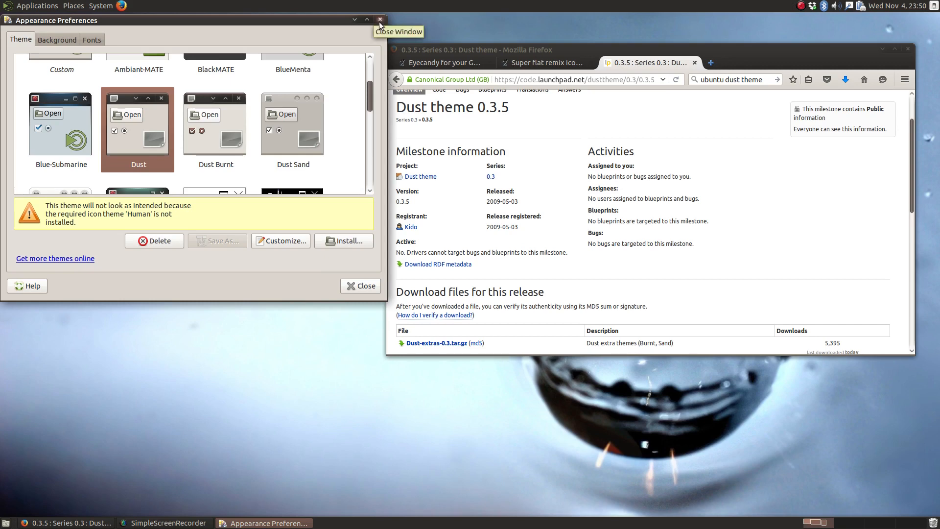
{"action": "left_click", "coordinate": [379, 20]}
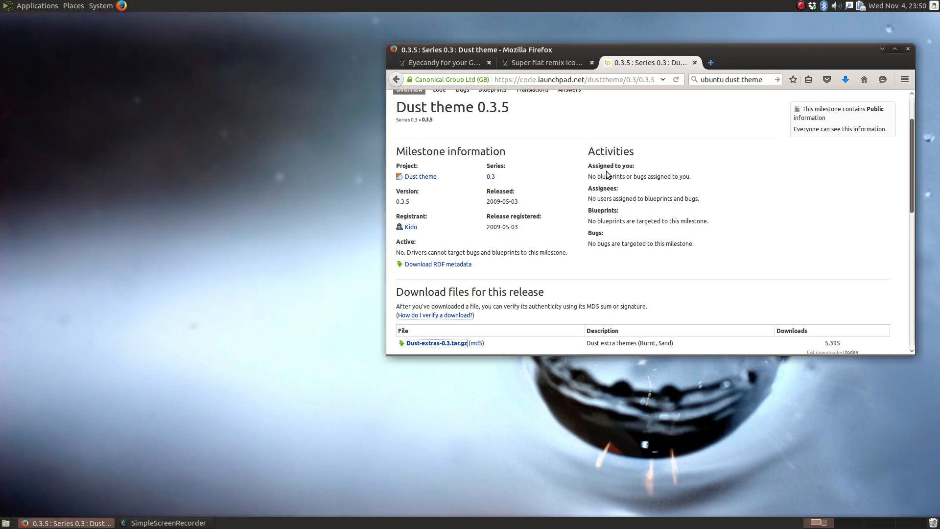
Show the Icons artwork category on GNOME-Look.org and browse the latest icon themes
{"action": "left_click", "coordinate": [443, 63]}
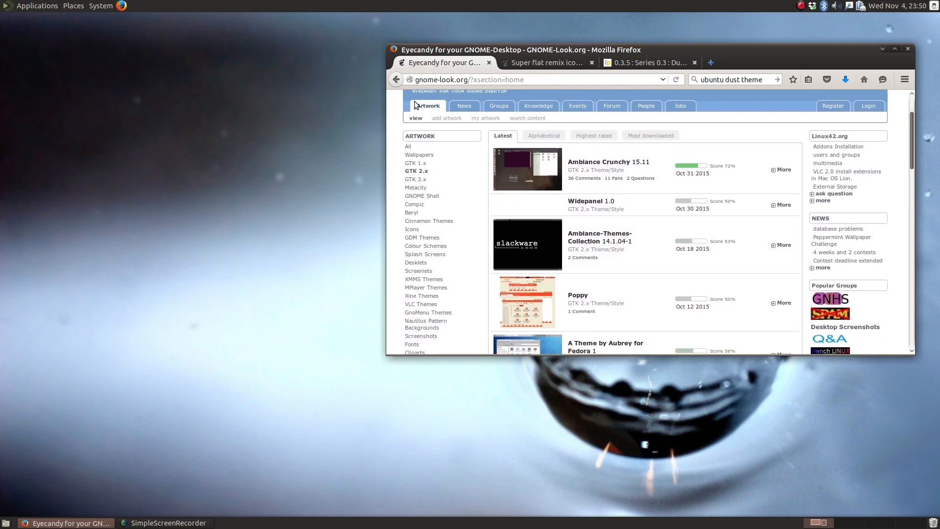
{"action": "mouse_move", "coordinate": [418, 262]}
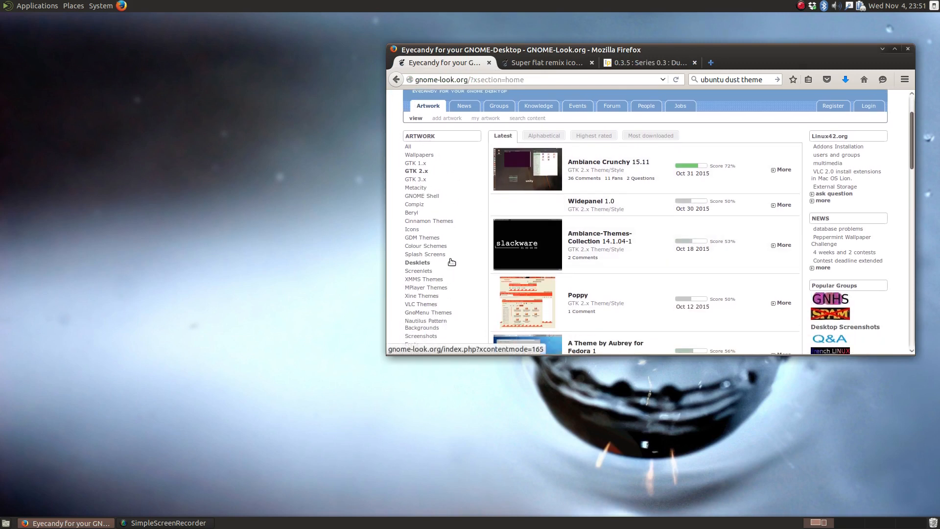
{"action": "mouse_move", "coordinate": [432, 220]}
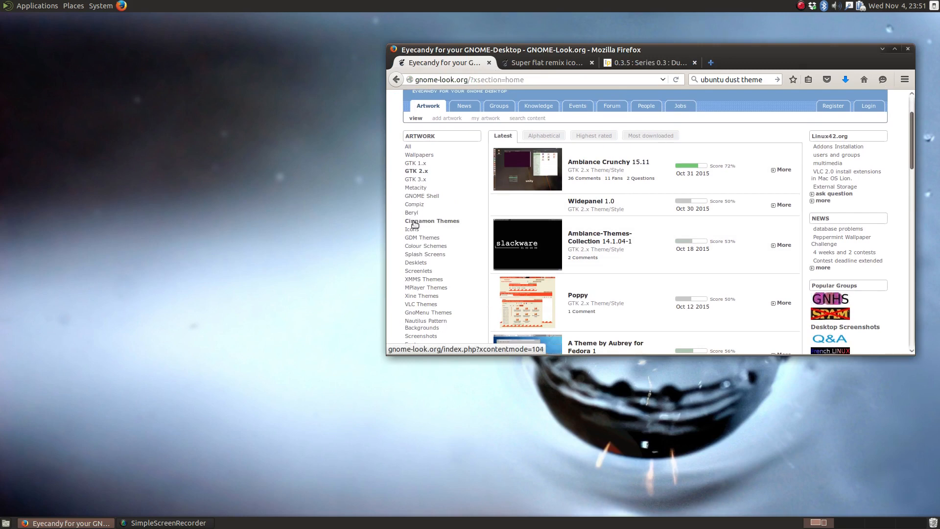
{"action": "mouse_move", "coordinate": [412, 229]}
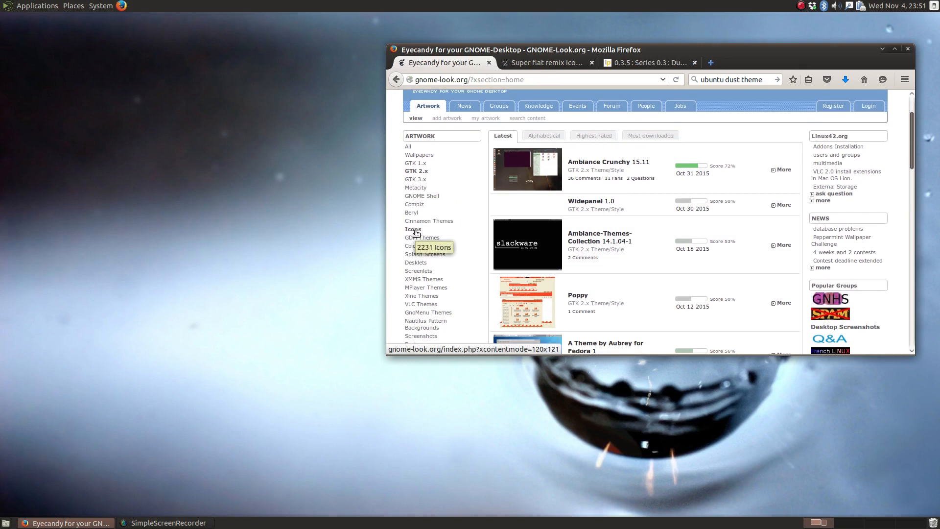
{"action": "left_click", "coordinate": [412, 229]}
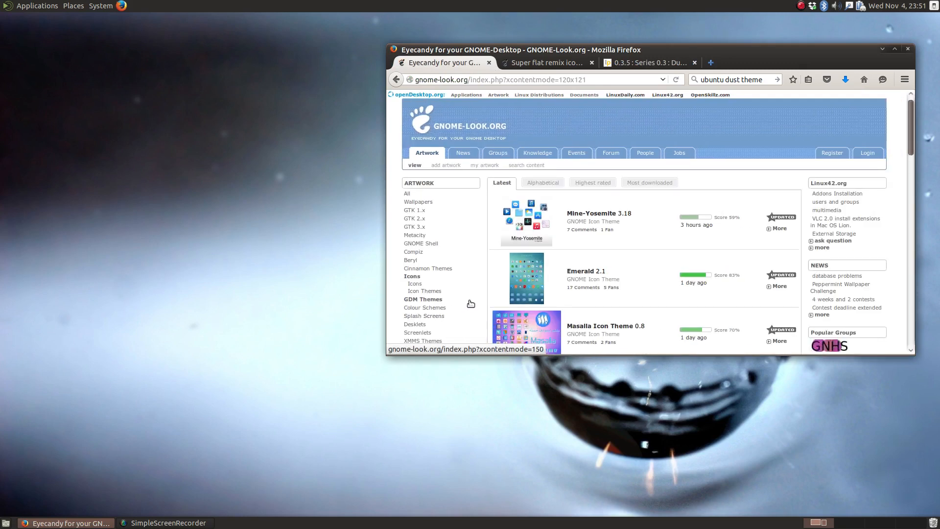
{"action": "mouse_move", "coordinate": [536, 354]}
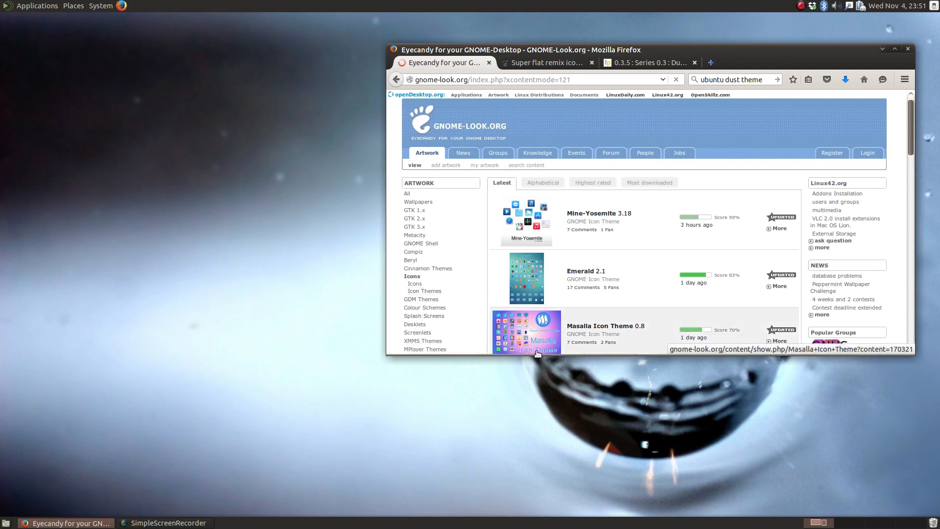
{"action": "scroll", "scroll_direction": "down", "scroll_amount": 3}
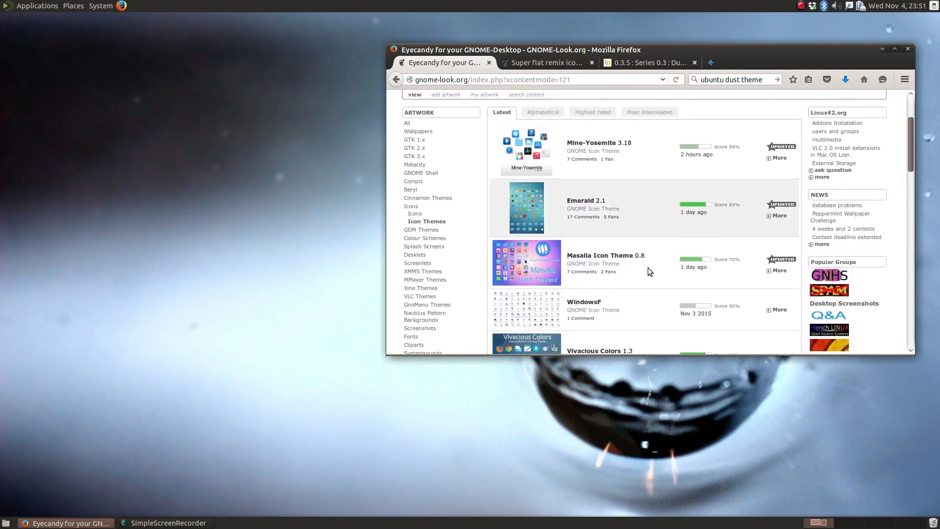
{"action": "scroll", "scroll_direction": "down", "scroll_amount": 3}
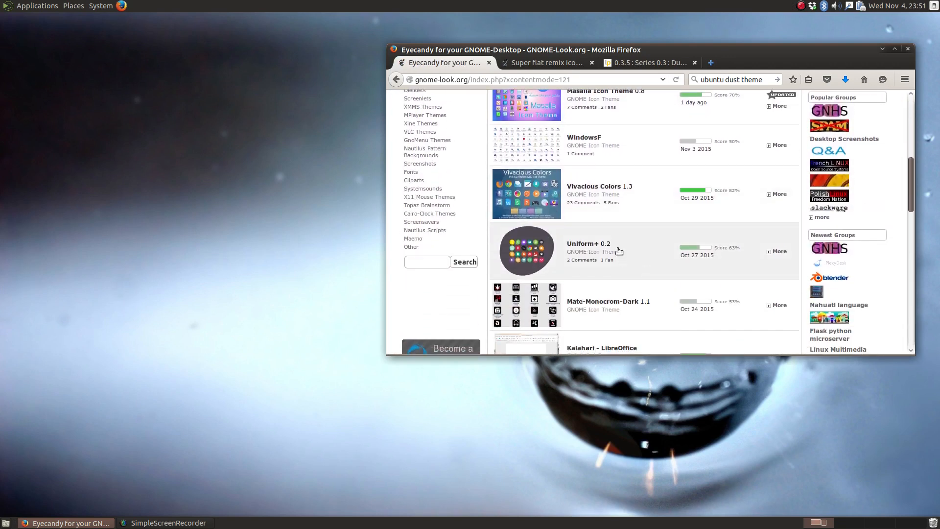
{"action": "scroll", "scroll_direction": "down", "scroll_amount": 3}
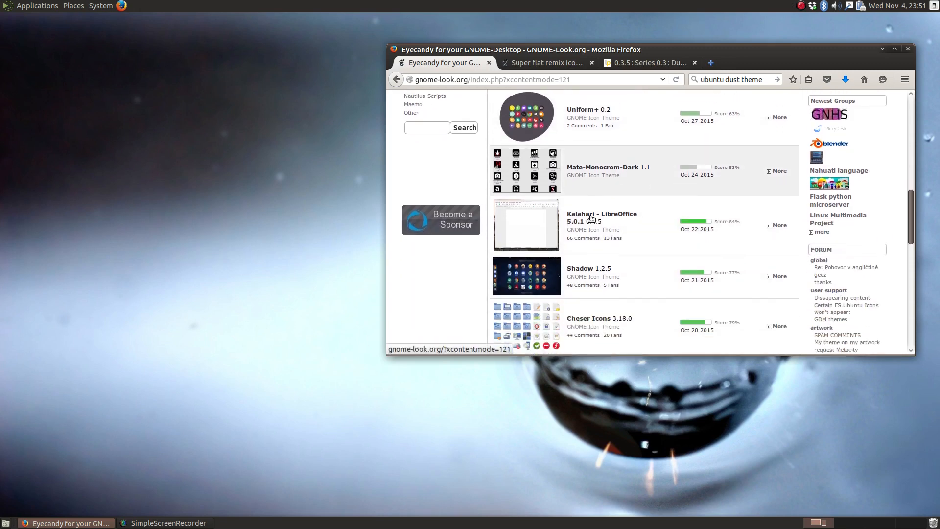
{"action": "scroll", "scroll_direction": "up", "scroll_amount": 3}
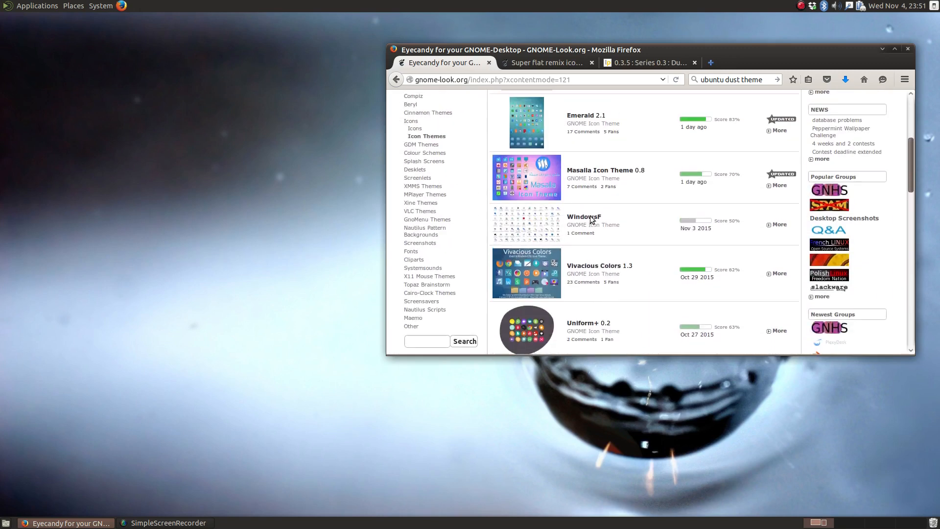
{"action": "scroll", "scroll_direction": "up", "scroll_amount": 3}
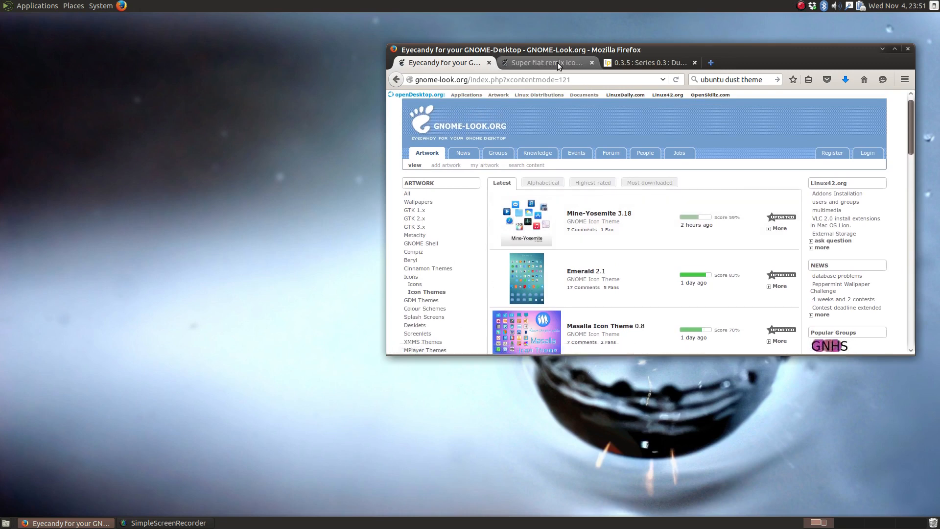
Start downloading the Super flat remix icon theme from its GNOME-Look.org page
{"action": "left_click", "coordinate": [545, 63]}
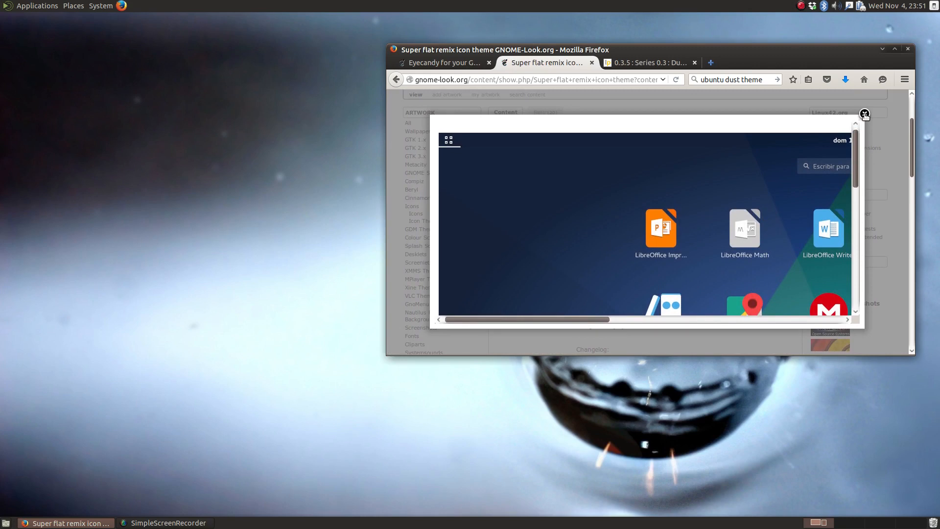
{"action": "left_click", "coordinate": [863, 114]}
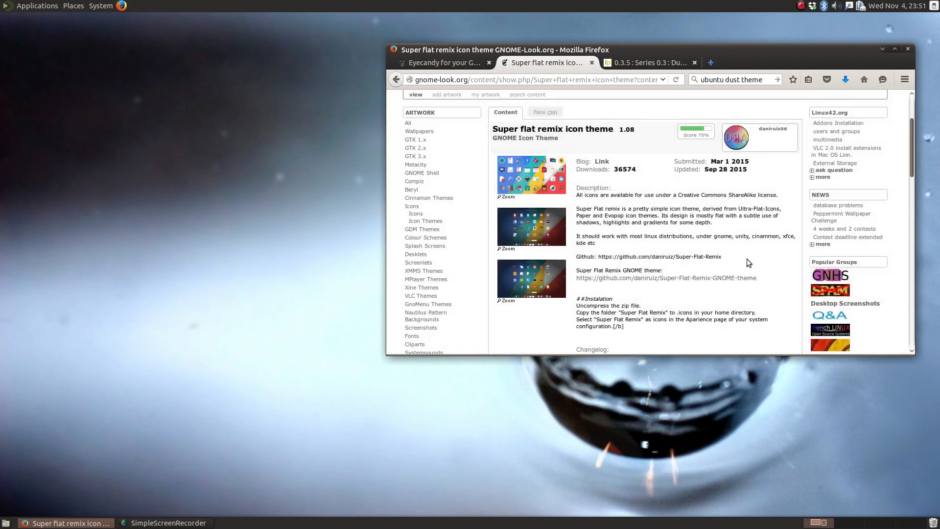
{"action": "scroll", "scroll_direction": "down", "scroll_amount": 3}
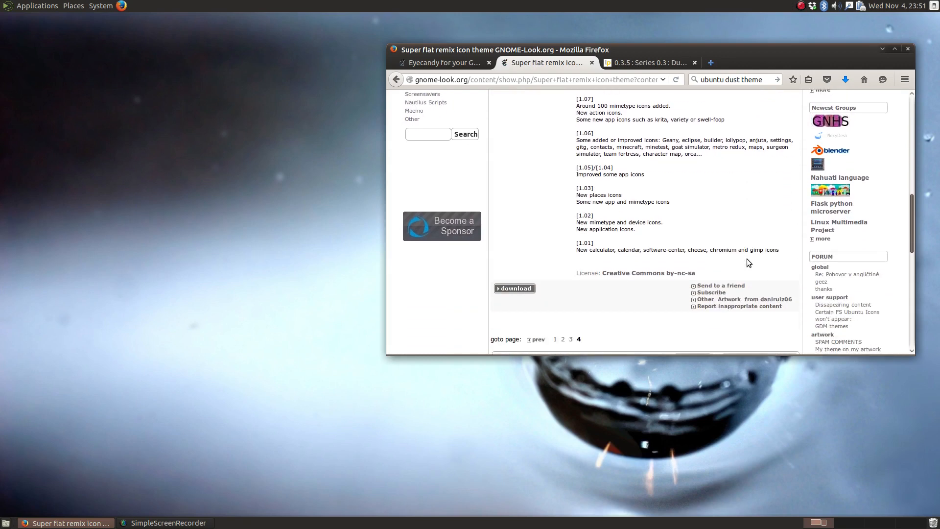
{"action": "left_click", "coordinate": [515, 288]}
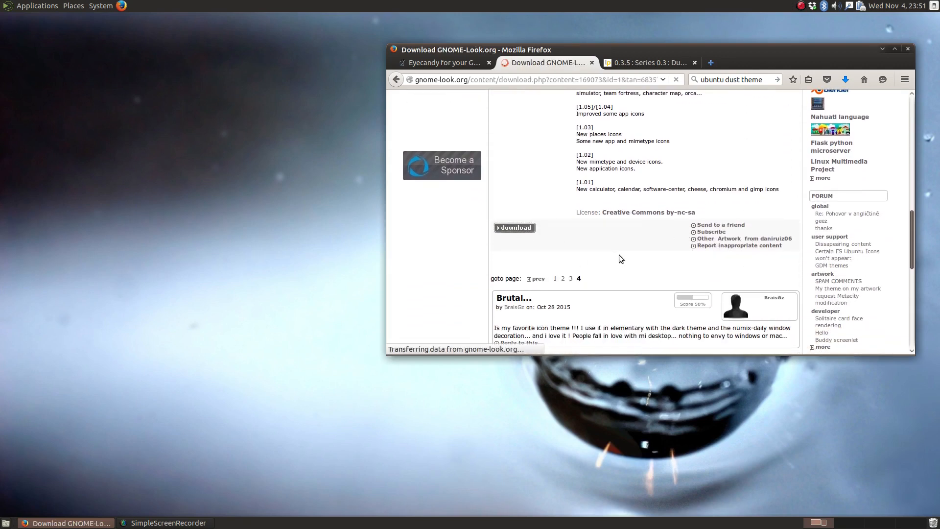
{"action": "left_click", "coordinate": [514, 227]}
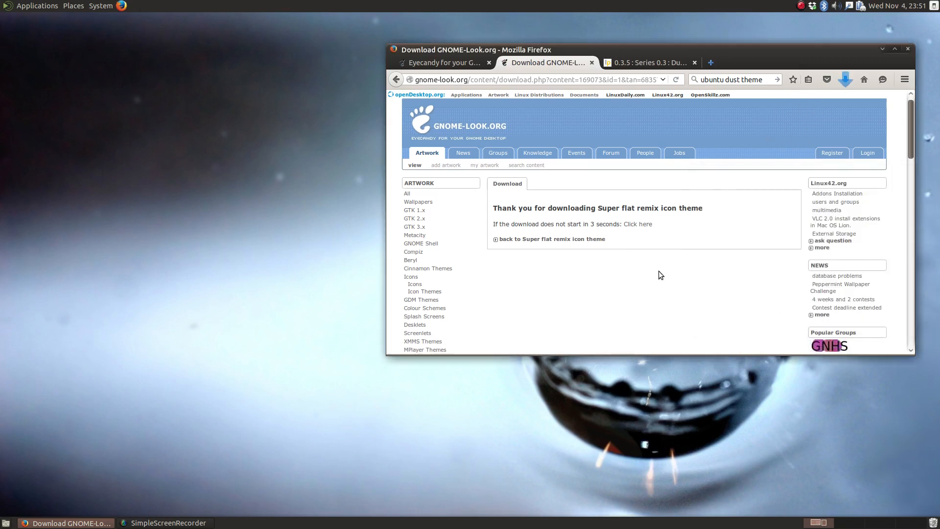
{"action": "mouse_move", "coordinate": [87, 25]}
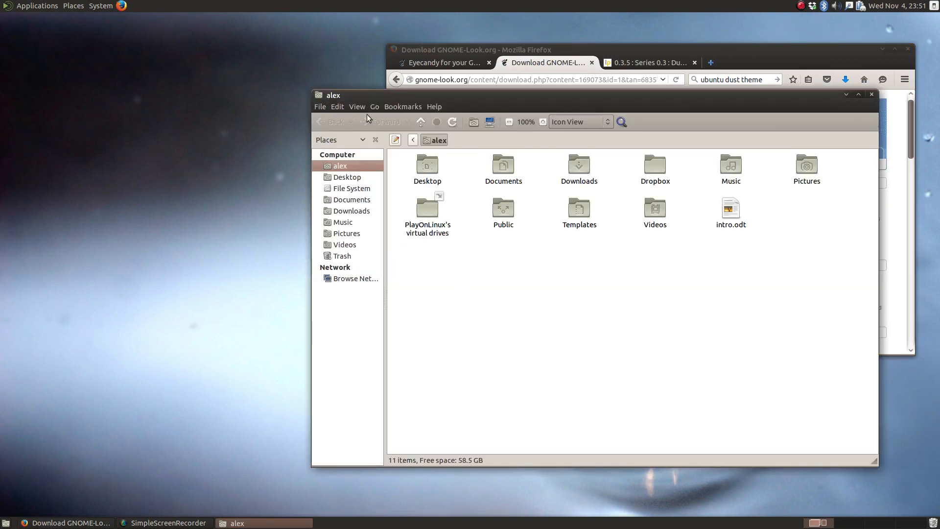
Show hidden files in the home folder and add a second pane beside it
{"action": "left_click", "coordinate": [357, 105]}
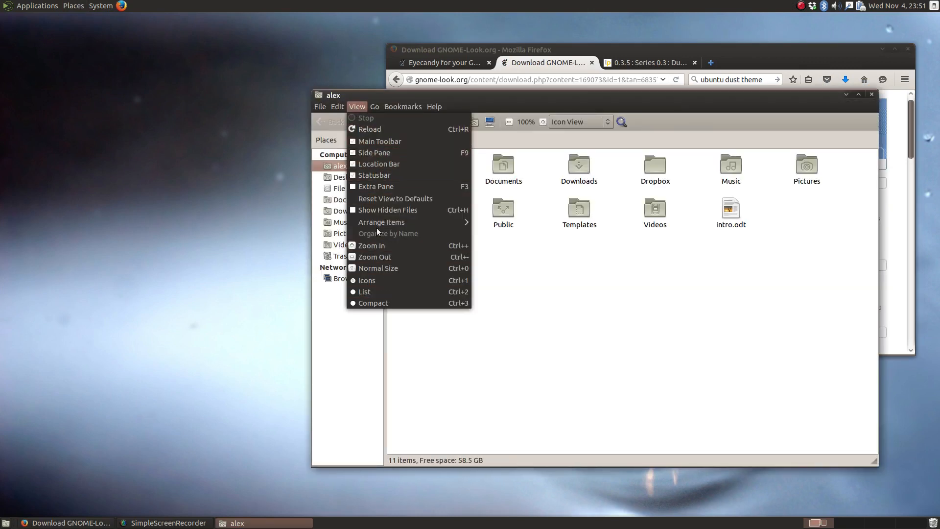
{"action": "left_click", "coordinate": [388, 210]}
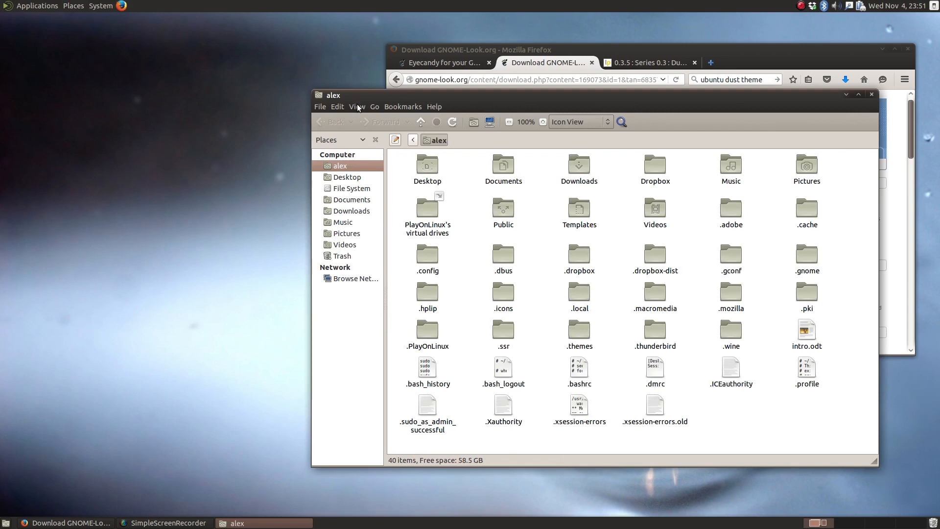
{"action": "left_click", "coordinate": [356, 106]}
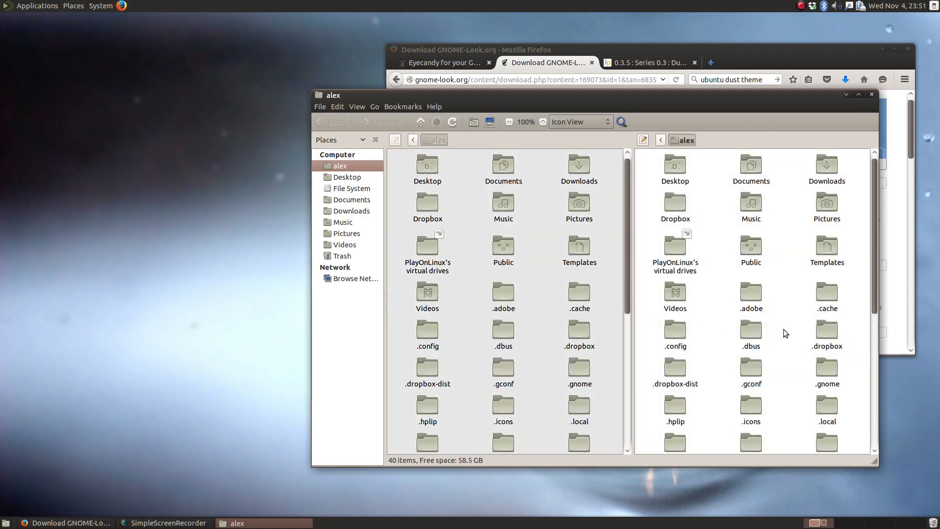
{"action": "mouse_move", "coordinate": [791, 216]}
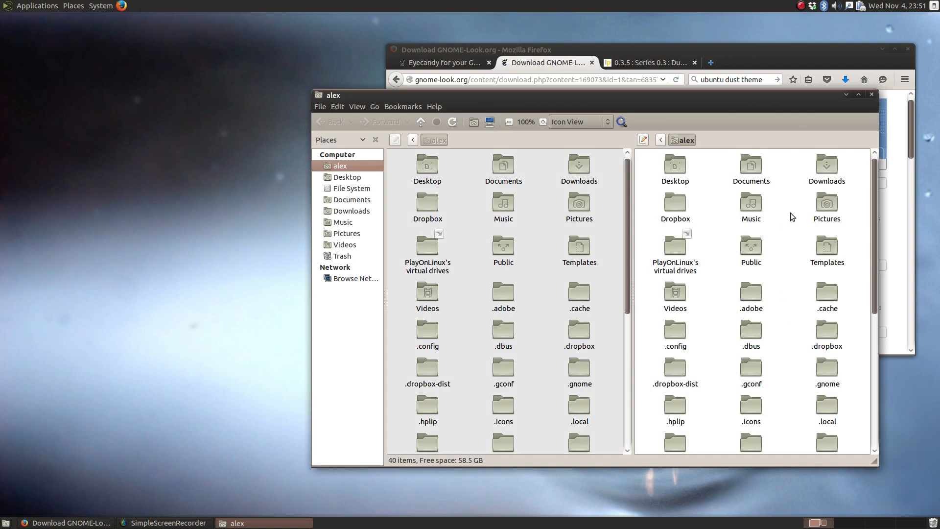
Extract Super-Flat-Remix-master.zip in Downloads and show its contents
{"action": "double_click", "coordinate": [826, 167]}
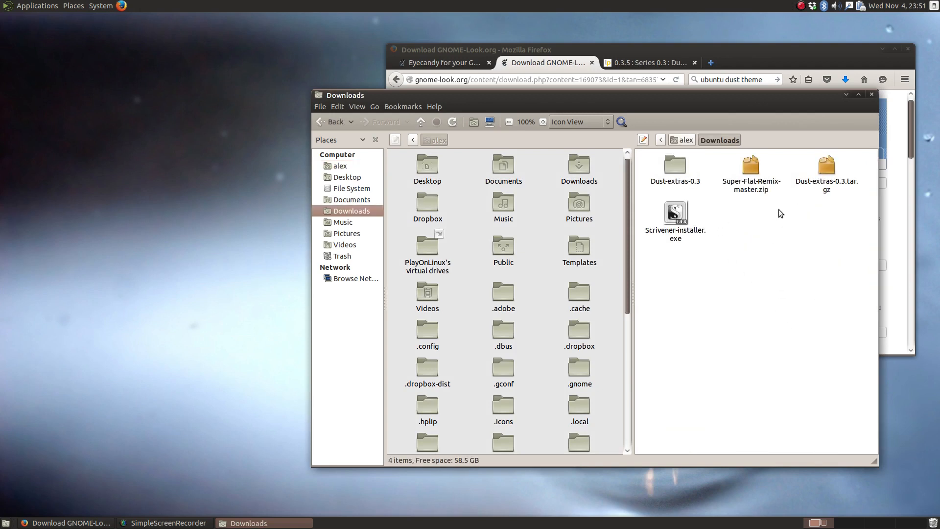
{"action": "right_click", "coordinate": [751, 171]}
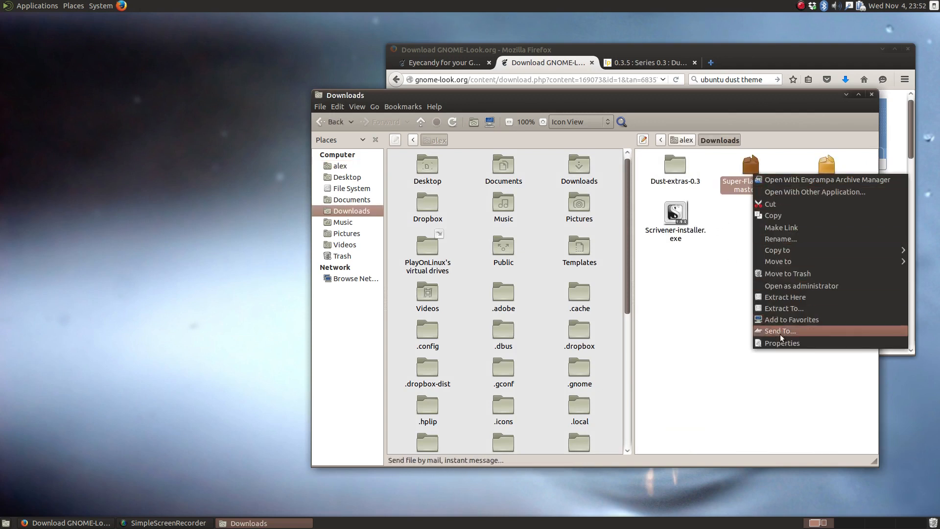
{"action": "mouse_move", "coordinate": [800, 290]}
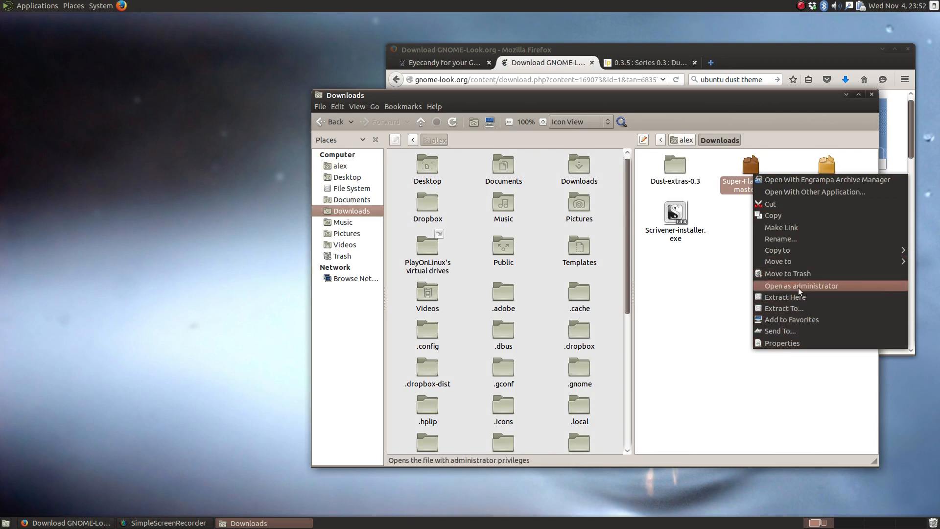
{"action": "left_click", "coordinate": [784, 297]}
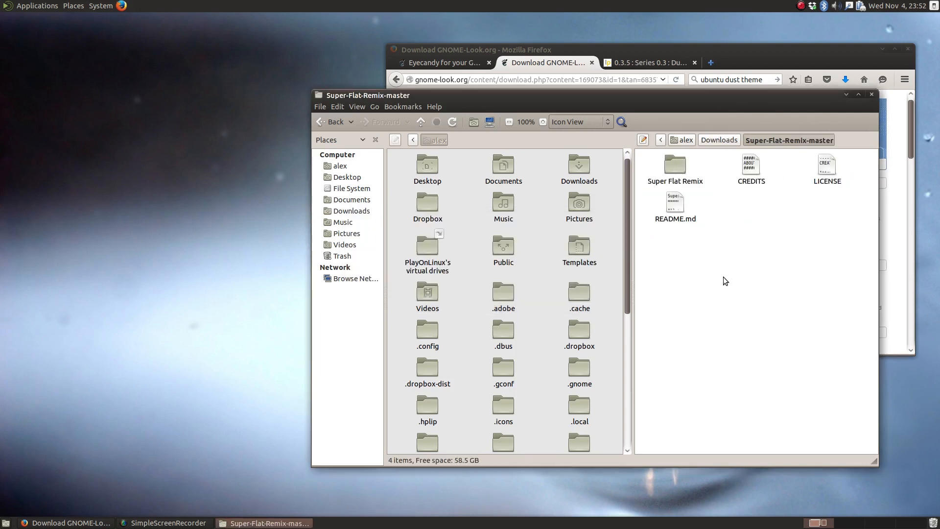
{"action": "mouse_move", "coordinate": [627, 287]}
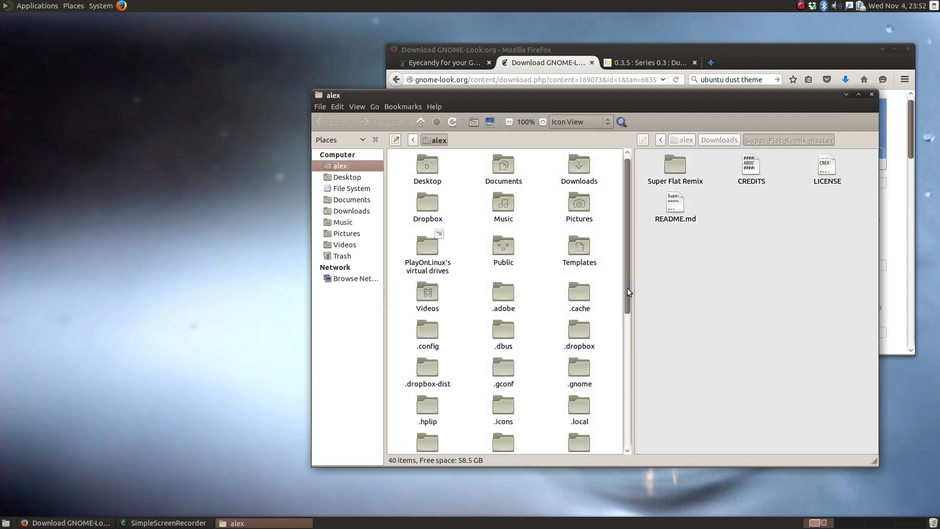
{"action": "scroll", "scroll_direction": "down", "scroll_amount": 3}
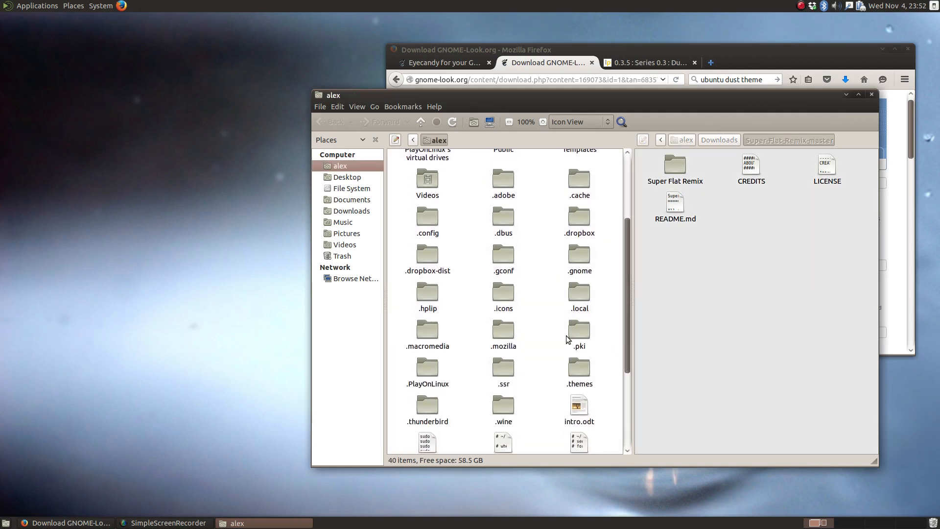
{"action": "mouse_move", "coordinate": [503, 294]}
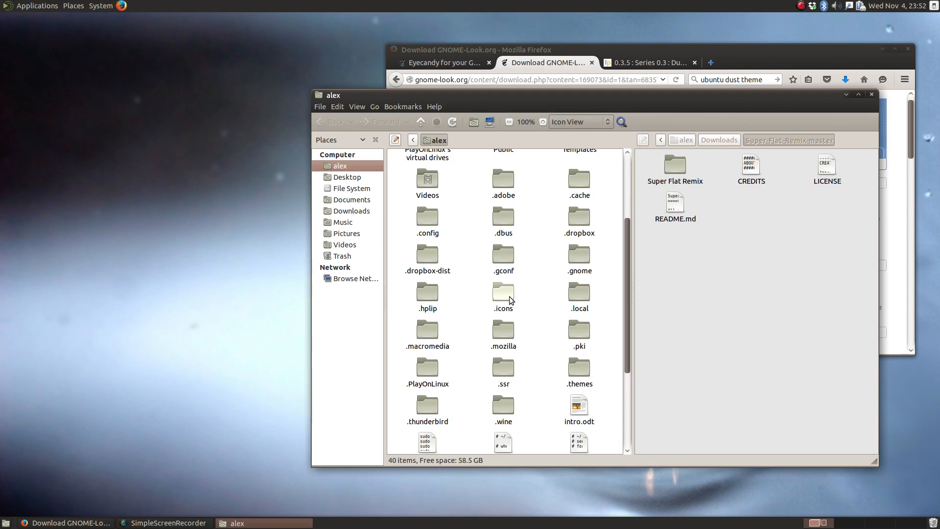
{"action": "mouse_move", "coordinate": [515, 318]}
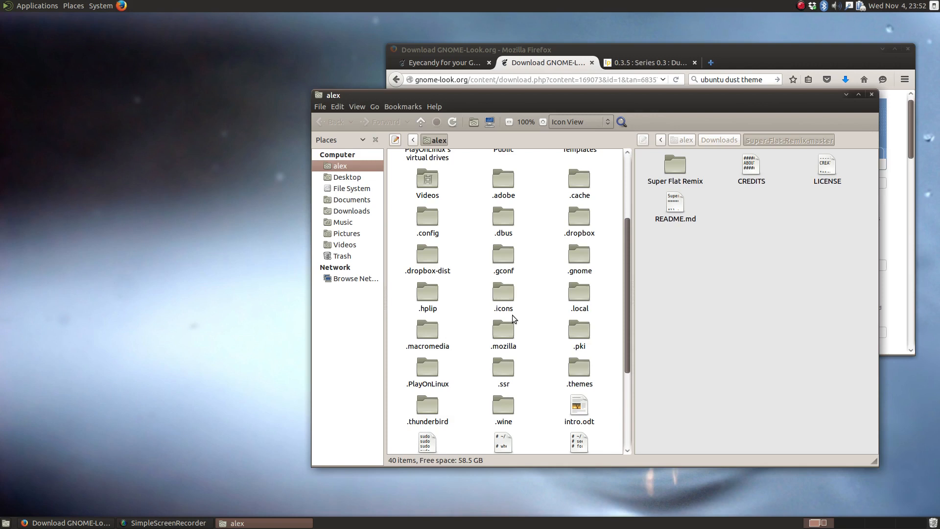
{"action": "mouse_move", "coordinate": [531, 362]}
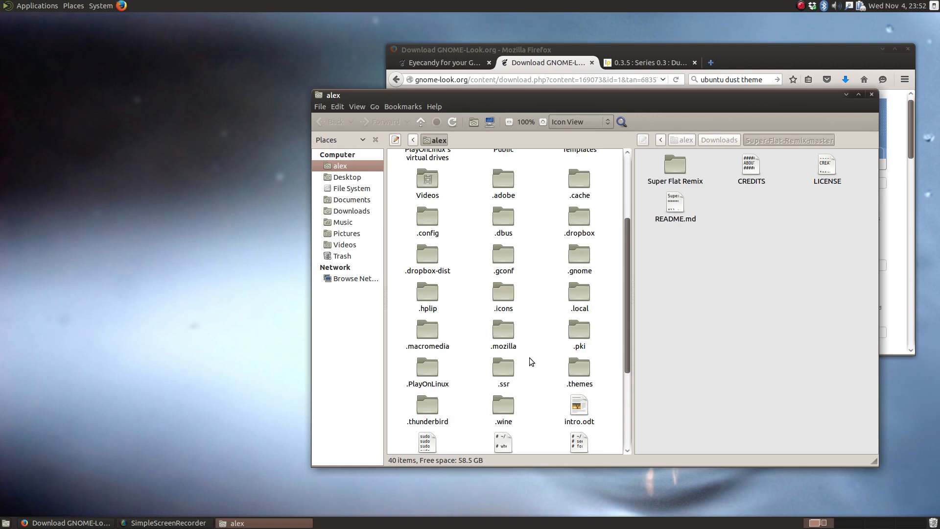
{"action": "mouse_move", "coordinate": [600, 385]}
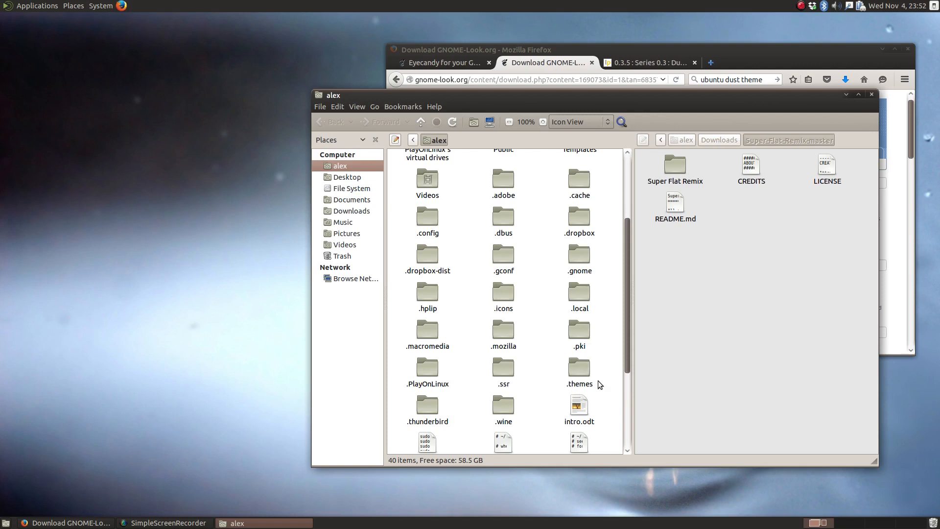
{"action": "right_click", "coordinate": [545, 291]}
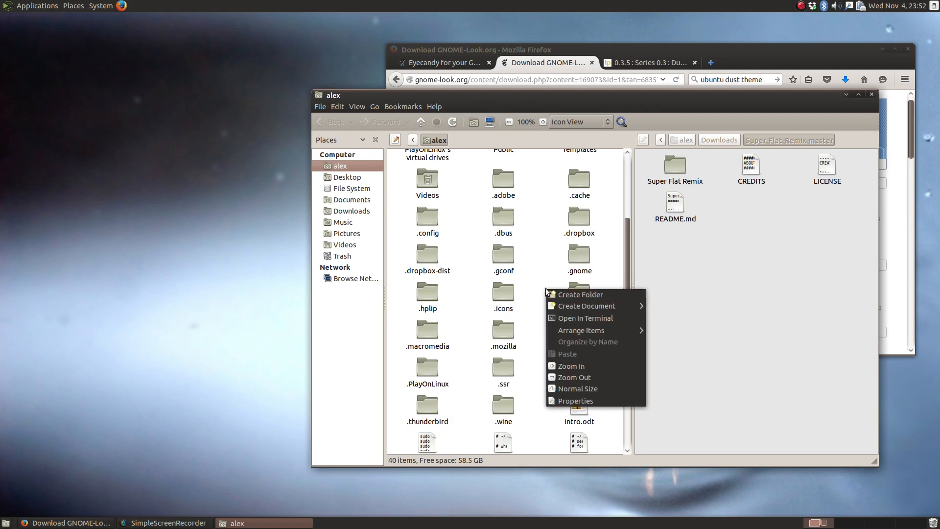
{"action": "left_click", "coordinate": [580, 294]}
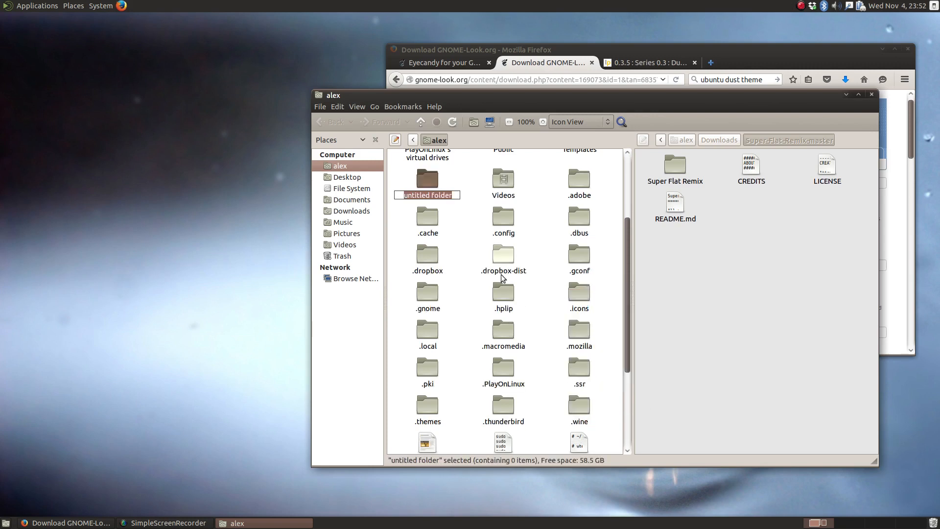
{"action": "mouse_move", "coordinate": [541, 392]}
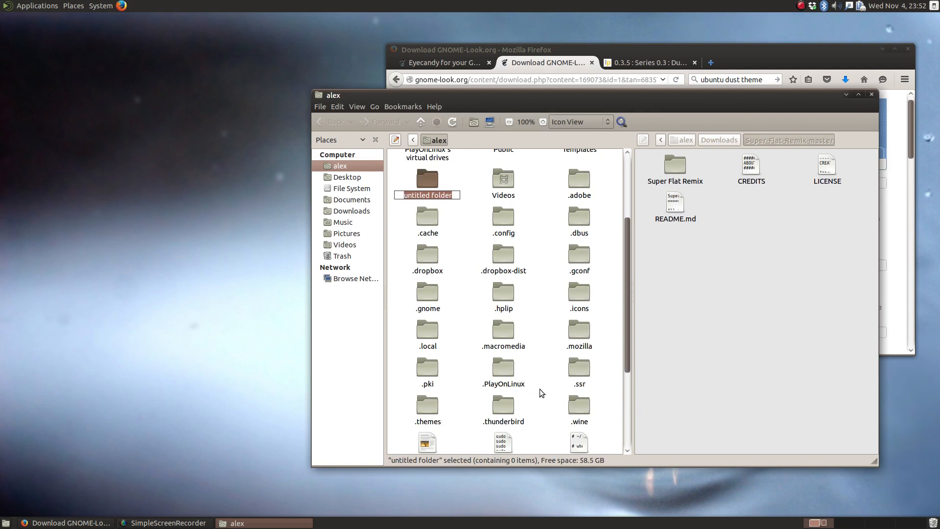
{"action": "mouse_move", "coordinate": [527, 384]}
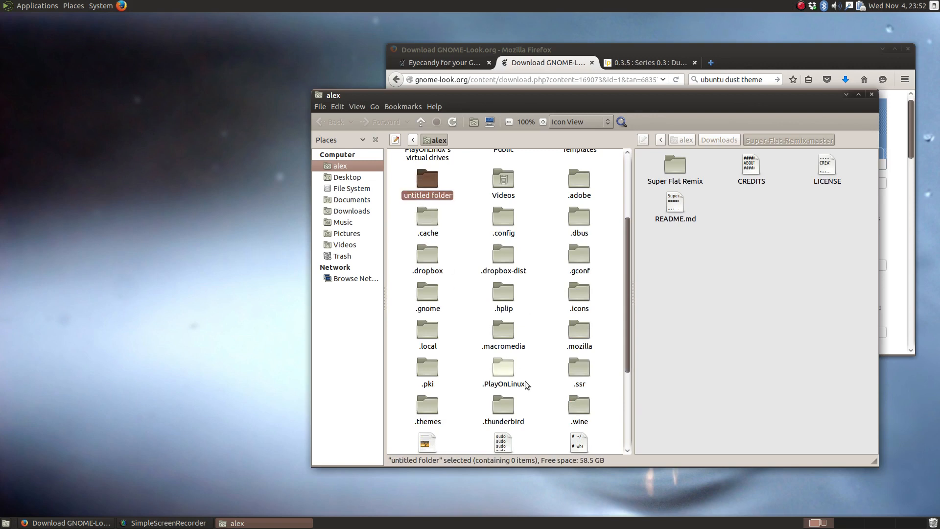
{"action": "right_click", "coordinate": [427, 180]}
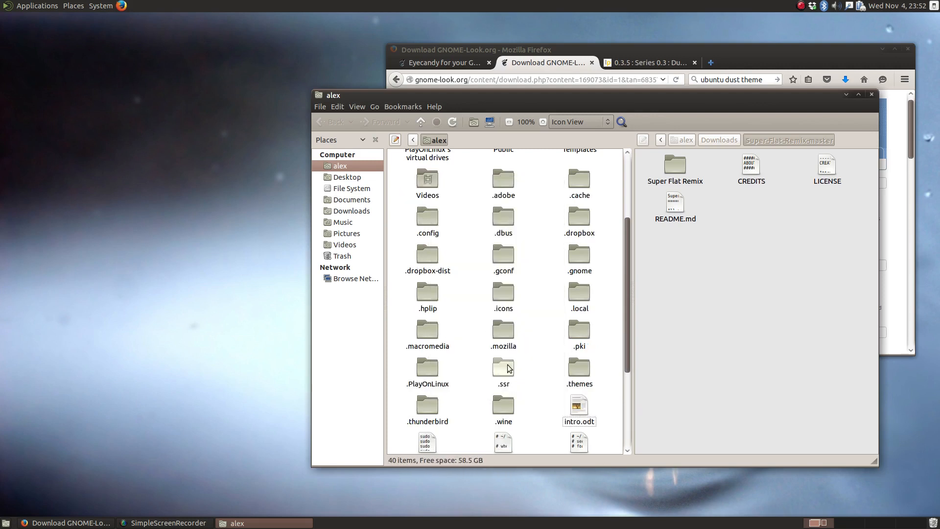
{"action": "mouse_move", "coordinate": [522, 306]}
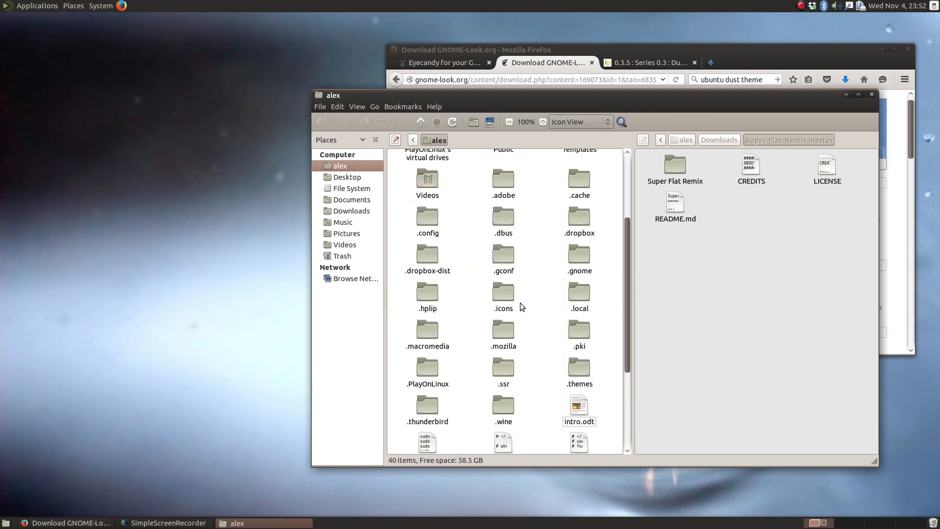
Open the hidden .icons folder and act on the Super Flat Remix folder beside it
{"action": "double_click", "coordinate": [503, 285]}
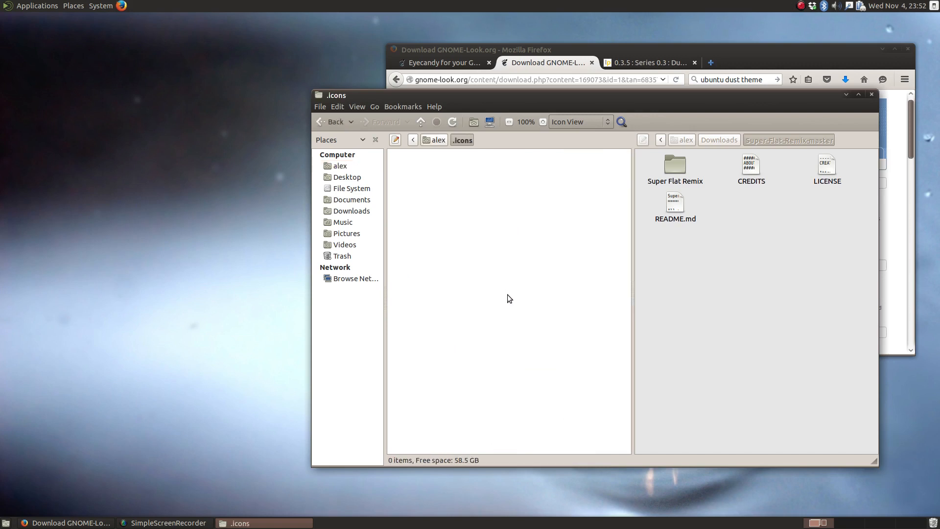
{"action": "right_click", "coordinate": [675, 164]}
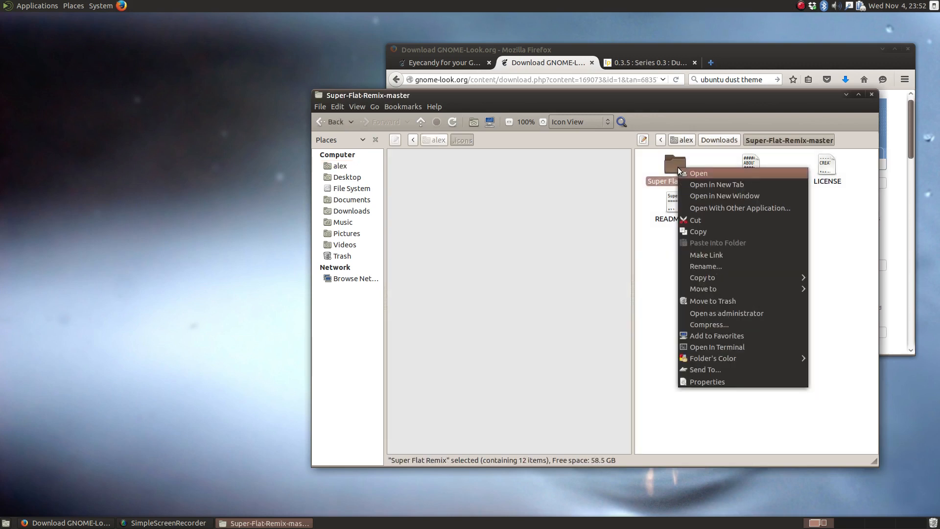
{"action": "mouse_move", "coordinate": [706, 255]}
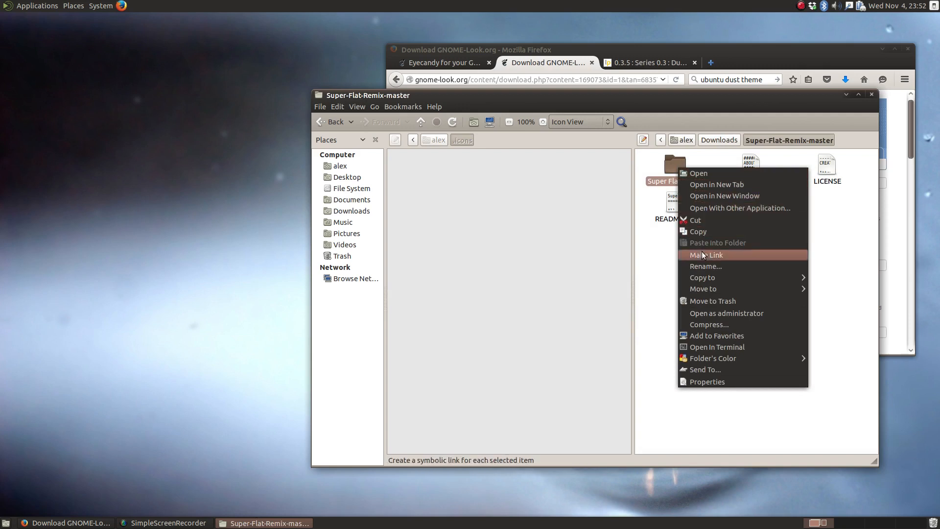
{"action": "mouse_move", "coordinate": [675, 326]}
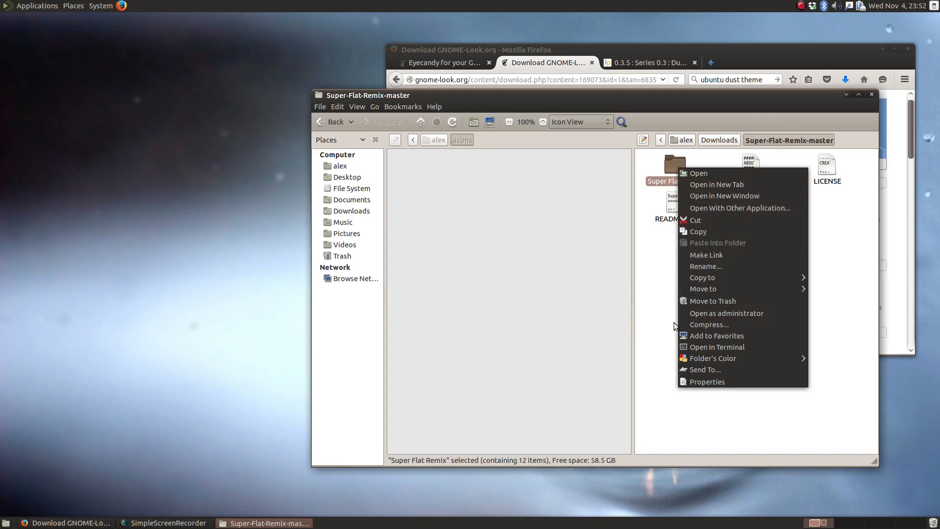
{"action": "left_click", "coordinate": [820, 282]}
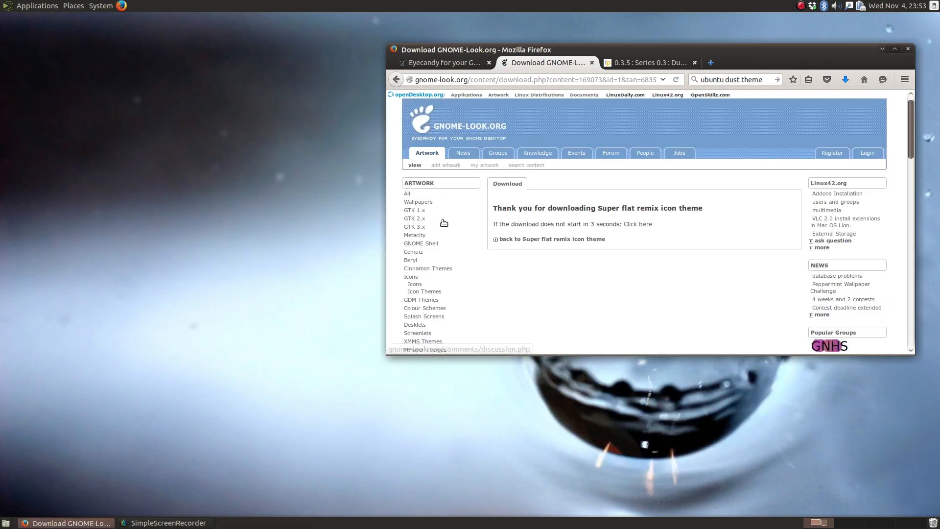
Bring up MATE Appearance Preferences from System > Preferences > Look and Feel
{"action": "left_click", "coordinate": [100, 6]}
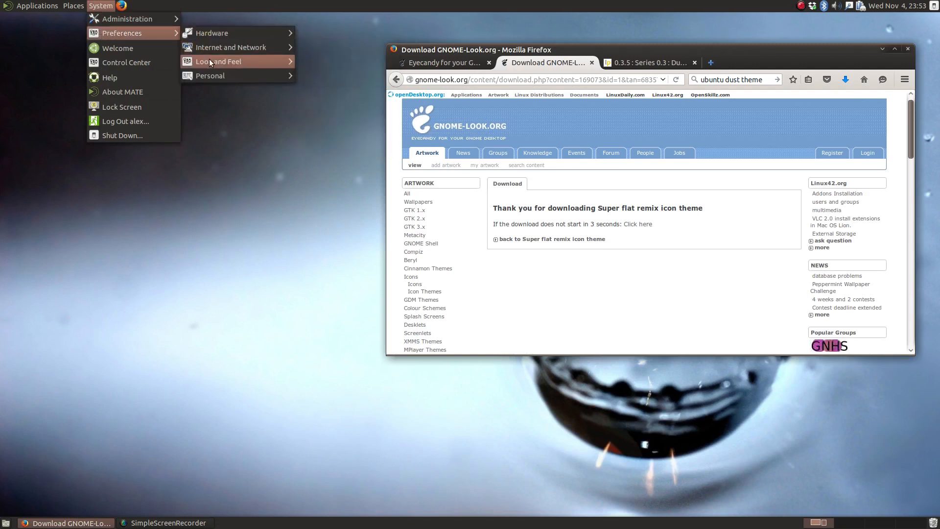
{"action": "left_click", "coordinate": [218, 60]}
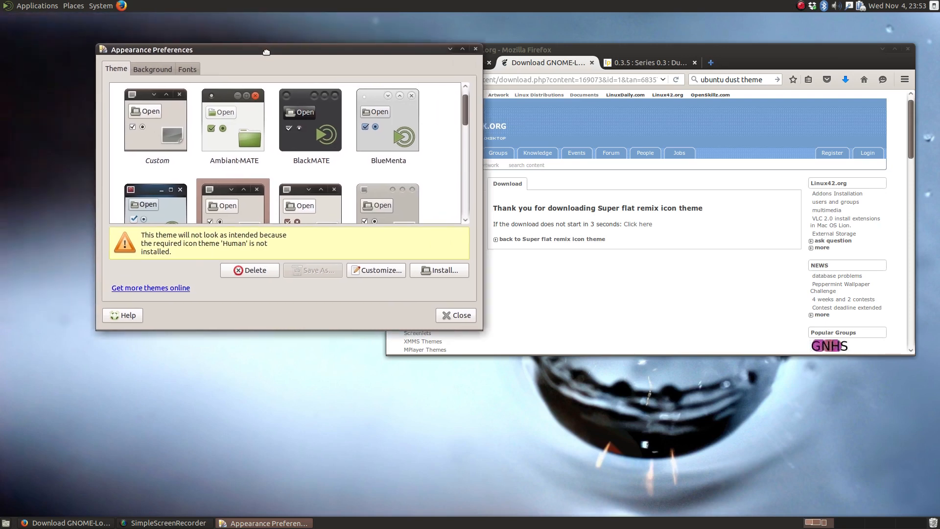
{"action": "left_click_drag", "start_coordinate": [266, 52], "coordinate": [315, 63]}
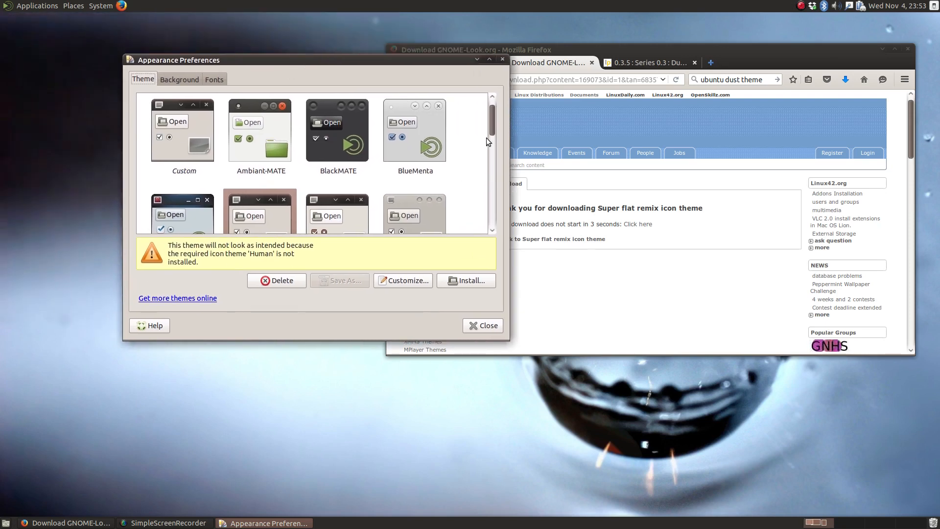
{"action": "scroll", "scroll_direction": "down", "scroll_amount": 3}
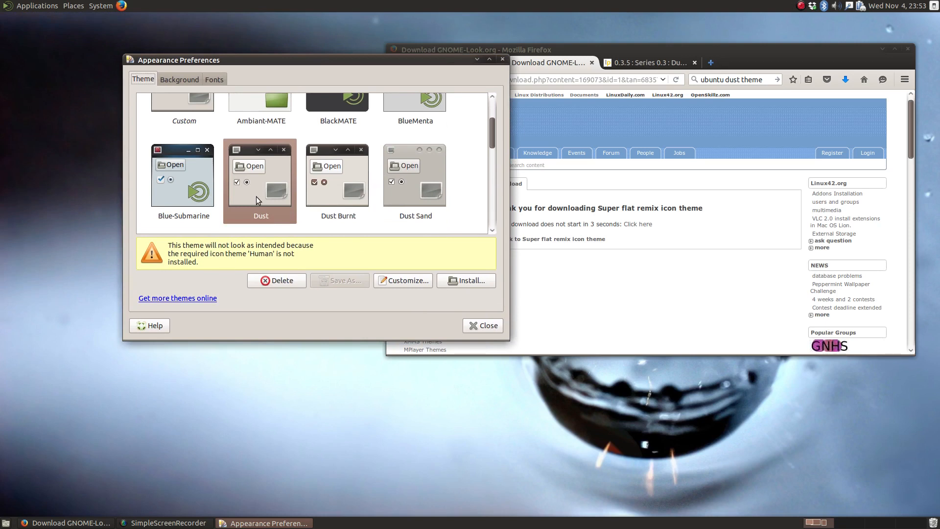
Try the Dust Burnt theme, then keep the Dust theme applied
{"action": "left_click", "coordinate": [337, 180]}
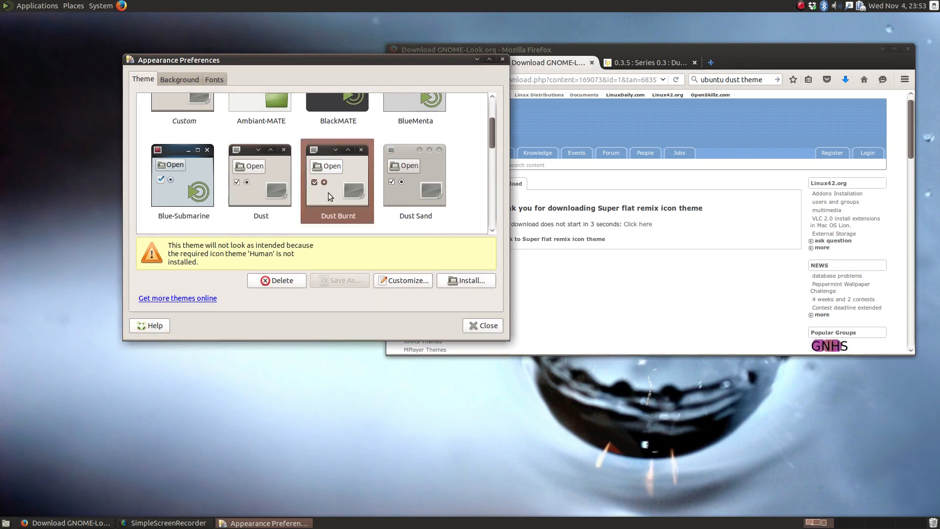
{"action": "left_click", "coordinate": [258, 175]}
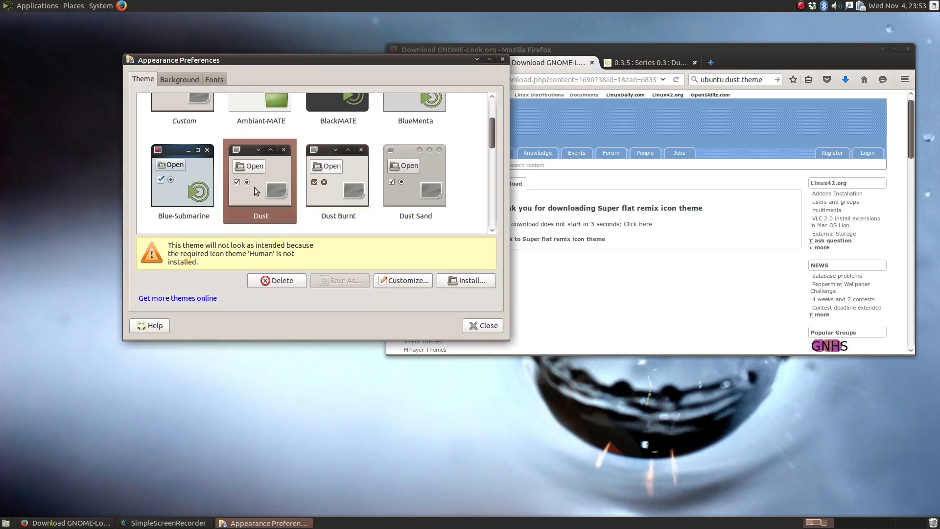
{"action": "left_click", "coordinate": [336, 180]}
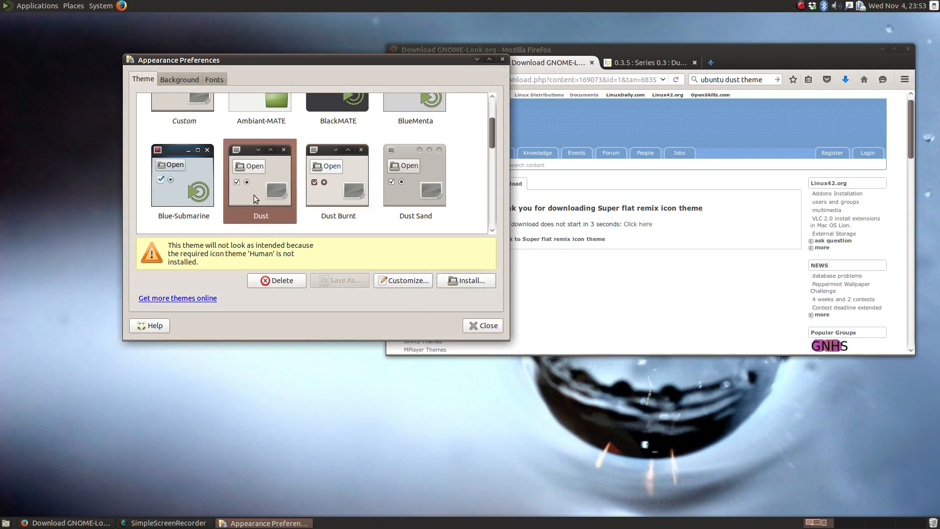
{"action": "mouse_move", "coordinate": [266, 197]}
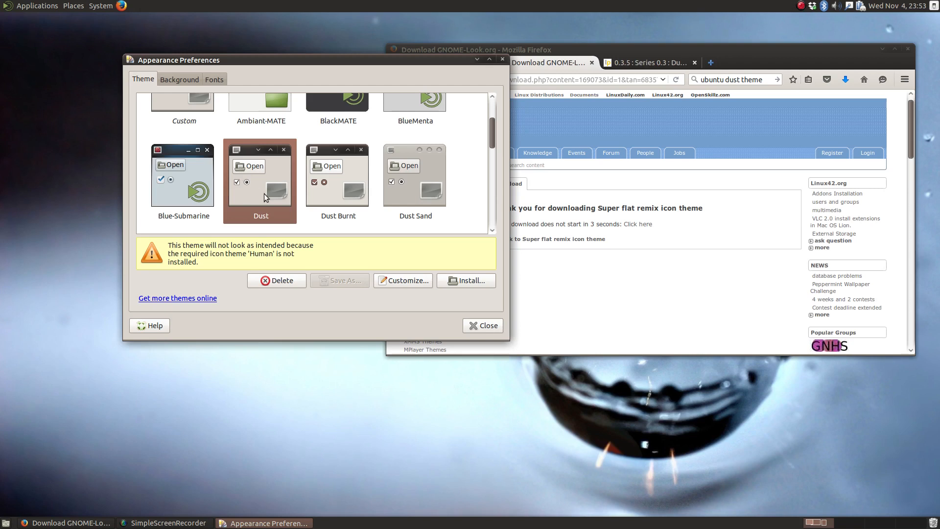
Customize the theme by choosing Flat Remix as the icon theme
{"action": "left_click", "coordinate": [403, 280]}
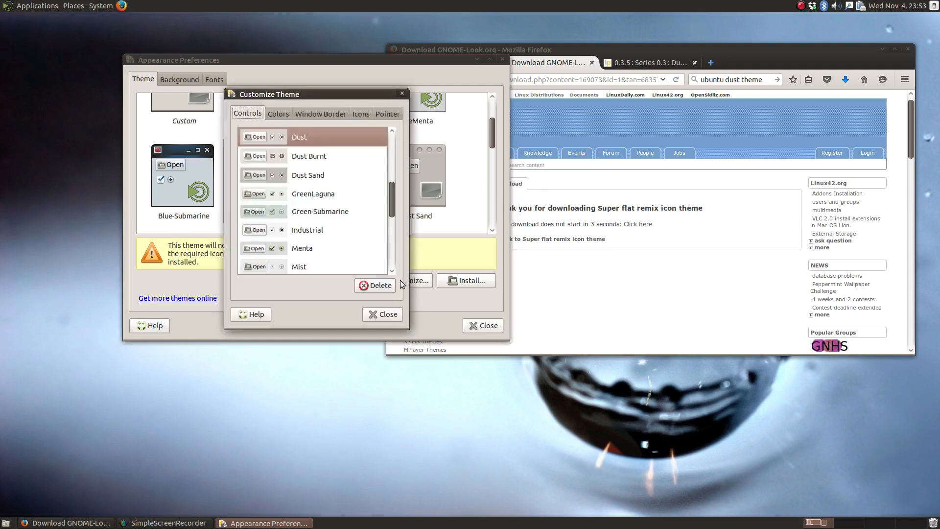
{"action": "mouse_move", "coordinate": [365, 138]}
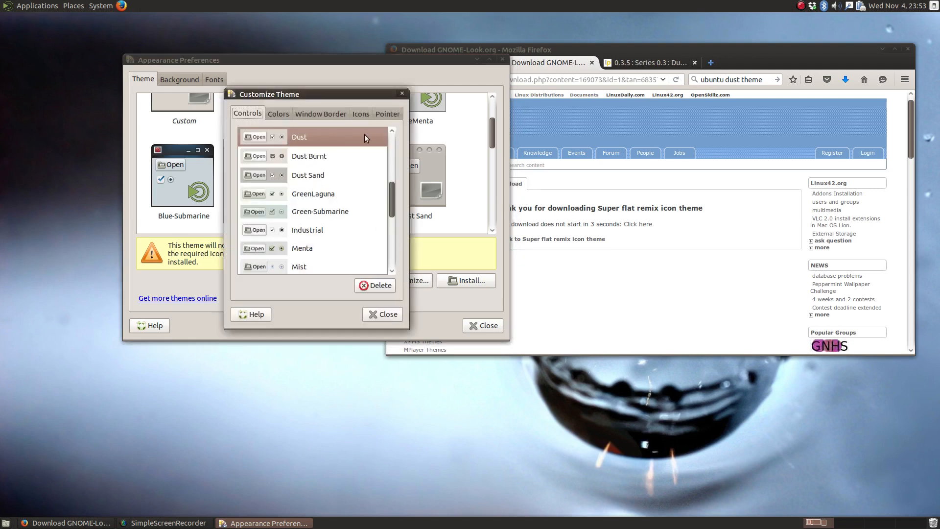
{"action": "left_click", "coordinate": [361, 114]}
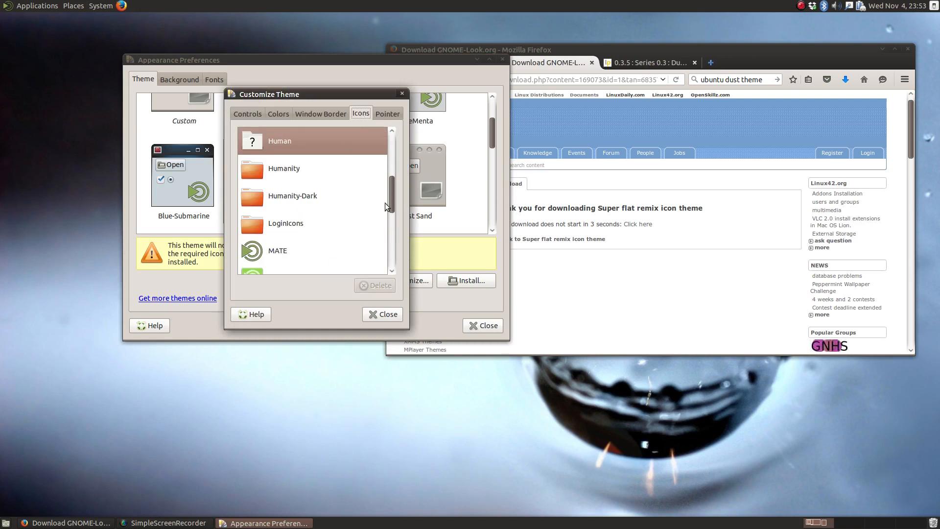
{"action": "scroll", "scroll_direction": "down", "scroll_amount": 3}
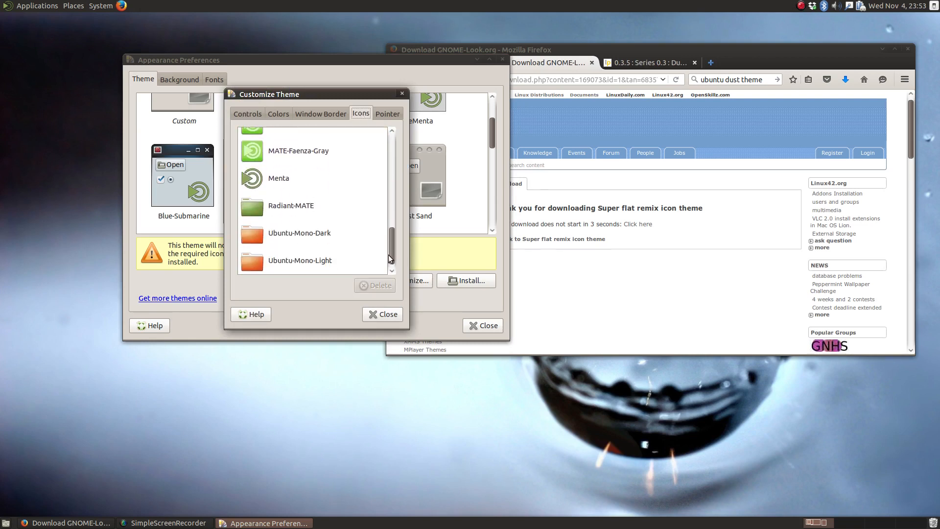
{"action": "scroll", "scroll_direction": "up", "scroll_amount": 3}
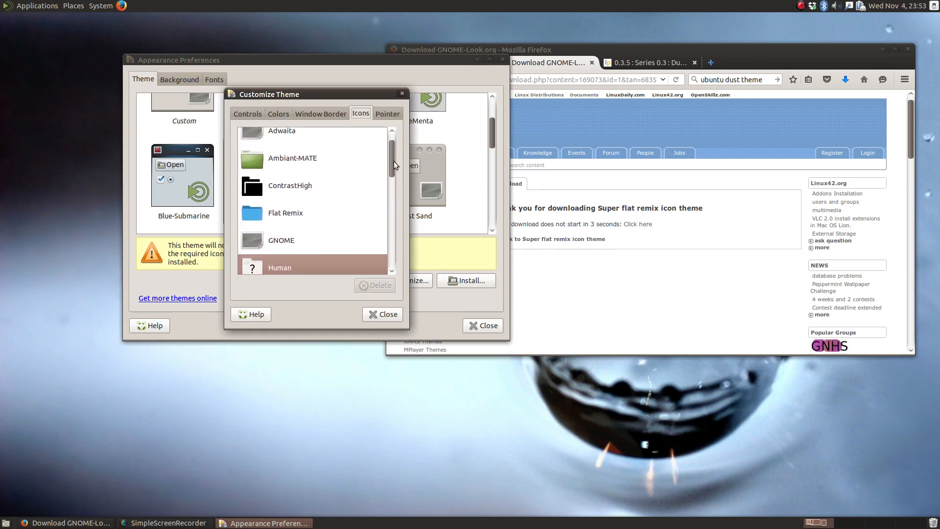
{"action": "left_click", "coordinate": [285, 212]}
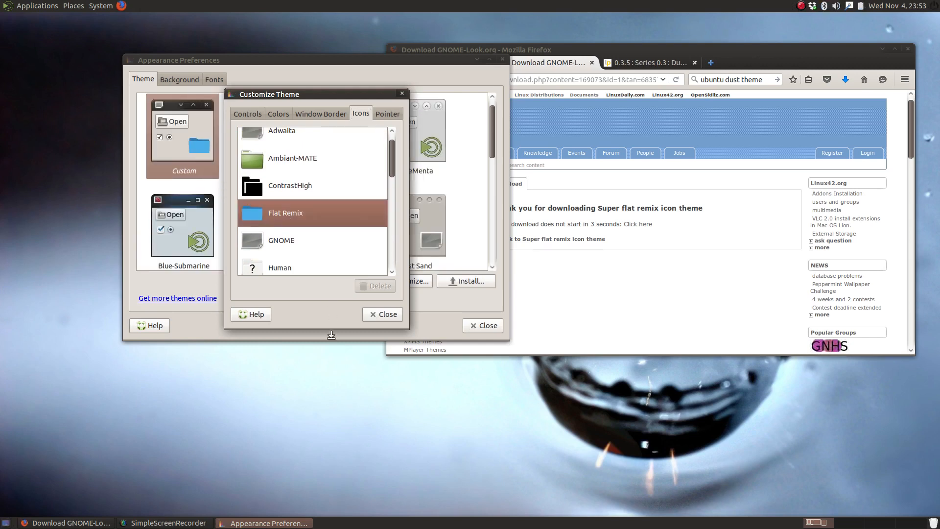
{"action": "mouse_move", "coordinate": [388, 234]}
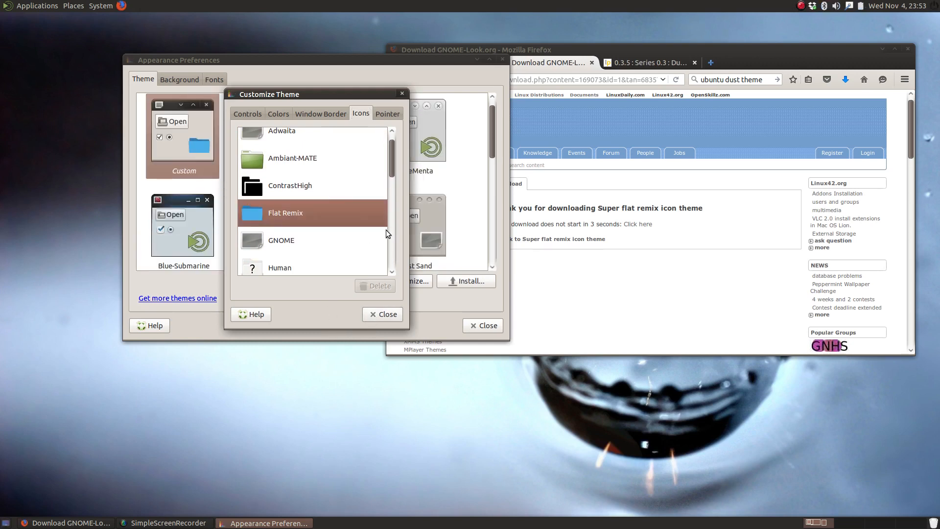
{"action": "mouse_move", "coordinate": [324, 121]}
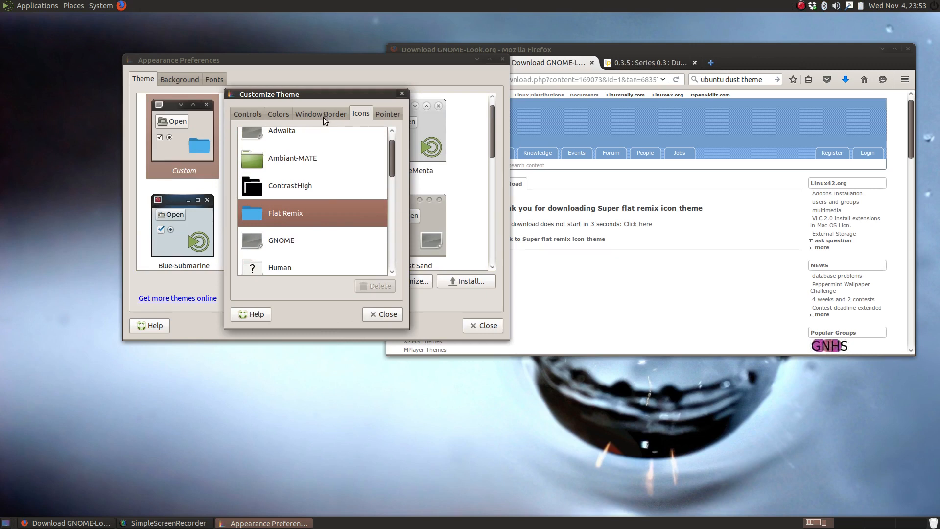
Preview window borders Esco, ContrastHigh, ContrastHighInverse and Crux
{"action": "left_click", "coordinate": [320, 114]}
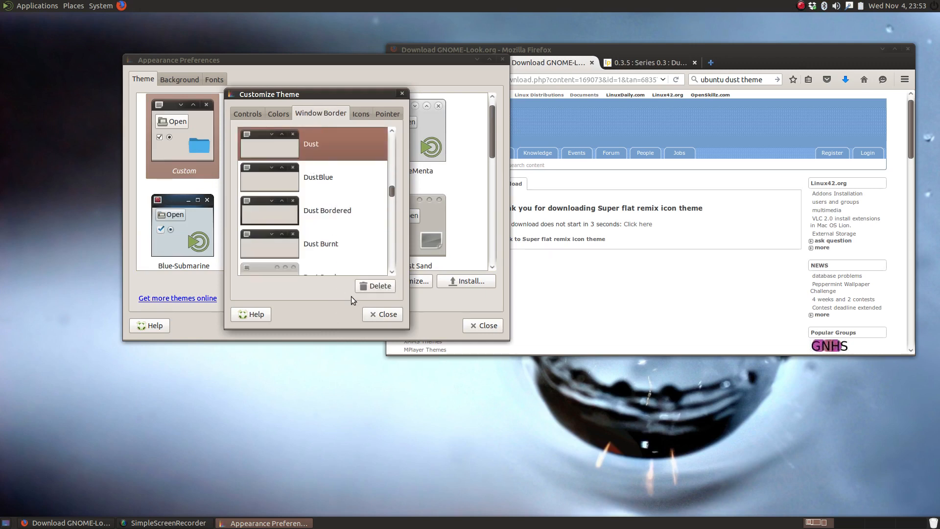
{"action": "mouse_move", "coordinate": [372, 268]}
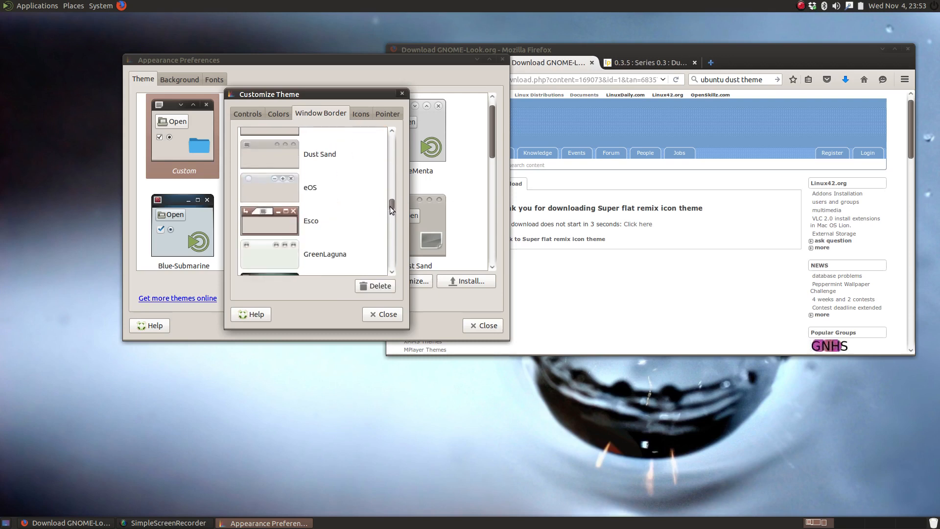
{"action": "mouse_move", "coordinate": [290, 224]}
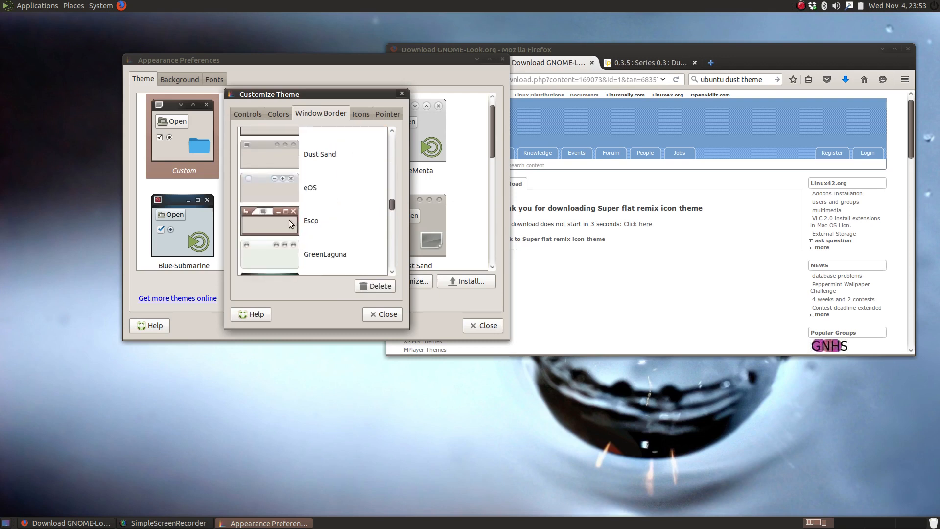
{"action": "left_click", "coordinate": [310, 220]}
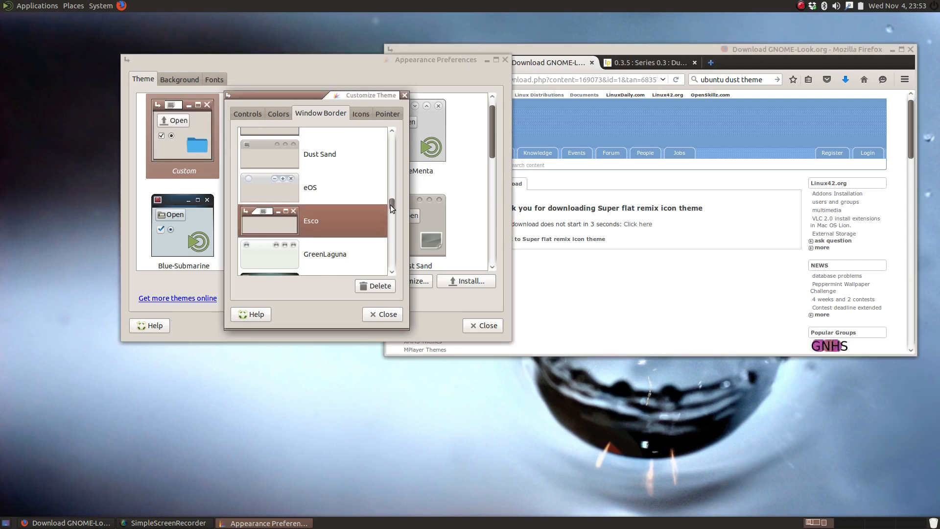
{"action": "scroll", "scroll_direction": "down", "scroll_amount": 3}
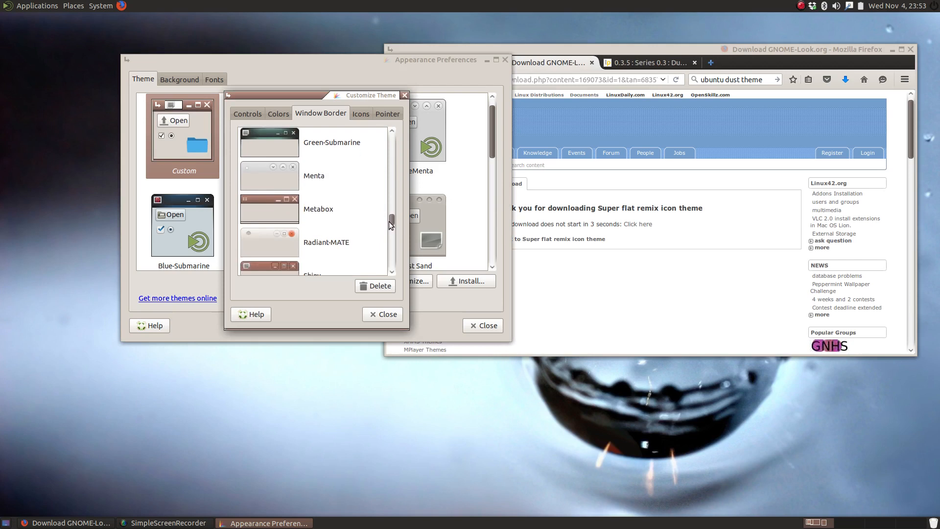
{"action": "left_click", "coordinate": [318, 208]}
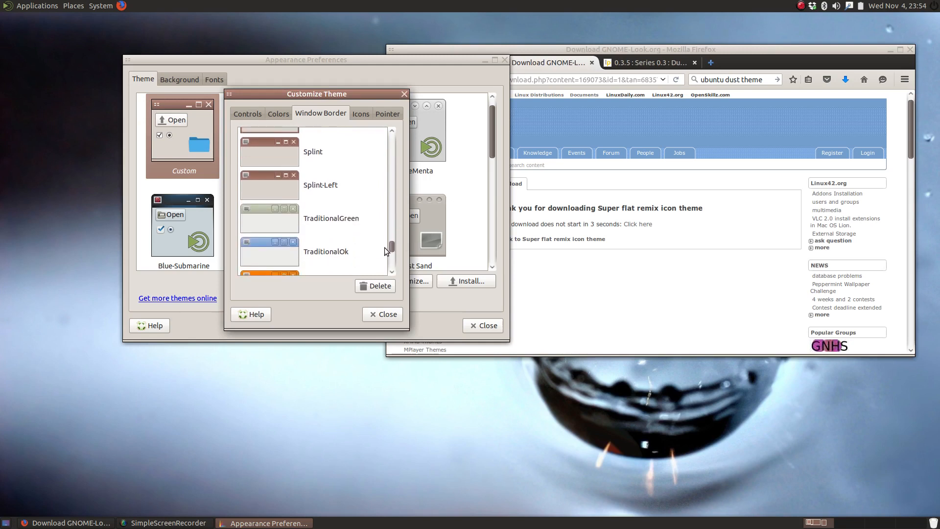
{"action": "scroll", "scroll_direction": "down", "scroll_amount": 3}
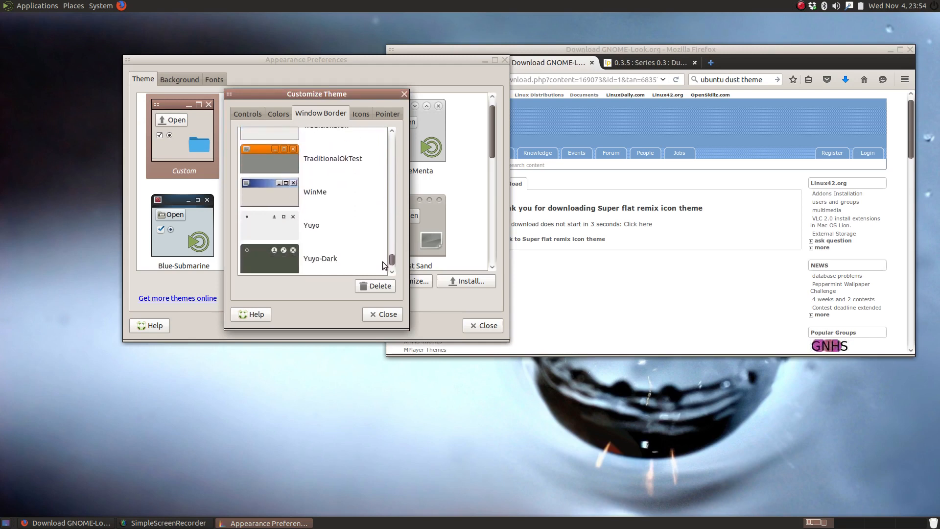
{"action": "scroll", "scroll_direction": "up", "scroll_amount": 3}
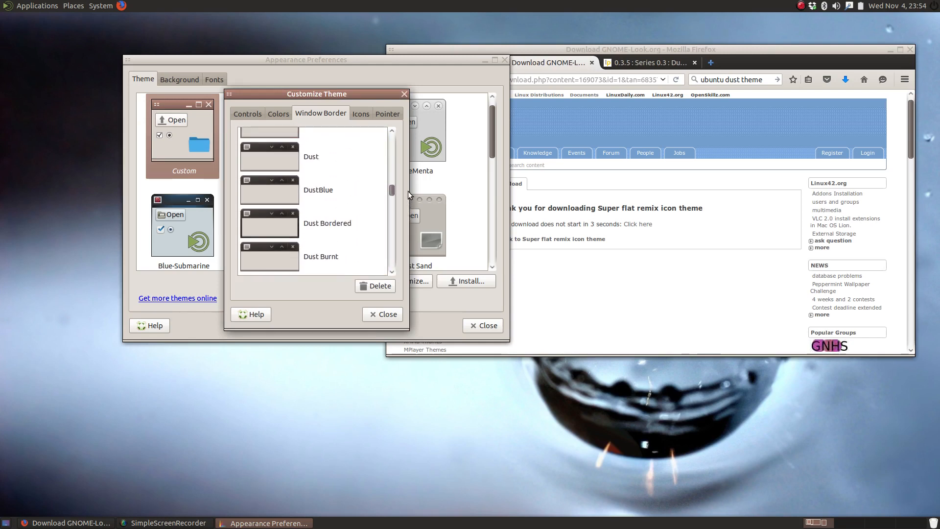
{"action": "scroll", "scroll_direction": "up", "scroll_amount": 3}
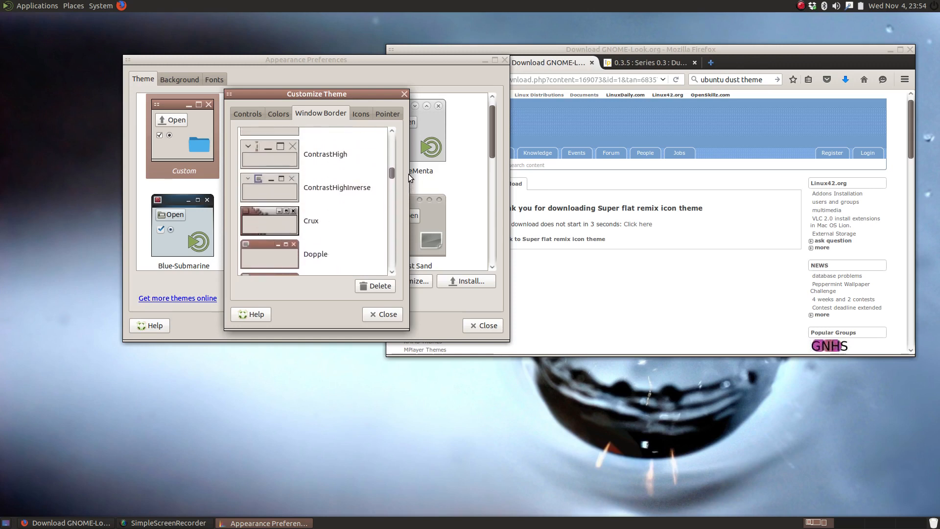
{"action": "left_click", "coordinate": [325, 154]}
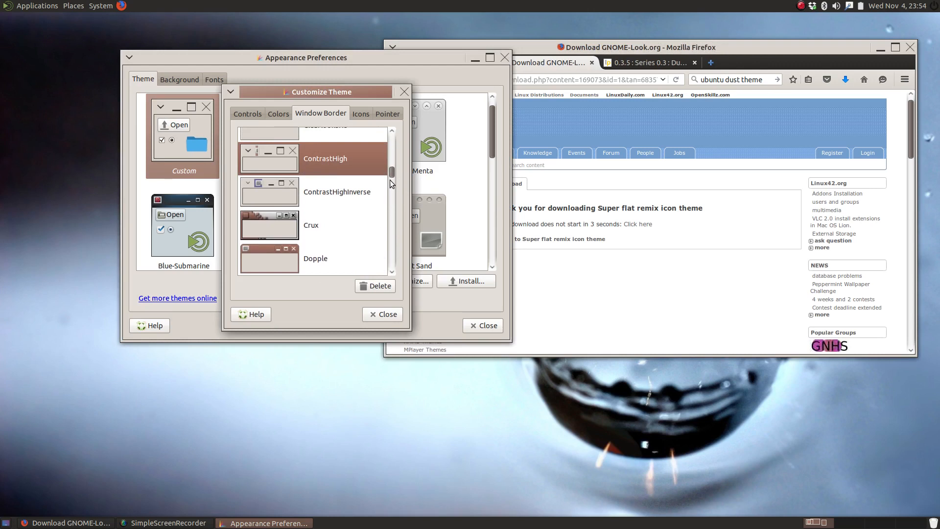
{"action": "left_click", "coordinate": [337, 191]}
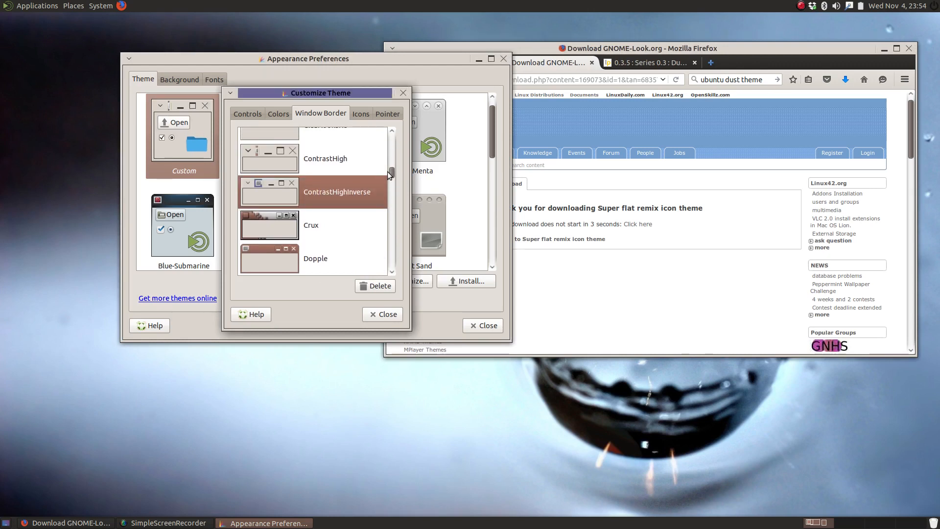
{"action": "left_click", "coordinate": [336, 225]}
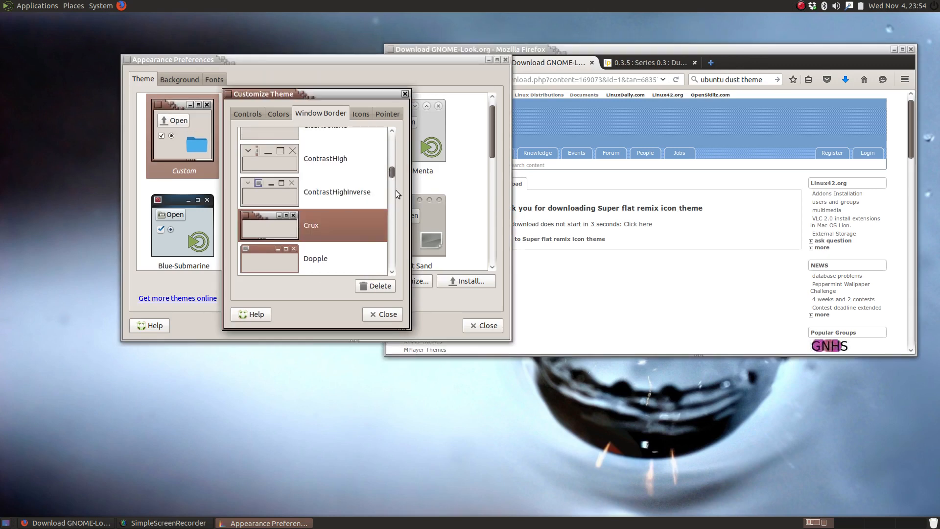
Try the borderline window border, then settle on Dust for window frames
{"action": "scroll", "scroll_direction": "up", "scroll_amount": 3}
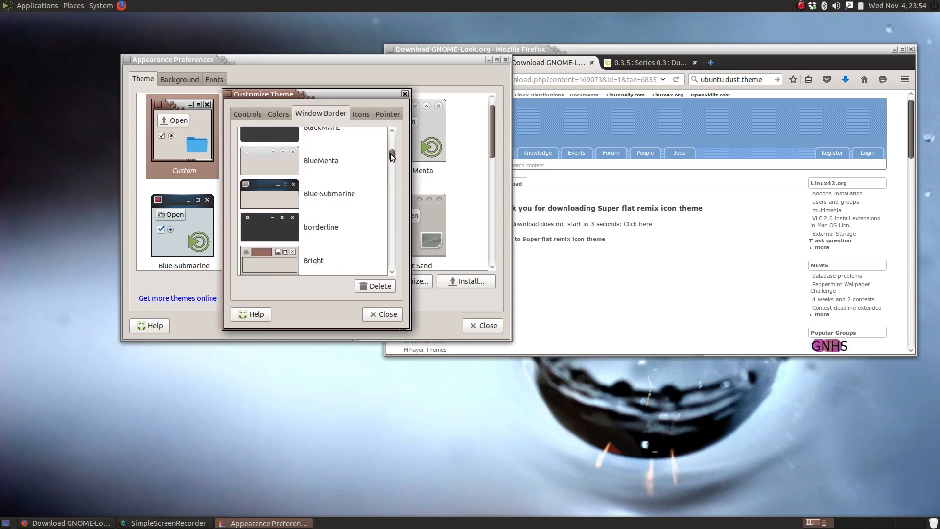
{"action": "left_click", "coordinate": [321, 226]}
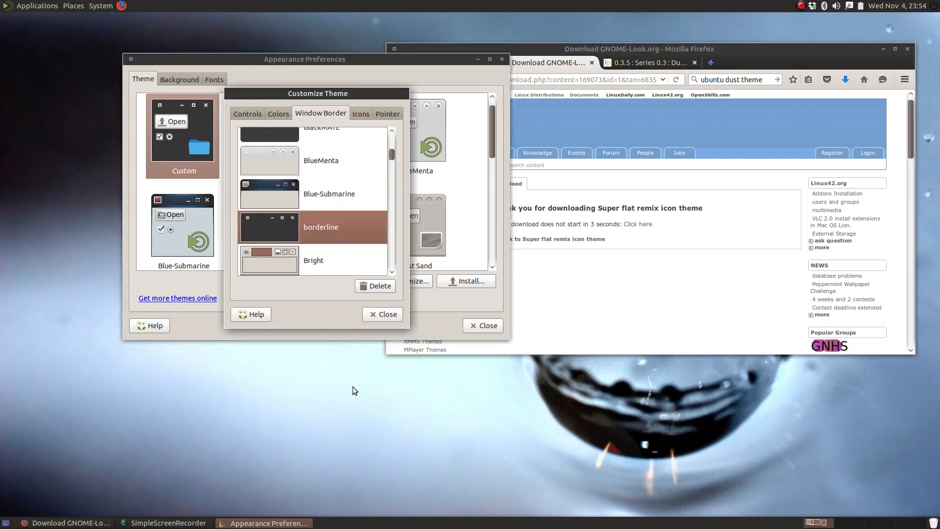
{"action": "scroll", "scroll_direction": "up", "scroll_amount": 3}
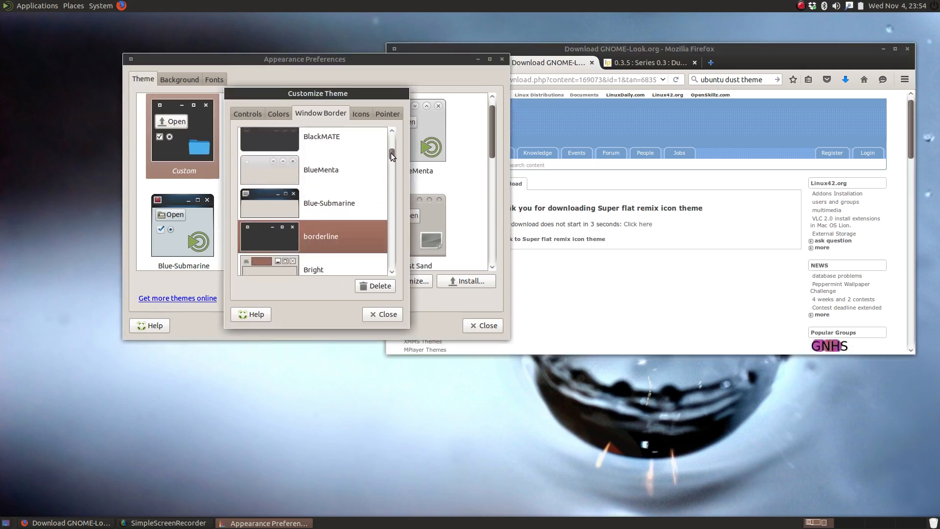
{"action": "scroll", "scroll_direction": "up", "scroll_amount": 3}
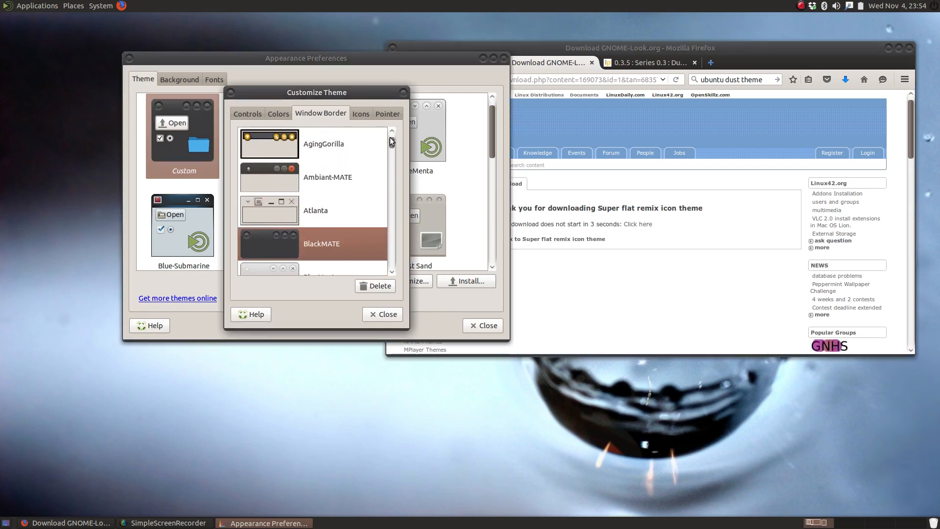
{"action": "scroll", "scroll_direction": "down", "scroll_amount": 3}
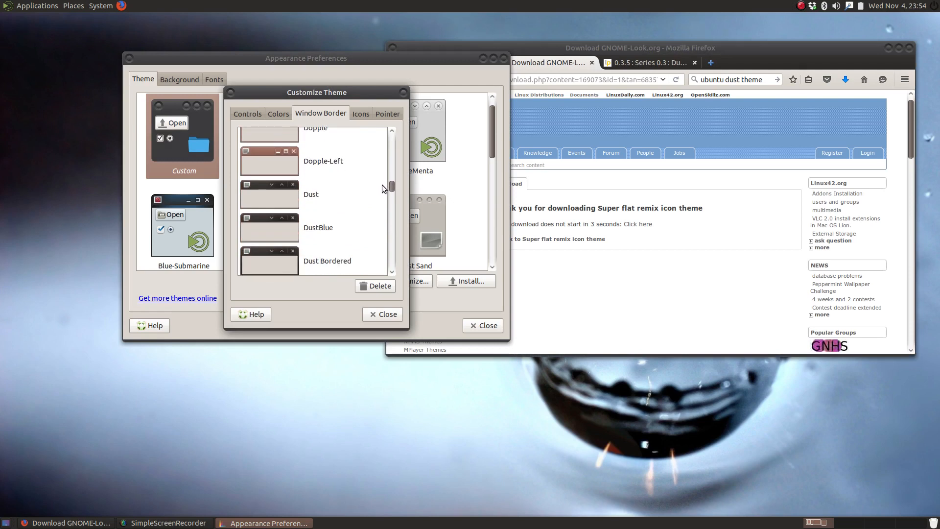
{"action": "scroll", "scroll_direction": "down", "scroll_amount": 3}
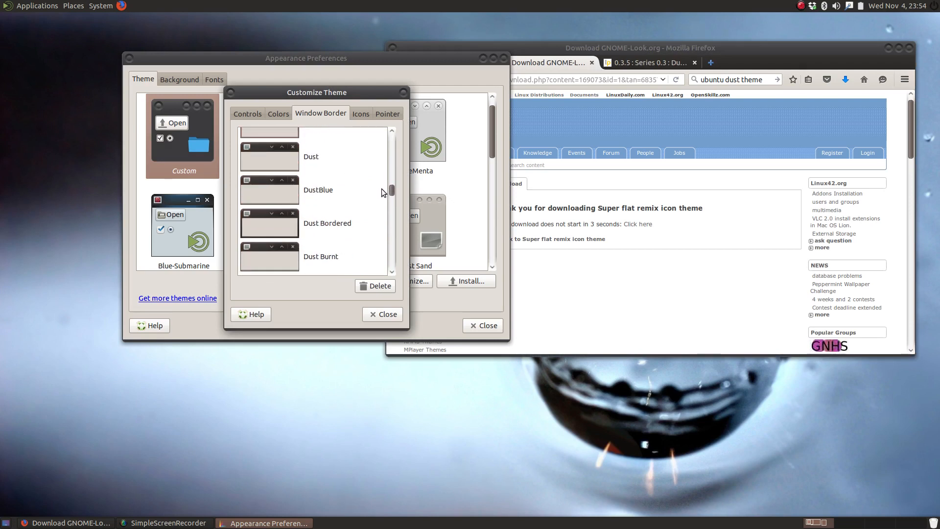
{"action": "left_click", "coordinate": [312, 156]}
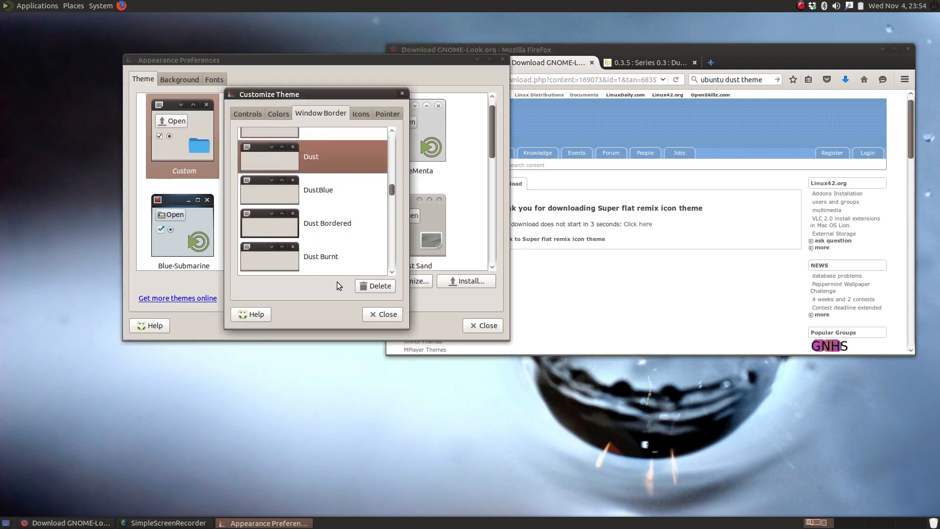
Review the Colors and Icons settings, then show pointer themes with DMZ (White) current
{"action": "left_click", "coordinate": [277, 113]}
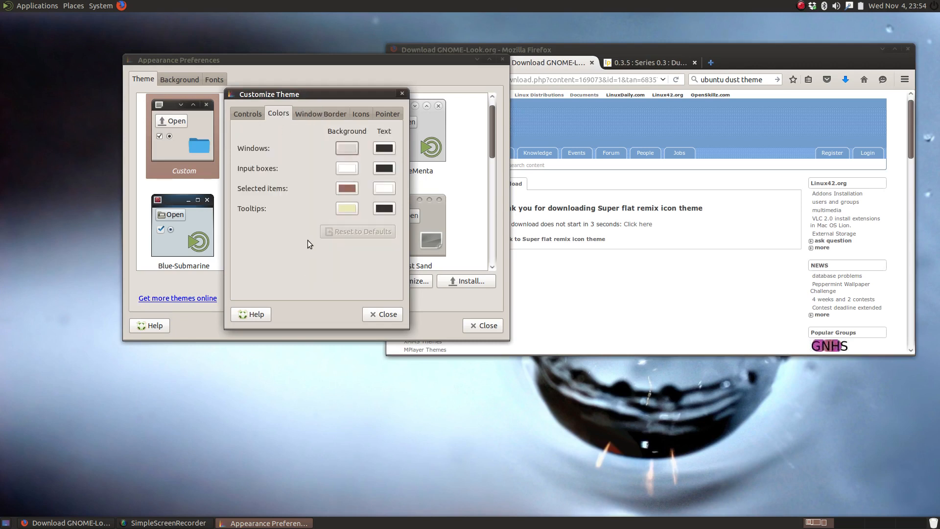
{"action": "mouse_move", "coordinate": [331, 254]}
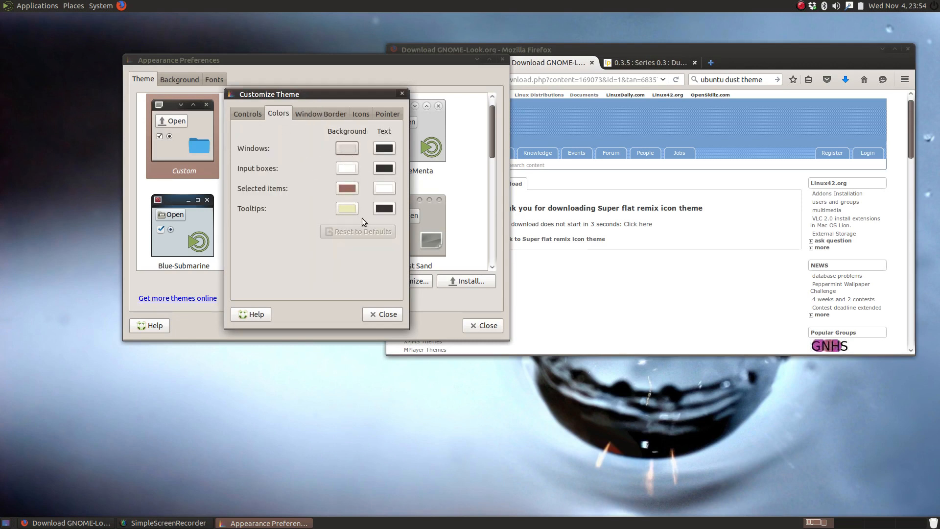
{"action": "mouse_move", "coordinate": [303, 202]}
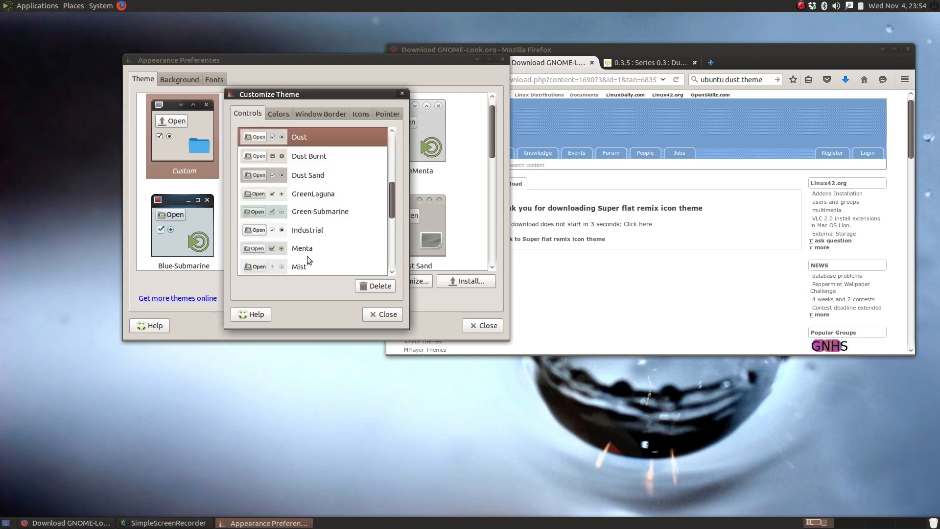
{"action": "mouse_move", "coordinate": [333, 162]}
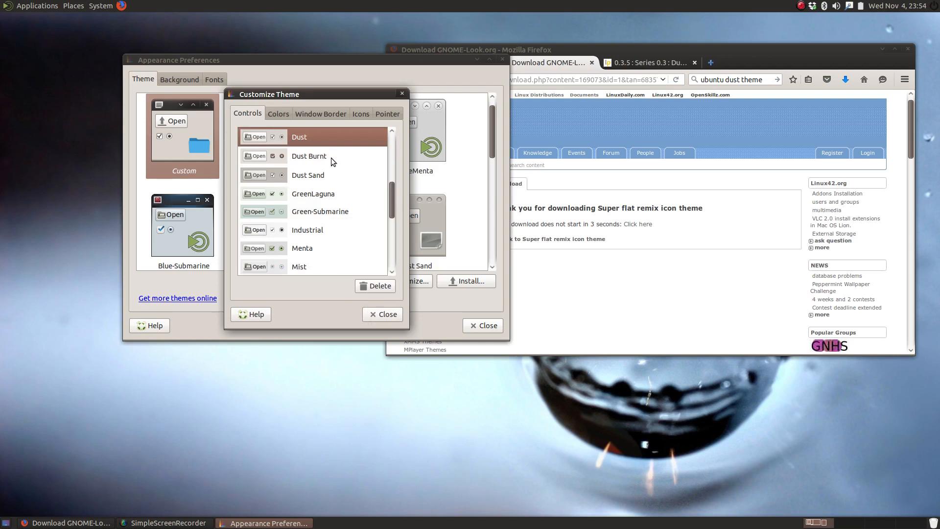
{"action": "left_click", "coordinate": [360, 114]}
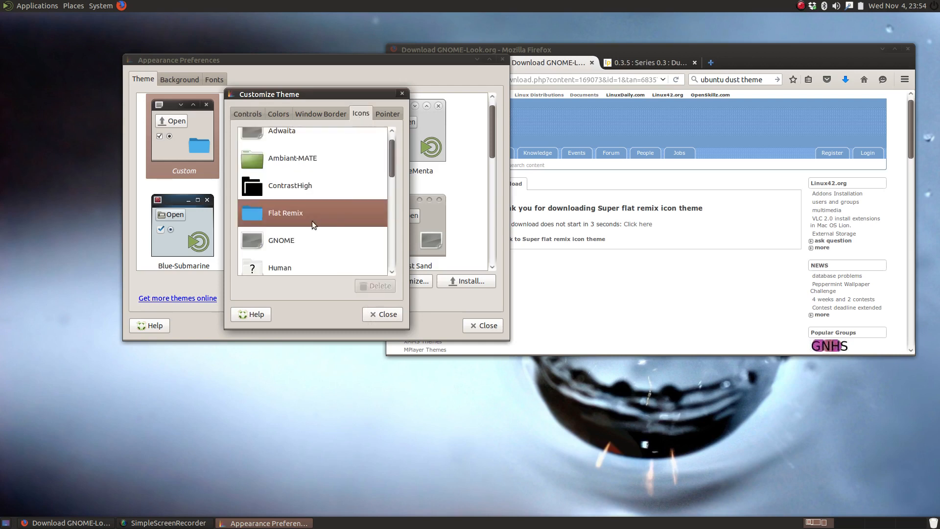
{"action": "left_click", "coordinate": [388, 114]}
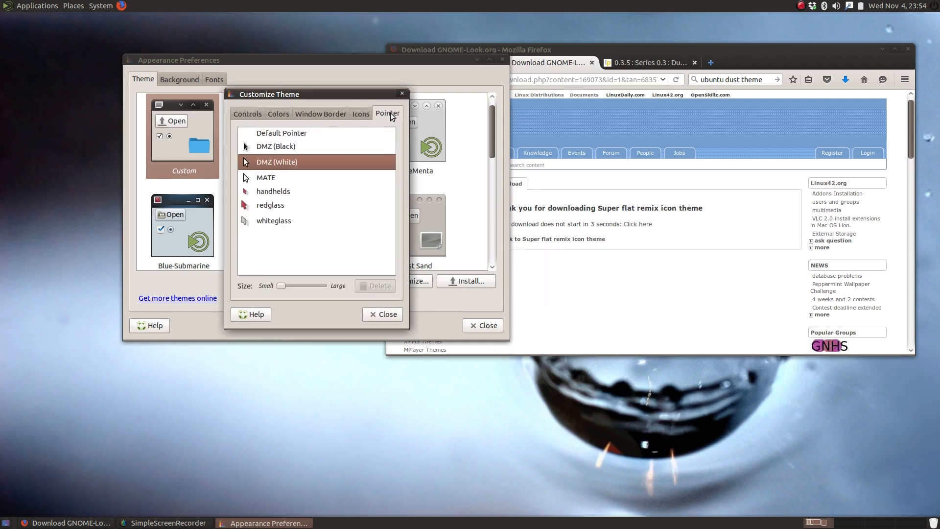
{"action": "mouse_move", "coordinate": [271, 149]}
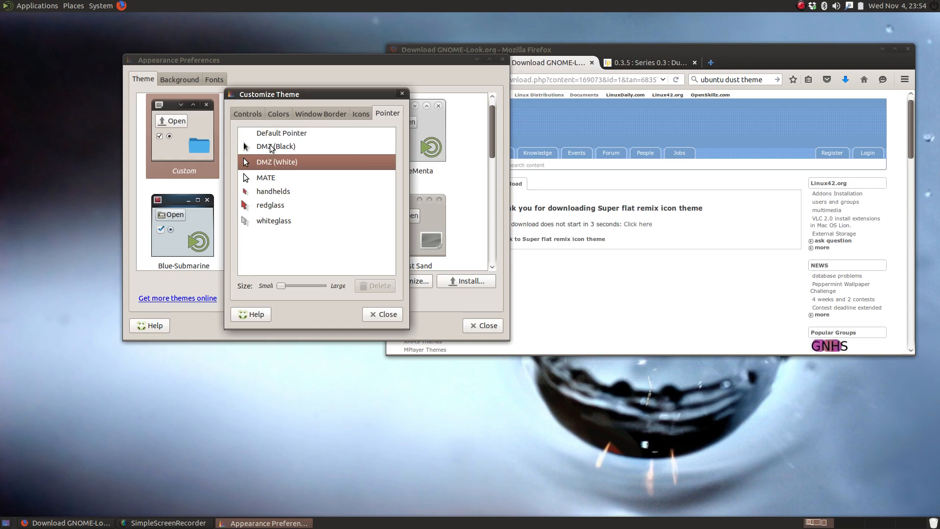
{"action": "mouse_move", "coordinate": [271, 155]}
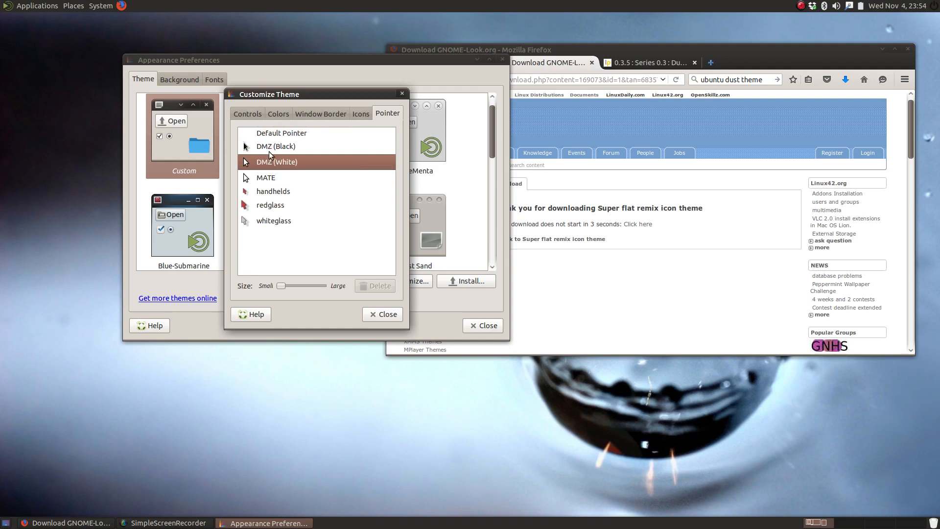
{"action": "mouse_move", "coordinate": [382, 314]}
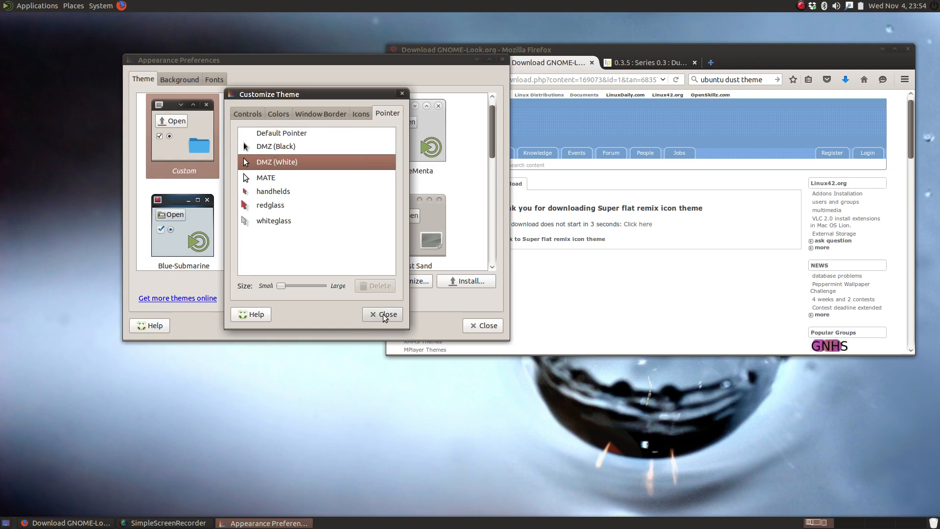
Close the Customize Theme dialog, keeping the Custom theme current
{"action": "left_click", "coordinate": [382, 315]}
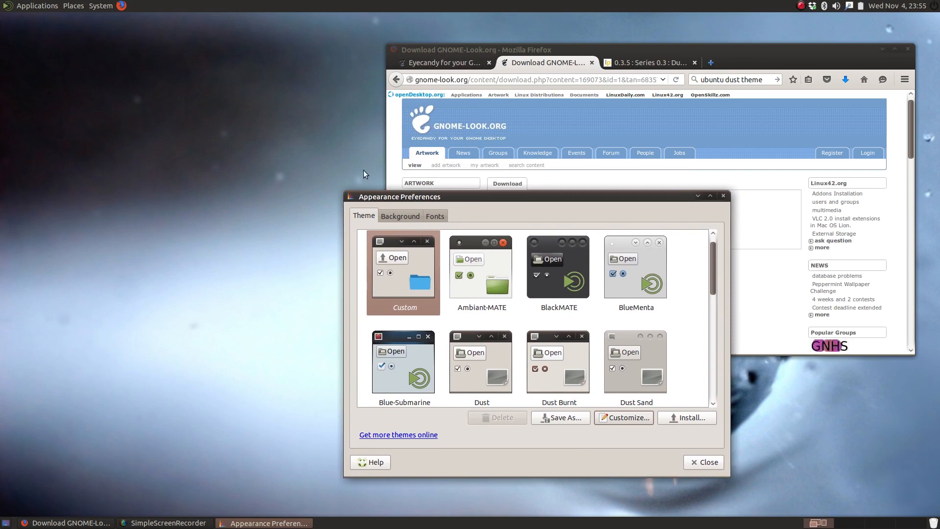
{"action": "mouse_move", "coordinate": [161, 44]}
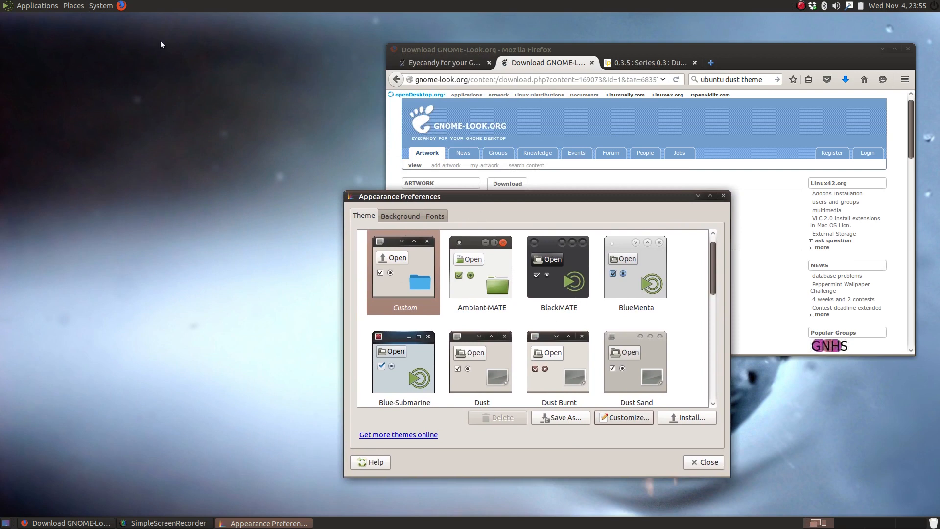
{"action": "mouse_move", "coordinate": [886, 12]}
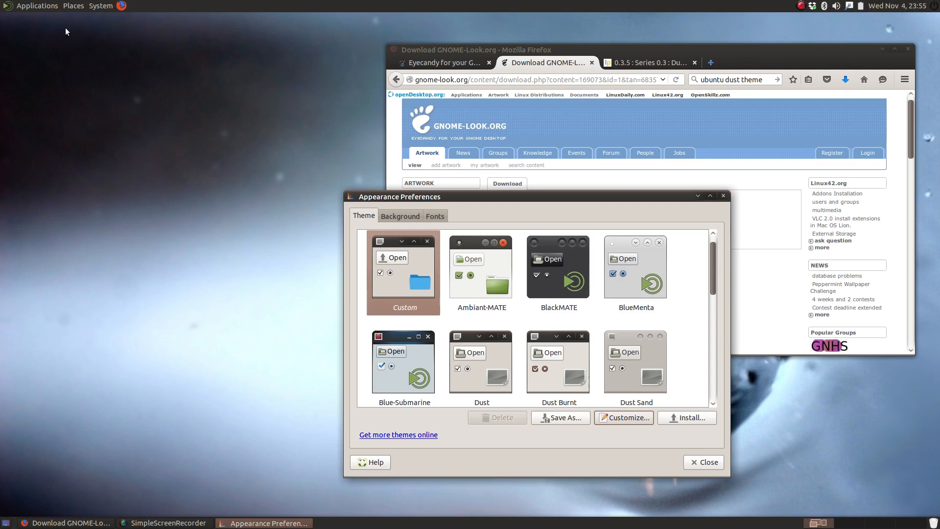
{"action": "mouse_move", "coordinate": [73, 6]}
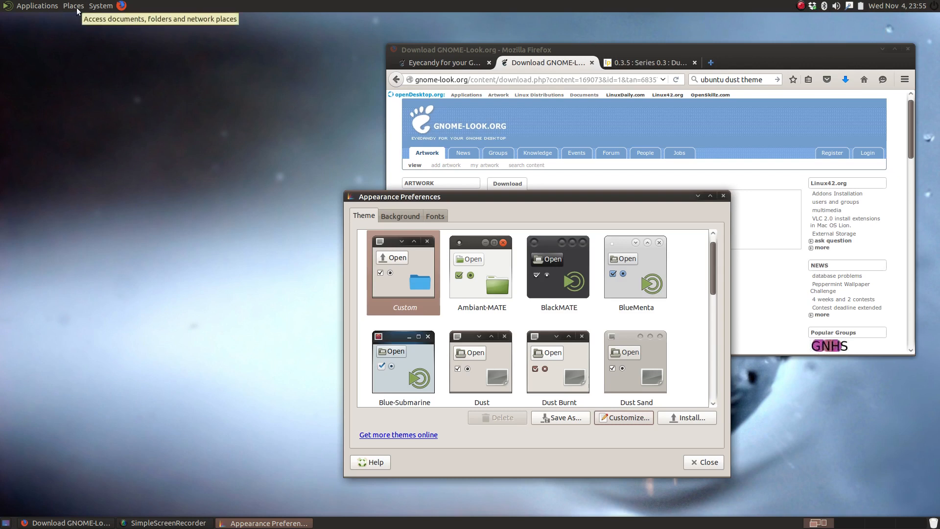
{"action": "left_click", "coordinate": [73, 6]}
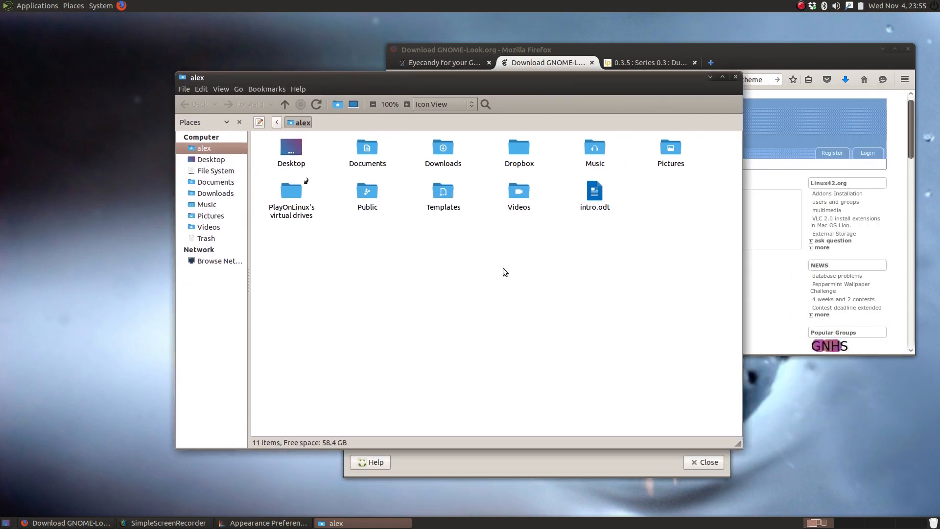
{"action": "double_click", "coordinate": [366, 192]}
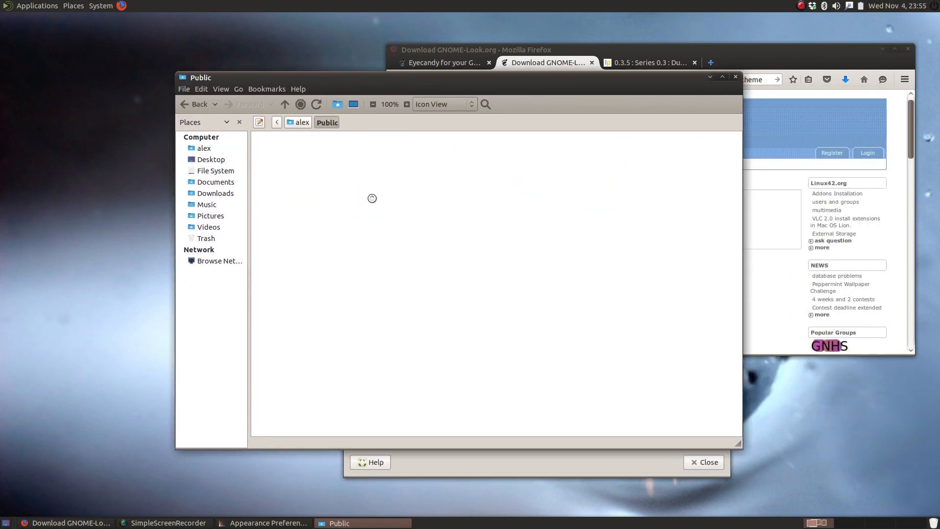
{"action": "left_click", "coordinate": [302, 122]}
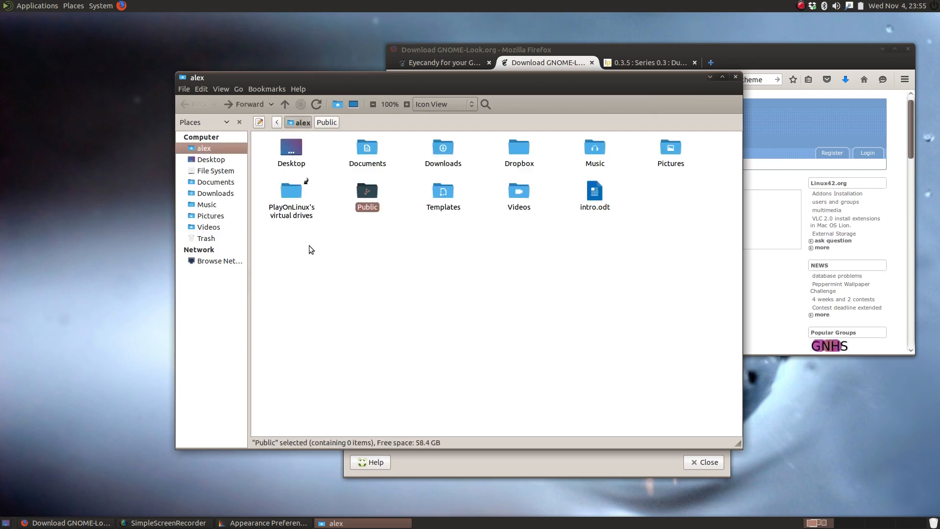
{"action": "mouse_move", "coordinate": [539, 285]}
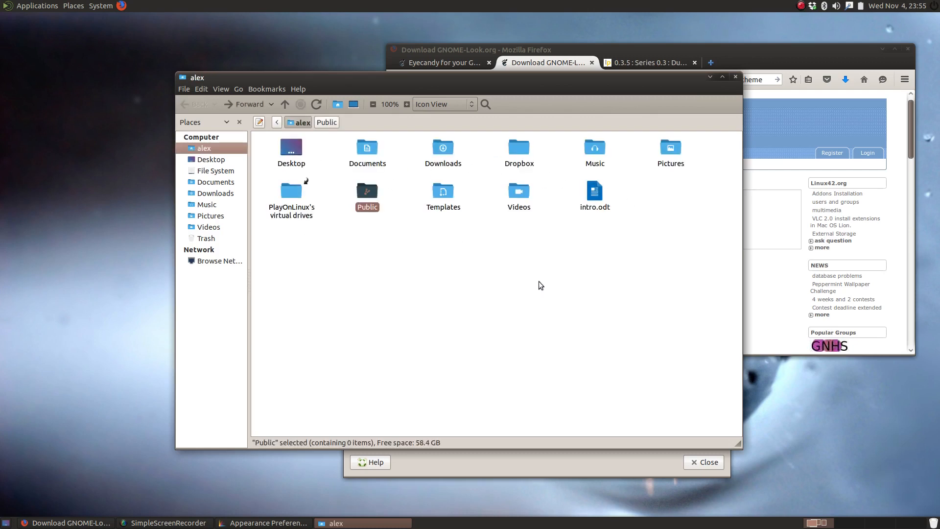
{"action": "mouse_move", "coordinate": [407, 305]}
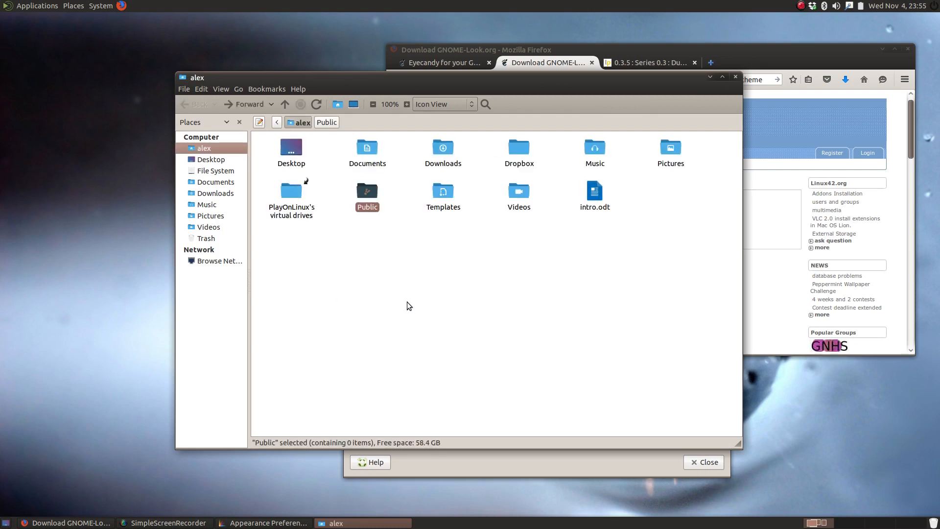
{"action": "mouse_move", "coordinate": [519, 172]}
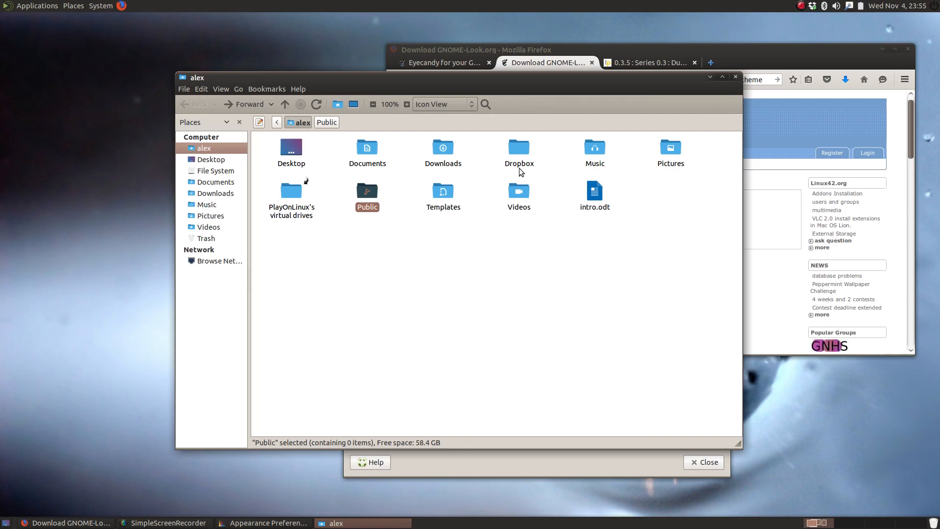
{"action": "mouse_move", "coordinate": [319, 294]}
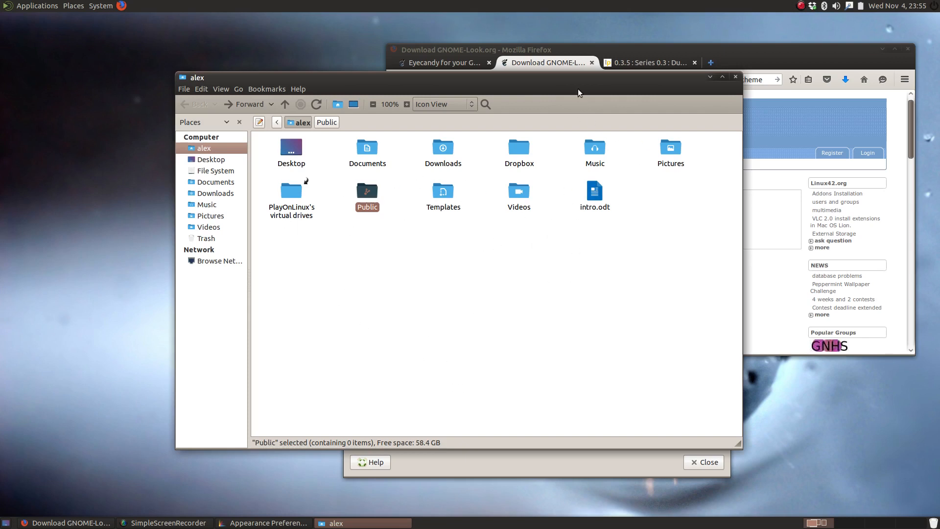
{"action": "mouse_move", "coordinate": [735, 76]}
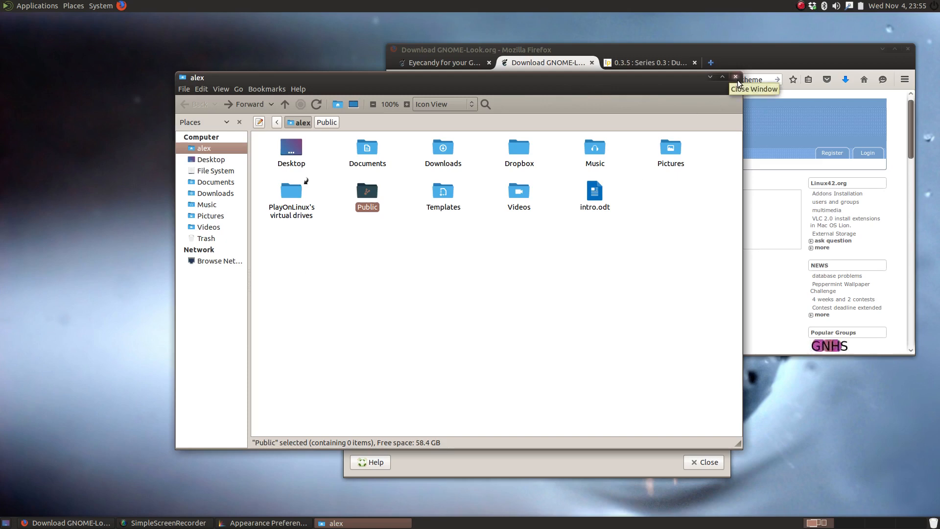
{"action": "left_click", "coordinate": [736, 76]}
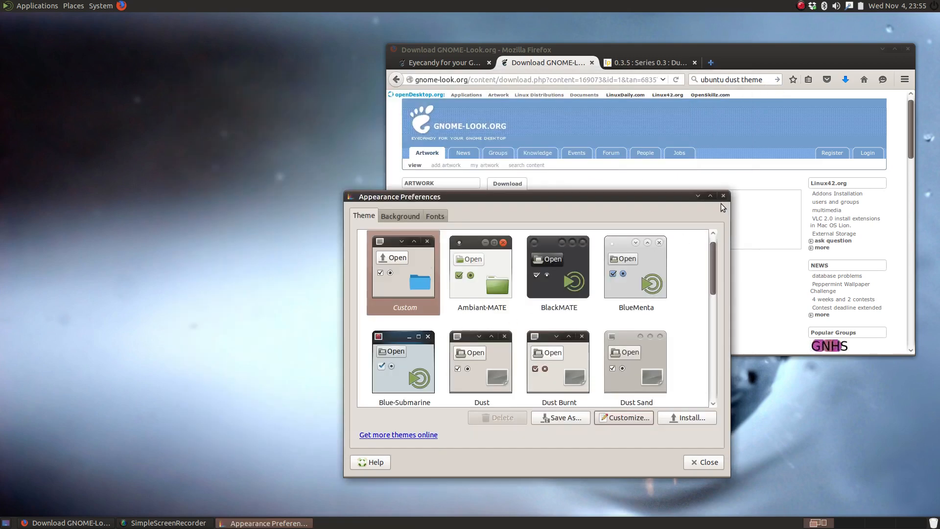
Close Appearance Preferences and Firefox with all three tabs, leaving the desktop
{"action": "left_click", "coordinate": [703, 462]}
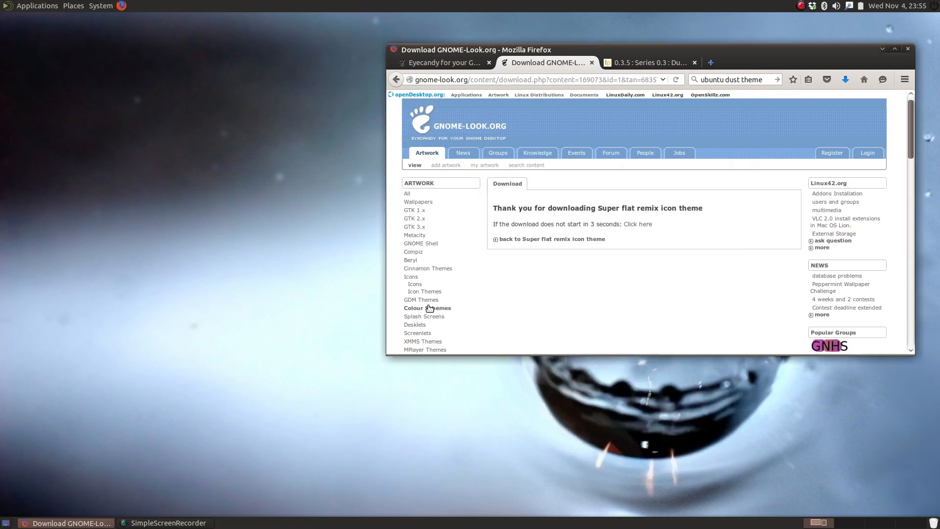
{"action": "left_click", "coordinate": [906, 49]}
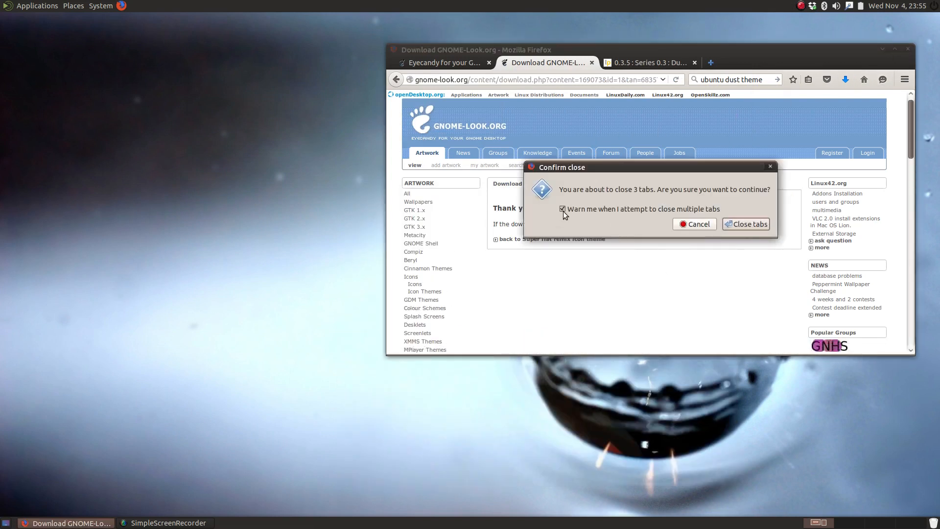
{"action": "left_click", "coordinate": [747, 223]}
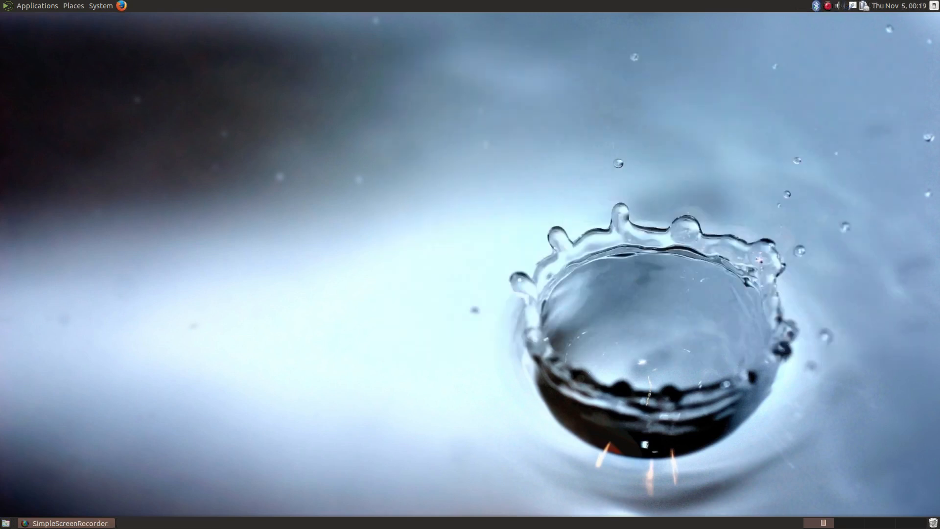
{"action": "mouse_move", "coordinate": [859, 92]}
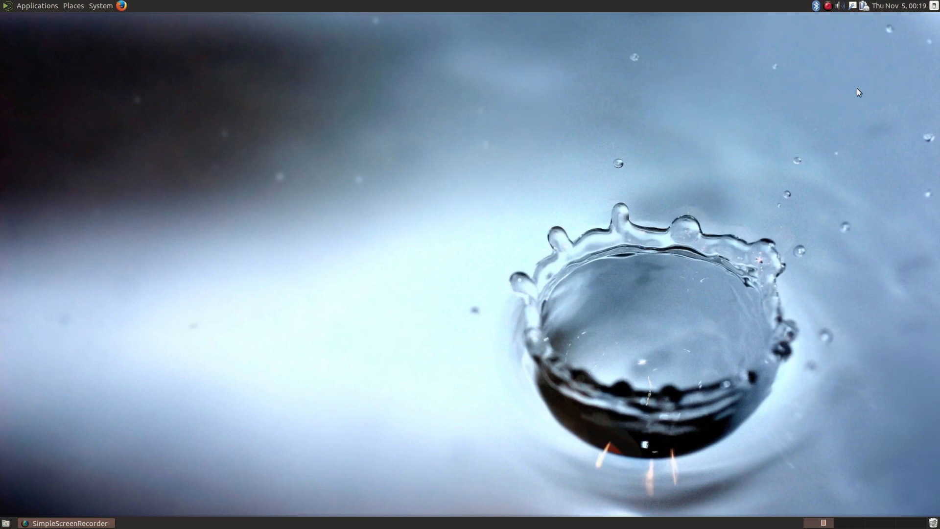
{"action": "mouse_move", "coordinate": [526, 199]}
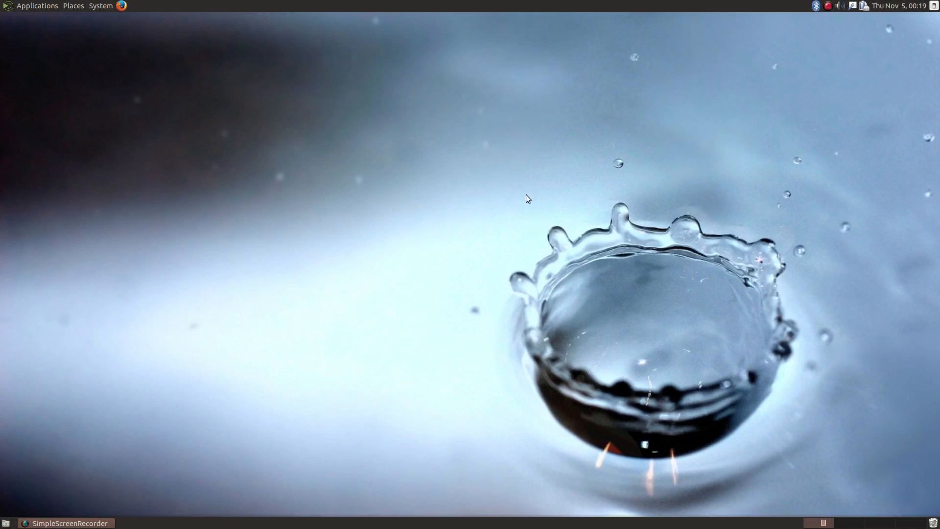
{"action": "mouse_move", "coordinate": [361, 177]}
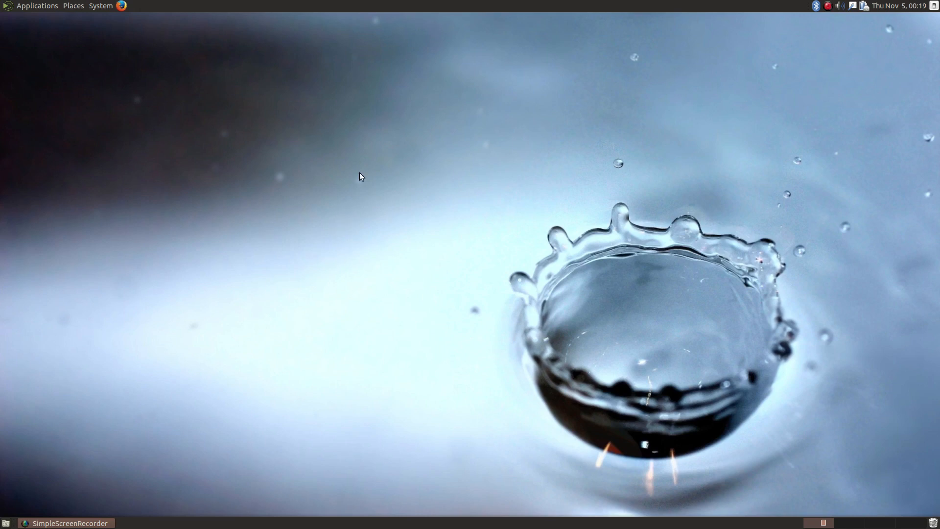
Delete the original top panel with its menus and indicators, confirming the deletion
{"action": "right_click", "coordinate": [336, 6]}
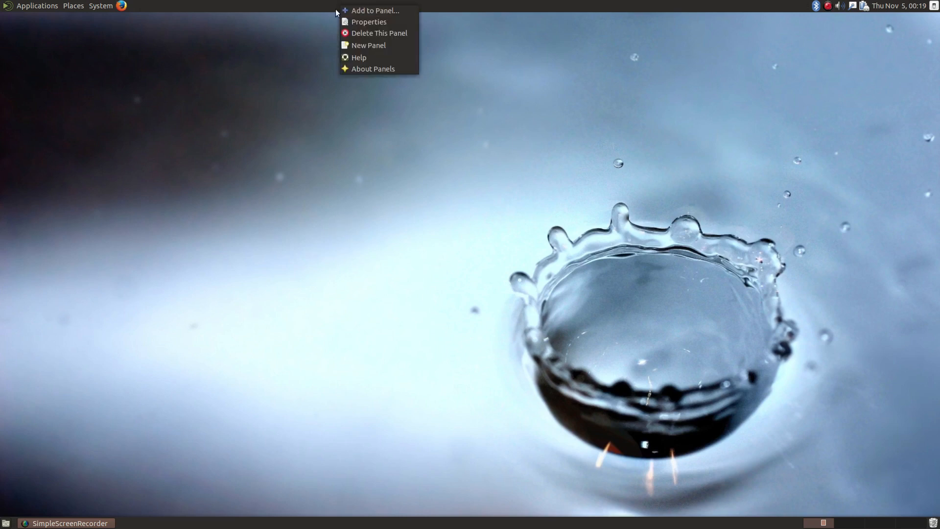
{"action": "mouse_move", "coordinate": [375, 10]}
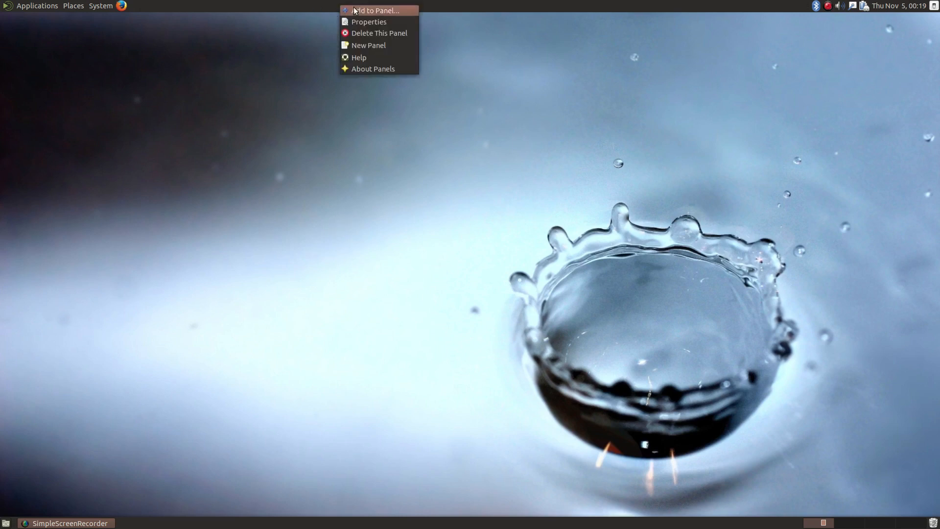
{"action": "left_click", "coordinate": [379, 33]}
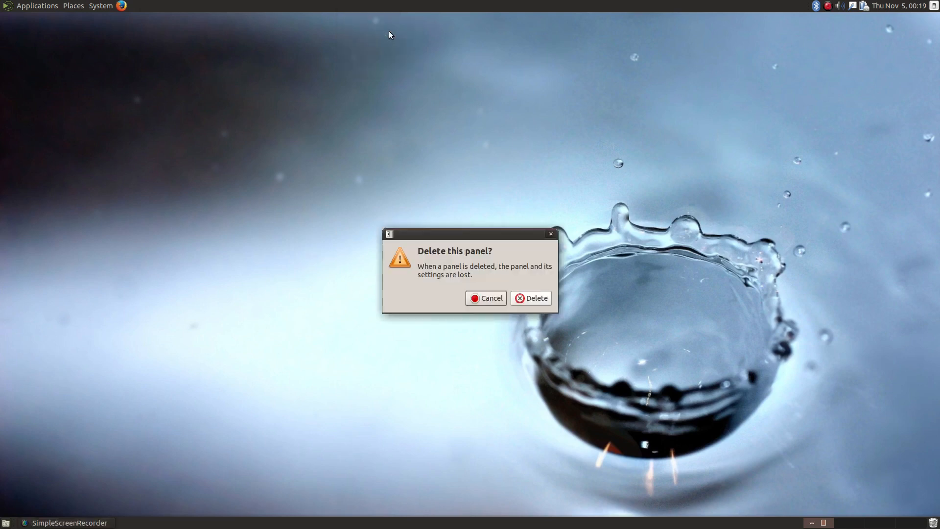
{"action": "left_click", "coordinate": [531, 298]}
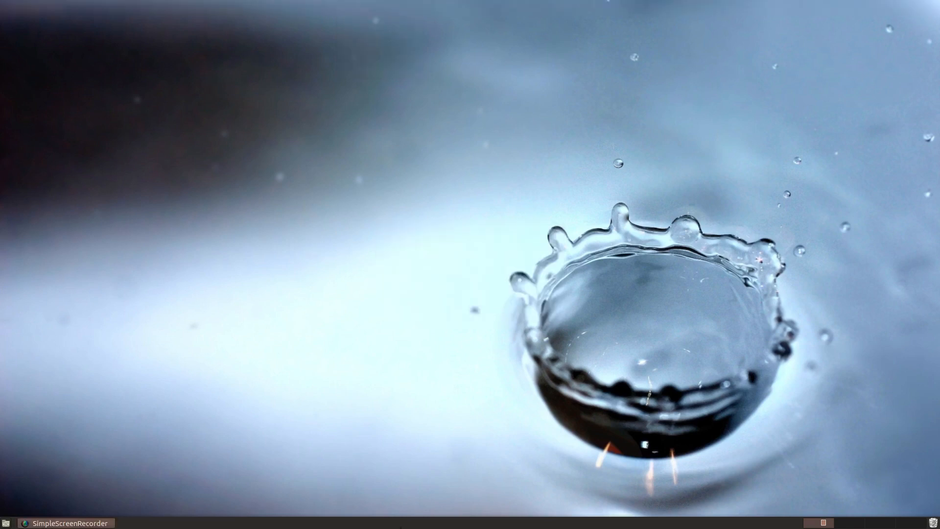
Bring up the remaining panel's options to start filling the empty top bar
{"action": "right_click", "coordinate": [375, 522]}
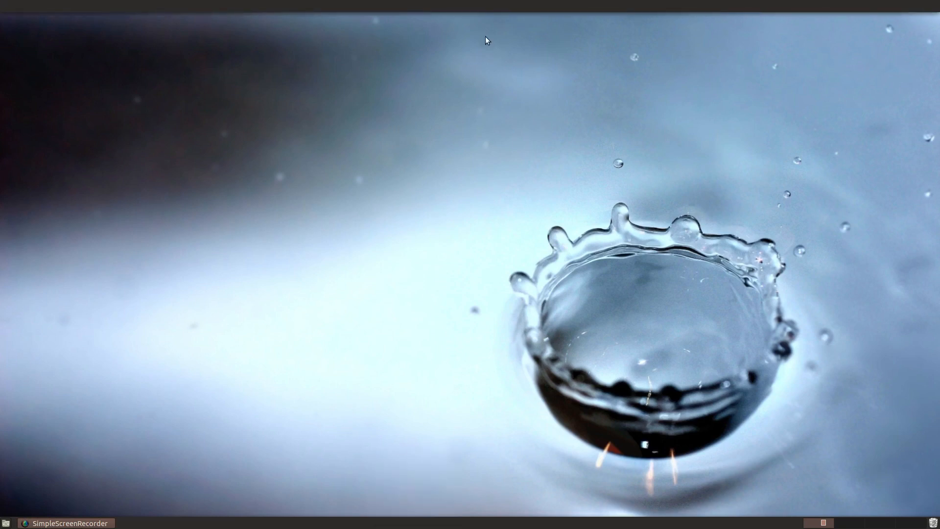
{"action": "mouse_move", "coordinate": [304, 516]}
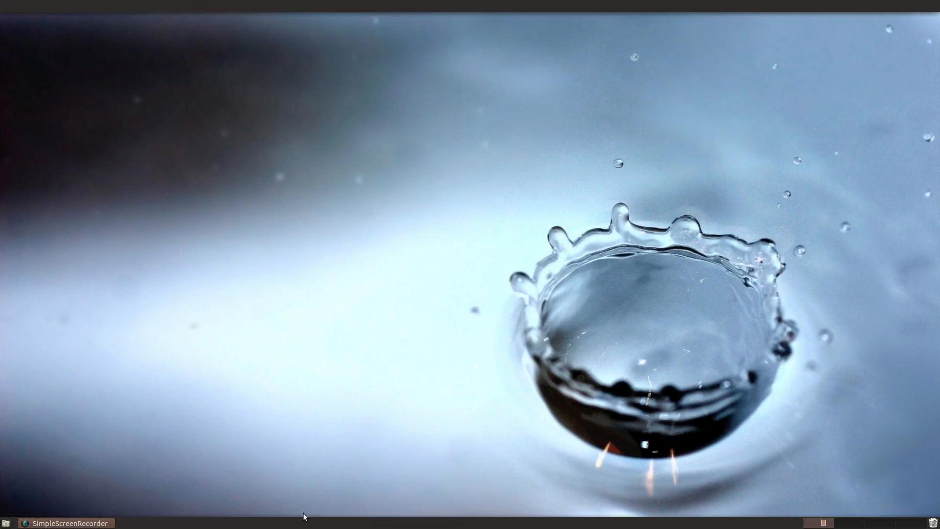
{"action": "right_click", "coordinate": [303, 516]}
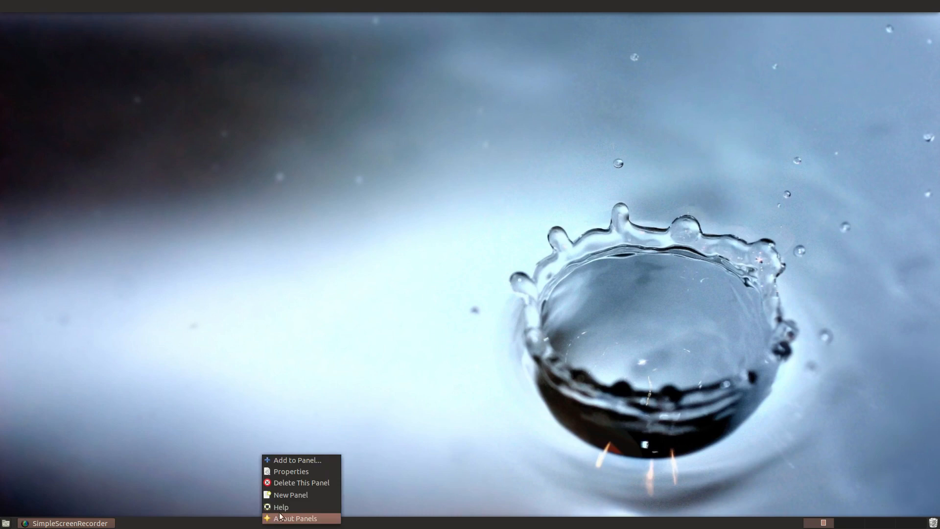
{"action": "left_click", "coordinate": [301, 482]}
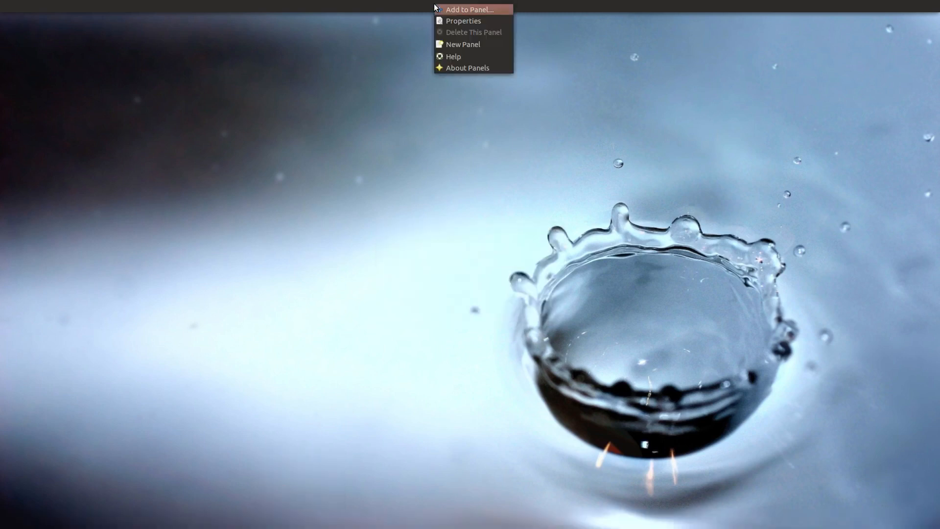
Add the MATE Menu applet found by searching 'menu', then clear the search field
{"action": "left_click", "coordinate": [470, 8]}
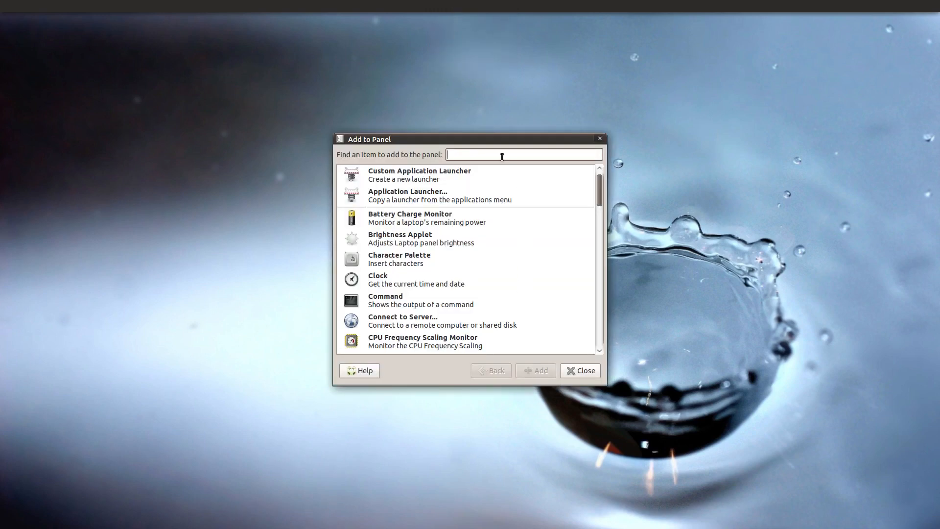
{"action": "type", "text": "men"}
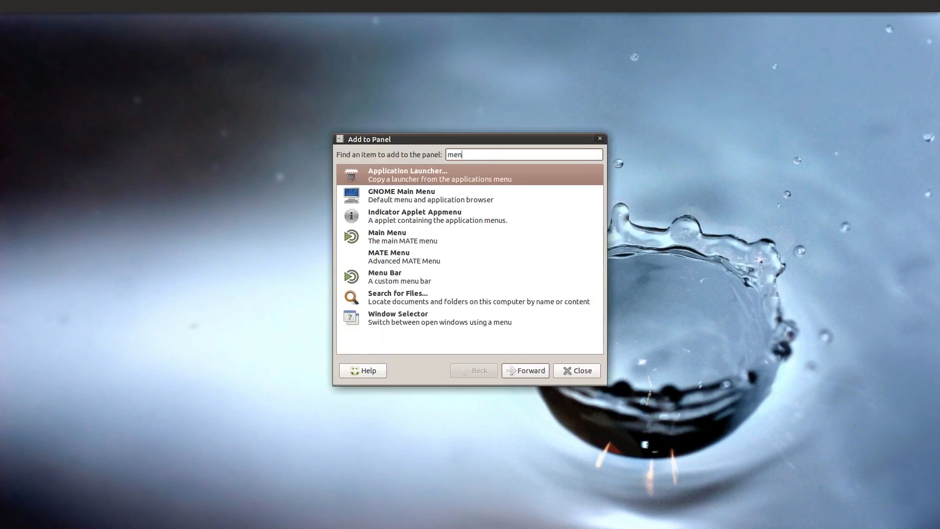
{"action": "type", "text": "u"}
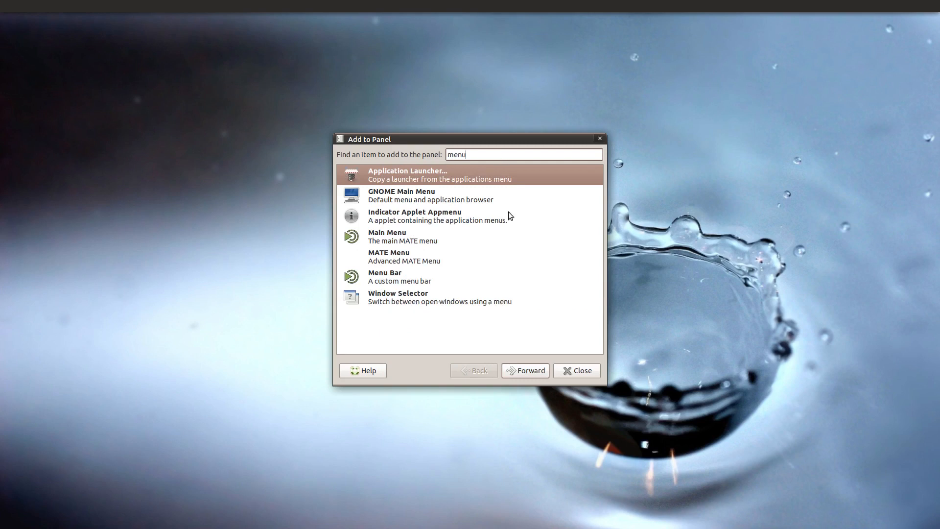
{"action": "mouse_move", "coordinate": [438, 285]}
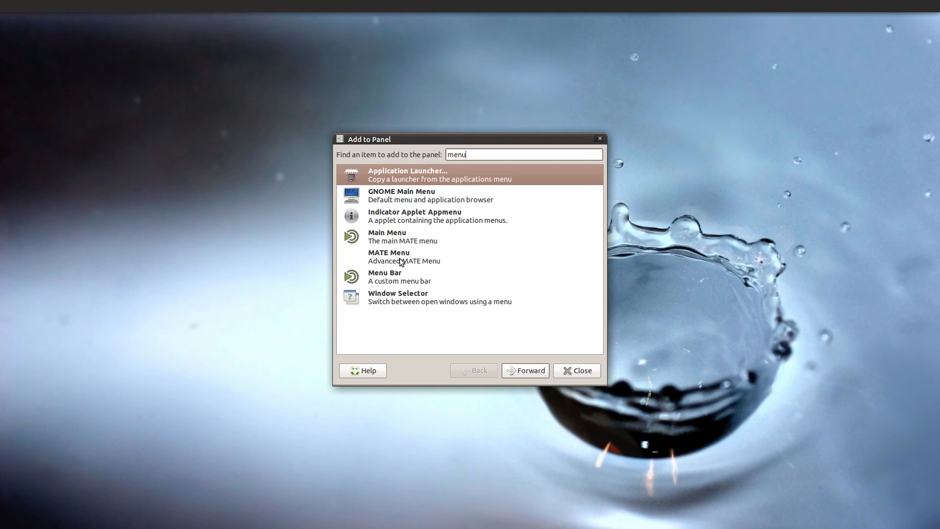
{"action": "left_click", "coordinate": [403, 255]}
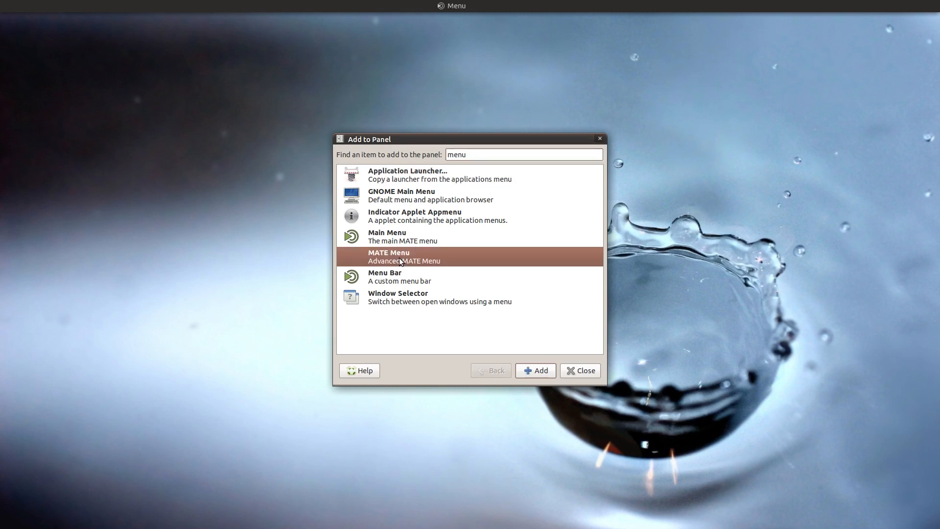
{"action": "mouse_move", "coordinate": [473, 306]}
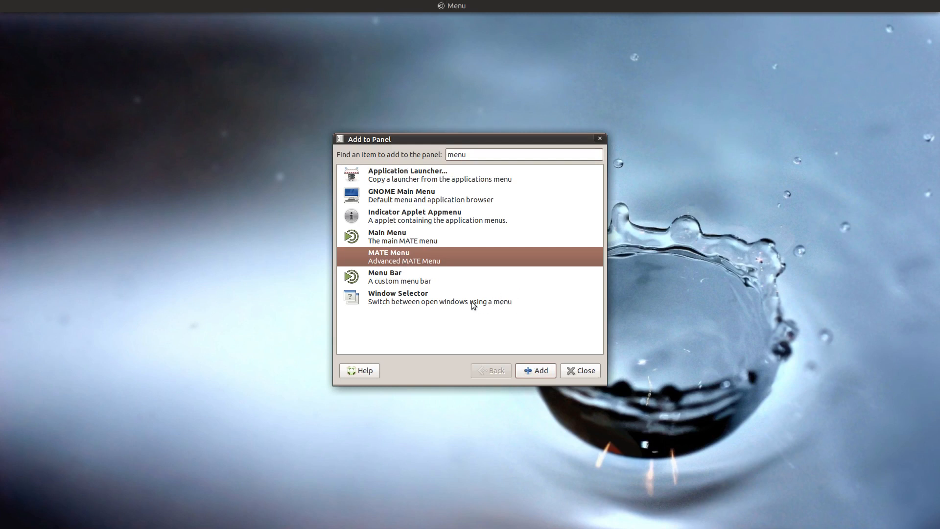
{"action": "triple_click", "coordinate": [521, 154]}
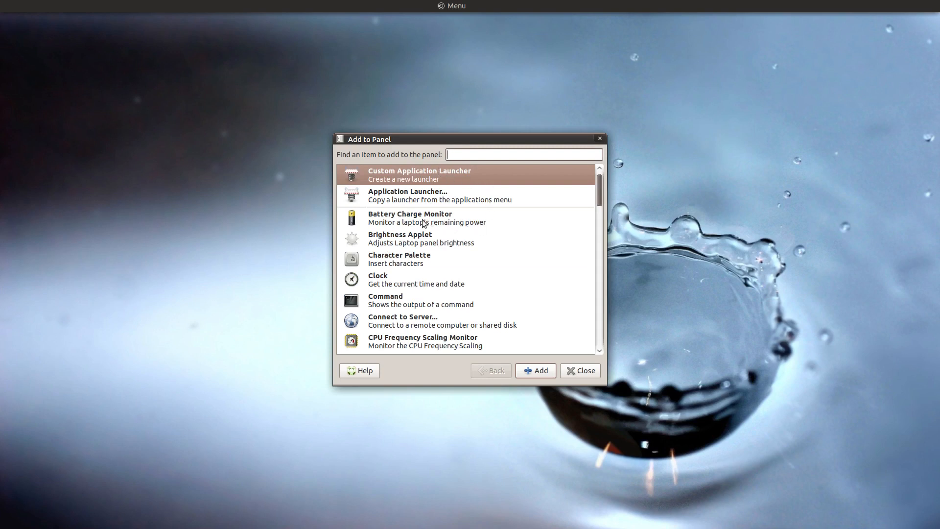
Add the Battery Charge Monitor, Clock and CPU Frequency Scaling Monitor to the panel
{"action": "left_click", "coordinate": [427, 217]}
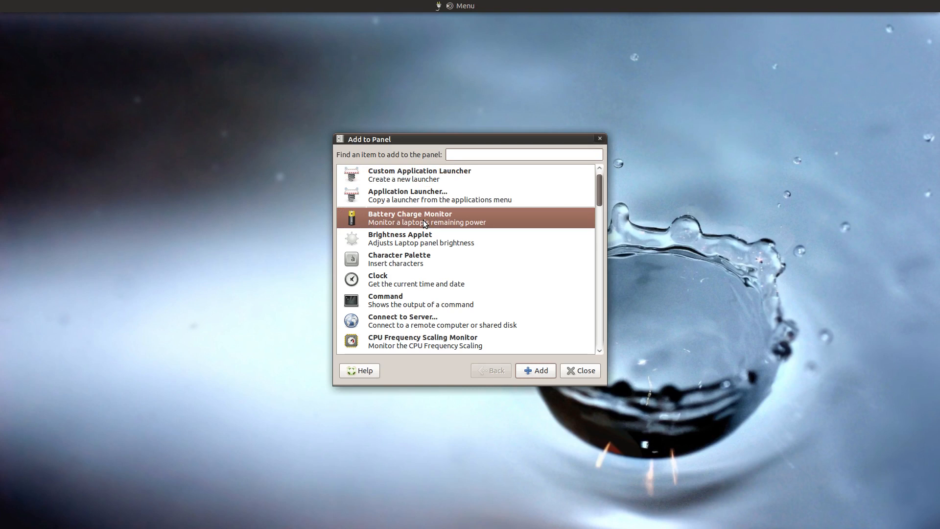
{"action": "mouse_move", "coordinate": [458, 259]}
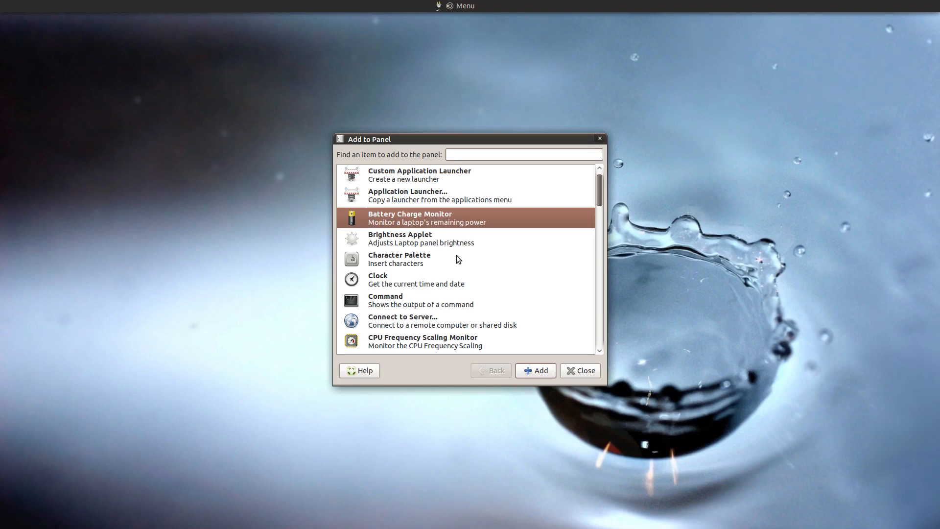
{"action": "mouse_move", "coordinate": [384, 287]}
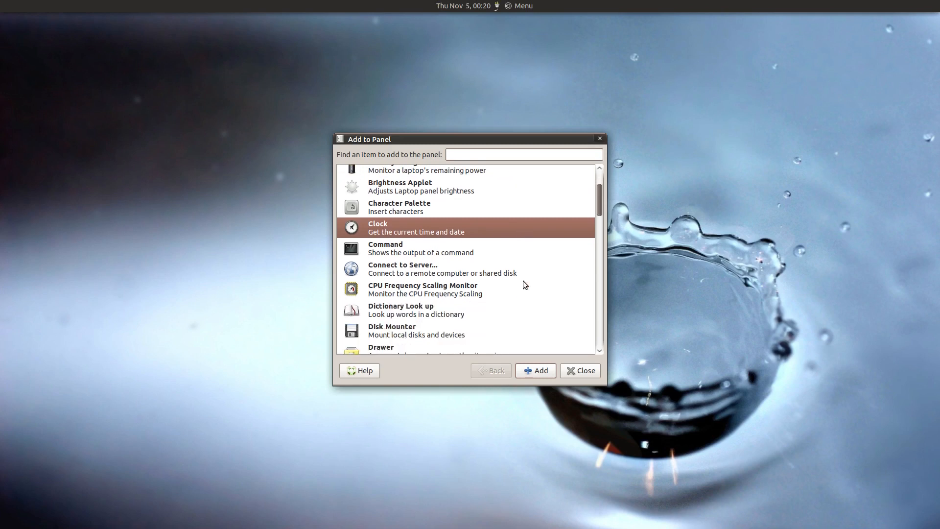
{"action": "mouse_move", "coordinate": [396, 294]}
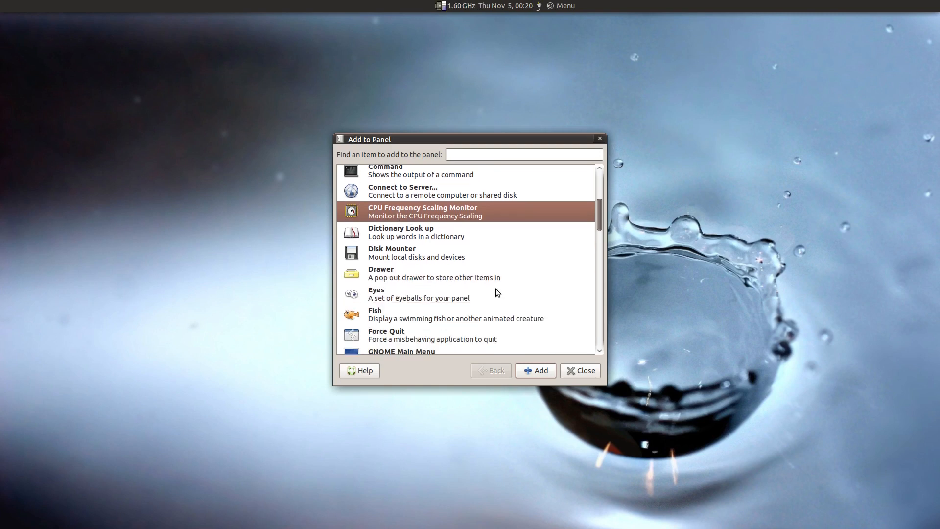
{"action": "scroll", "scroll_direction": "down", "scroll_amount": 3}
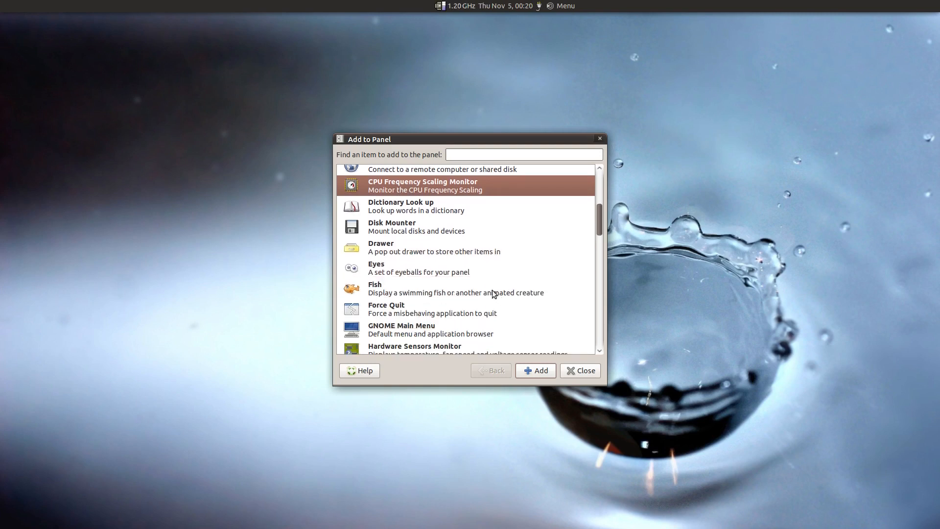
{"action": "scroll", "scroll_direction": "down", "scroll_amount": 3}
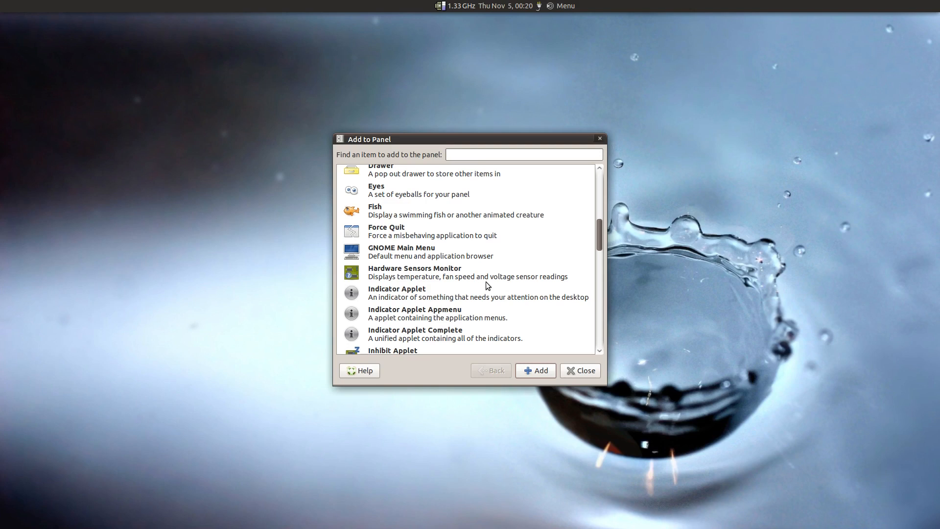
{"action": "scroll", "scroll_direction": "down", "scroll_amount": 3}
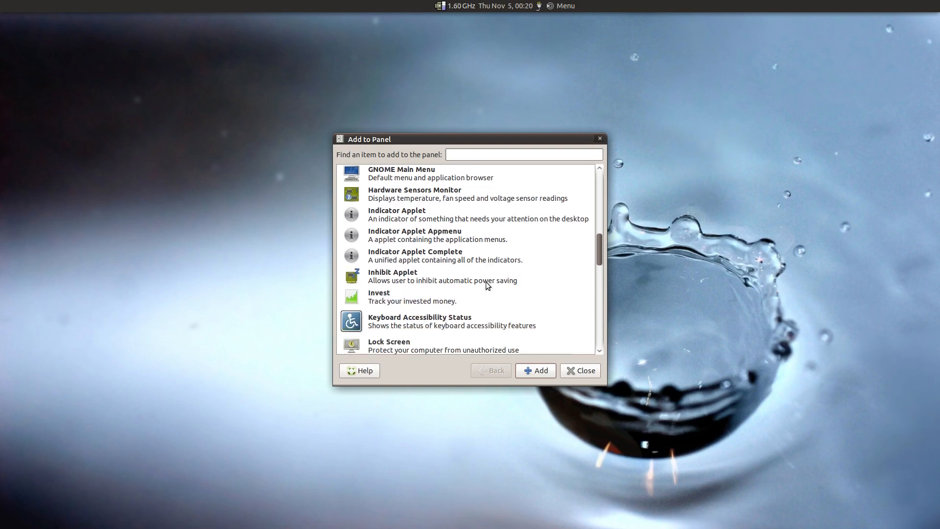
{"action": "scroll", "scroll_direction": "down", "scroll_amount": 3}
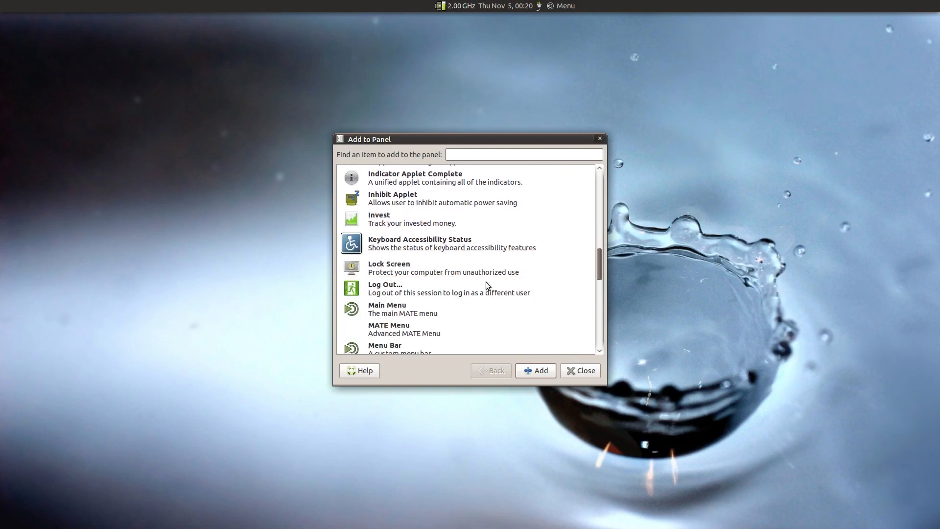
{"action": "scroll", "scroll_direction": "down", "scroll_amount": 3}
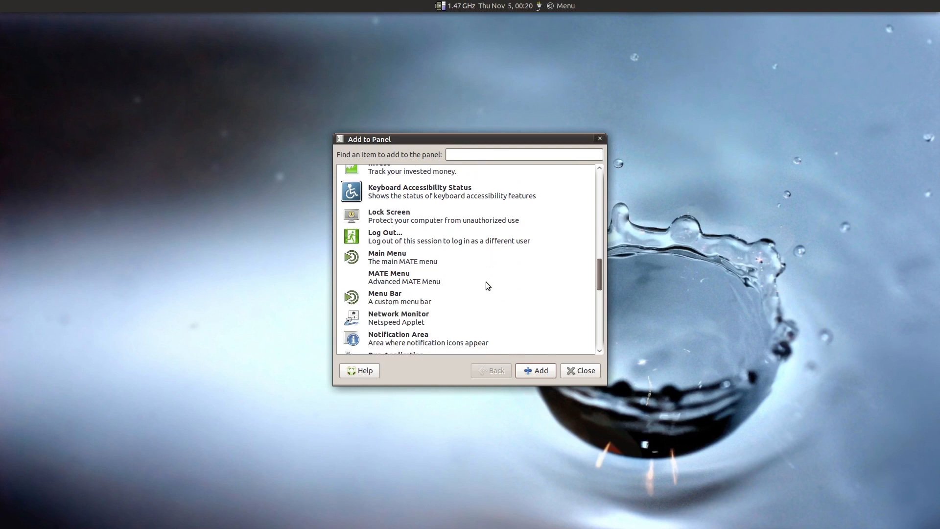
{"action": "scroll", "scroll_direction": "down", "scroll_amount": 3}
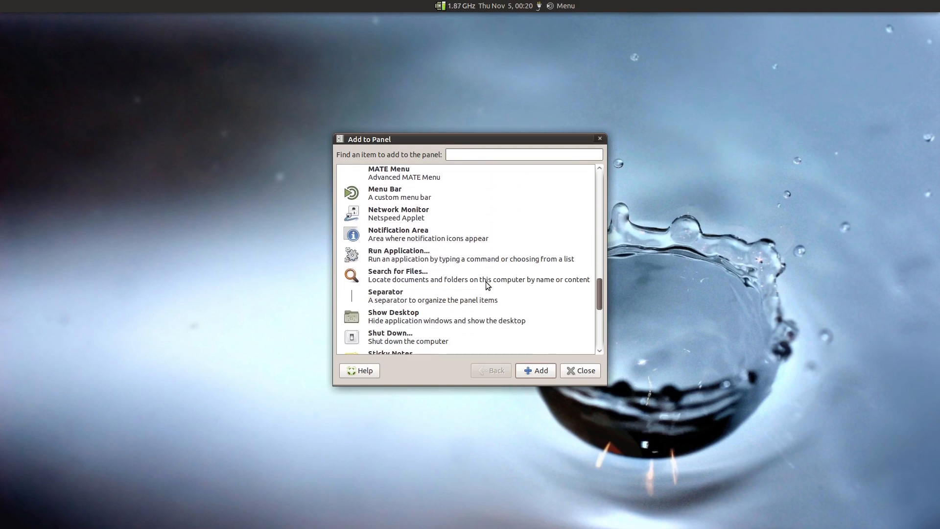
{"action": "scroll", "scroll_direction": "down", "scroll_amount": 3}
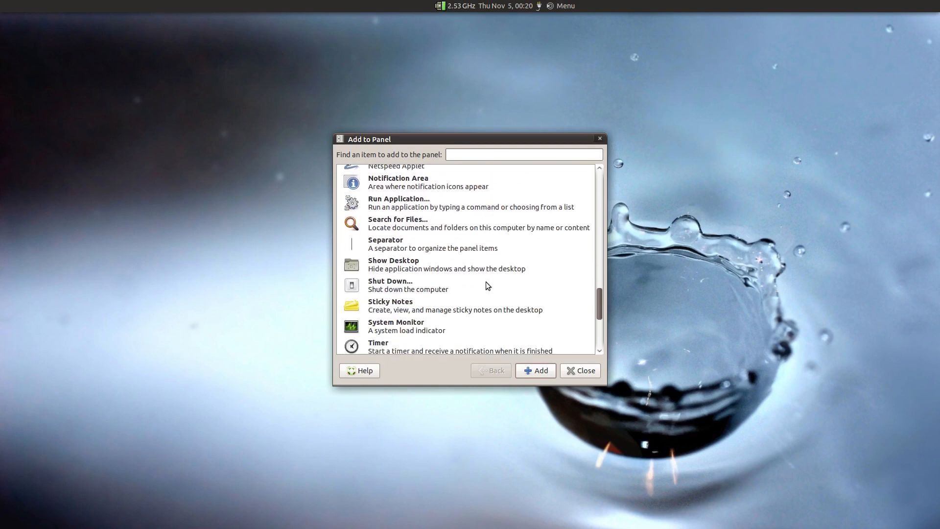
Add the Window List applet from the item list to the top panel
{"action": "scroll", "scroll_direction": "down", "scroll_amount": 3}
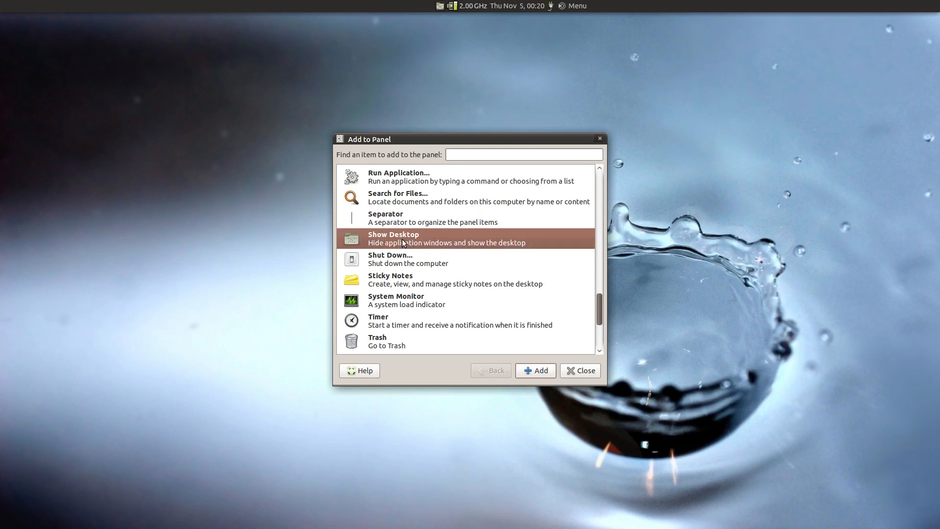
{"action": "mouse_move", "coordinate": [397, 264]}
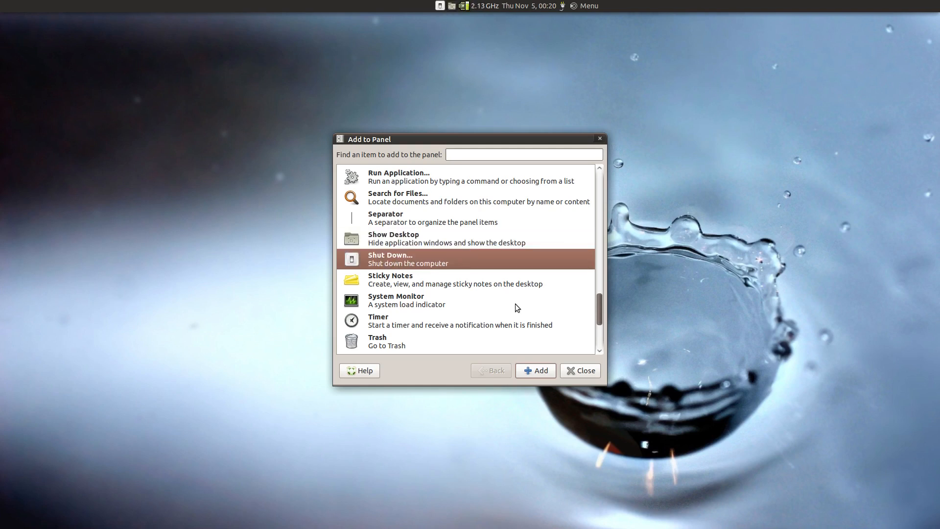
{"action": "scroll", "scroll_direction": "down", "scroll_amount": 3}
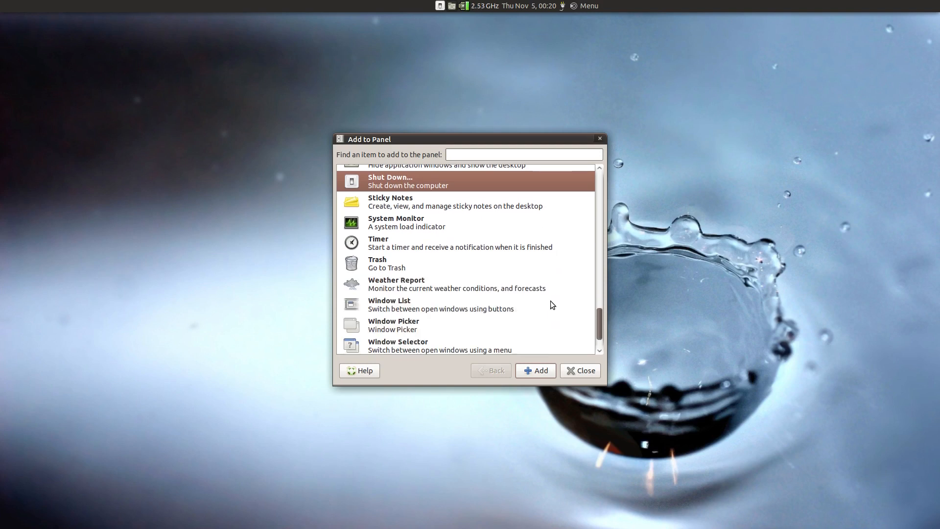
{"action": "mouse_move", "coordinate": [530, 288]}
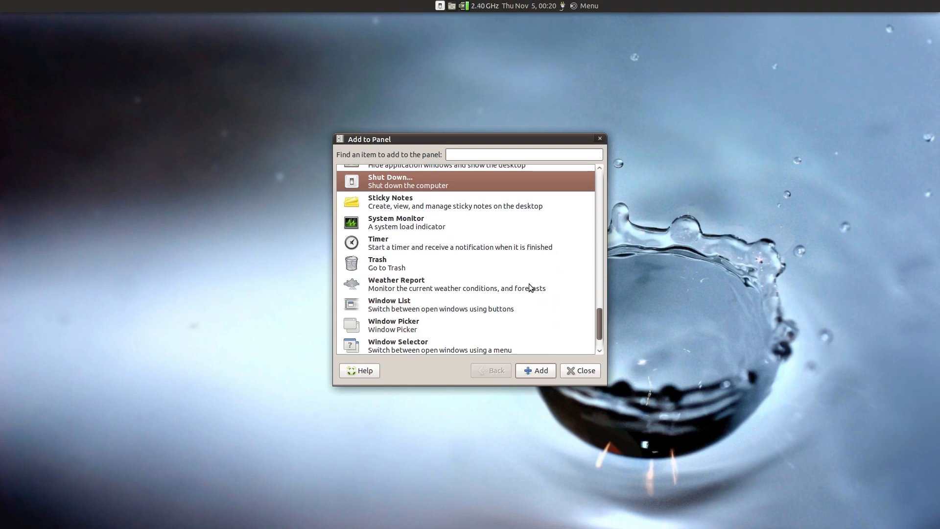
{"action": "scroll", "scroll_direction": "down", "scroll_amount": 3}
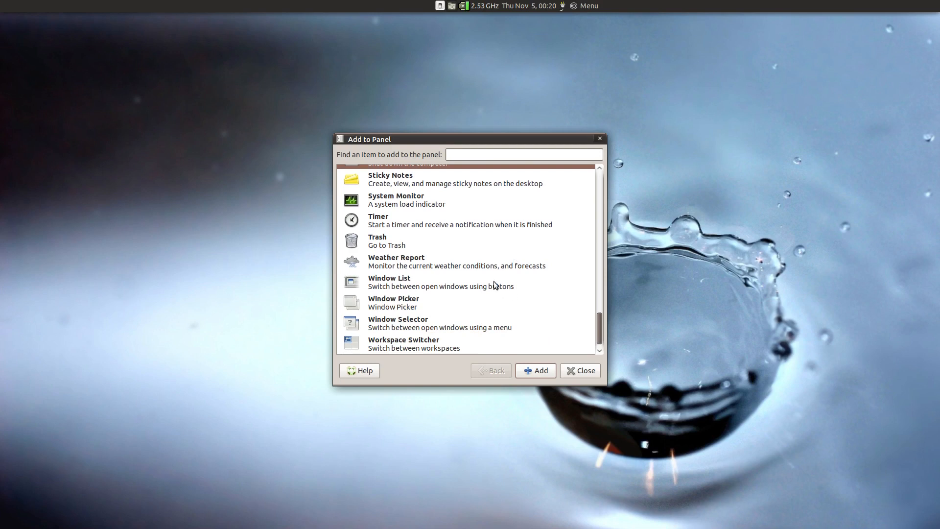
{"action": "mouse_move", "coordinate": [518, 315]}
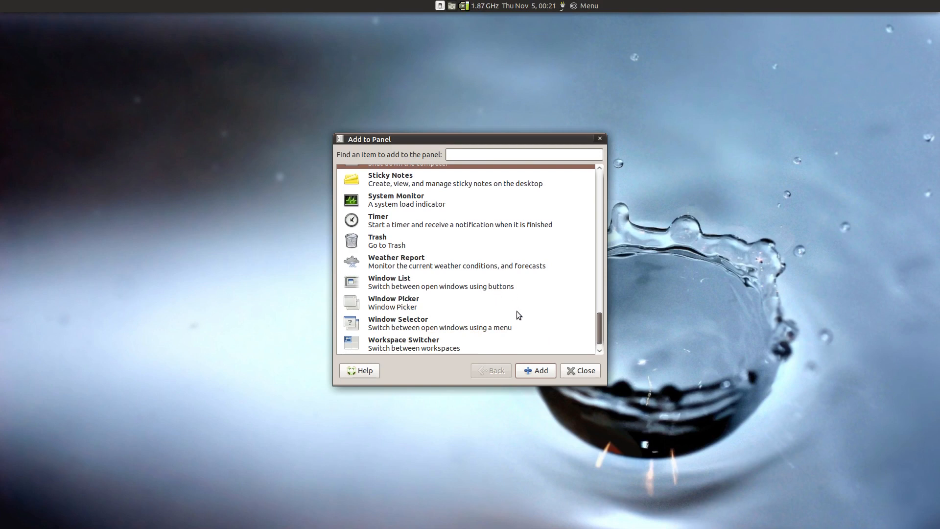
{"action": "mouse_move", "coordinate": [415, 250]}
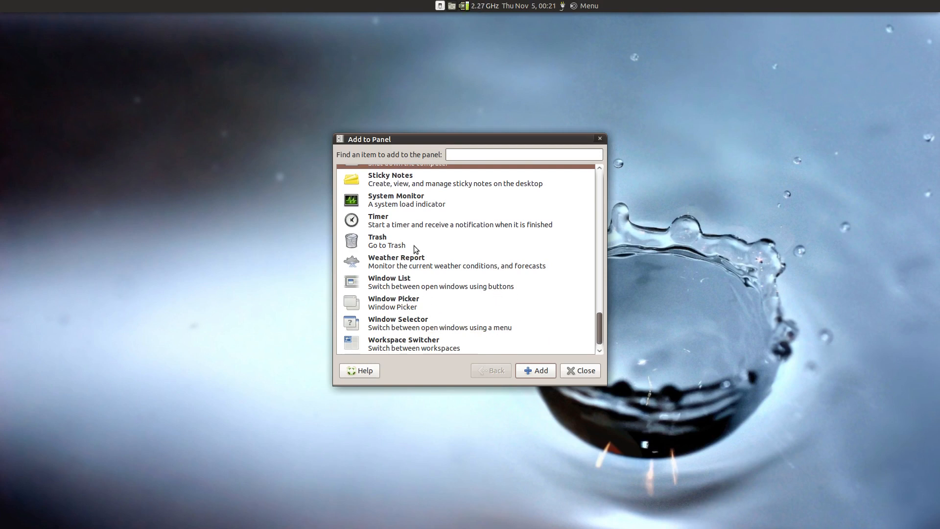
{"action": "mouse_move", "coordinate": [401, 284]}
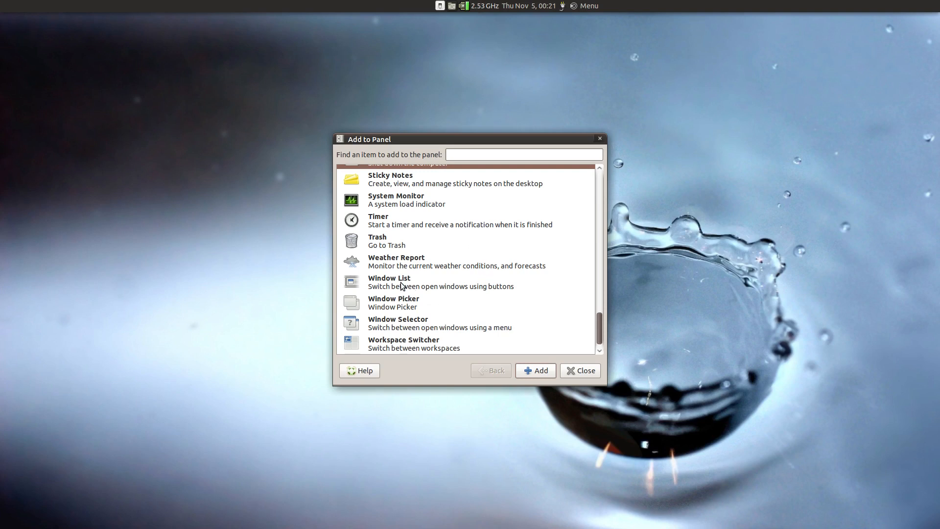
{"action": "mouse_move", "coordinate": [420, 293]}
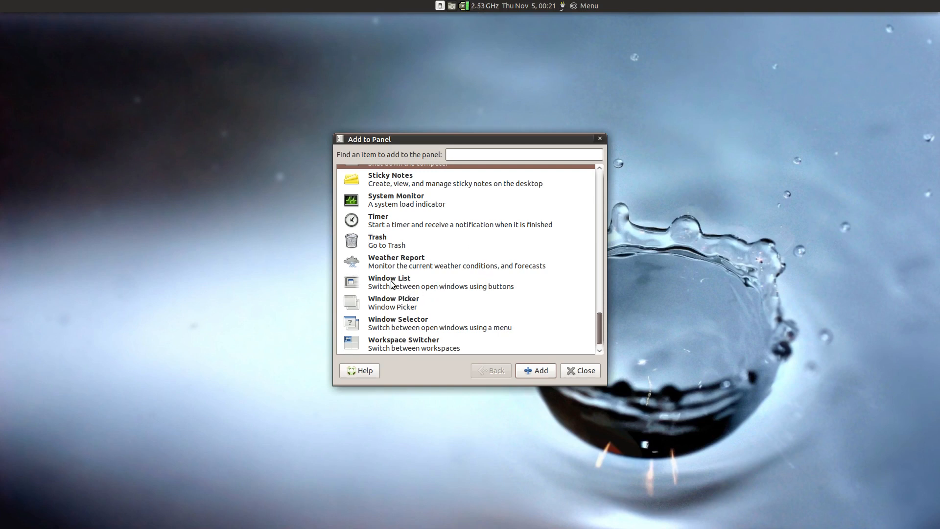
{"action": "left_click", "coordinate": [441, 282]}
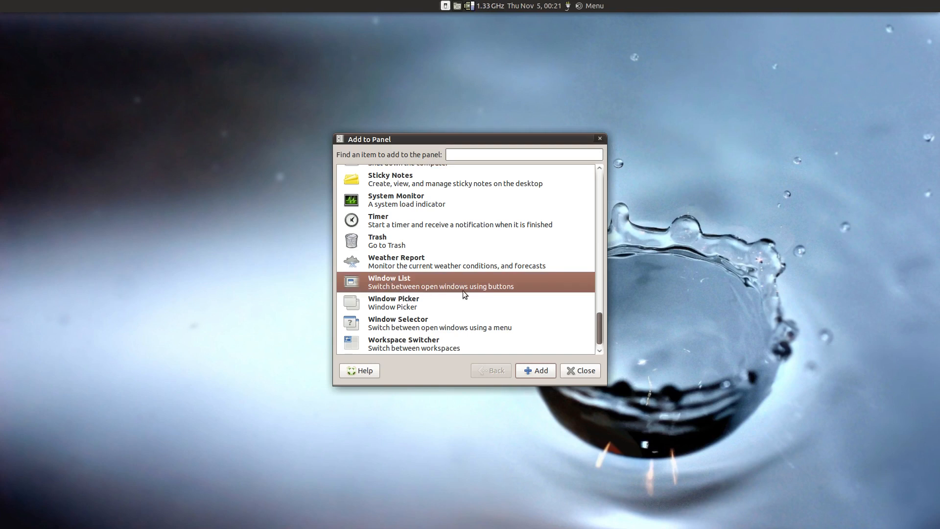
{"action": "mouse_move", "coordinate": [434, 353]}
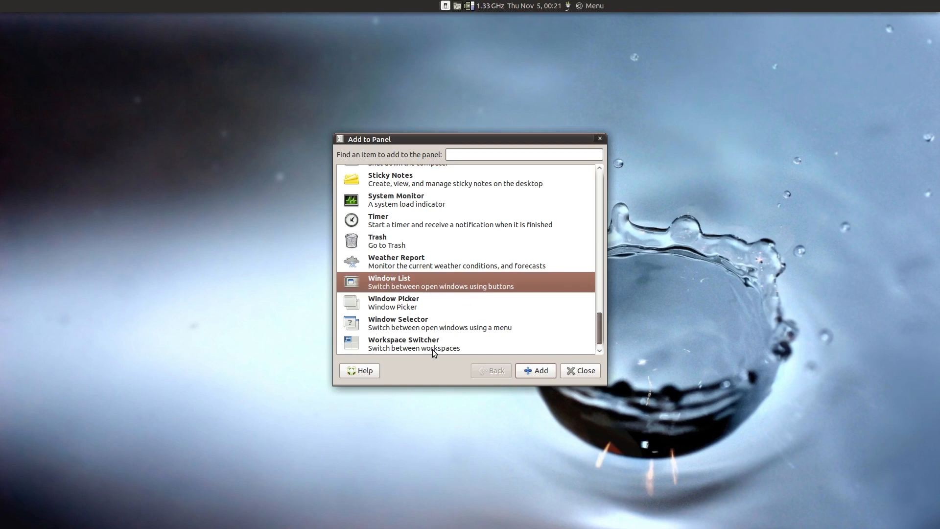
{"action": "mouse_move", "coordinate": [469, 333]}
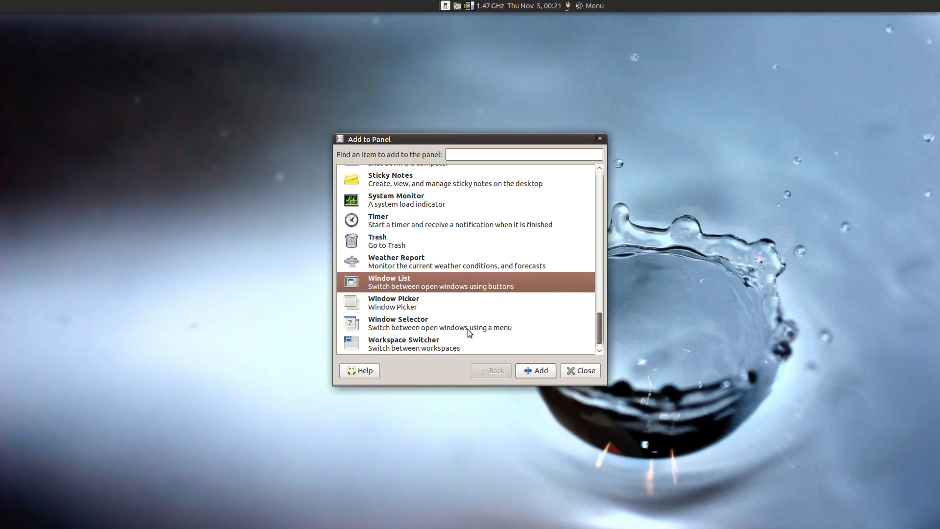
{"action": "mouse_move", "coordinate": [497, 352]}
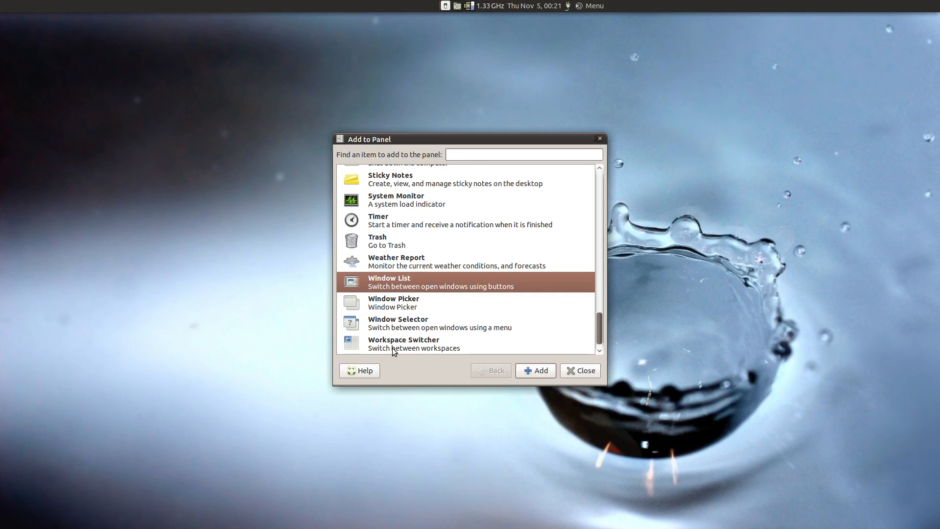
{"action": "mouse_move", "coordinate": [396, 309]}
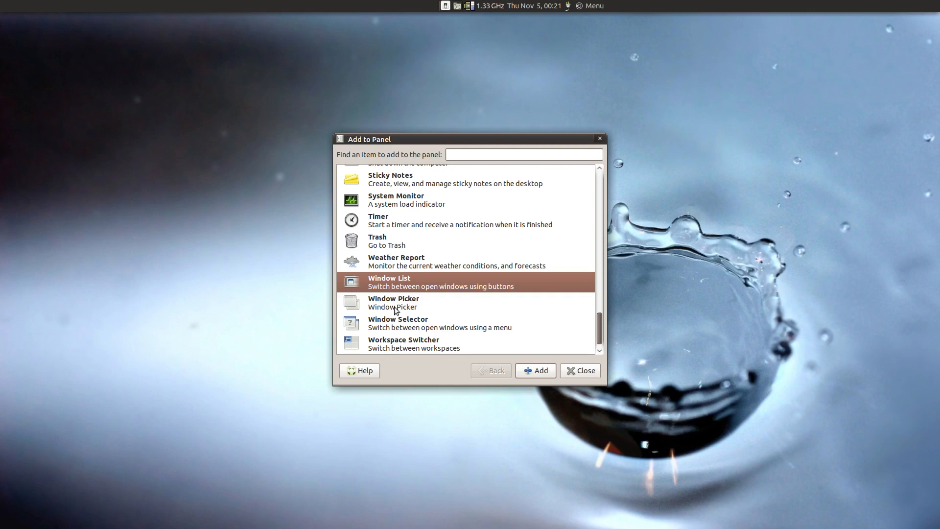
{"action": "mouse_move", "coordinate": [490, 292]}
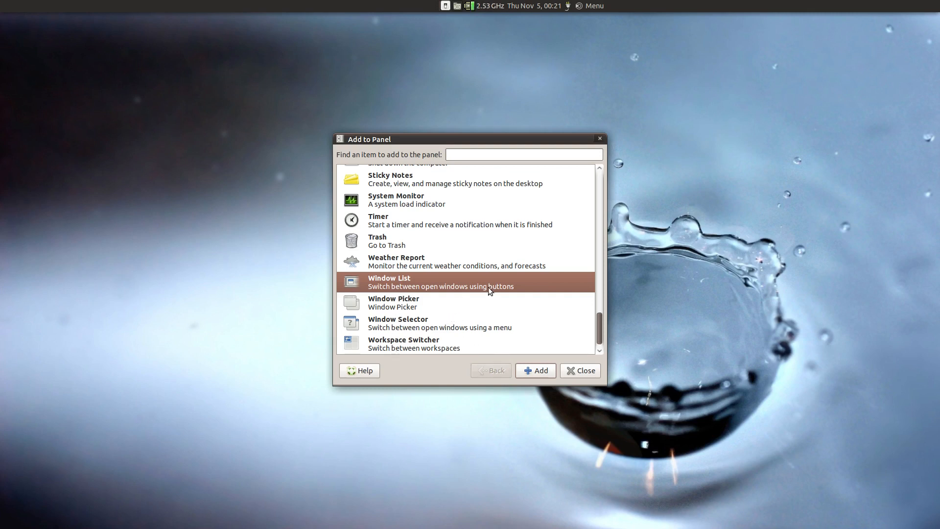
Close the Add to Panel dialog, leaving the panel over the desktop
{"action": "scroll", "scroll_direction": "up", "scroll_amount": 3}
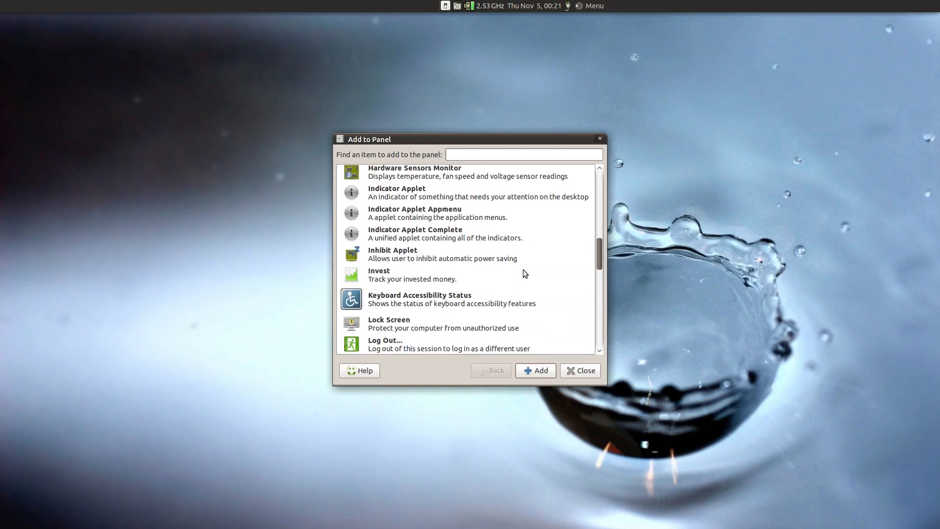
{"action": "scroll", "scroll_direction": "up", "scroll_amount": 3}
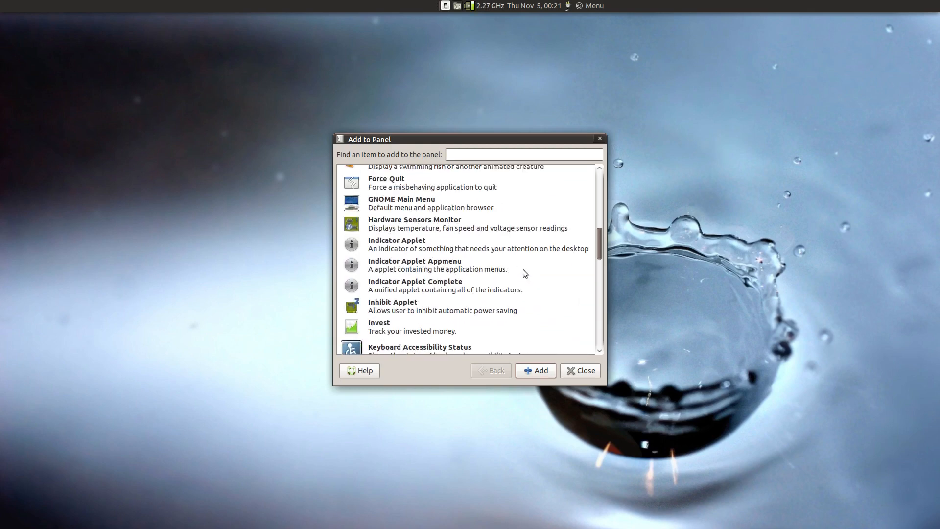
{"action": "scroll", "scroll_direction": "up", "scroll_amount": 3}
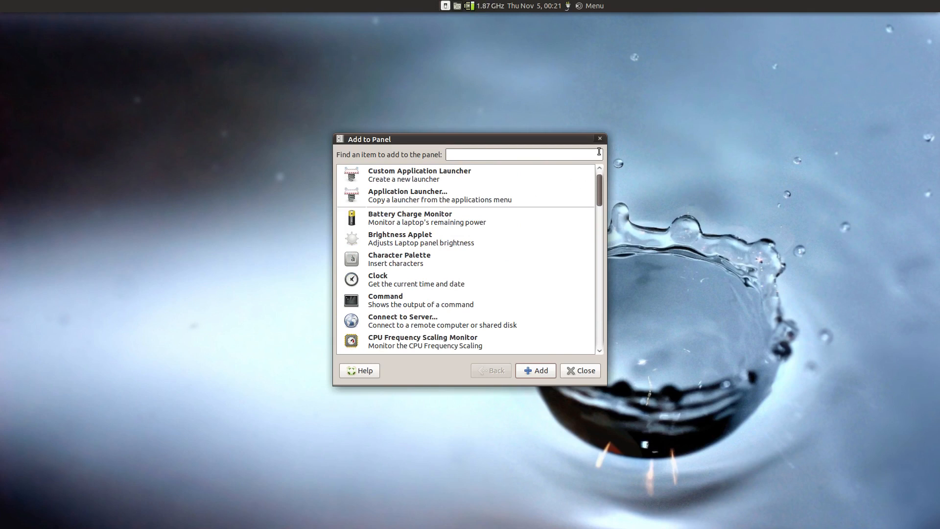
{"action": "left_click", "coordinate": [579, 370]}
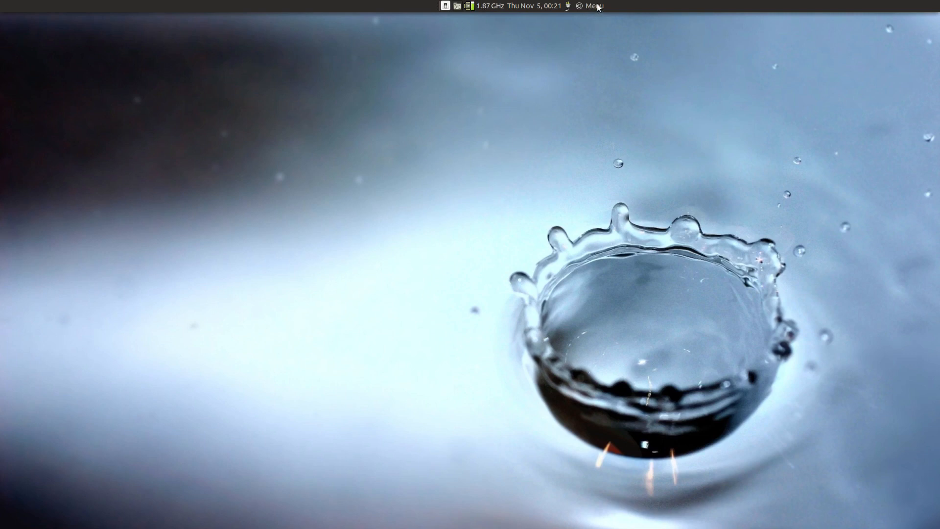
Move the main menu to the far left and the launcher to the far right of the panel
{"action": "right_click", "coordinate": [593, 5]}
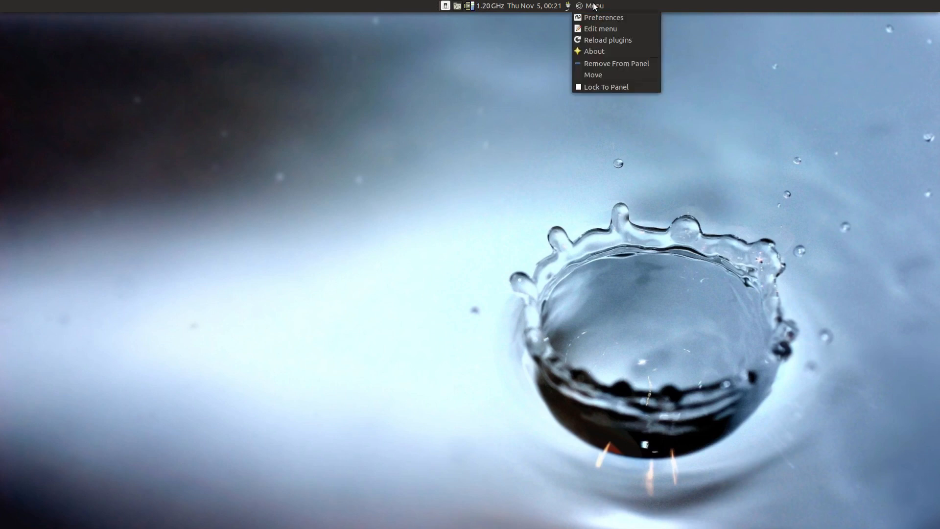
{"action": "left_click", "coordinate": [593, 6]}
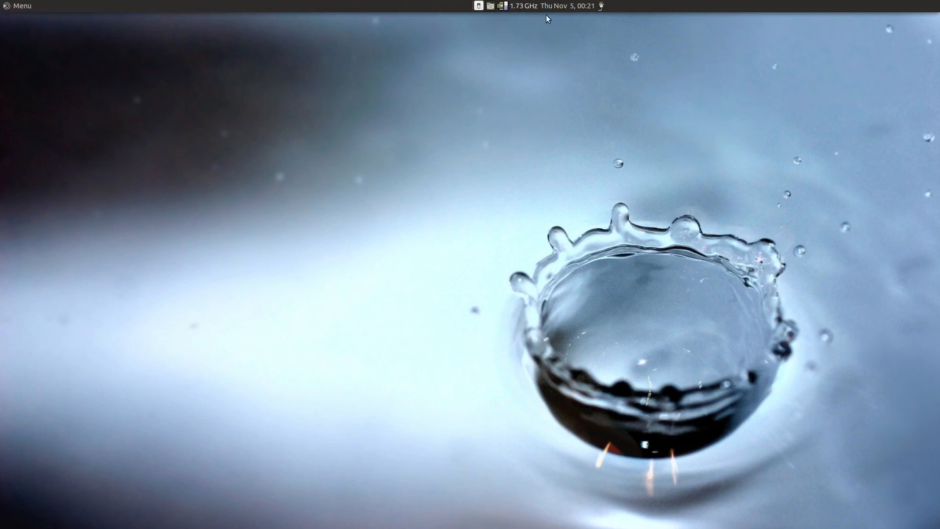
{"action": "right_click", "coordinate": [479, 6]}
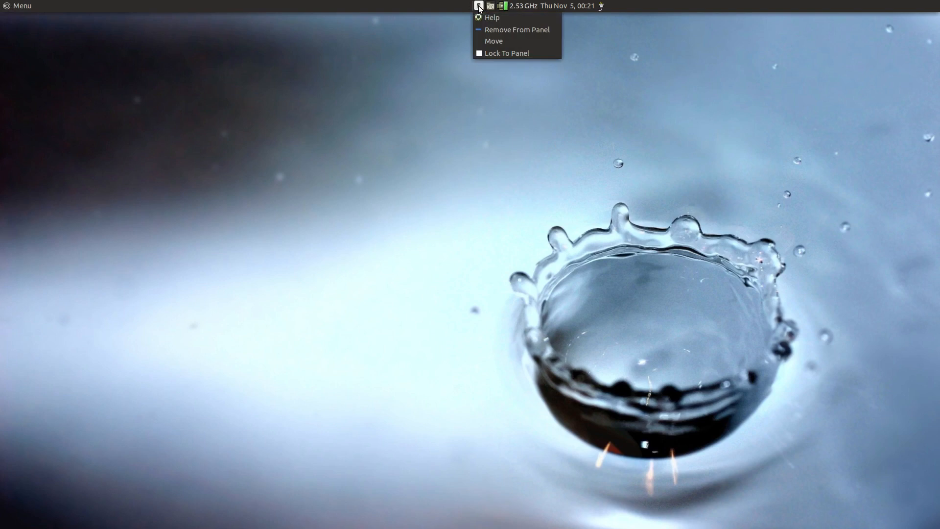
{"action": "left_click", "coordinate": [517, 29]}
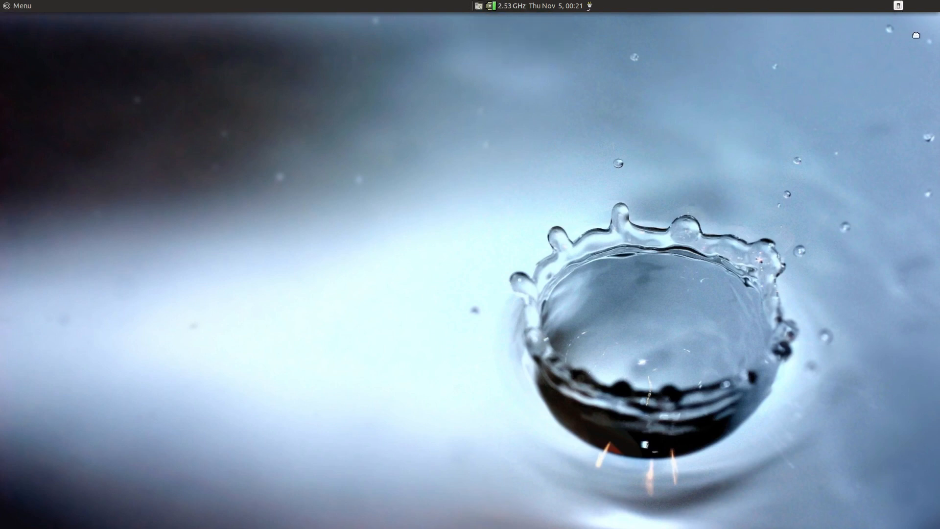
{"action": "mouse_move", "coordinate": [488, 77]}
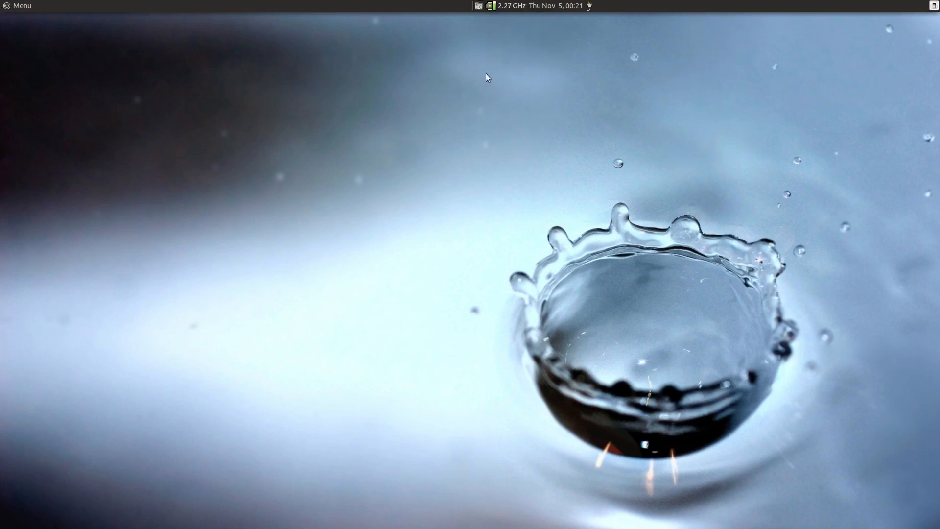
{"action": "mouse_move", "coordinate": [553, 12]}
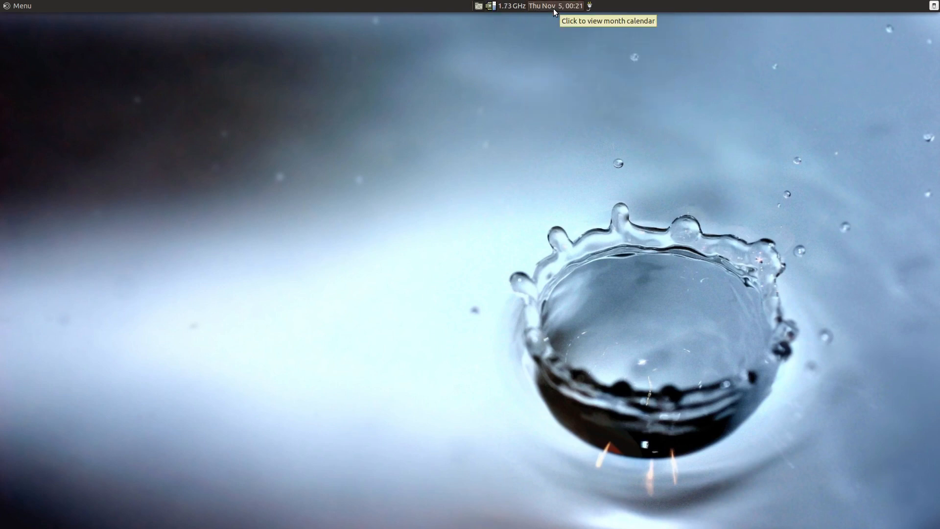
Reposition the clock toward the centre and the CPU frequency monitor to the right
{"action": "right_click", "coordinate": [551, 6]}
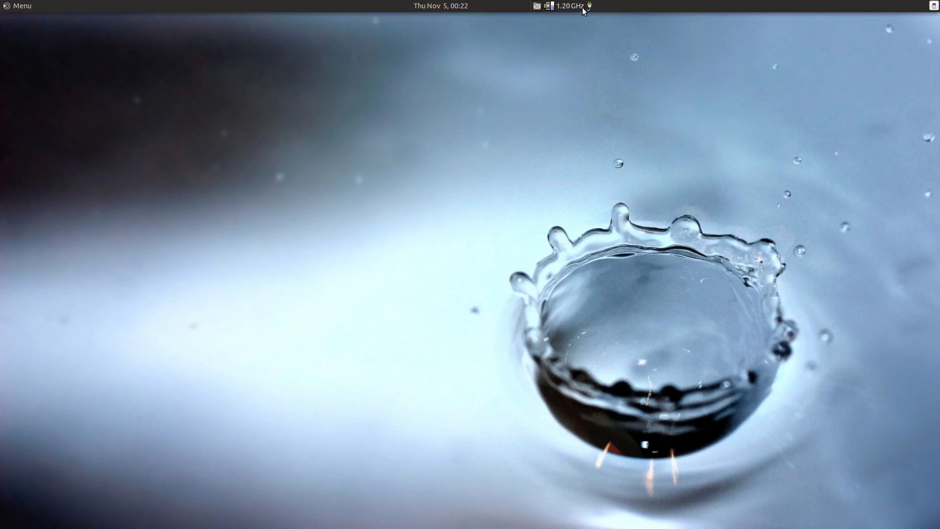
{"action": "right_click", "coordinate": [570, 6]}
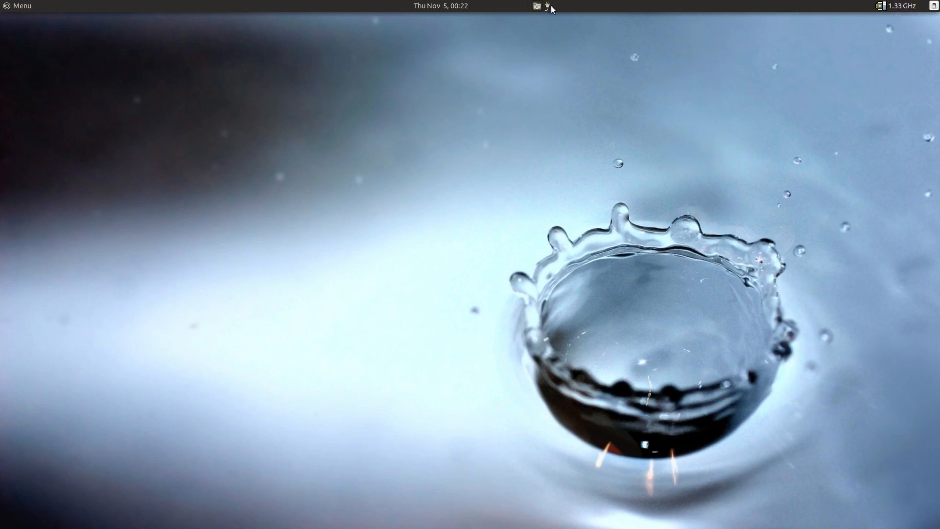
{"action": "mouse_move", "coordinate": [546, 10]}
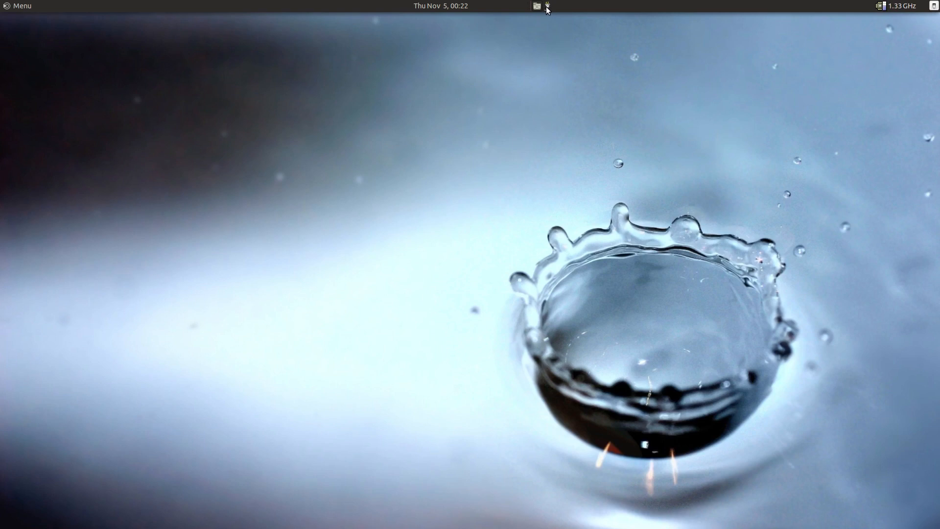
{"action": "mouse_move", "coordinate": [552, 37]}
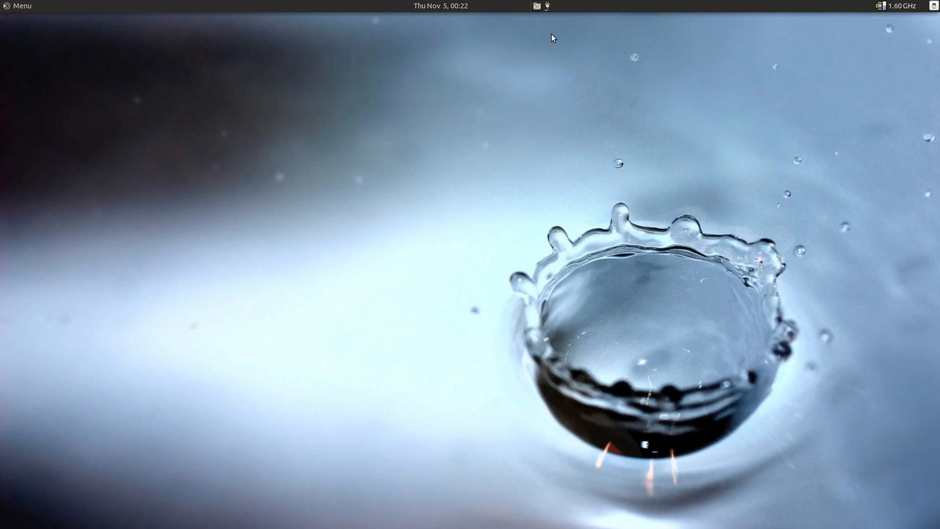
Move the indicator icon rightward and the window list beside the Menu at the left
{"action": "right_click", "coordinate": [546, 5]}
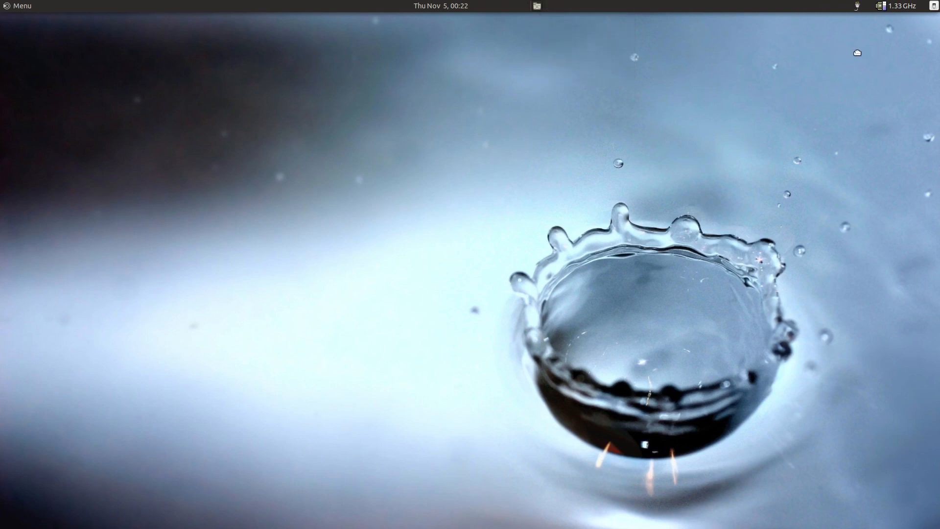
{"action": "mouse_move", "coordinate": [540, 29]}
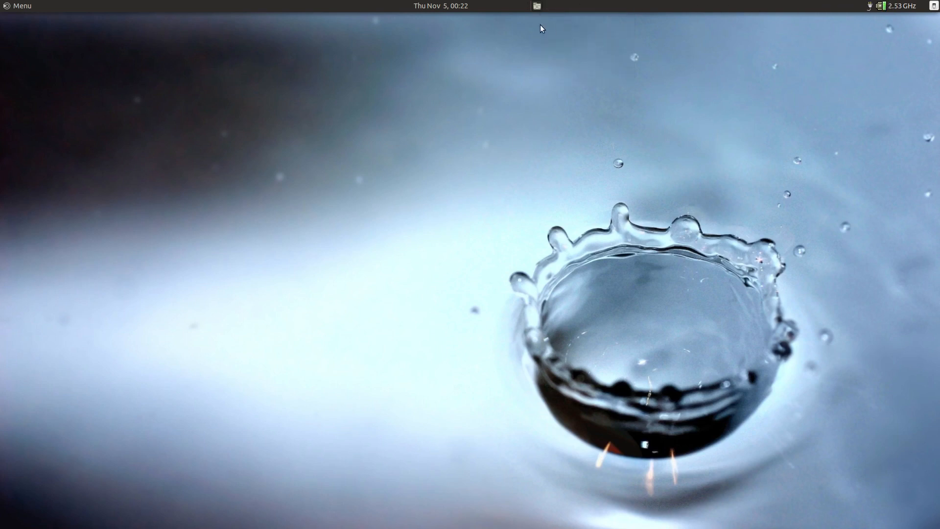
{"action": "mouse_move", "coordinate": [535, 7]}
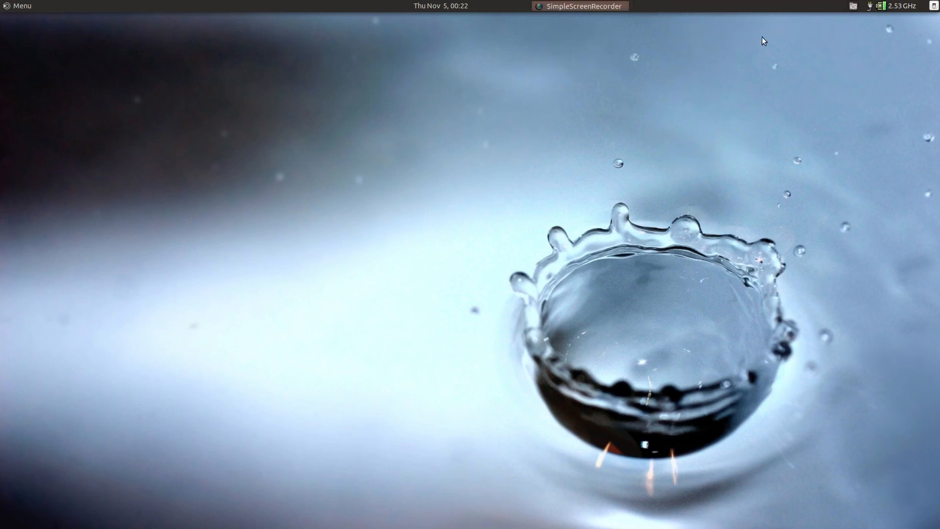
{"action": "right_click", "coordinate": [579, 6]}
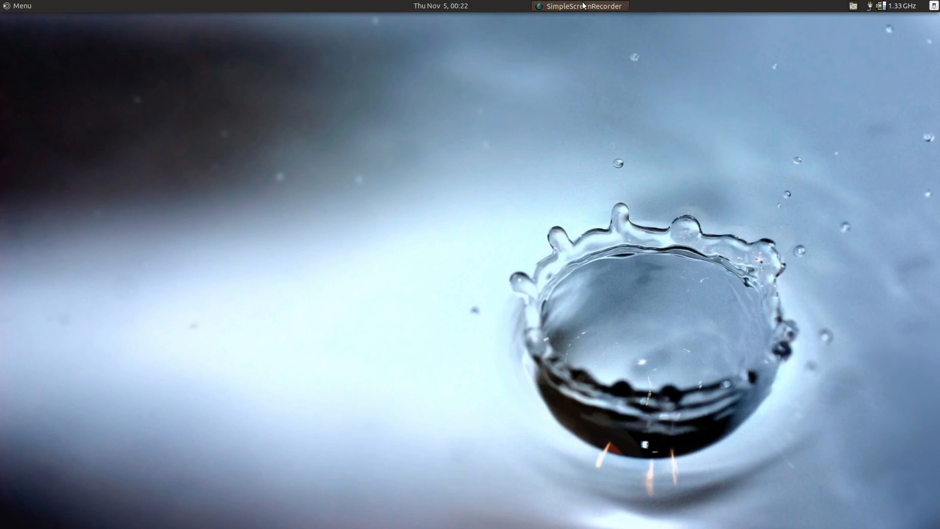
{"action": "right_click", "coordinate": [581, 6]}
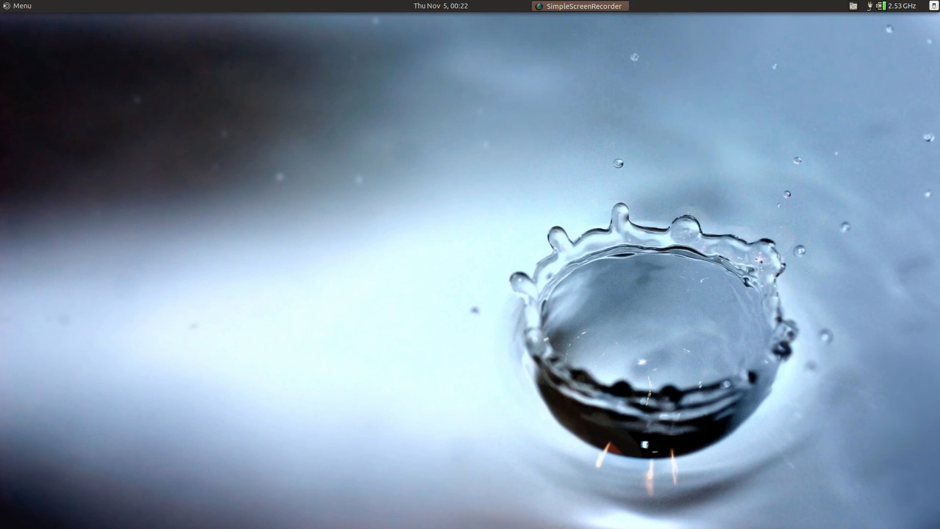
{"action": "right_click", "coordinate": [579, 6]}
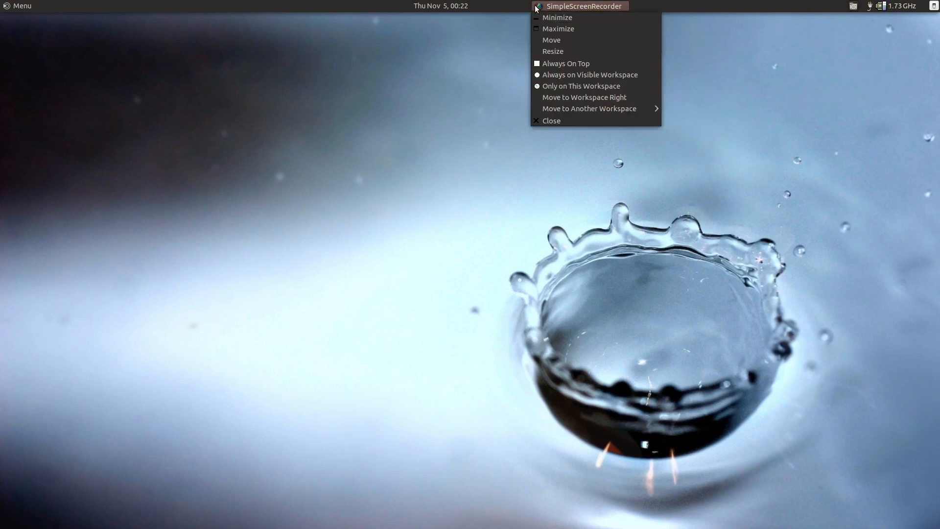
{"action": "mouse_move", "coordinate": [553, 138]}
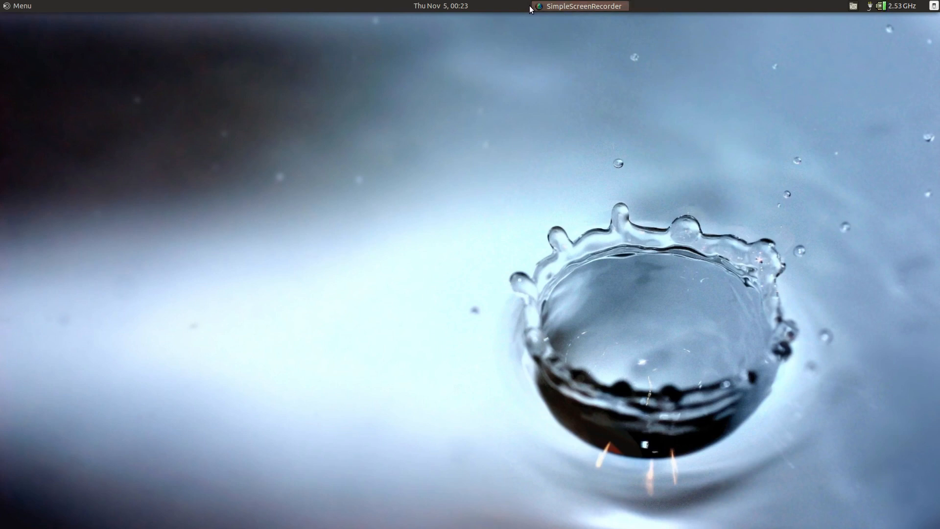
{"action": "right_click", "coordinate": [581, 6]}
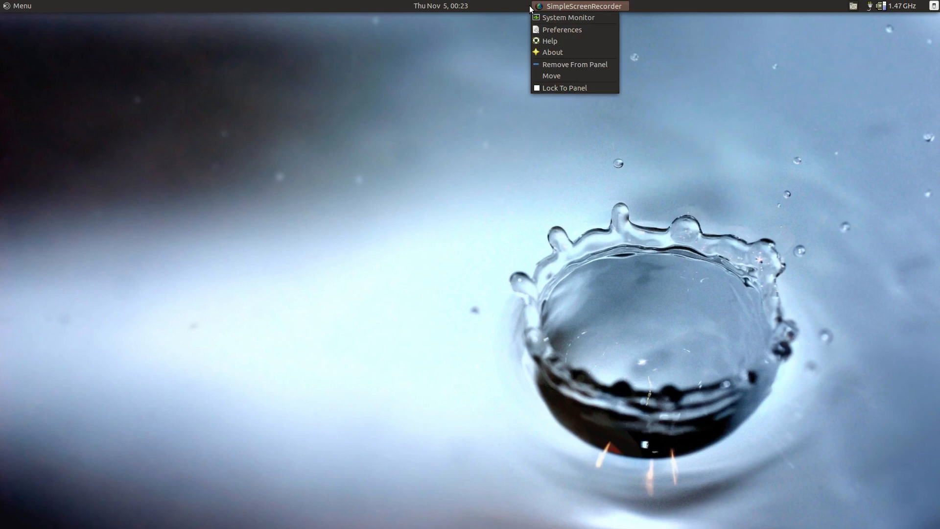
{"action": "mouse_move", "coordinate": [567, 18]}
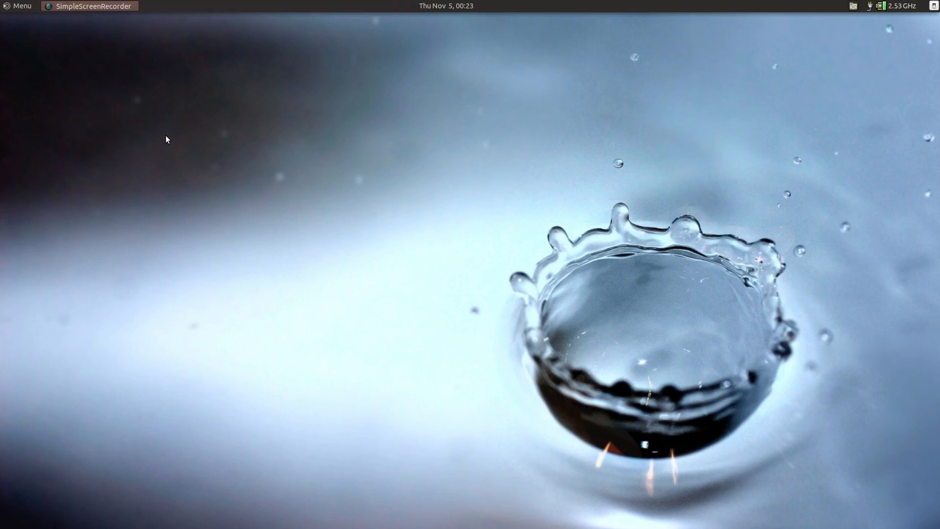
{"action": "mouse_move", "coordinate": [762, 90]}
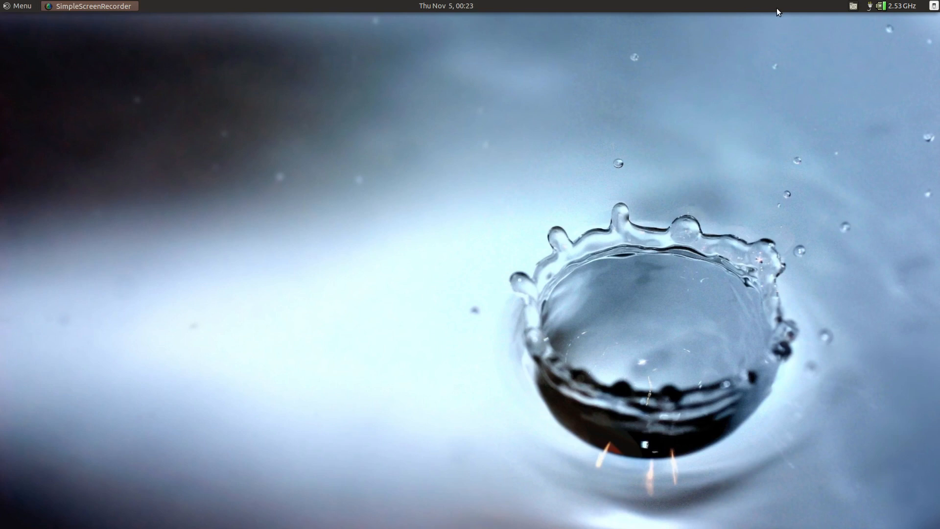
Reopen Add to Panel, search 'tray' and scroll to add the Indicator Applet
{"action": "right_click", "coordinate": [780, 12]}
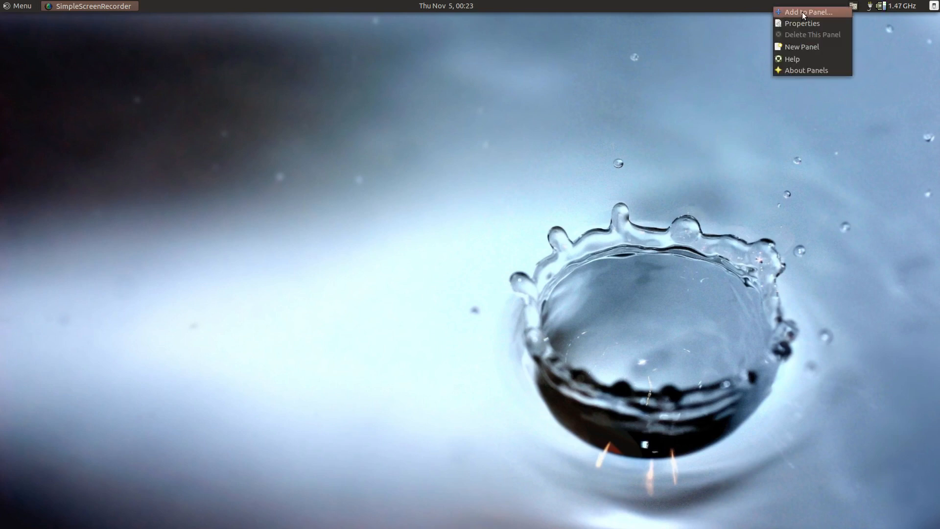
{"action": "left_click", "coordinate": [807, 12]}
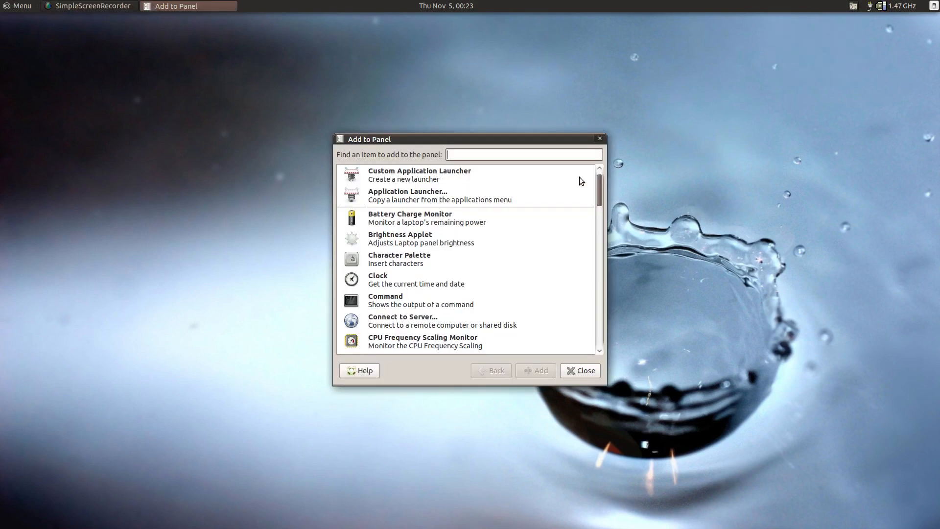
{"action": "mouse_move", "coordinate": [529, 180]}
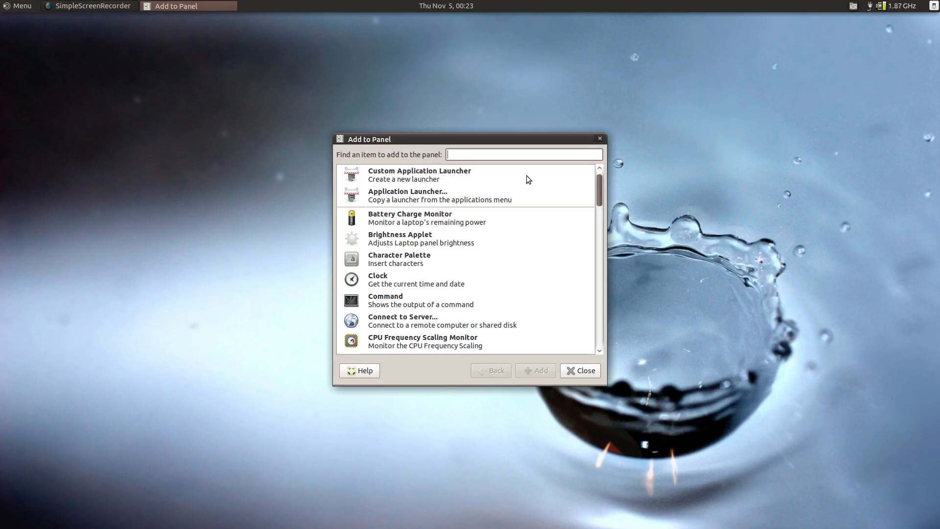
{"action": "type", "text": "tray"}
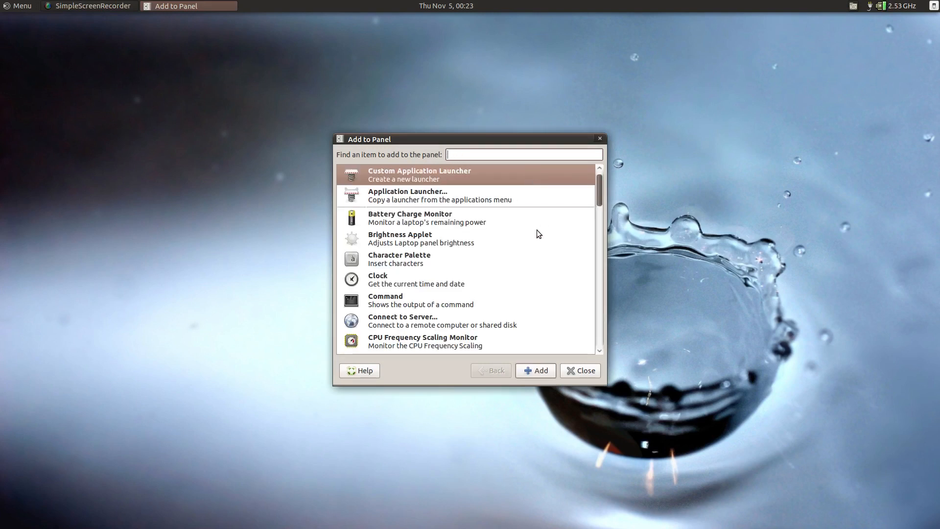
{"action": "scroll", "scroll_direction": "down", "scroll_amount": 3}
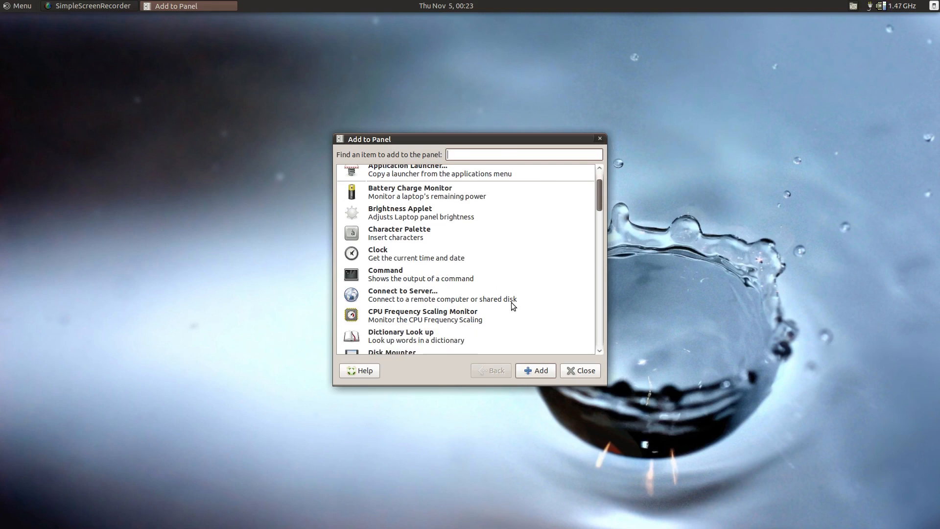
{"action": "scroll", "scroll_direction": "down", "scroll_amount": 3}
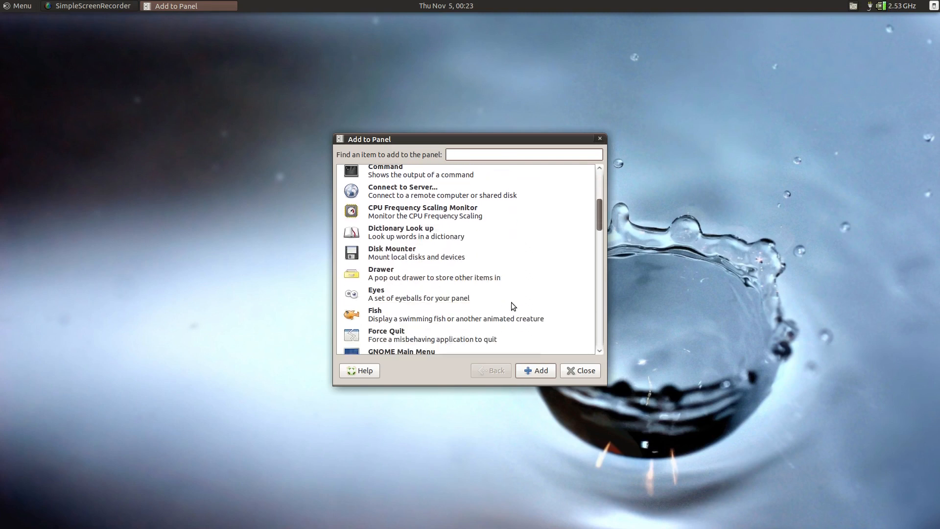
{"action": "scroll", "scroll_direction": "down", "scroll_amount": 3}
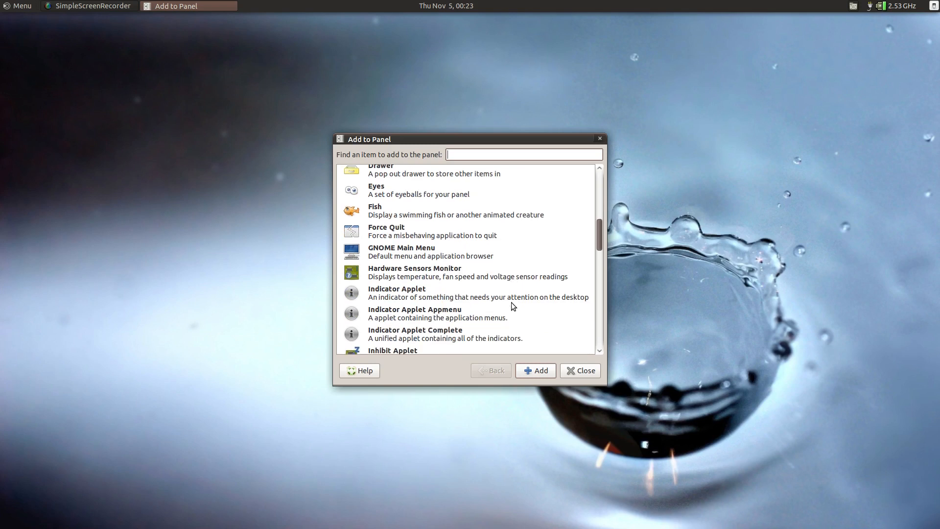
{"action": "scroll", "scroll_direction": "down", "scroll_amount": 3}
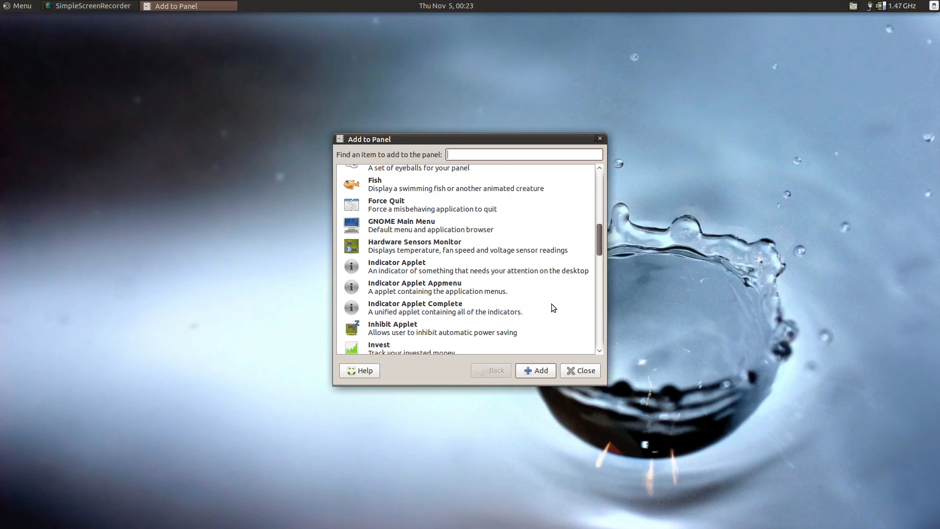
{"action": "mouse_move", "coordinate": [415, 290]}
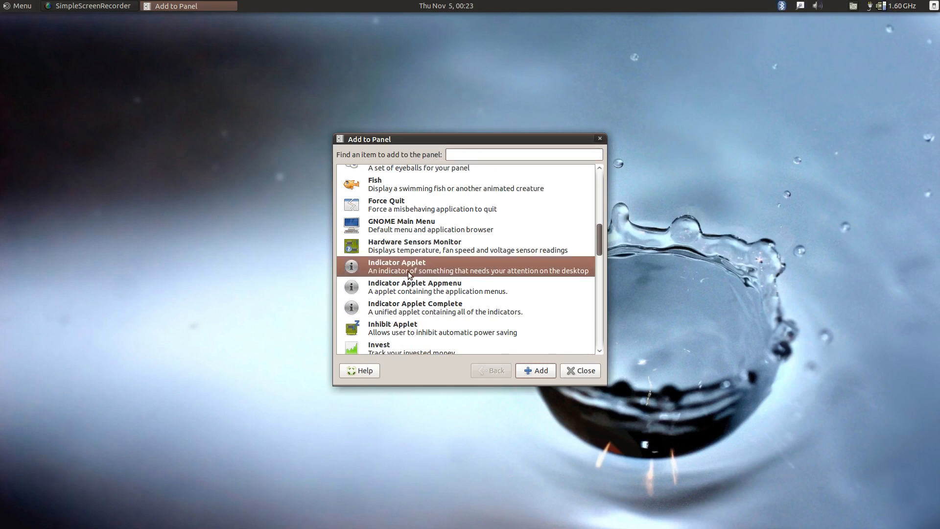
{"action": "mouse_move", "coordinate": [506, 320]}
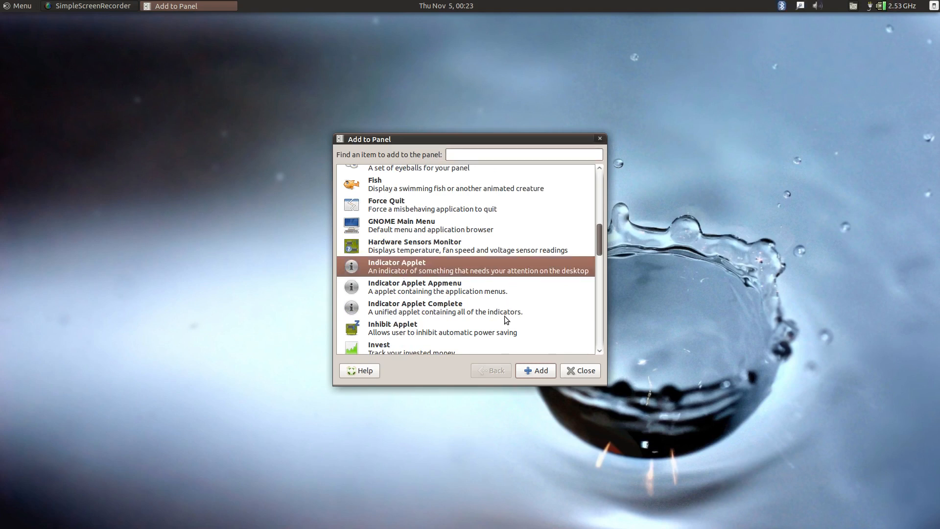
{"action": "mouse_move", "coordinate": [844, 8]}
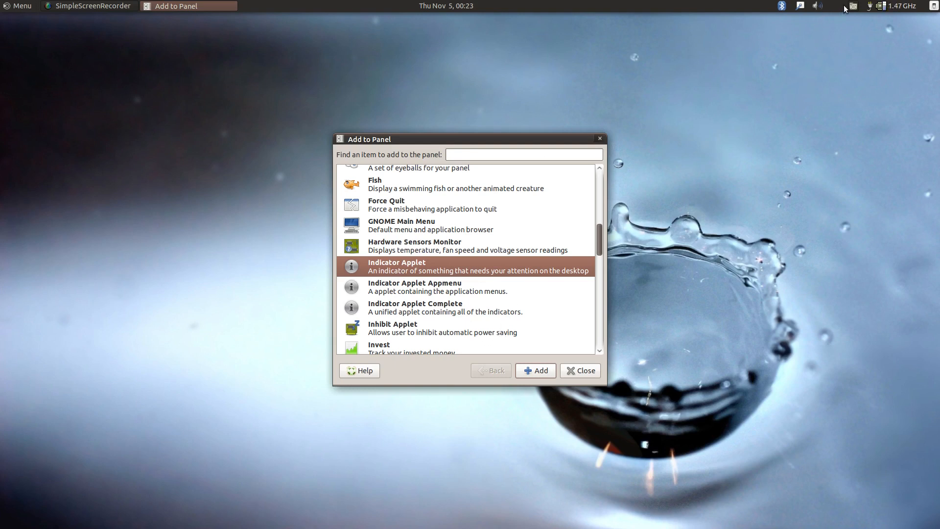
{"action": "mouse_move", "coordinate": [619, 342]}
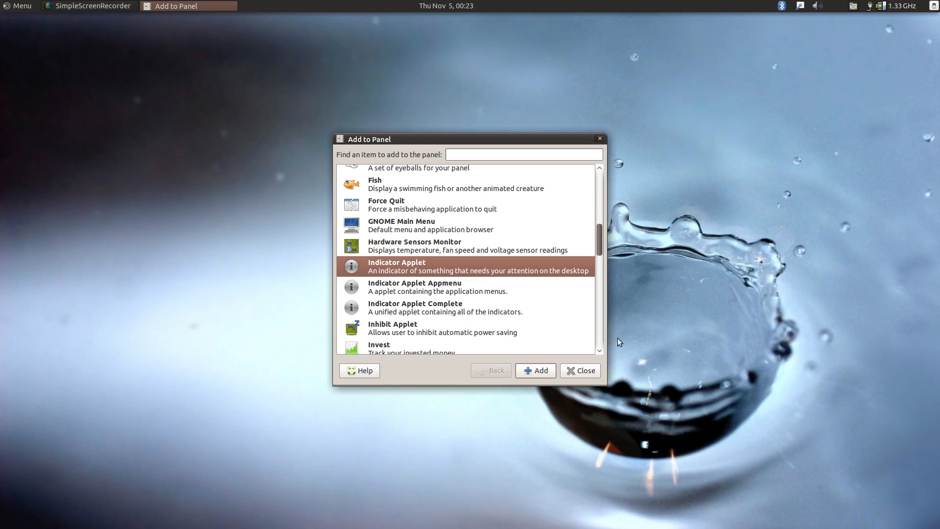
{"action": "mouse_move", "coordinate": [797, 12]}
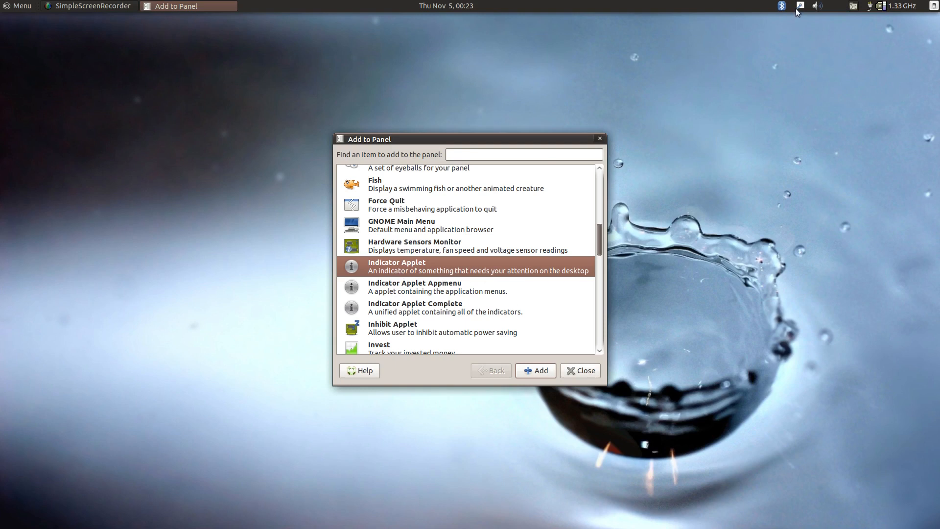
Move the Bluetooth, messaging and volume indicators after the CPU frequency readout
{"action": "right_click", "coordinate": [800, 6]}
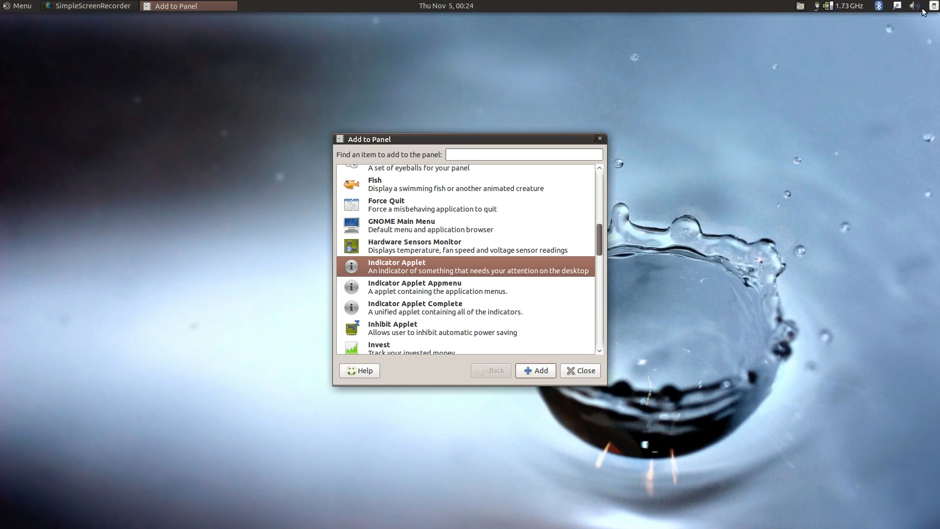
{"action": "left_click", "coordinate": [846, 6]}
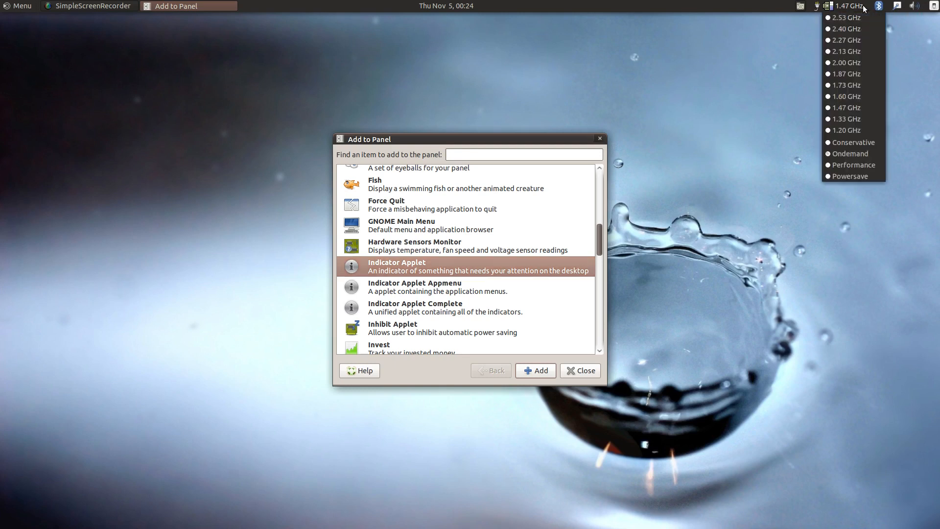
{"action": "left_click", "coordinate": [846, 63]}
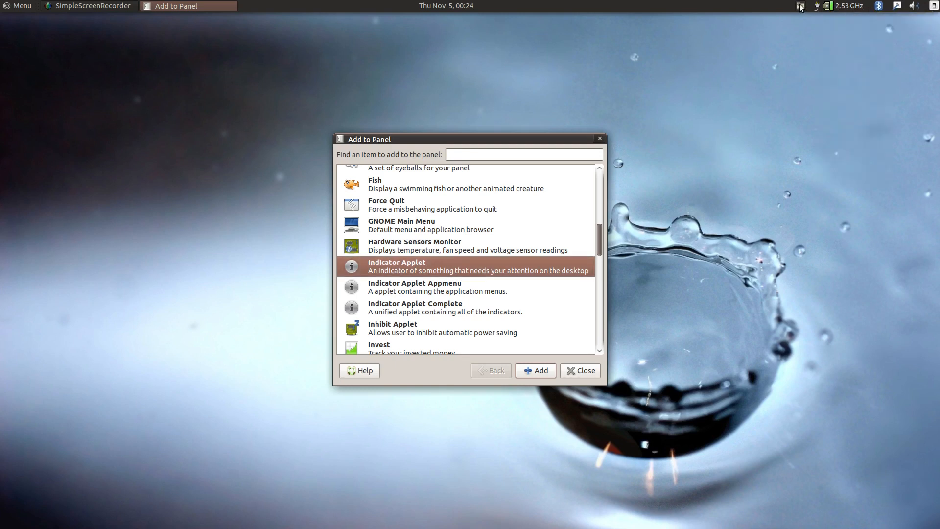
{"action": "mouse_move", "coordinate": [700, 255]}
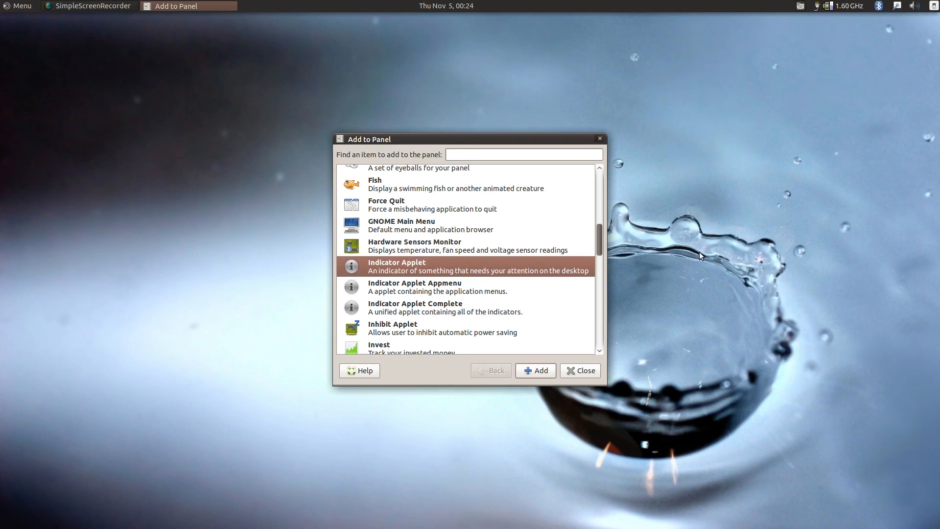
{"action": "mouse_move", "coordinate": [514, 302]}
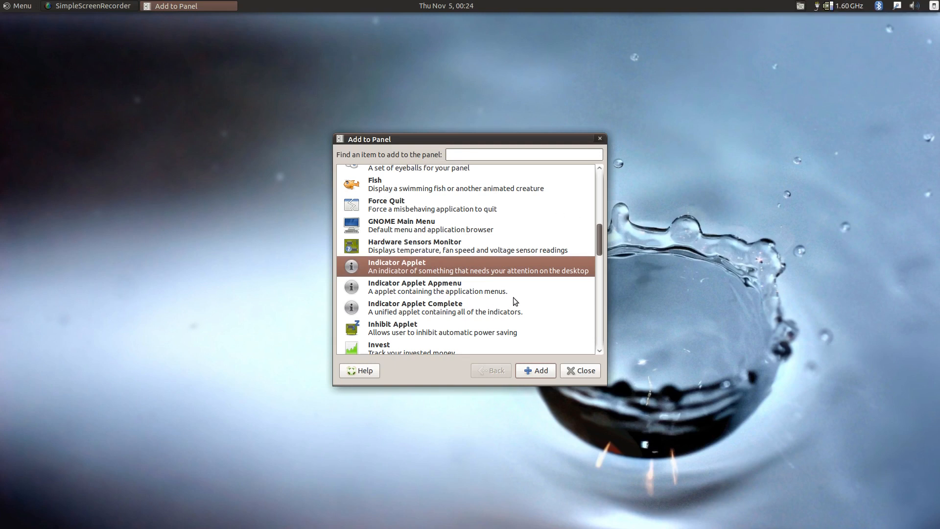
{"action": "mouse_move", "coordinate": [479, 305]}
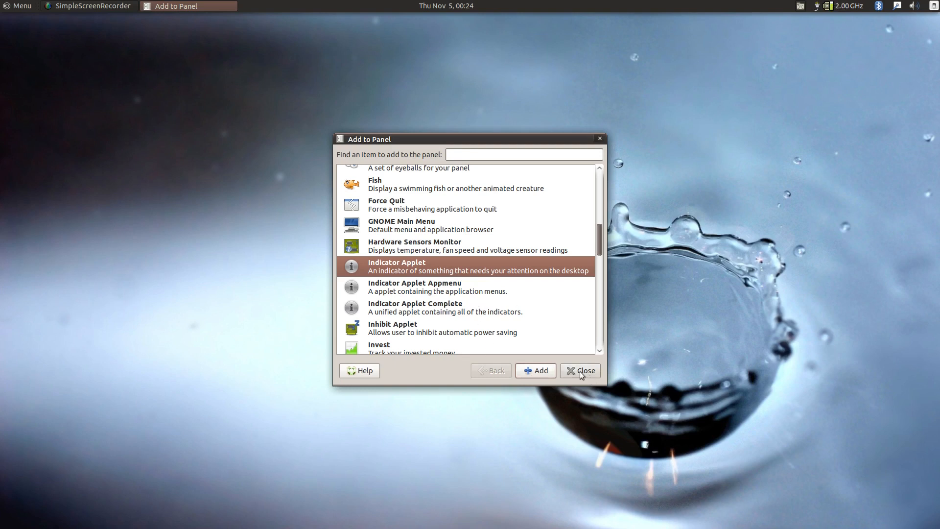
Close the Add to Panel dialog
{"action": "left_click", "coordinate": [578, 370]}
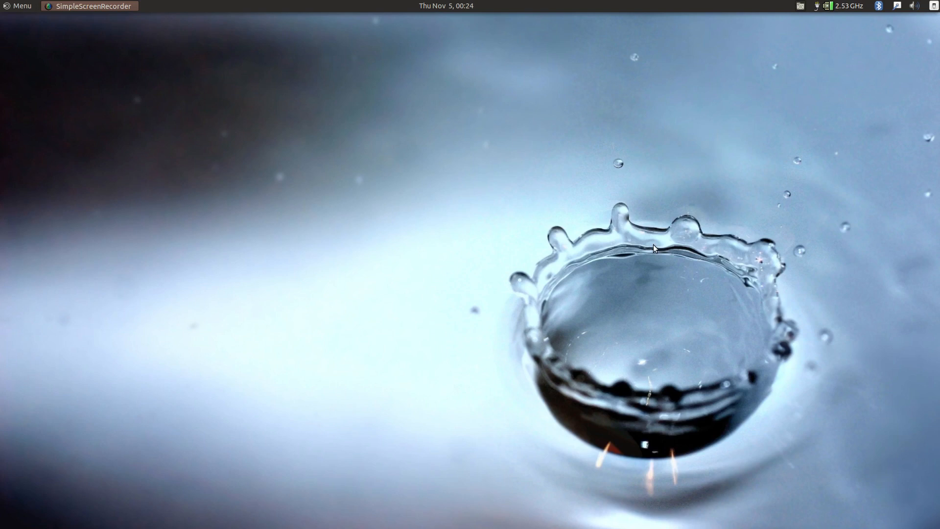
{"action": "mouse_move", "coordinate": [606, 224]}
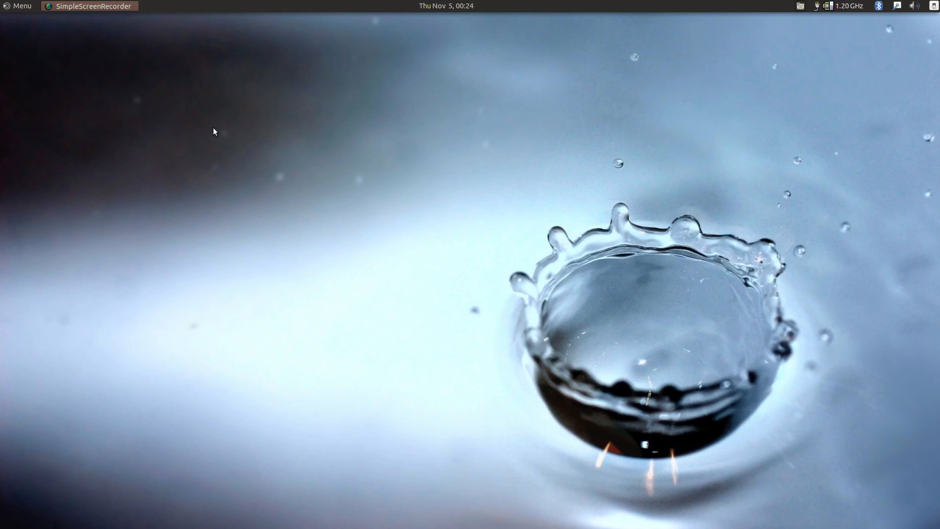
{"action": "mouse_move", "coordinate": [664, 217]}
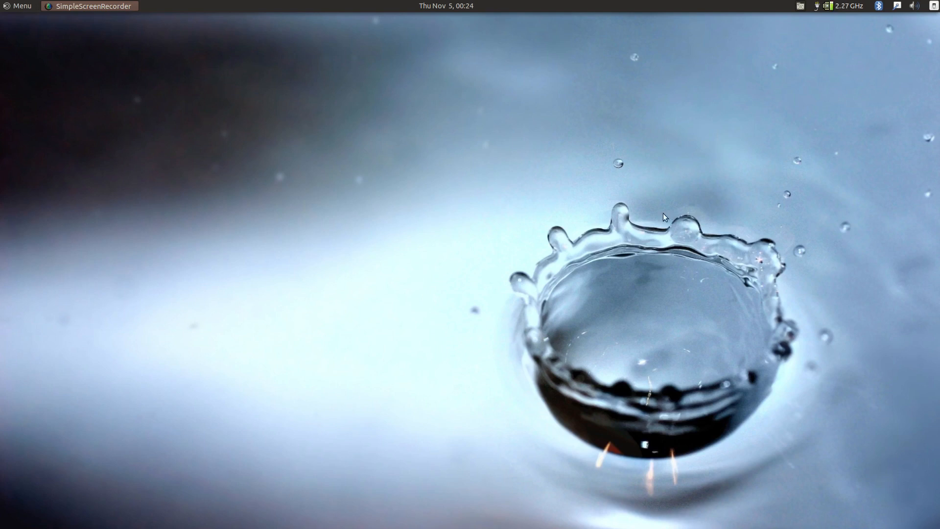
{"action": "mouse_move", "coordinate": [498, 203]}
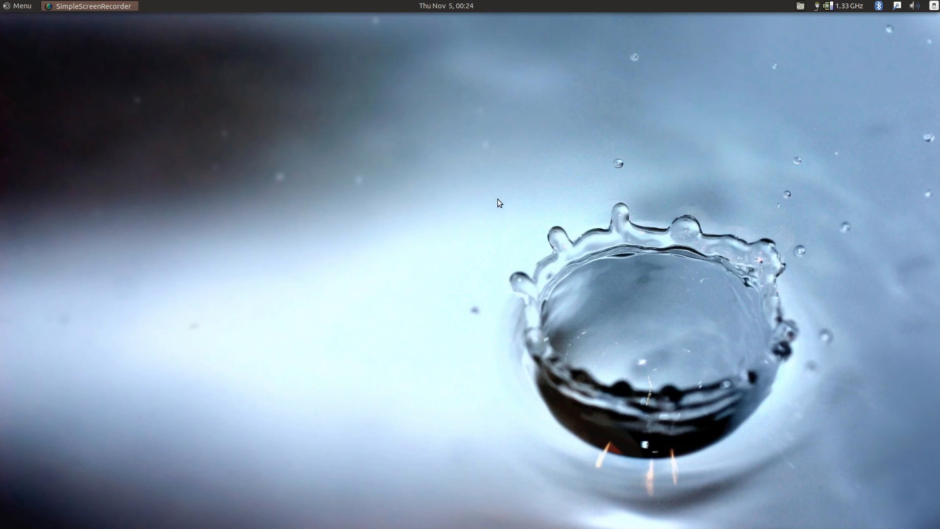
{"action": "mouse_move", "coordinate": [448, 332]}
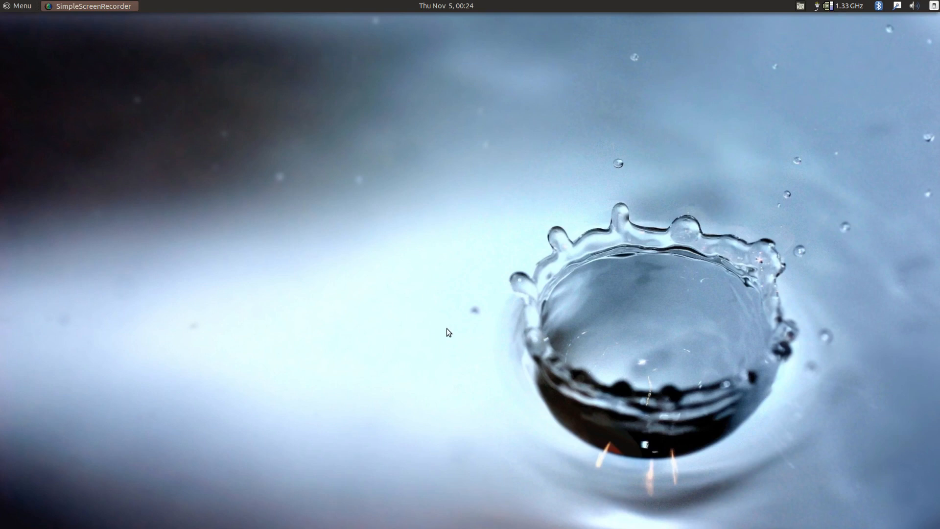
{"action": "mouse_move", "coordinate": [420, 201]}
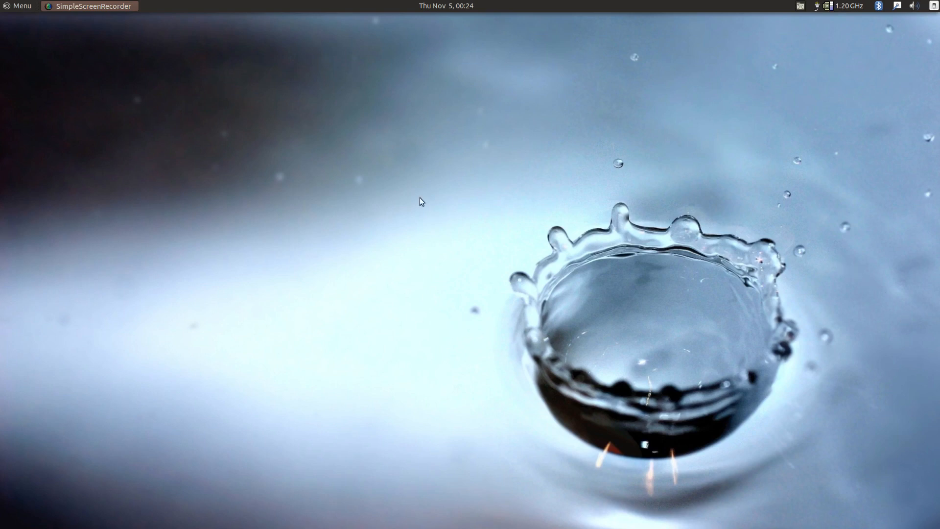
{"action": "mouse_move", "coordinate": [17, 12]}
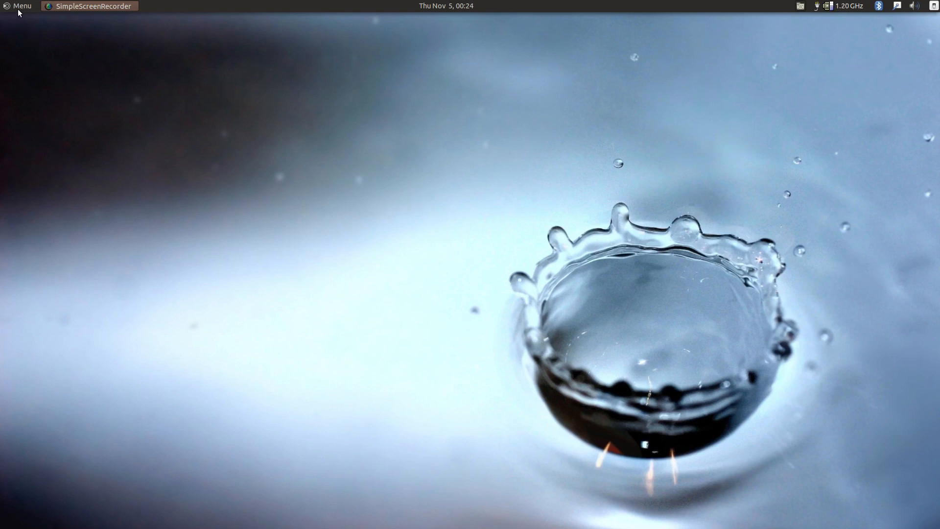
Launch Firefox Web Browser from the applications menu by searching 'fir'
{"action": "left_click", "coordinate": [22, 6]}
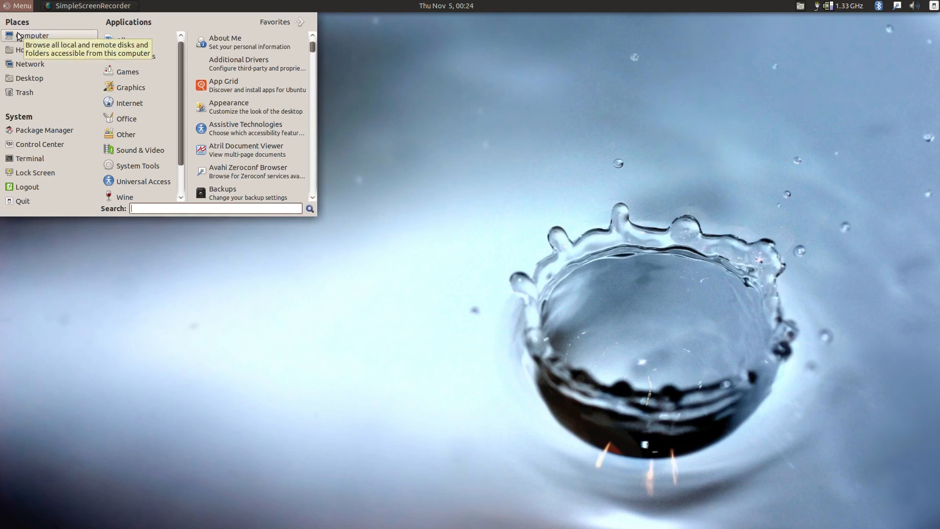
{"action": "type", "text": "fir"}
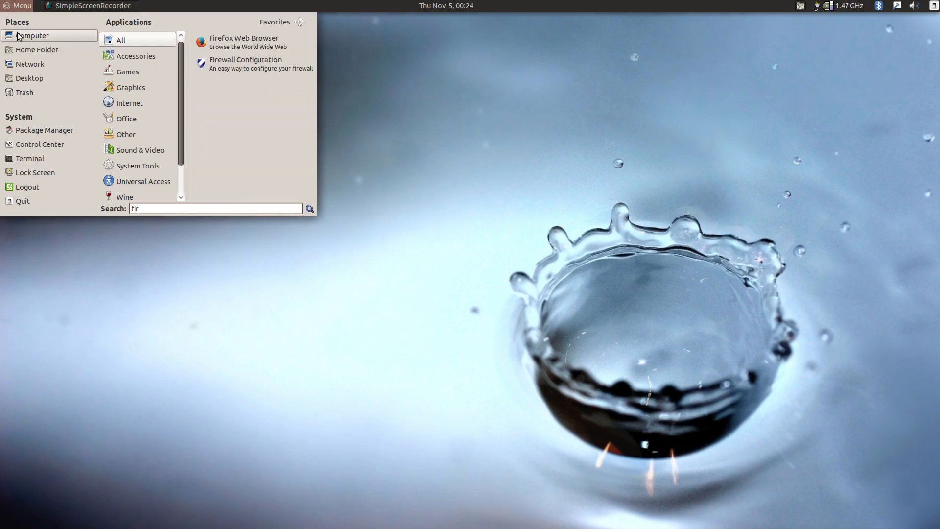
{"action": "left_click", "coordinate": [218, 50]}
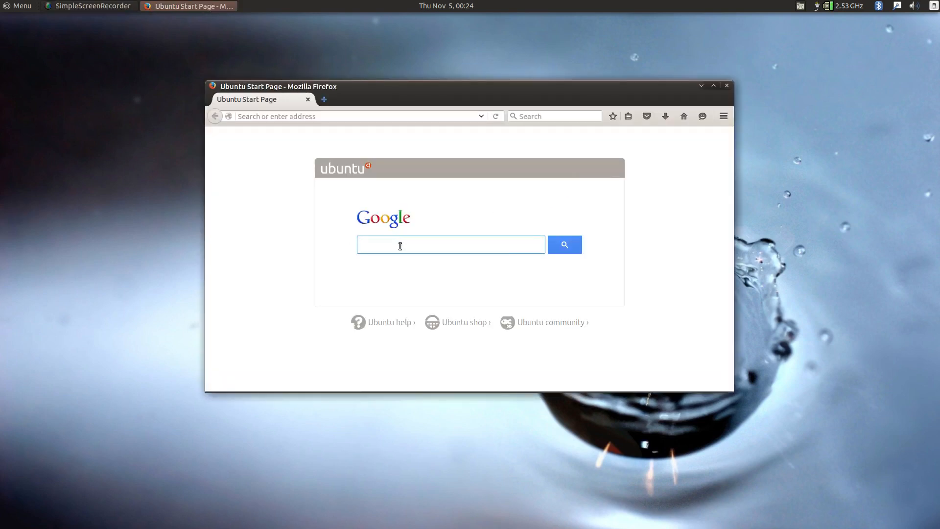
Search Google for 'space background' from the start page
{"action": "left_click", "coordinate": [451, 244]}
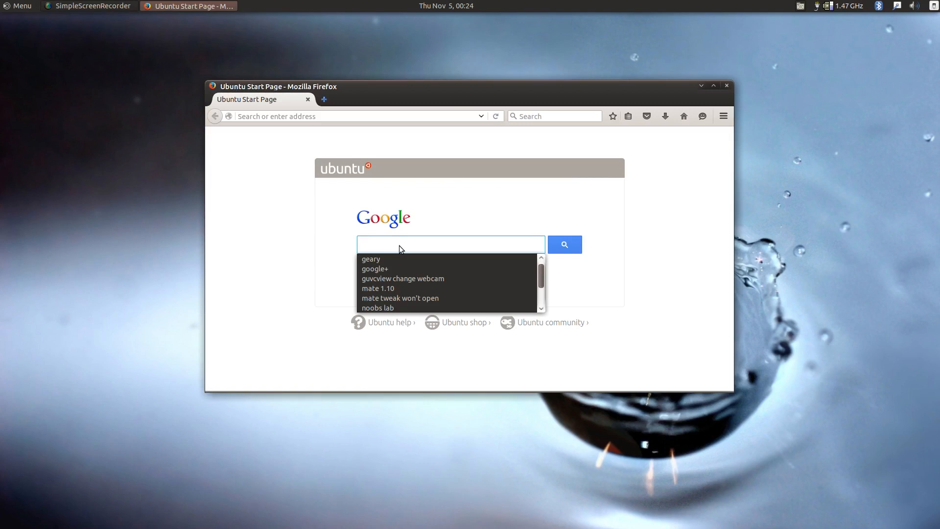
{"action": "type", "text": "spa"}
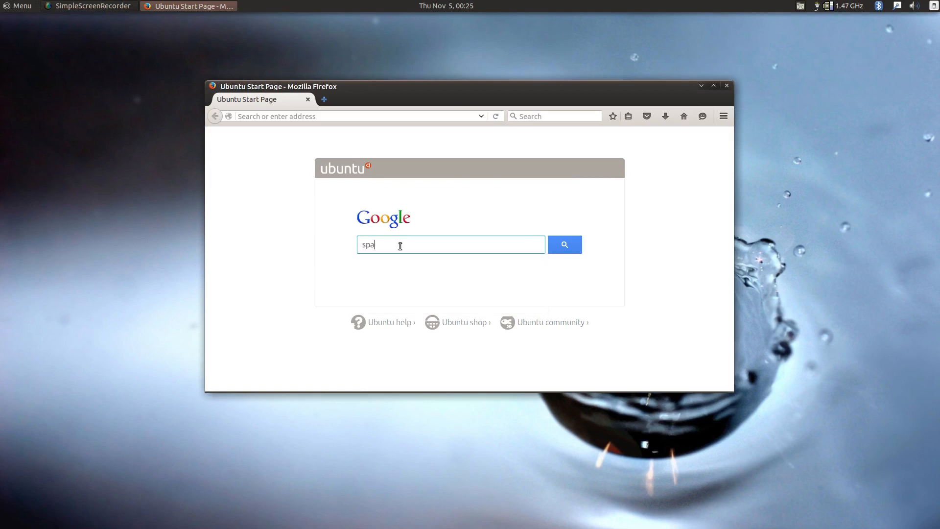
{"action": "type", "text": "ce ba"}
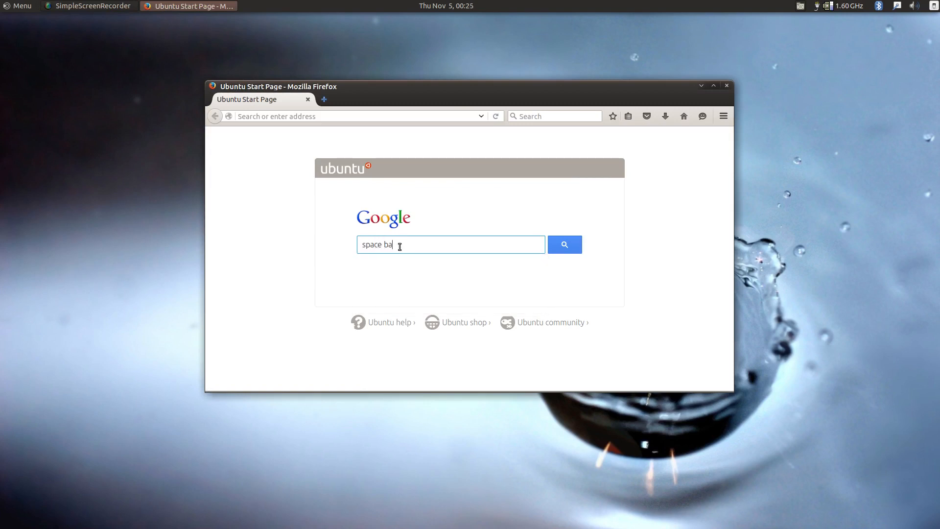
{"action": "type", "text": "ckground"}
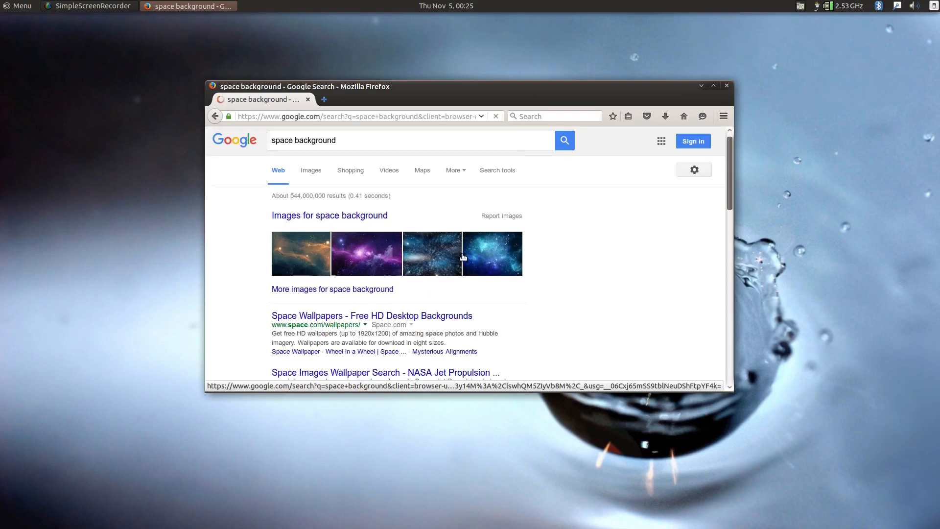
Browse 1920x1080 space background image results and preview the night-Earth wallpaper from wallpapercave.com
{"action": "left_click", "coordinate": [310, 169]}
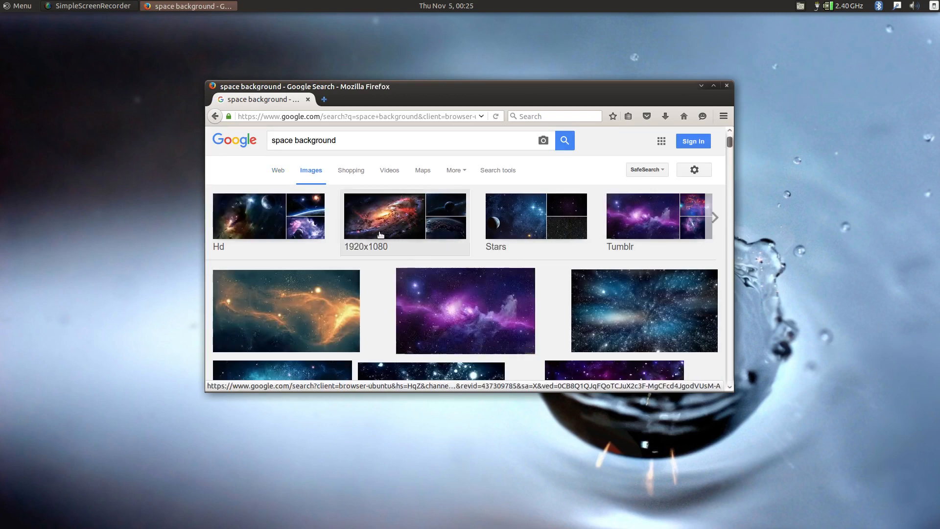
{"action": "left_click", "coordinate": [365, 247]}
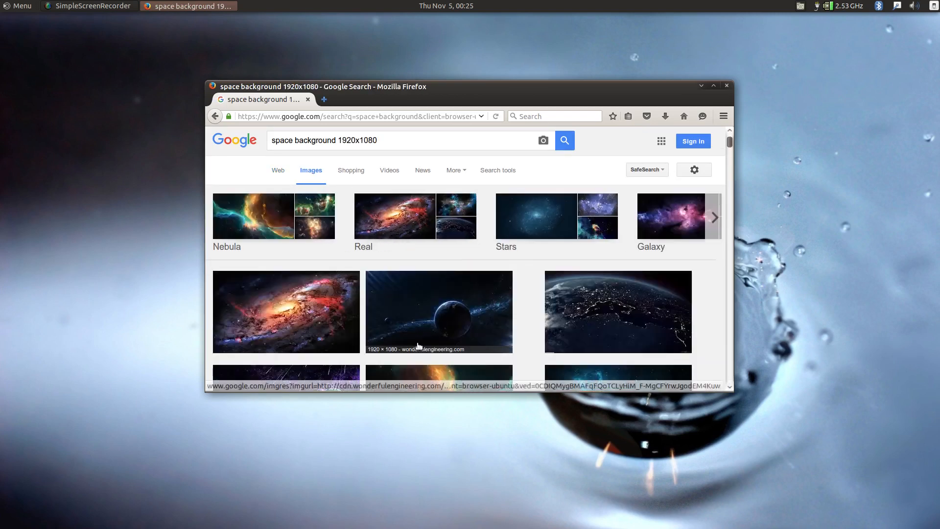
{"action": "scroll", "scroll_direction": "down", "scroll_amount": 3}
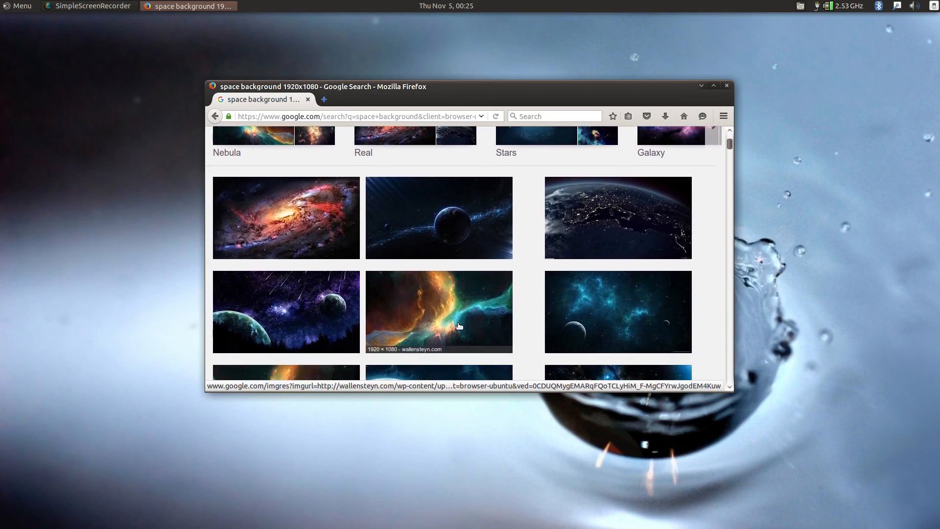
{"action": "scroll", "scroll_direction": "down", "scroll_amount": 3}
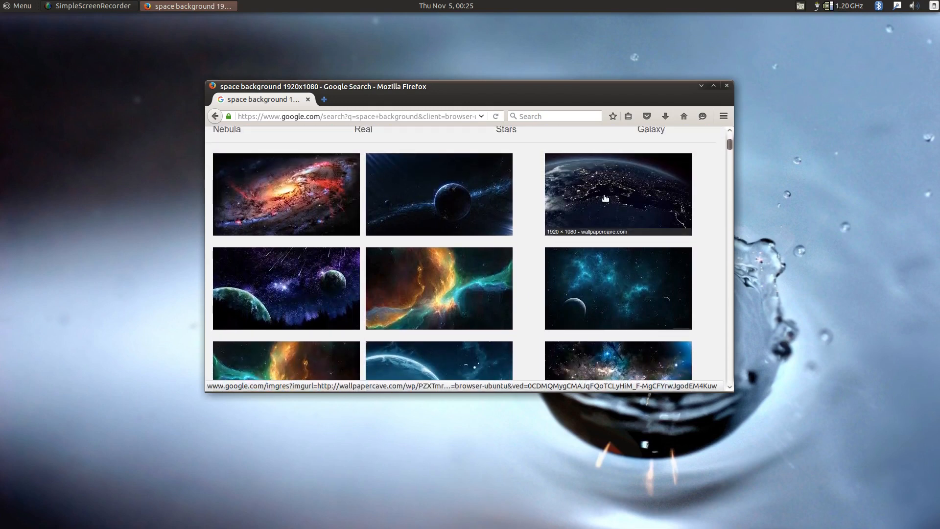
{"action": "left_click", "coordinate": [616, 193]}
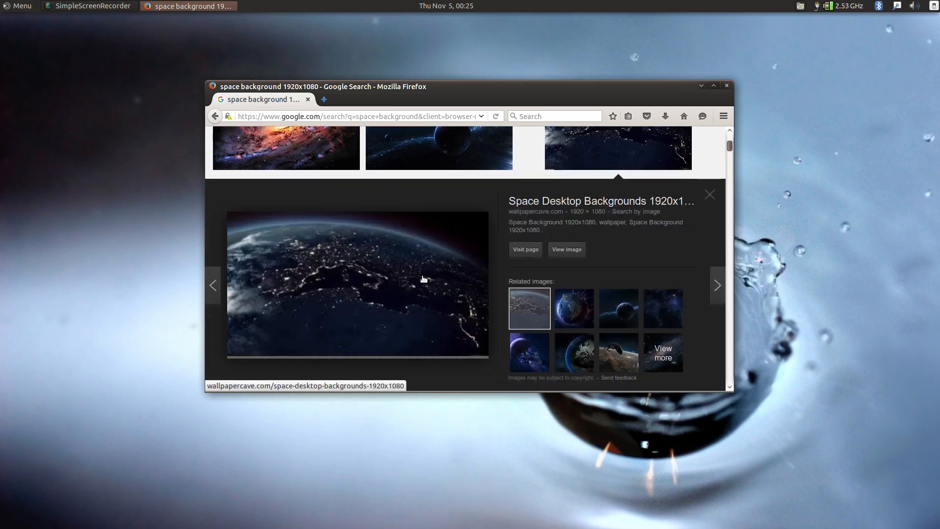
{"action": "mouse_move", "coordinate": [590, 262]}
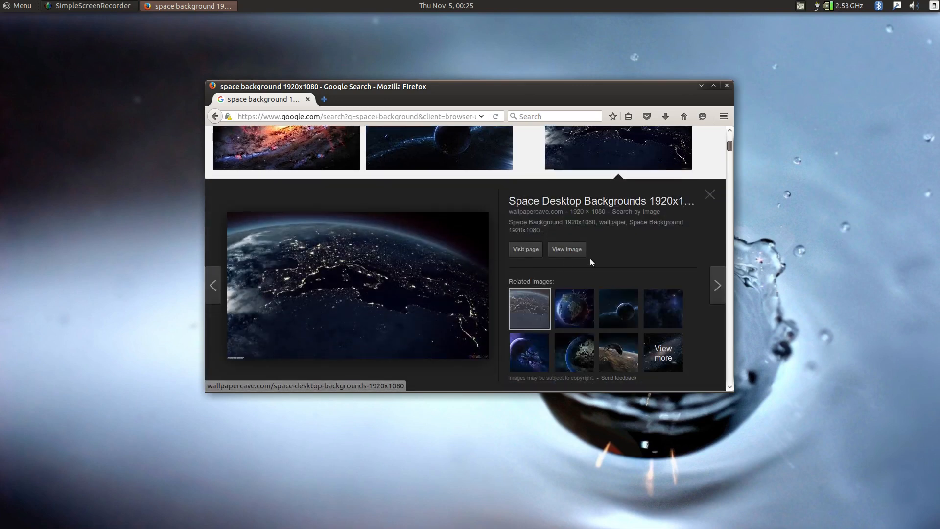
Save the large night-Earth image to the computer via Save Image As
{"action": "right_click", "coordinate": [339, 279]}
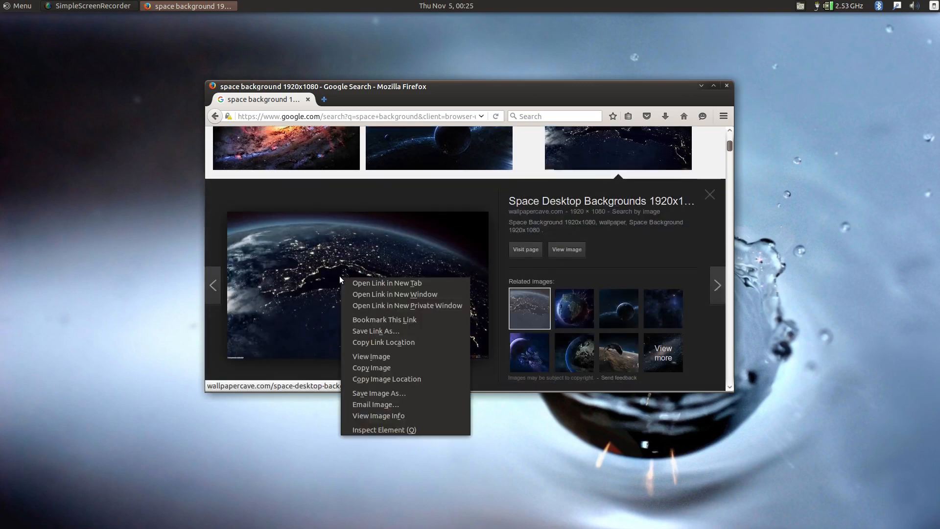
{"action": "mouse_move", "coordinate": [394, 348]}
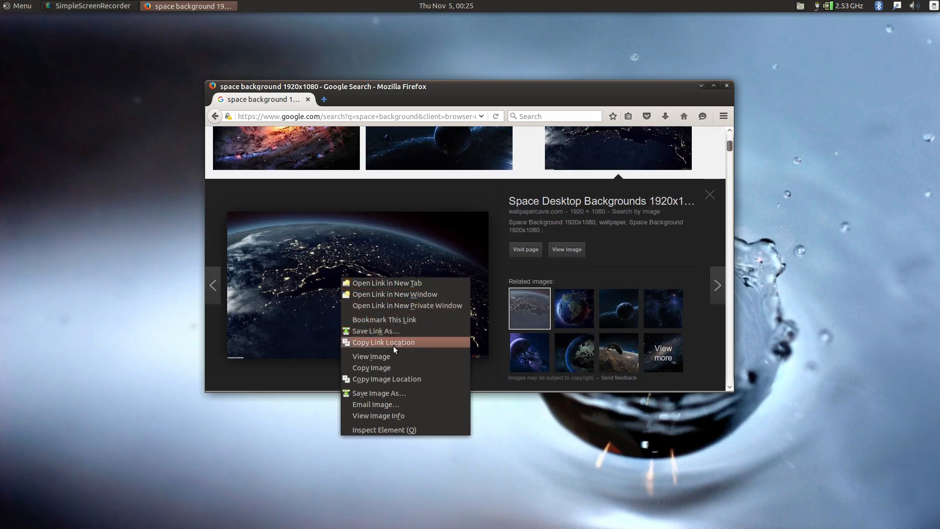
{"action": "mouse_move", "coordinate": [409, 359]}
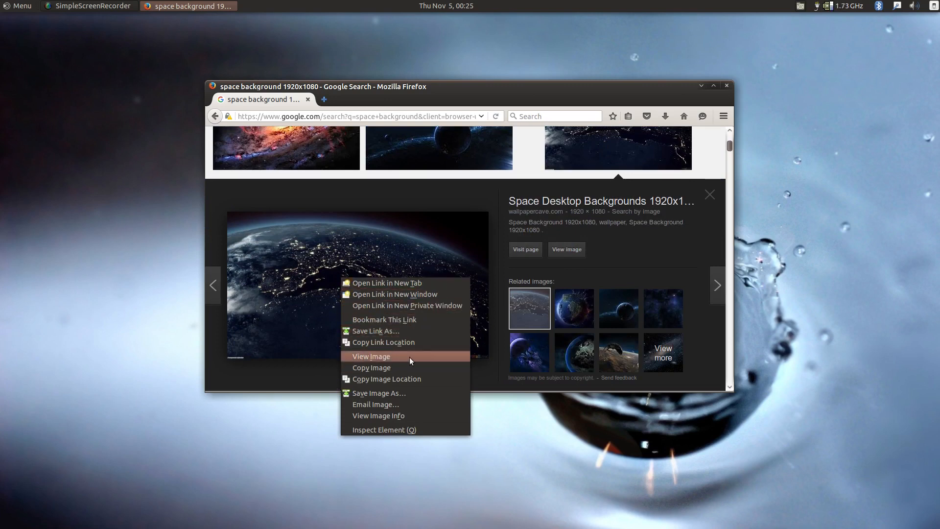
{"action": "left_click", "coordinate": [378, 393]}
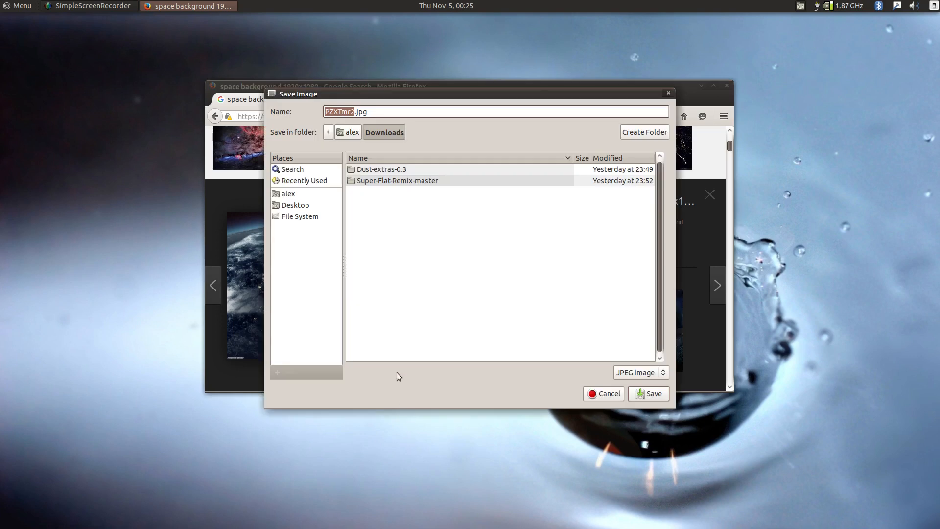
{"action": "mouse_move", "coordinate": [362, 181]}
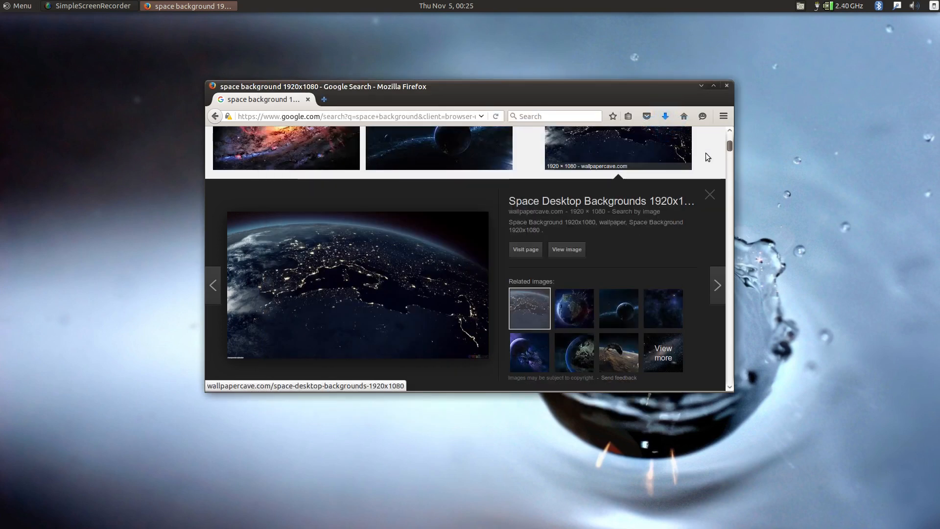
Close Firefox and bring up Change Desktop Background, scrolling the wallpaper list to its end
{"action": "left_click", "coordinate": [726, 86]}
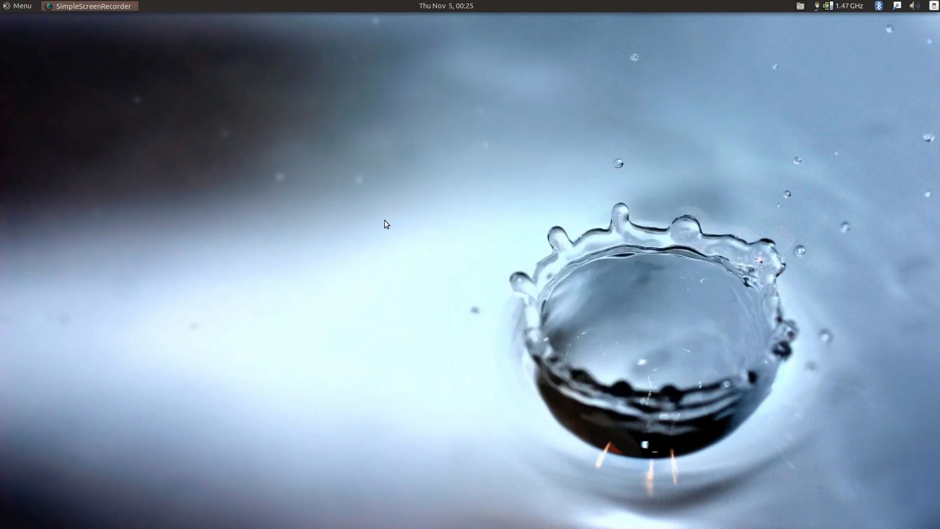
{"action": "right_click", "coordinate": [384, 225]}
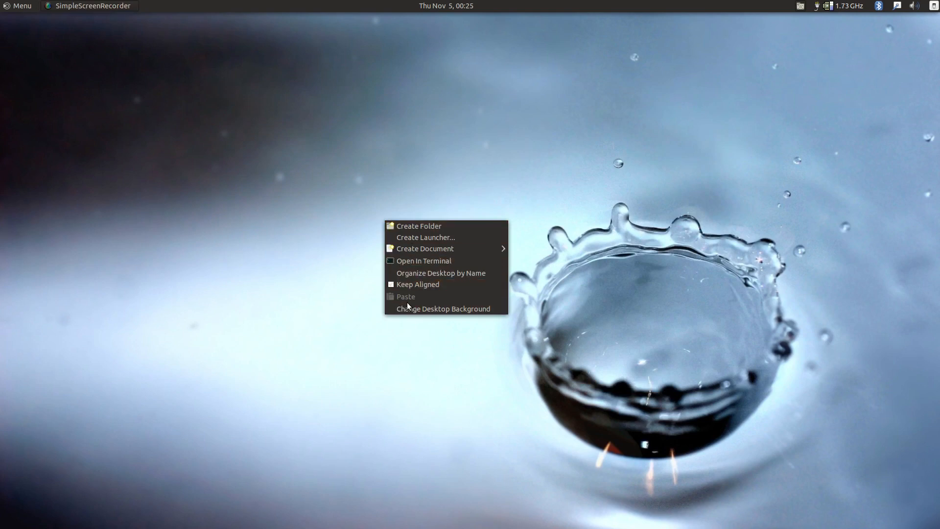
{"action": "left_click", "coordinate": [443, 308]}
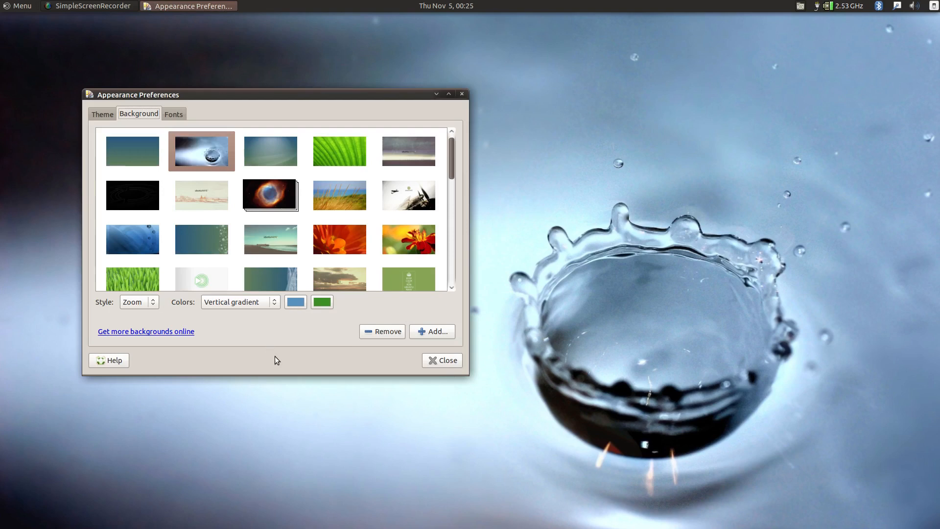
{"action": "mouse_move", "coordinate": [454, 158]}
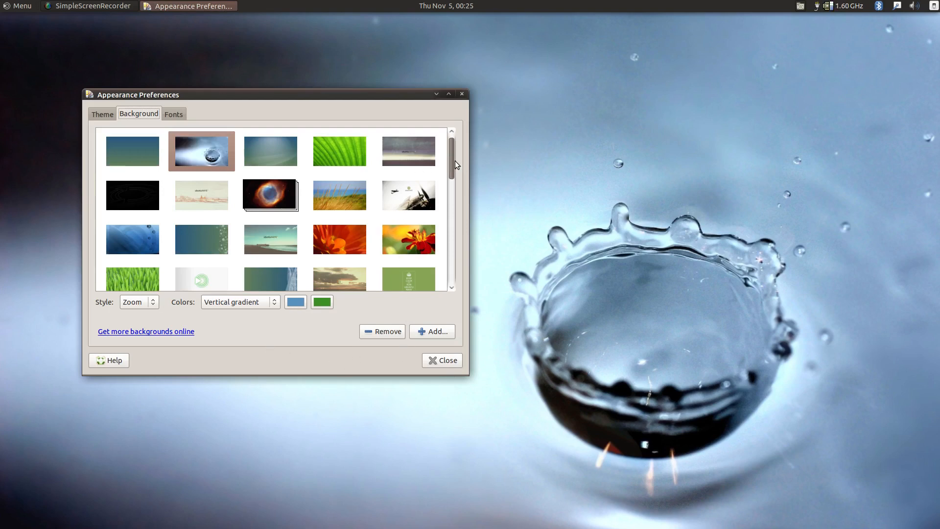
{"action": "scroll", "scroll_direction": "down", "scroll_amount": 3}
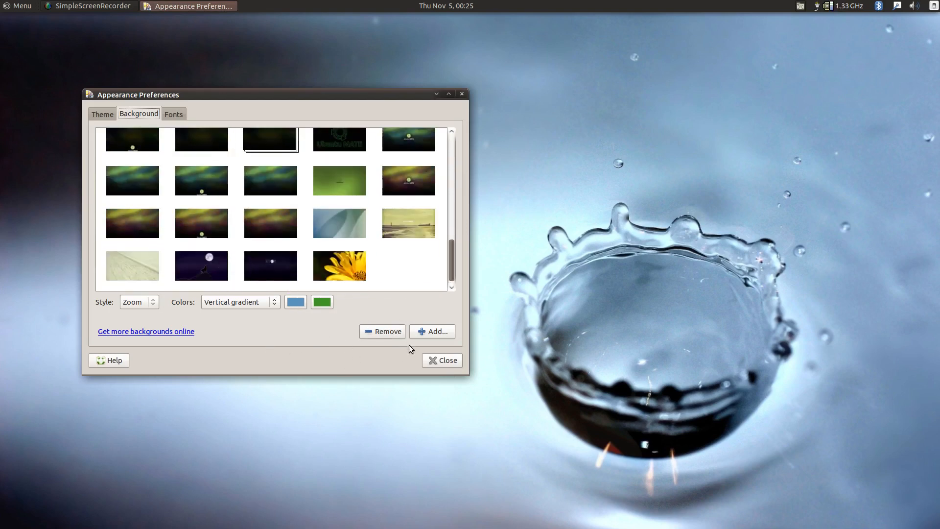
Add PZXTmr2.jpg from the home Pictures folder as the desktop wallpaper
{"action": "left_click", "coordinate": [432, 331]}
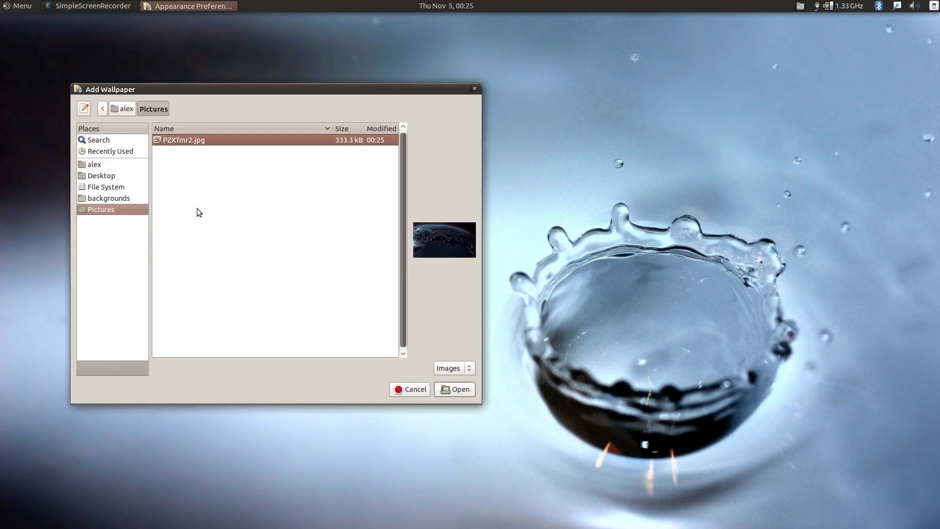
{"action": "mouse_move", "coordinate": [94, 167]}
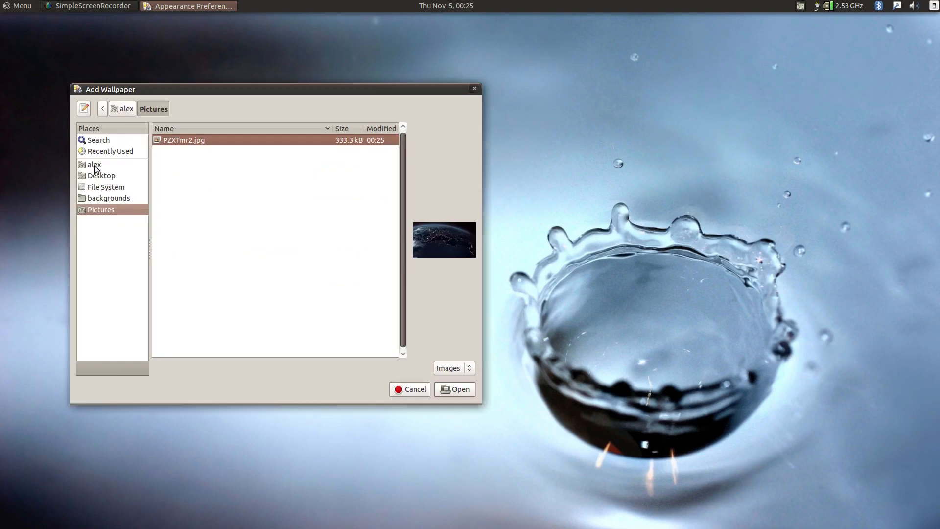
{"action": "left_click", "coordinate": [94, 164]}
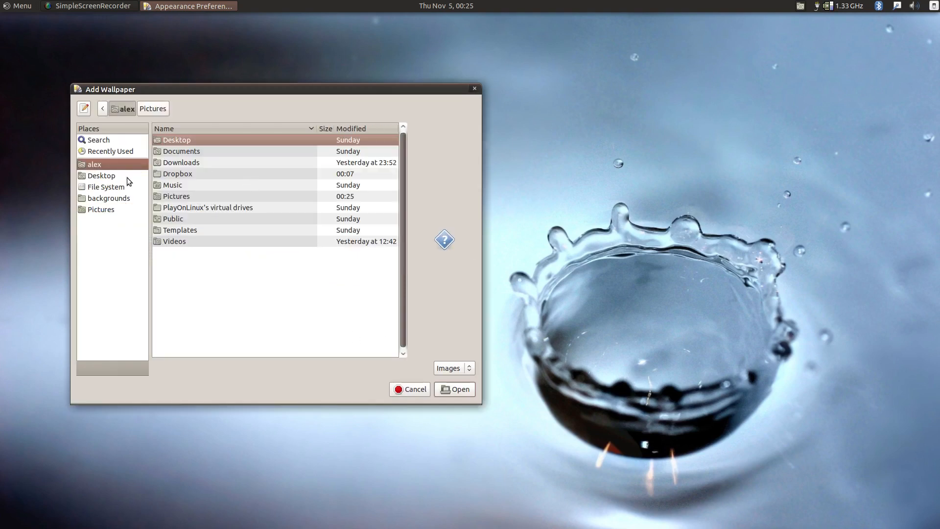
{"action": "mouse_move", "coordinate": [194, 199]}
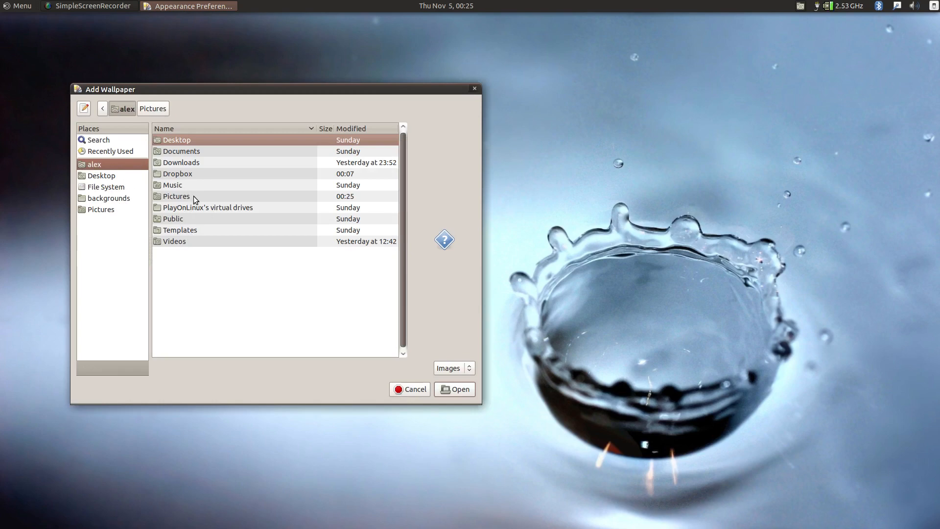
{"action": "double_click", "coordinate": [176, 196]}
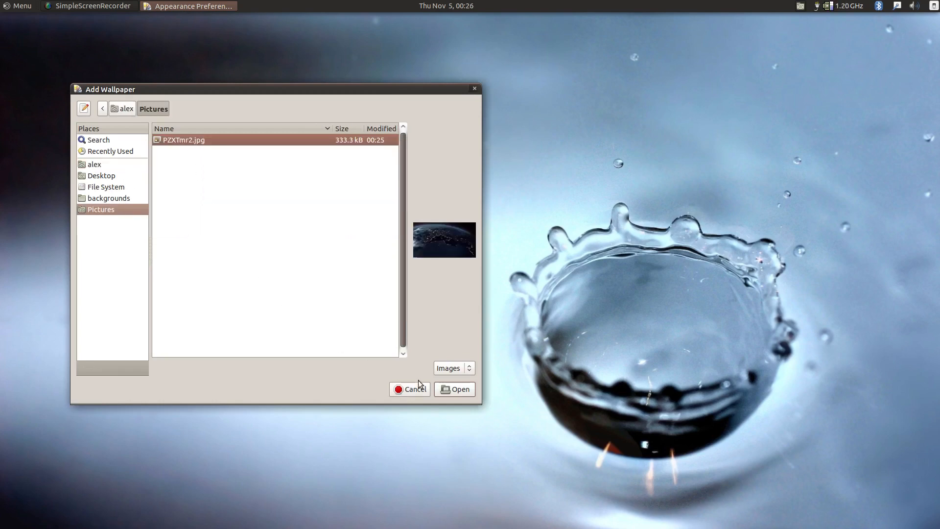
{"action": "left_click", "coordinate": [455, 388]}
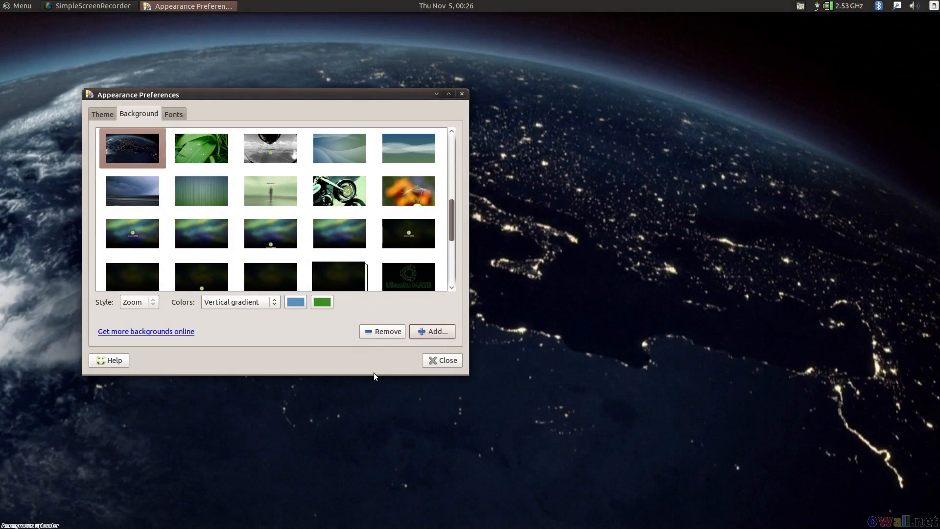
Close Appearance Preferences, keeping the night-Earth wallpaper on the desktop
{"action": "left_click", "coordinate": [441, 359]}
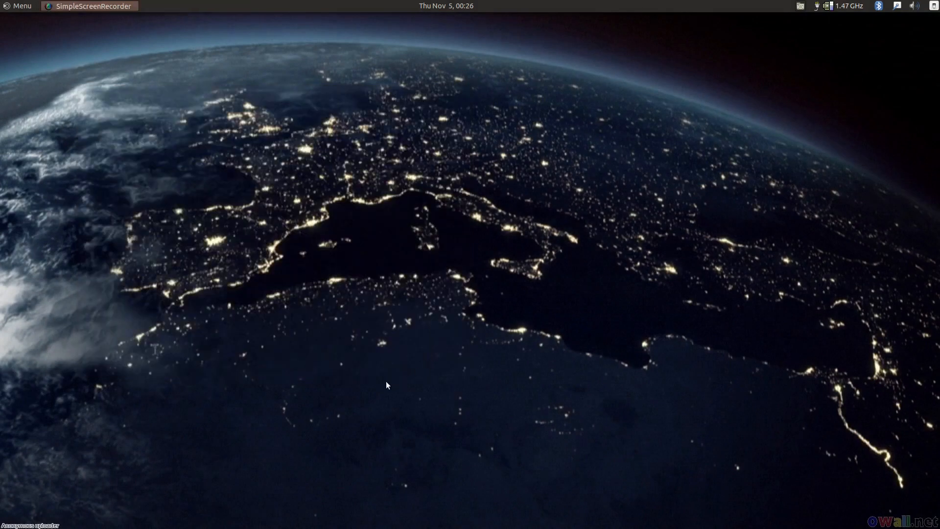
{"action": "mouse_move", "coordinate": [292, 360]}
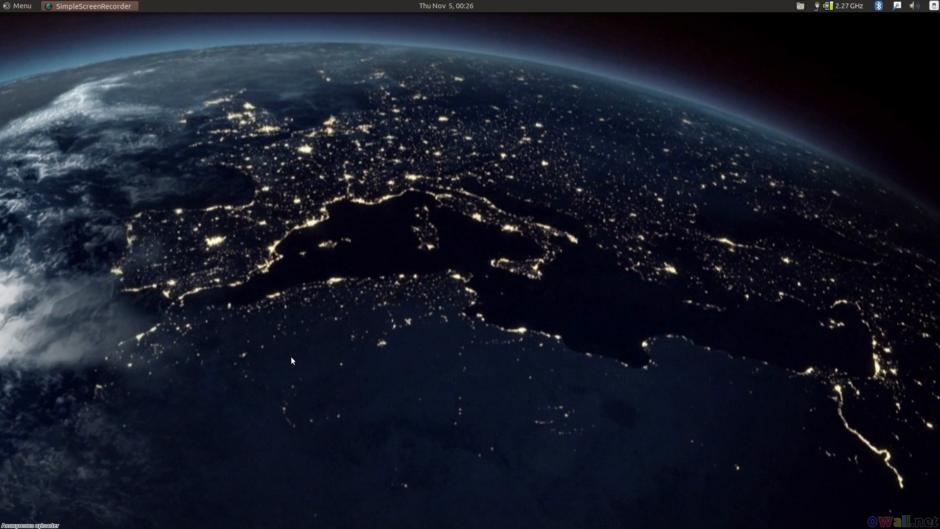
{"action": "mouse_move", "coordinate": [423, 397]}
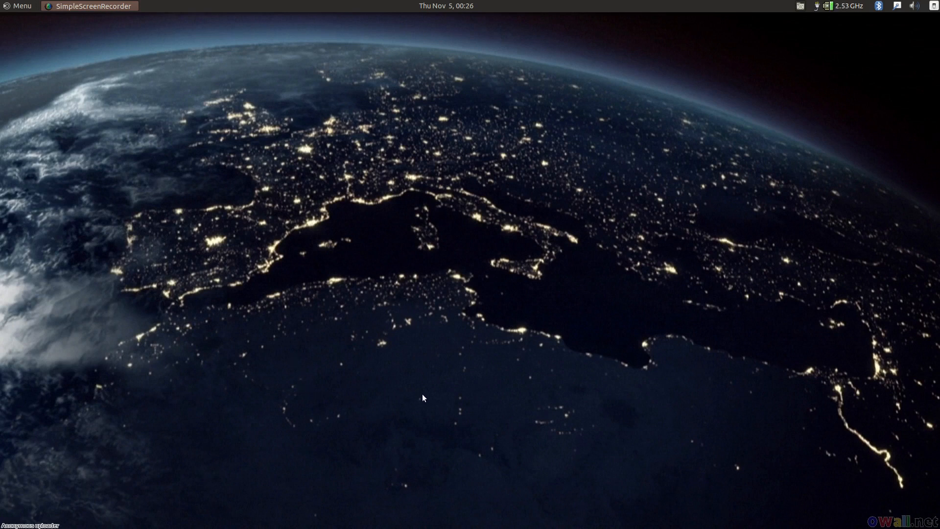